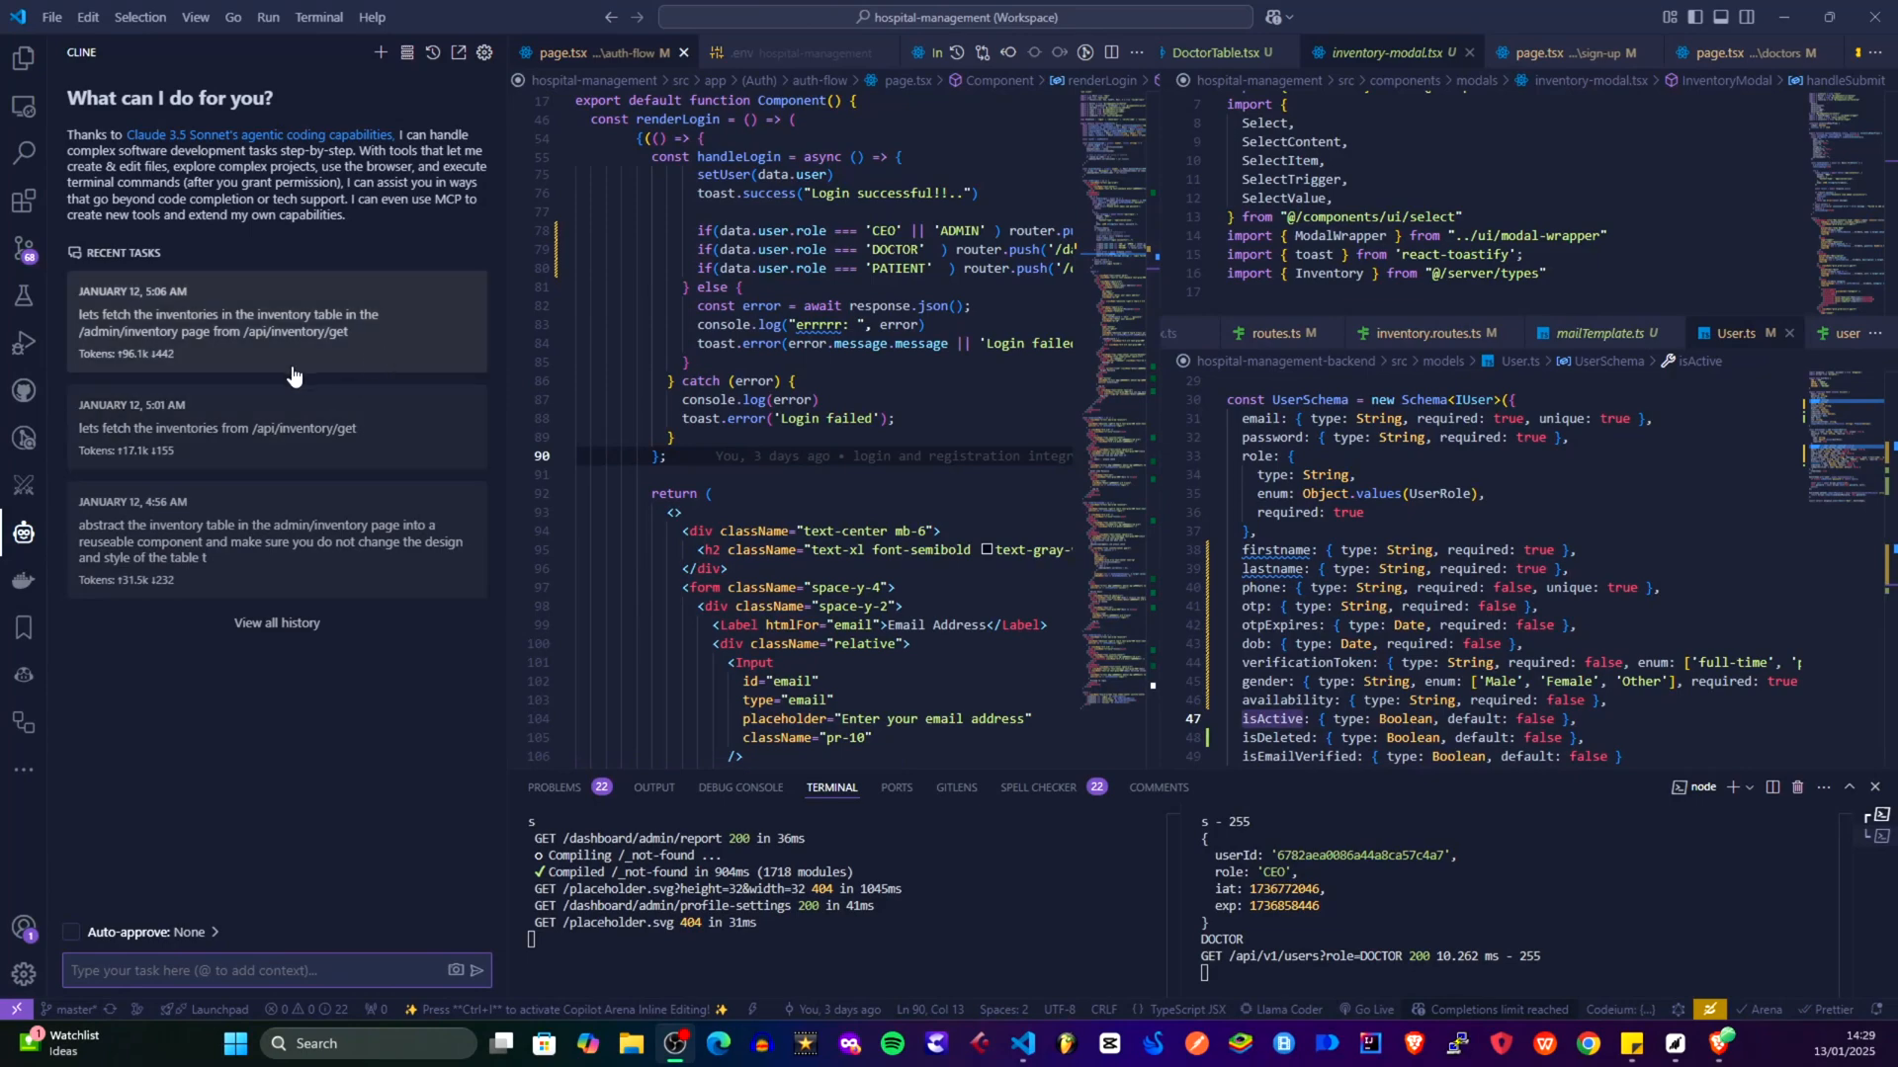
Search the Extensions marketplace for 'CLINE' to bring up Cline (prev. Claude Dev)
scroll("down", 3)
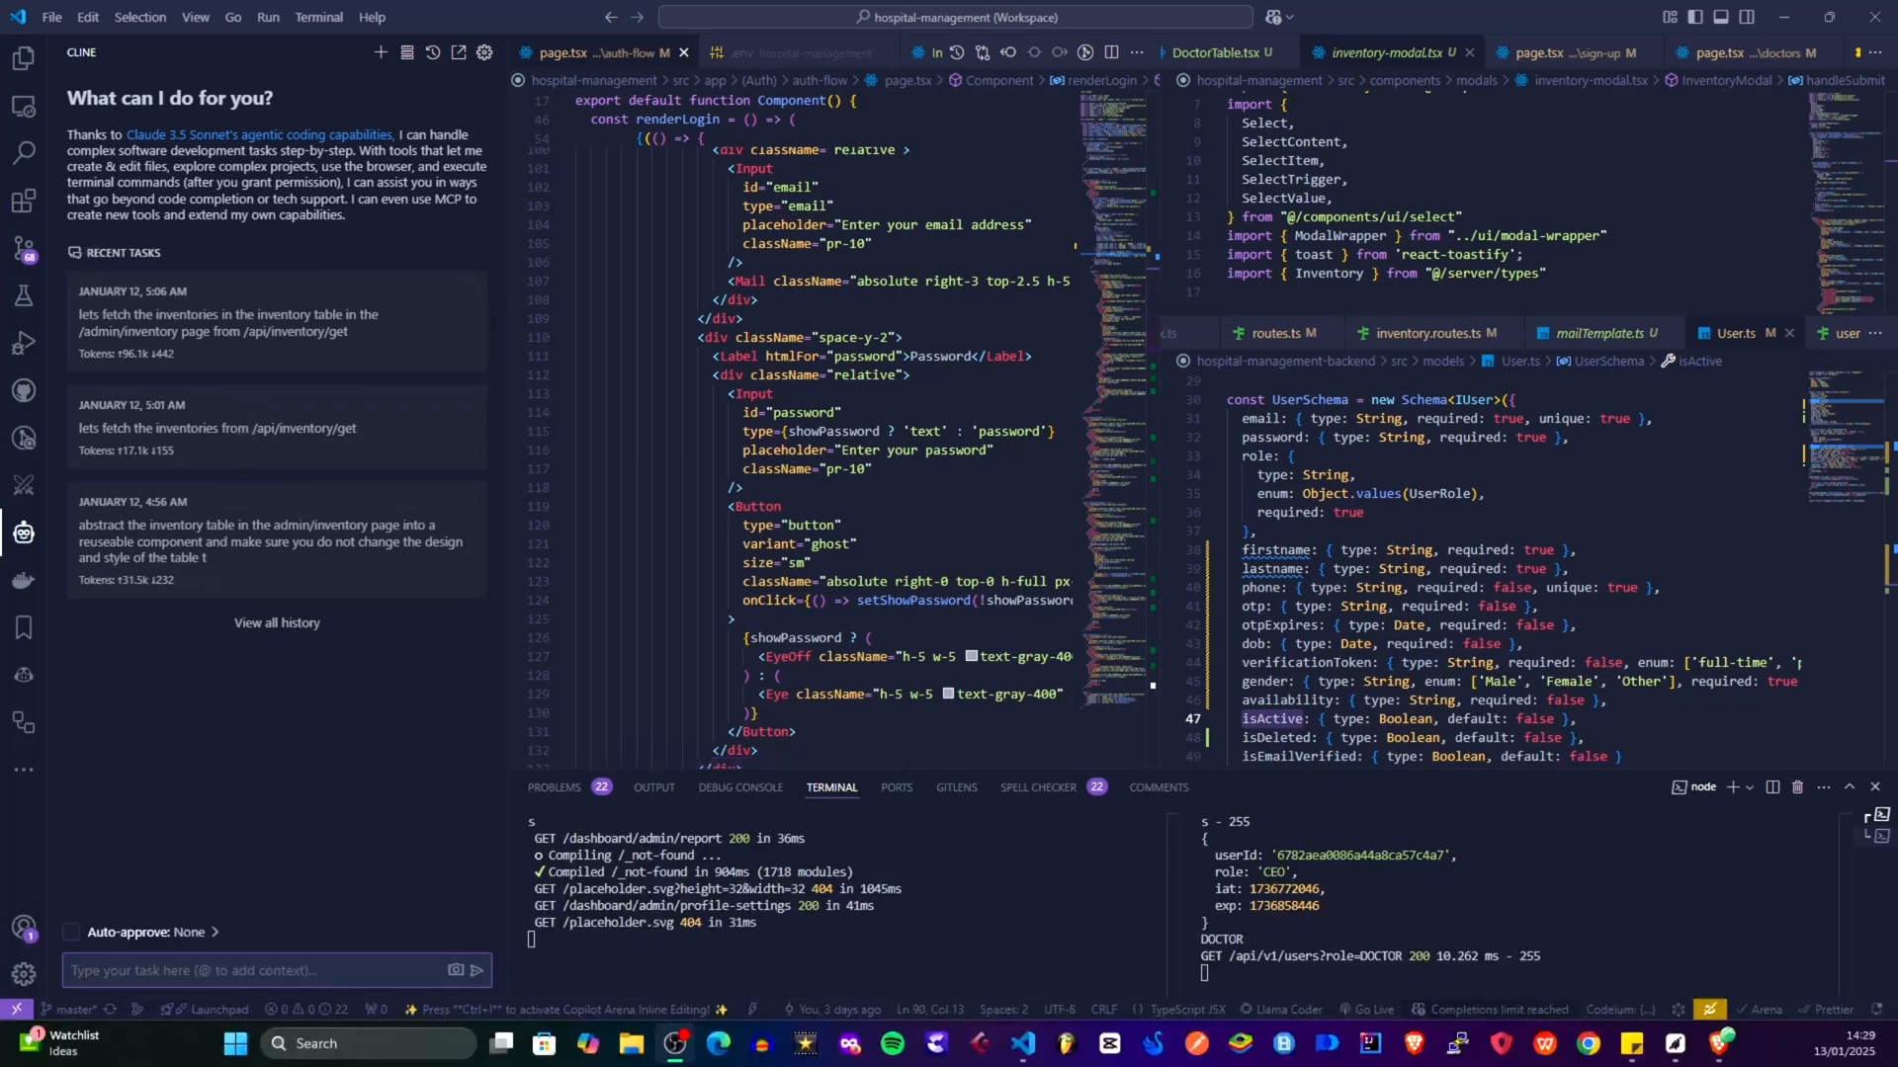
mouse_move(23, 484)
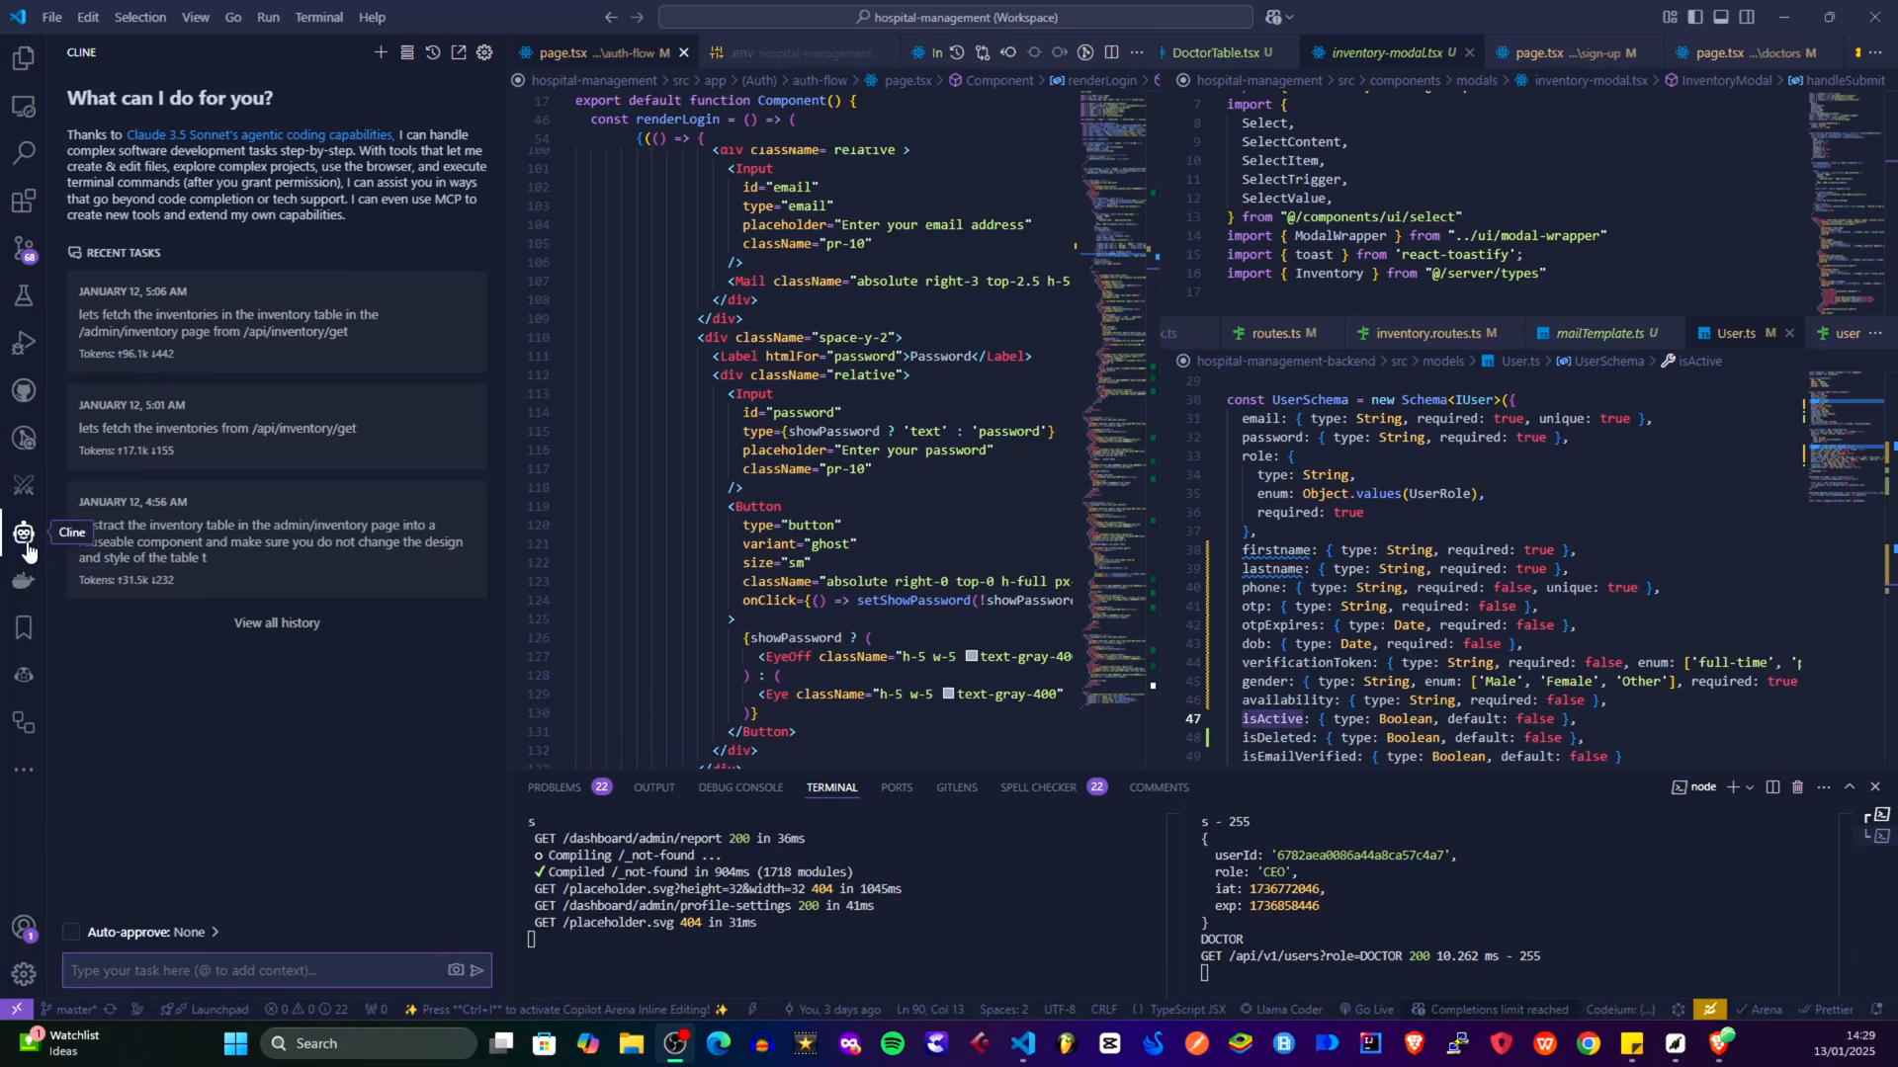
mouse_move(39, 551)
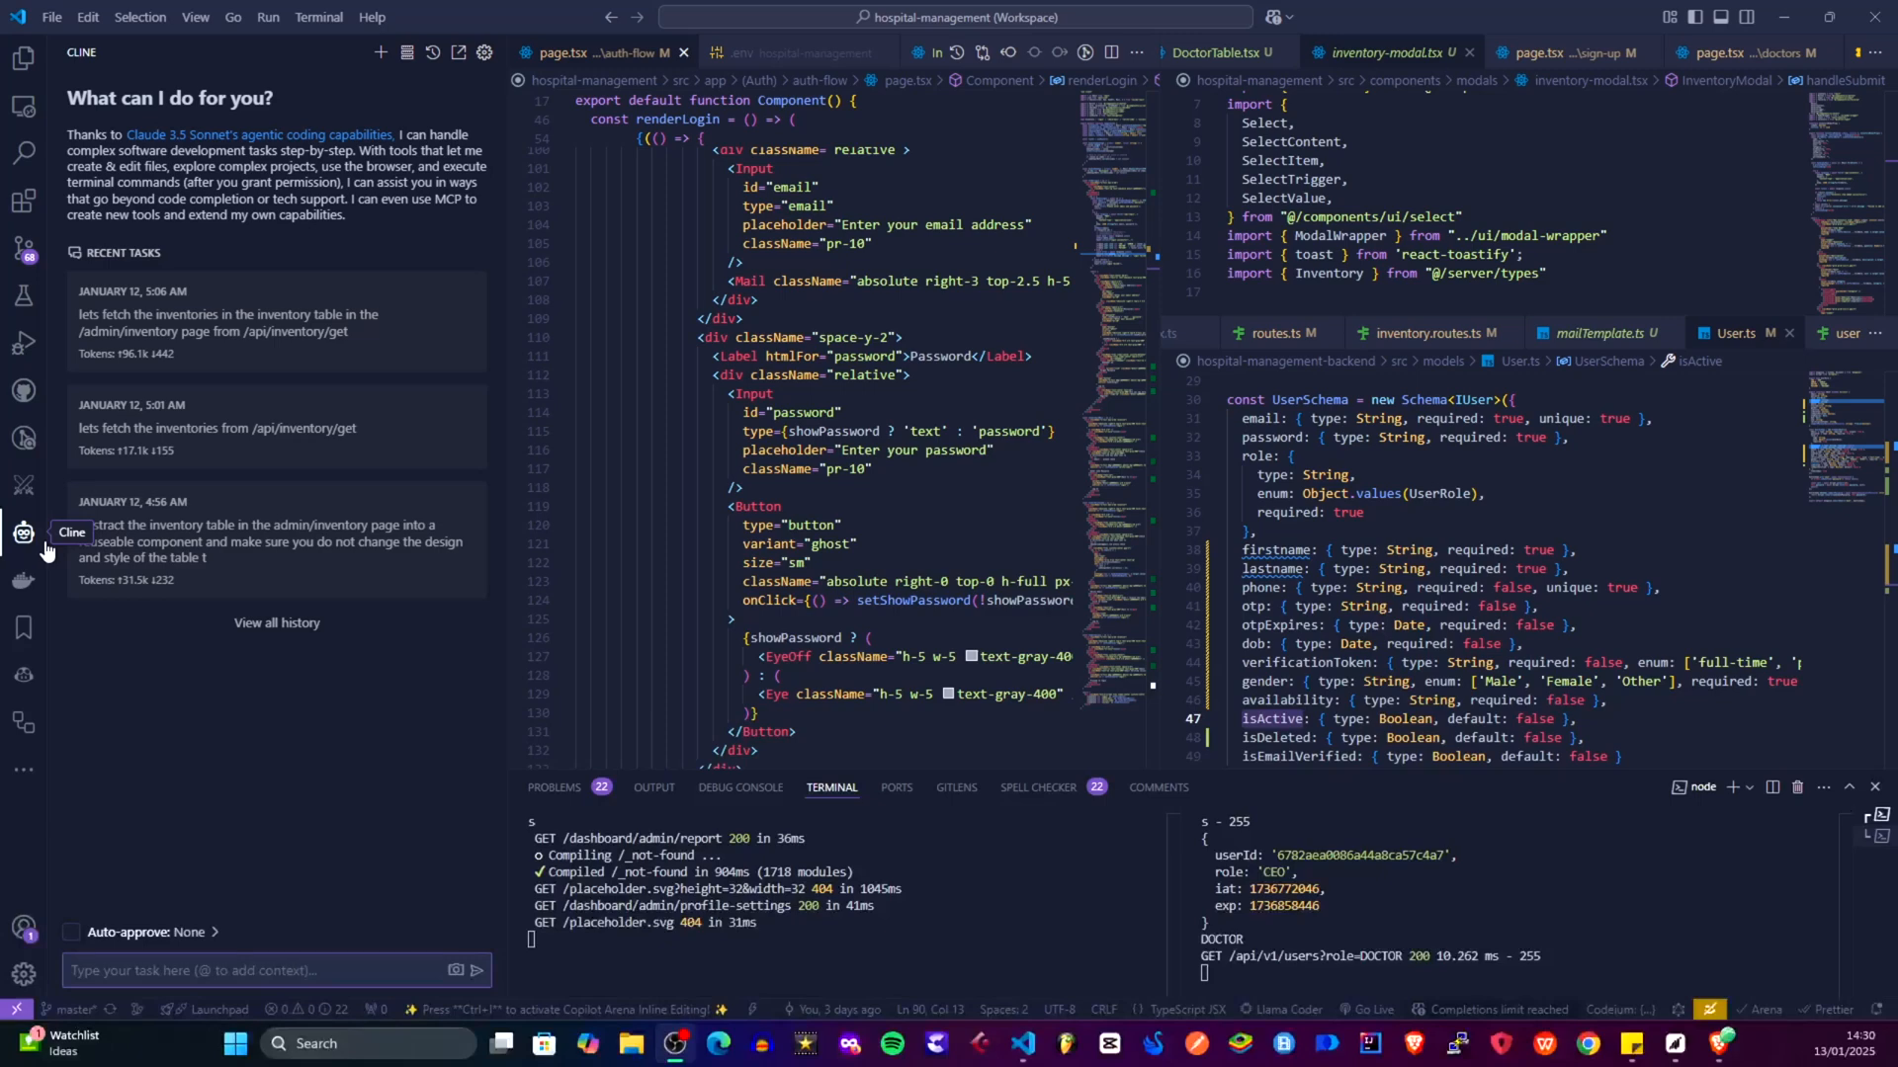
mouse_move(133, 387)
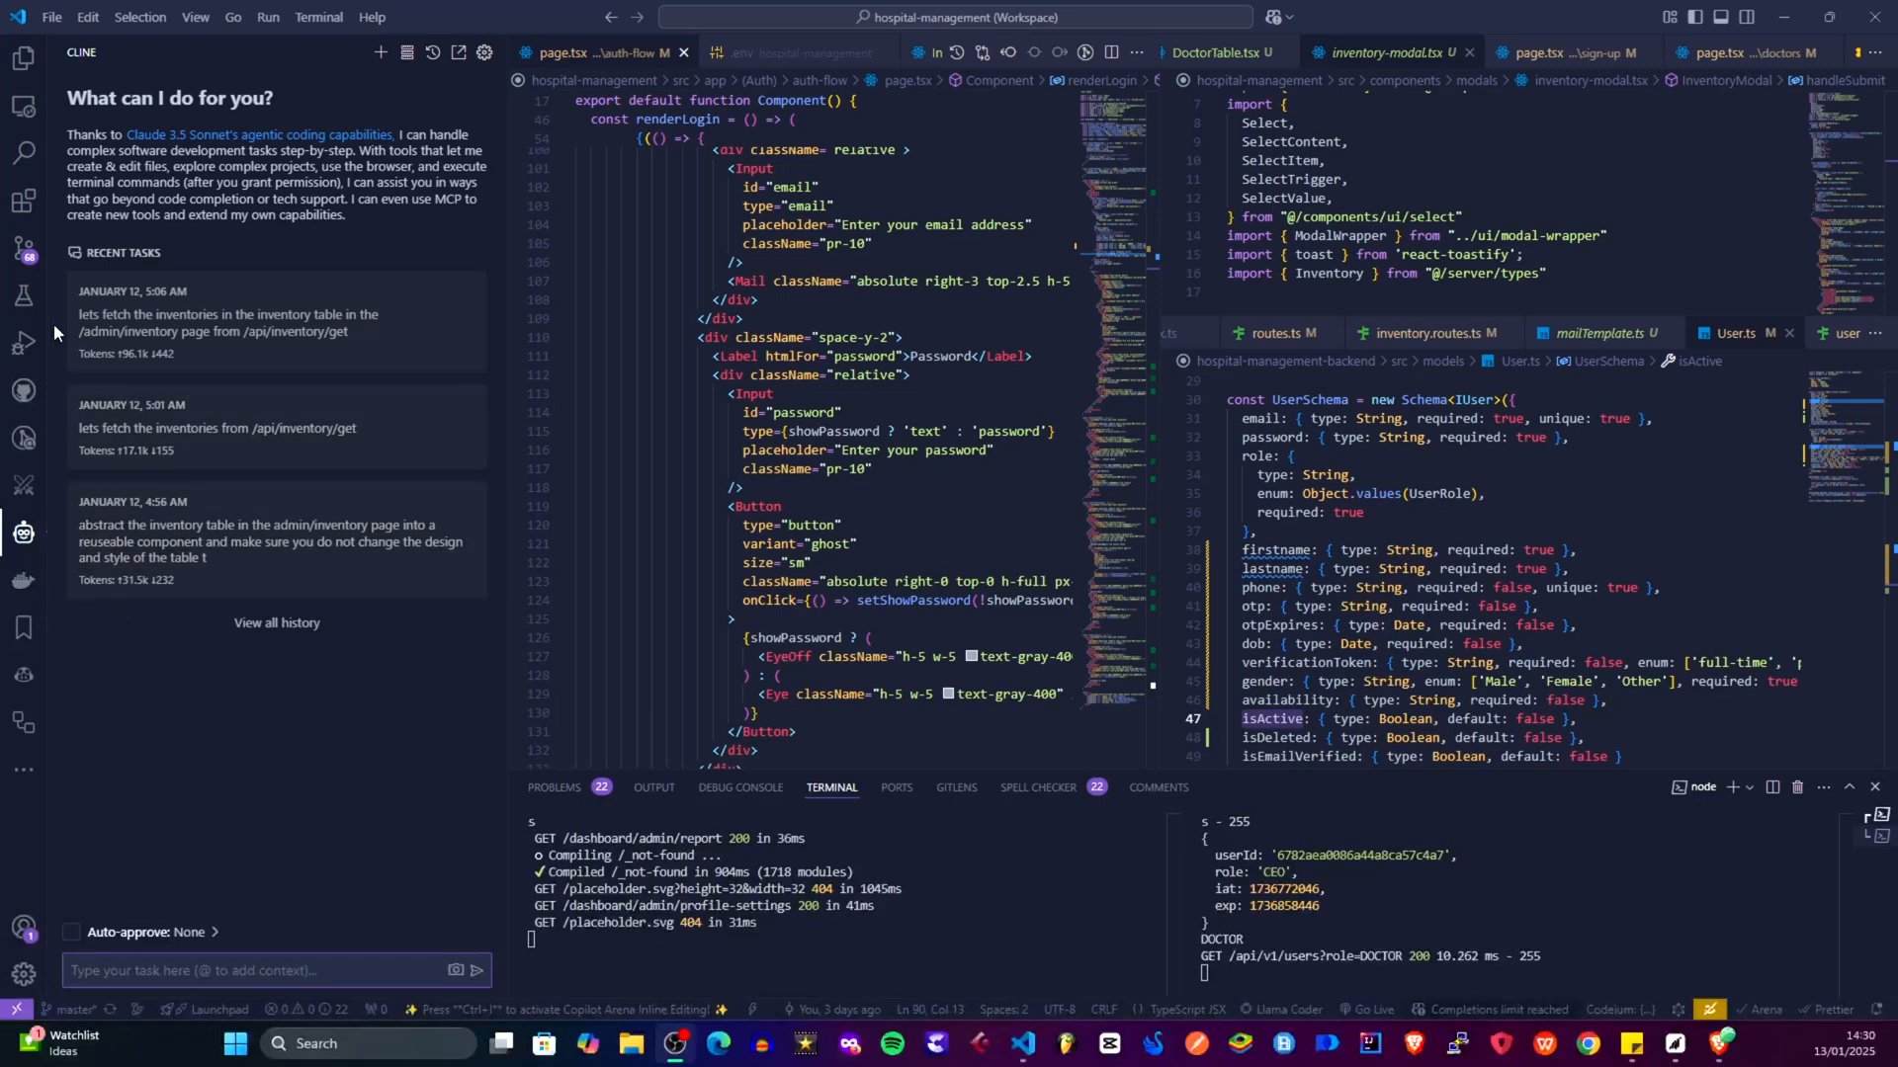
mouse_move(22, 533)
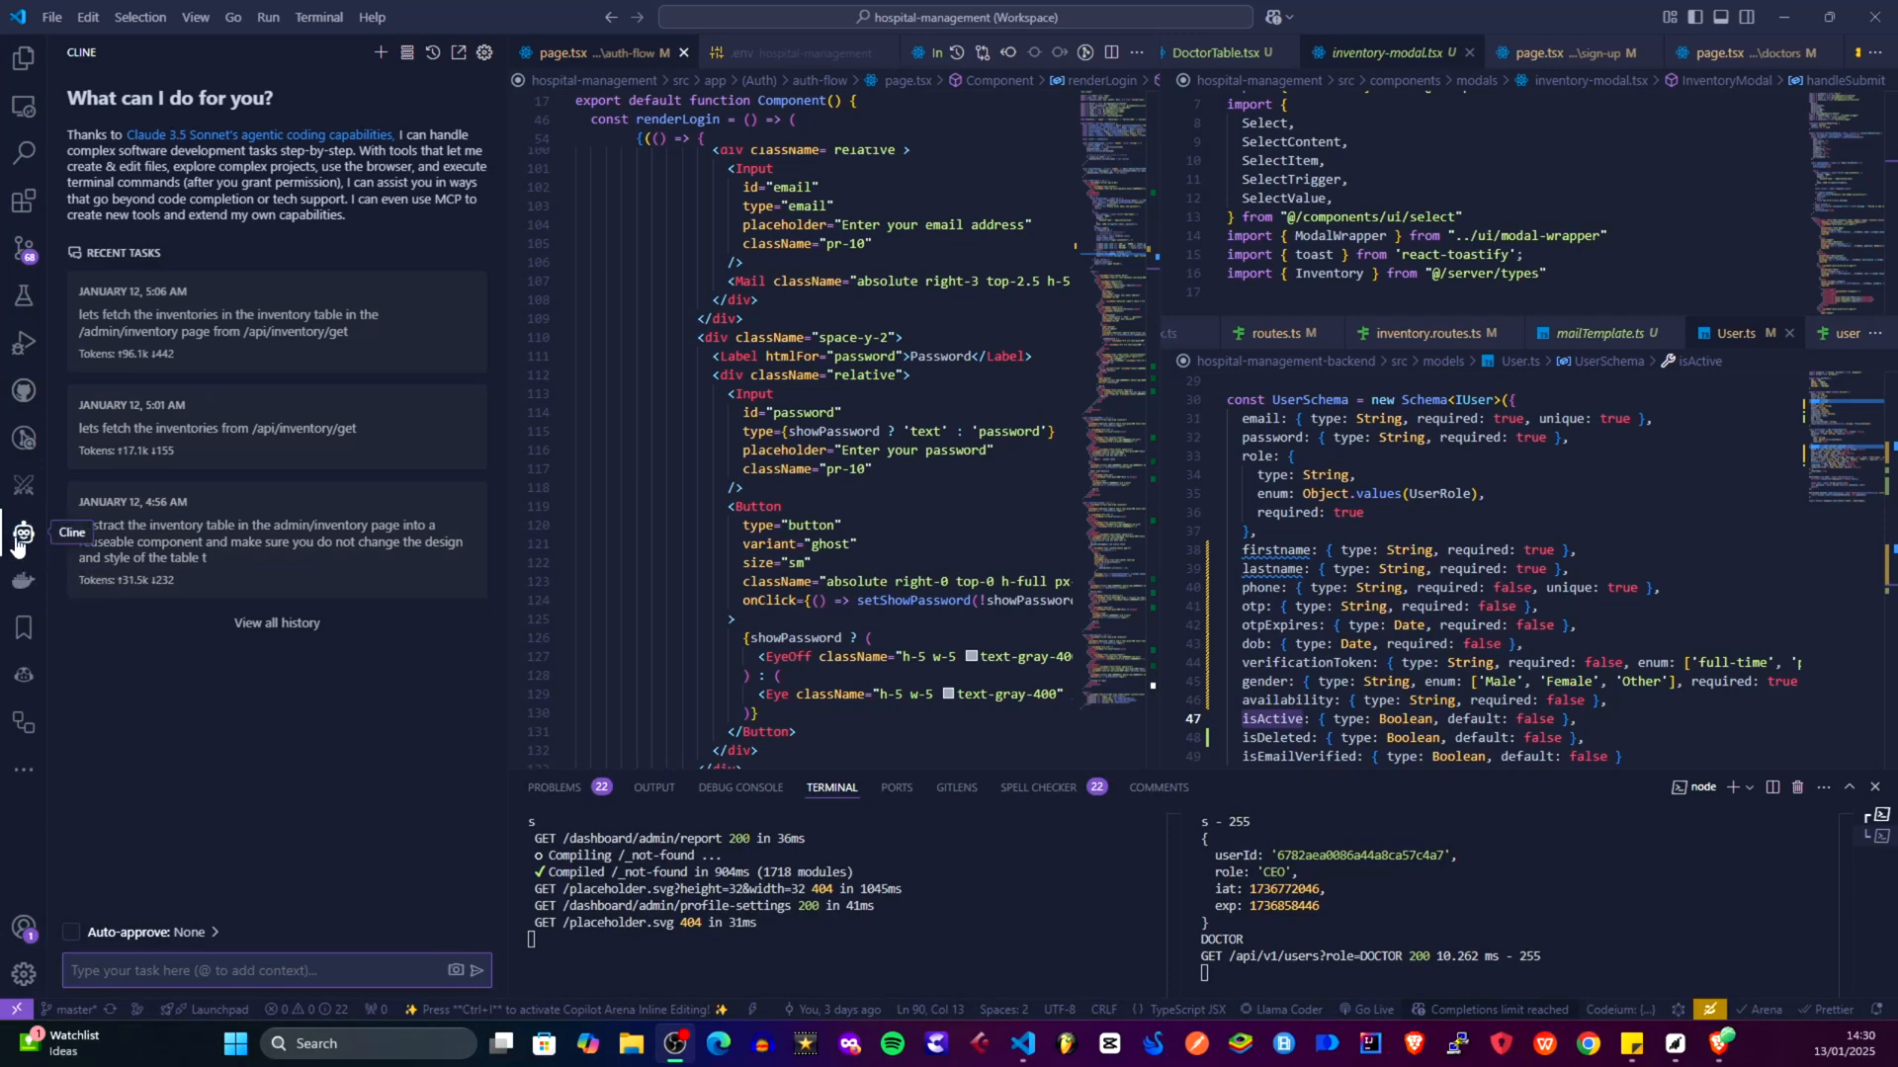
mouse_move(49, 312)
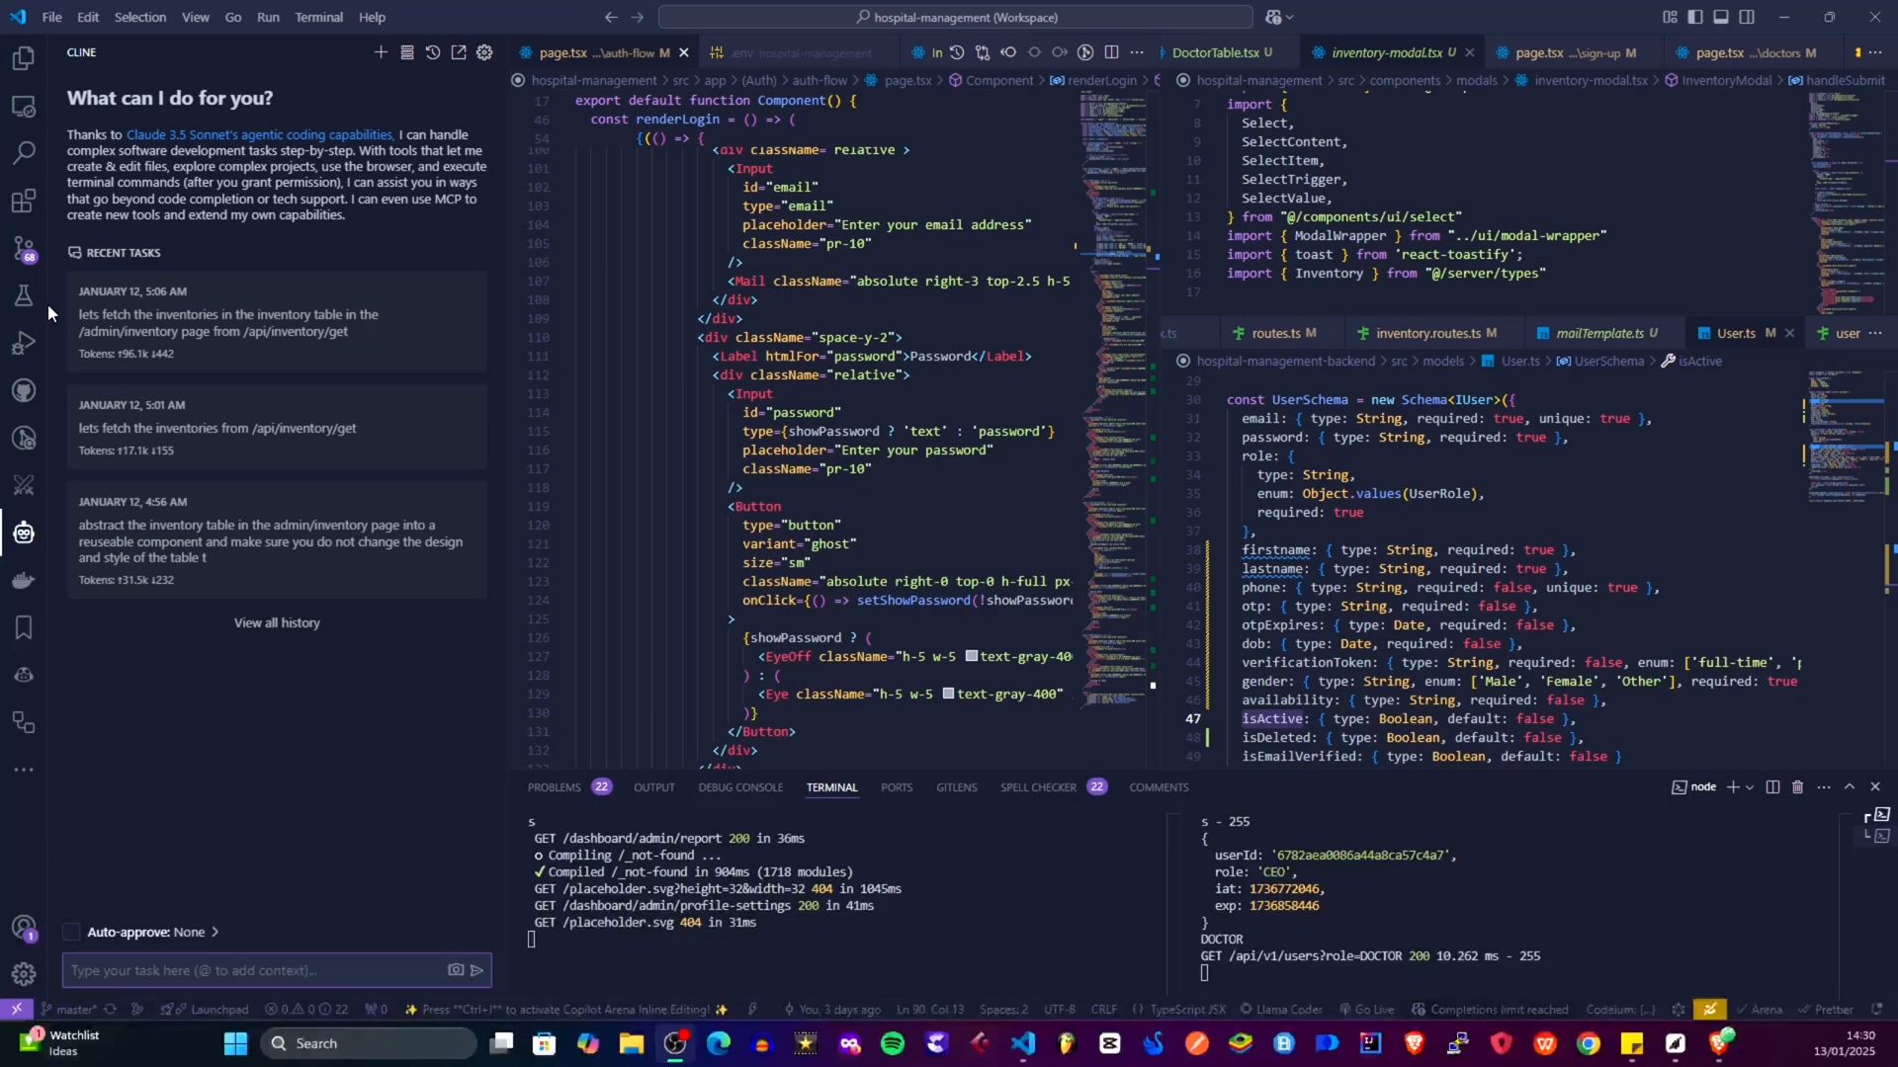
mouse_move(24, 532)
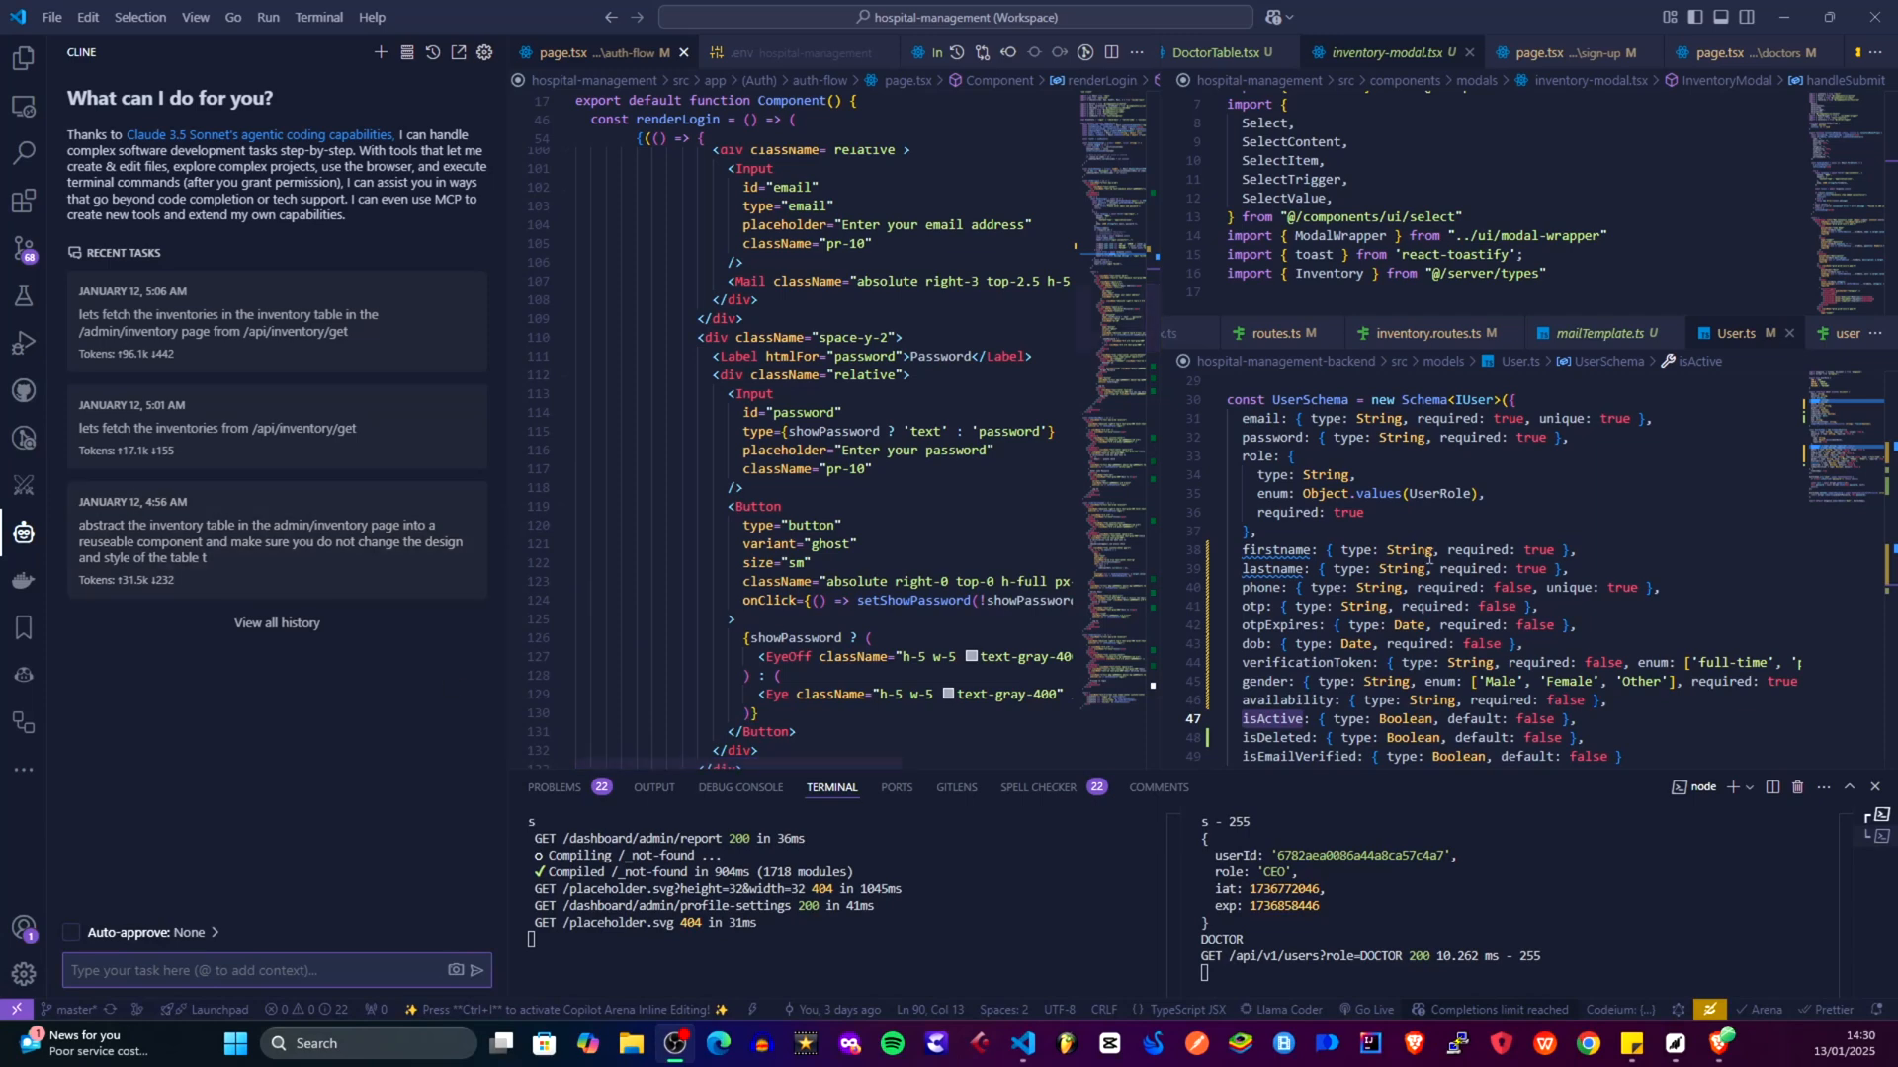
mouse_move(23, 200)
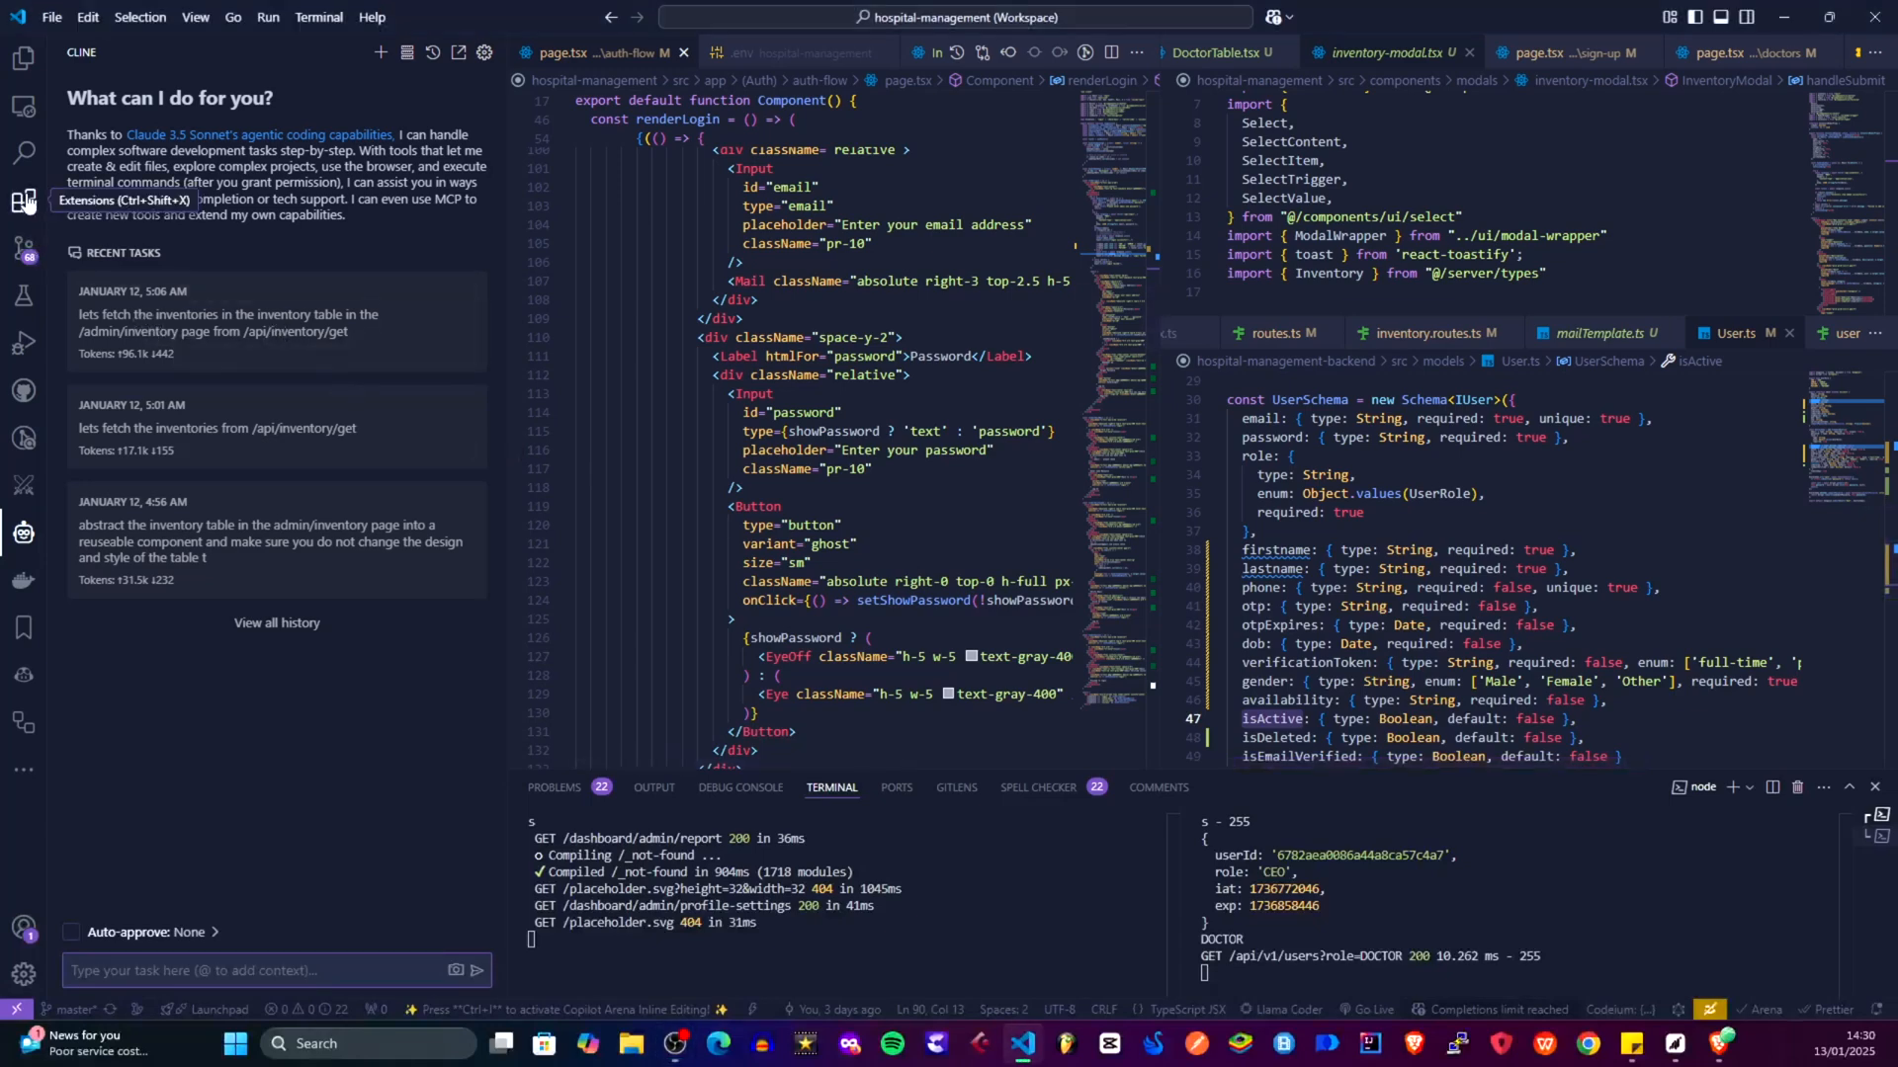
left_click(24, 200)
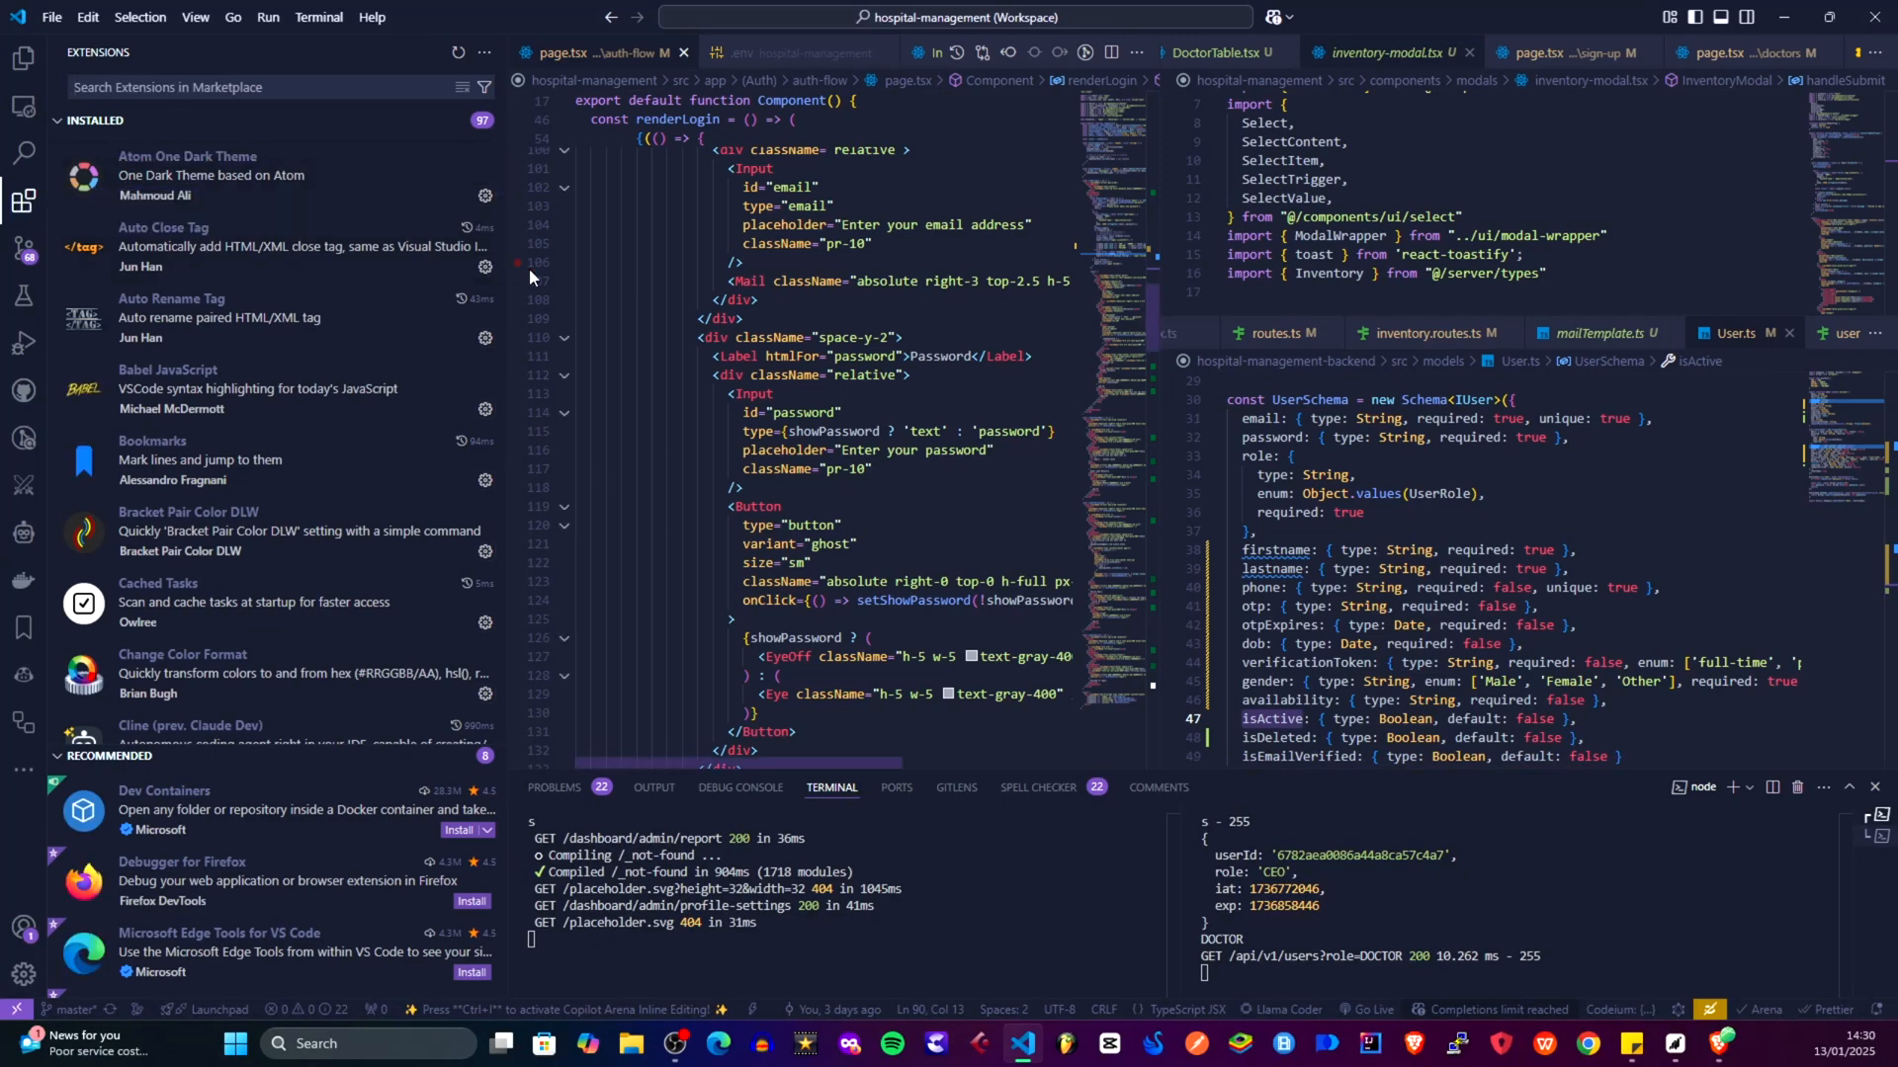
type("CLINE")
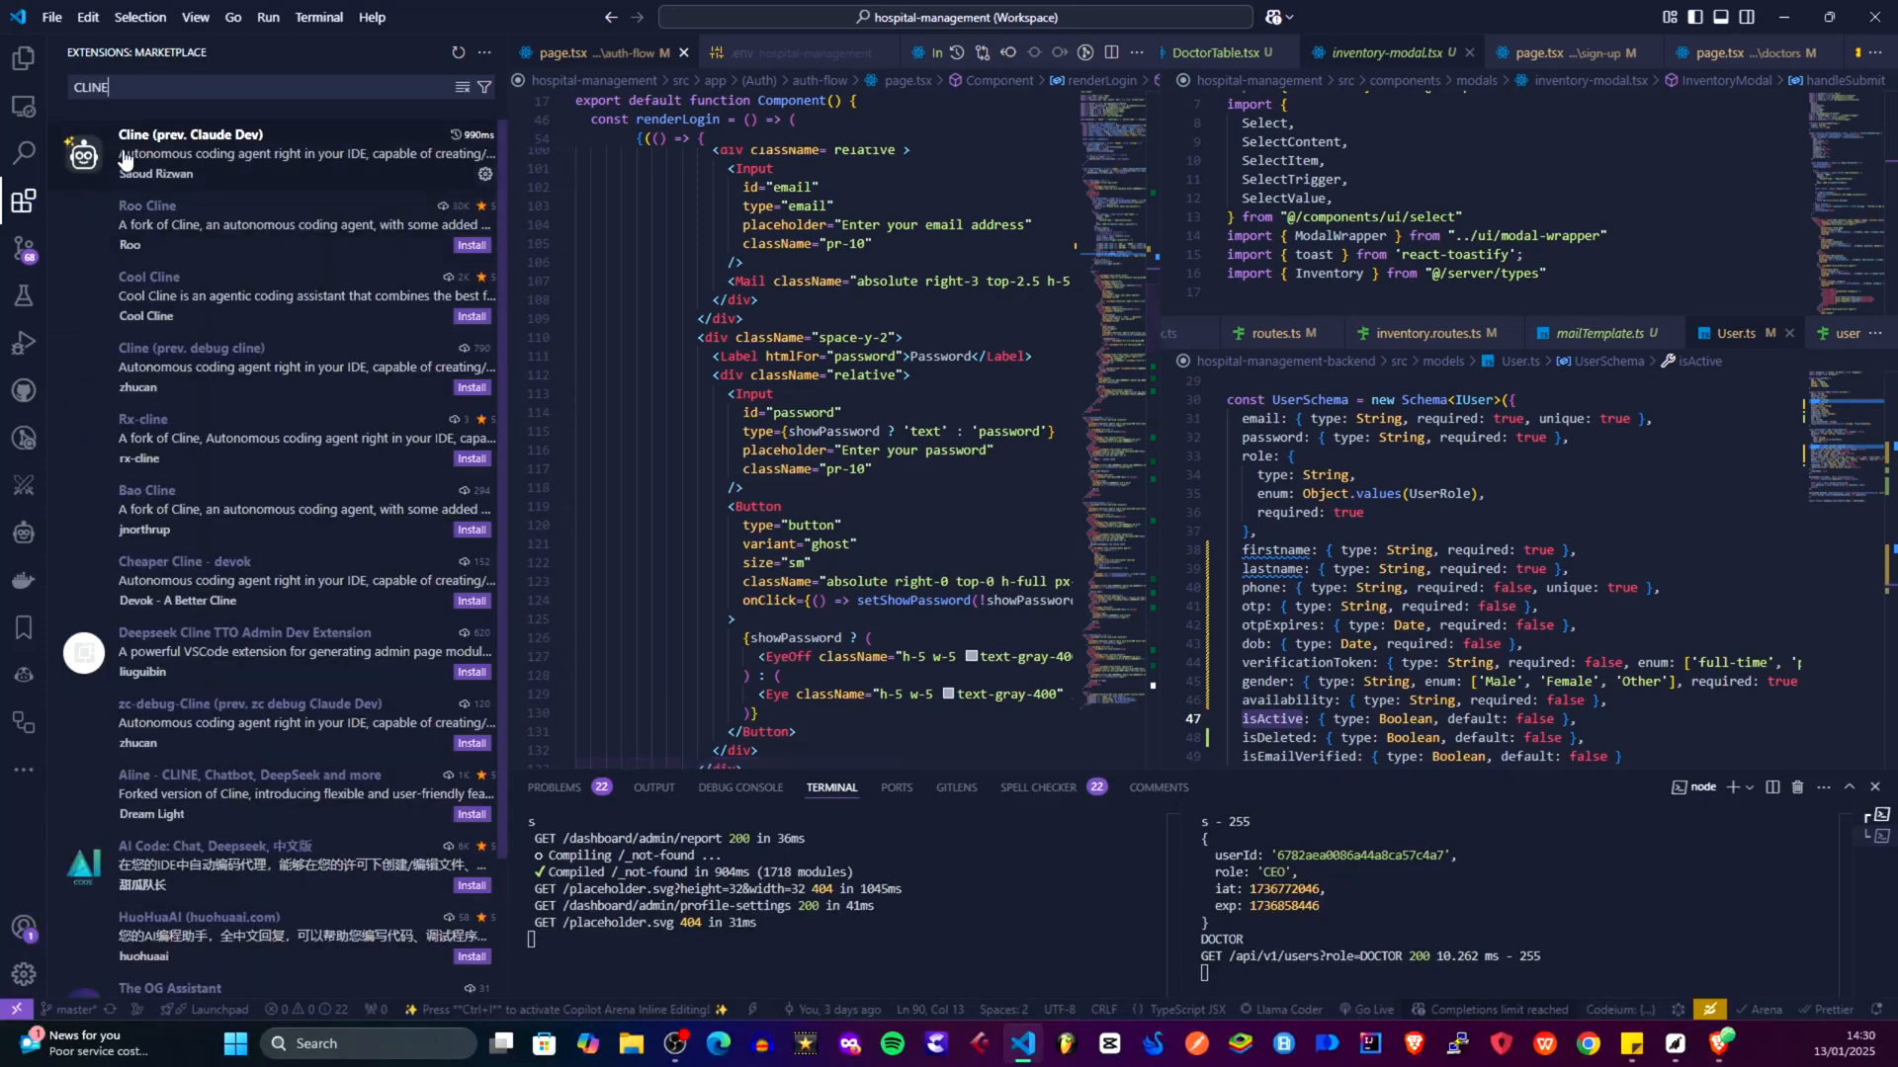
mouse_move(232, 154)
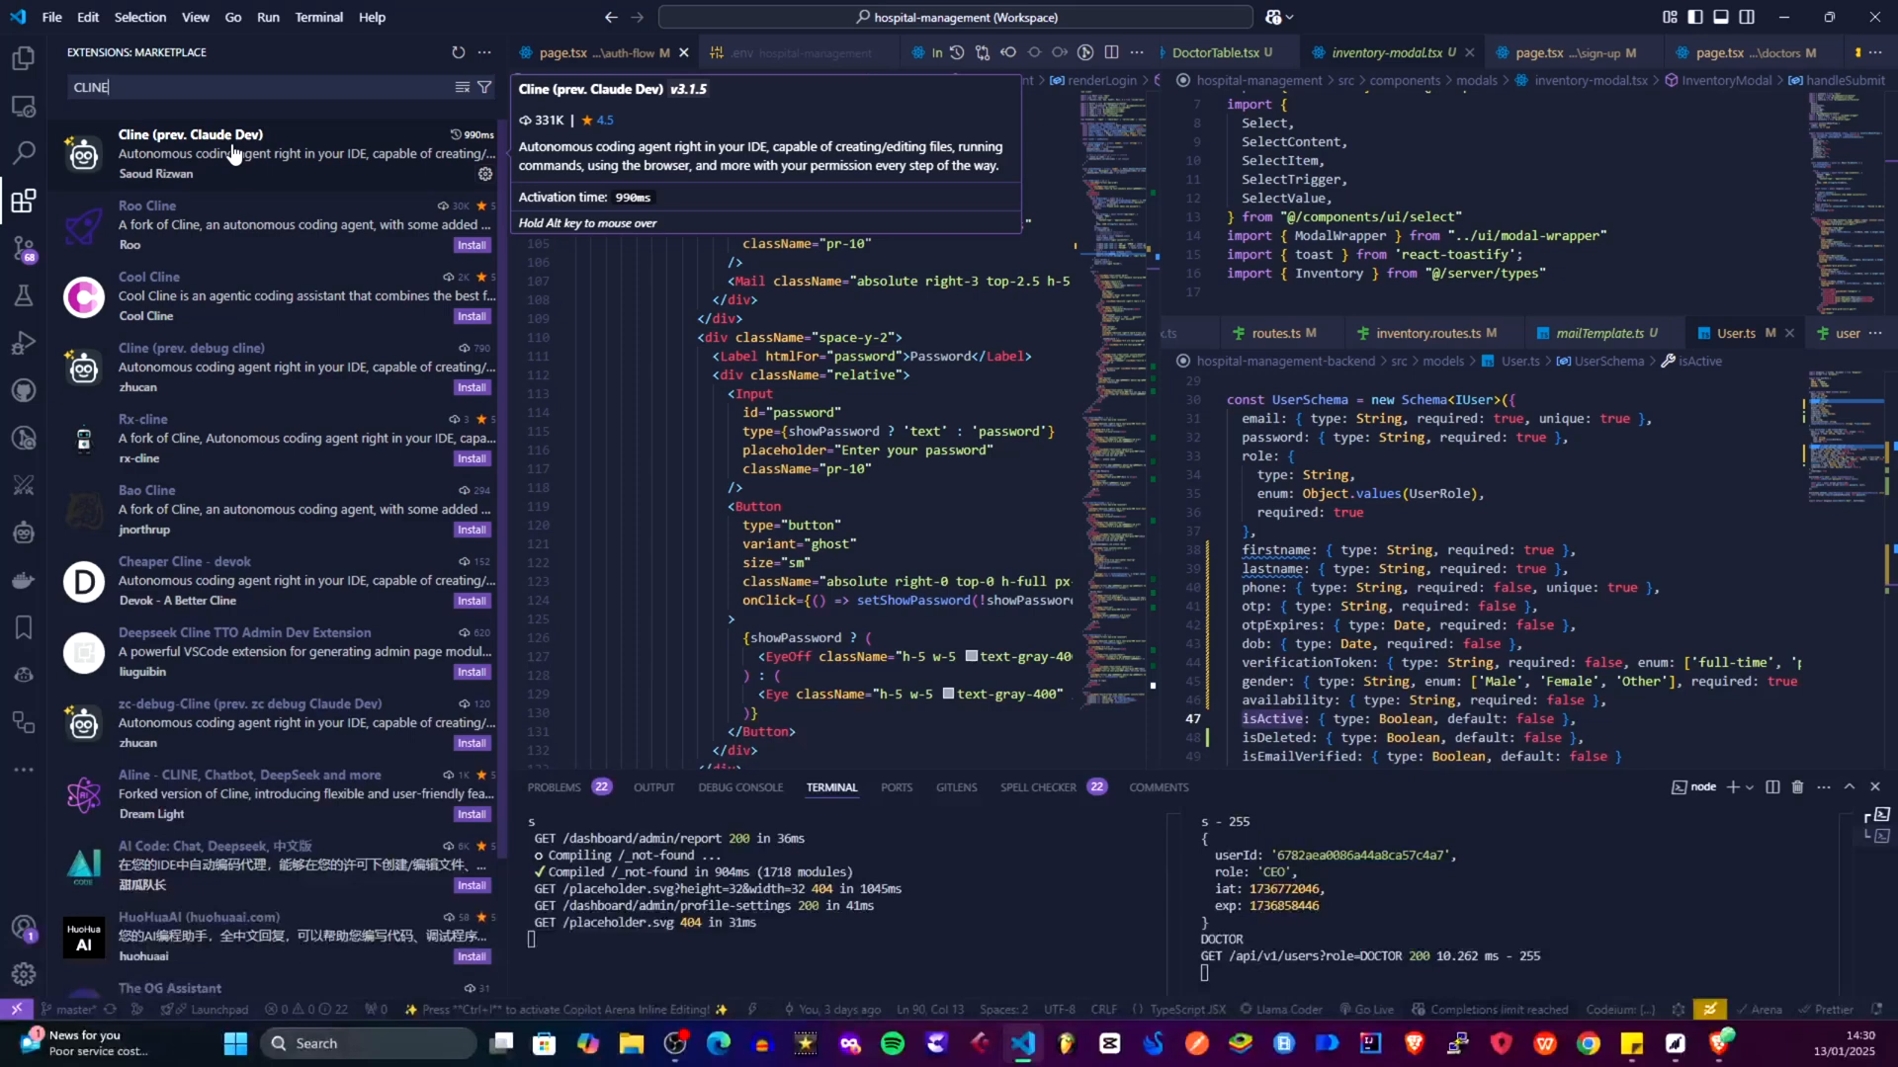
mouse_move(173, 169)
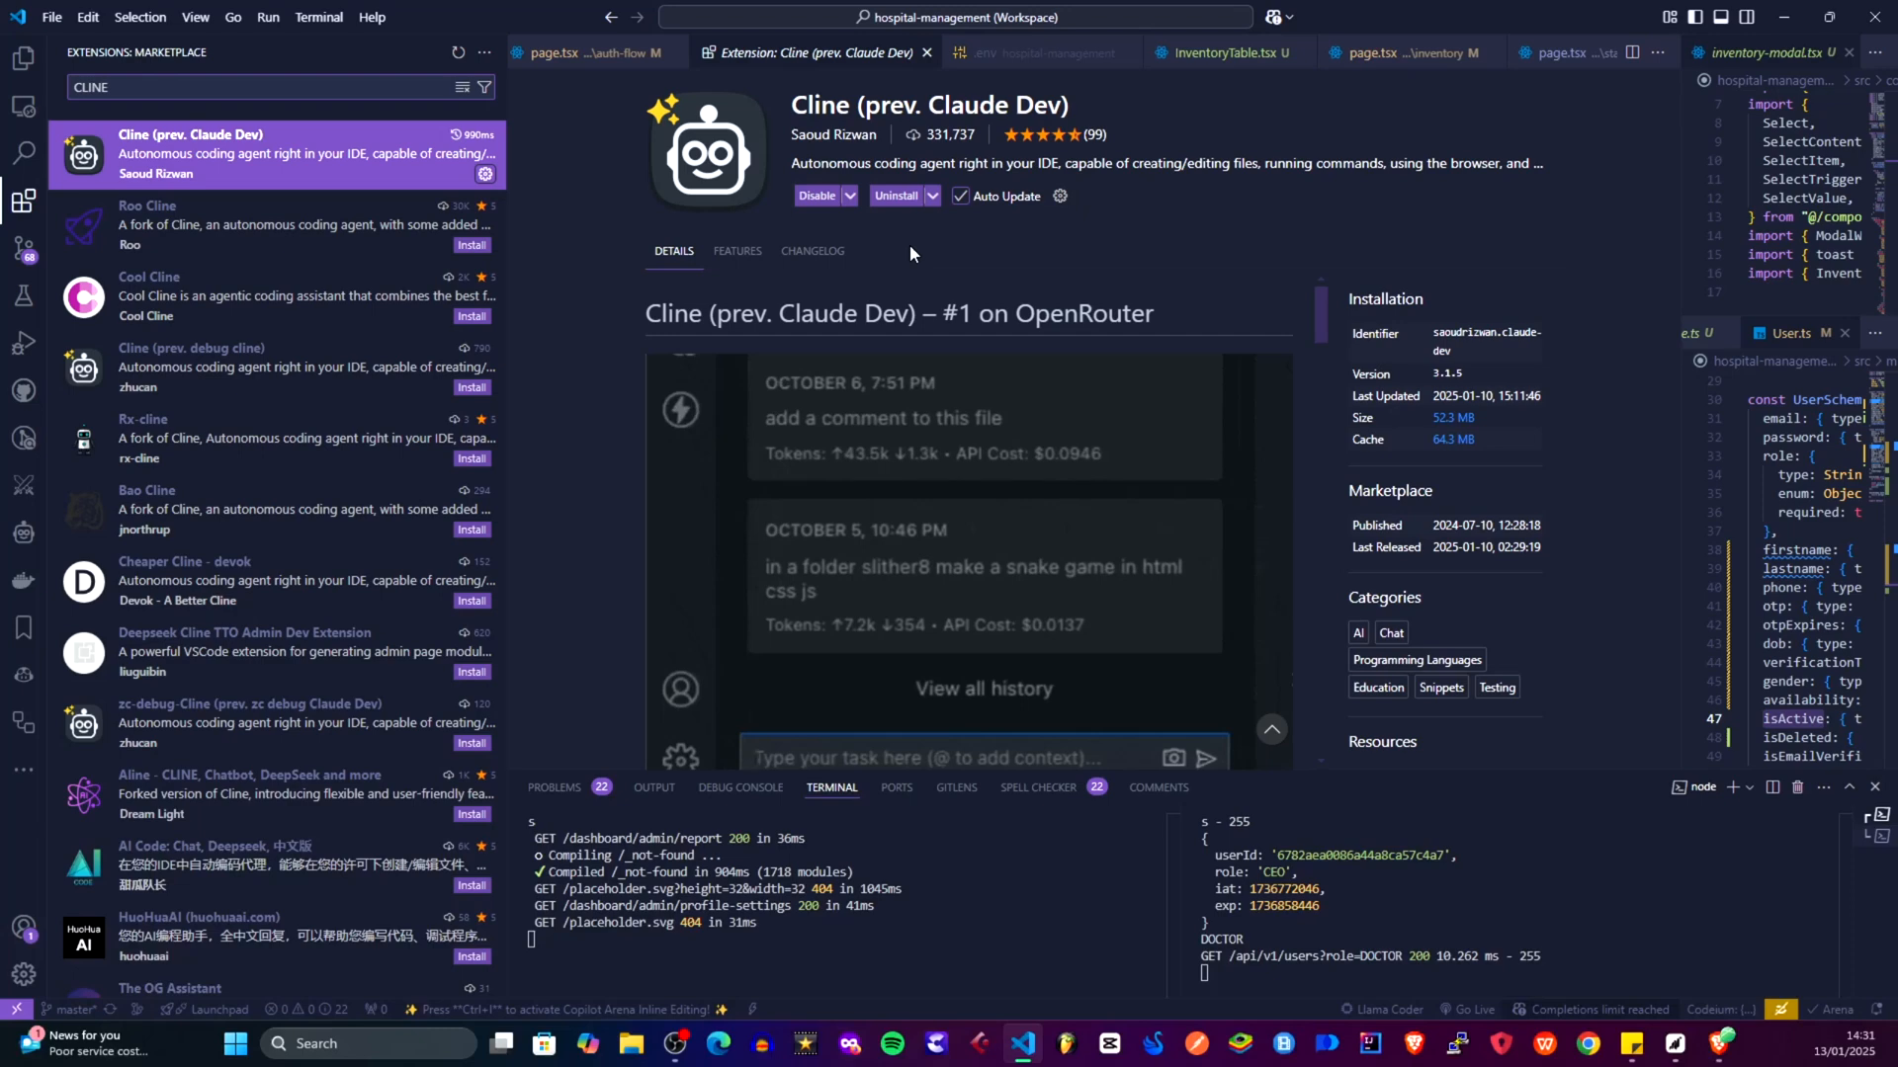
type("Run my app and fix errors")
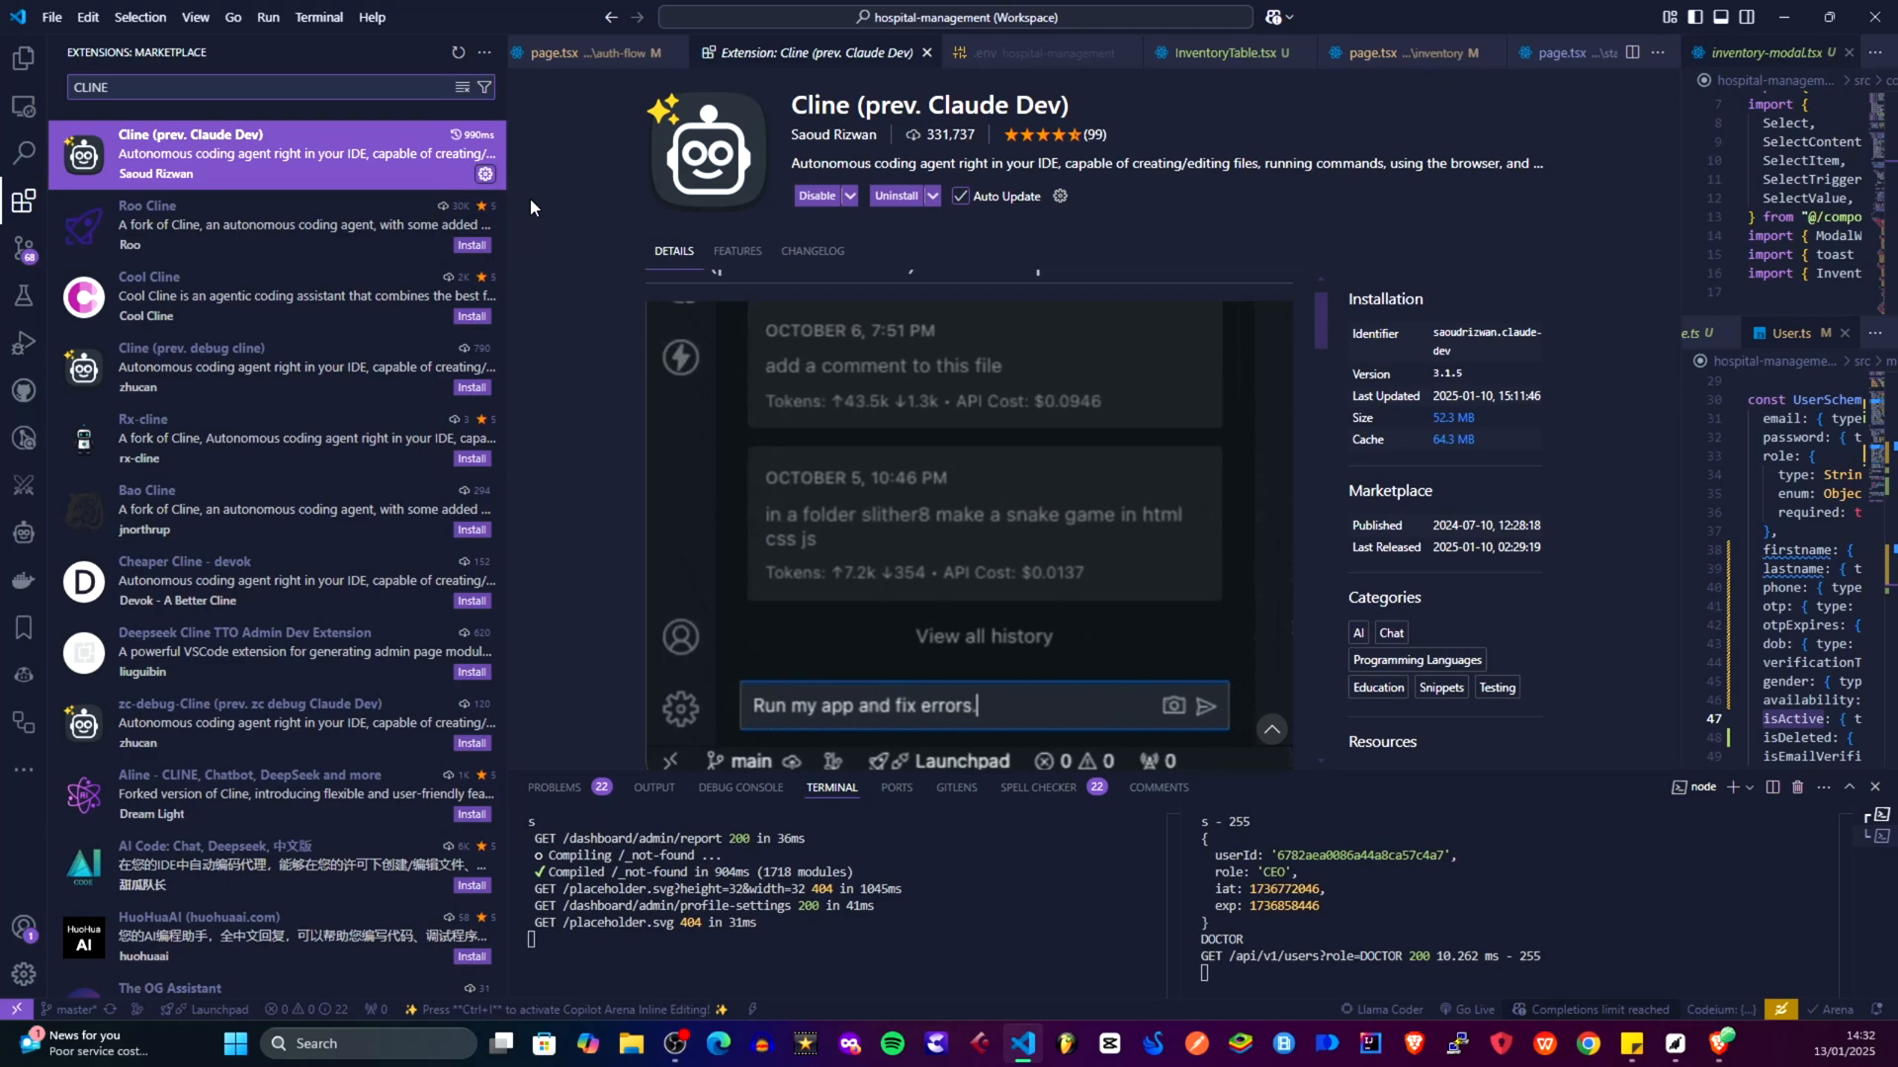
left_click(1205, 705)
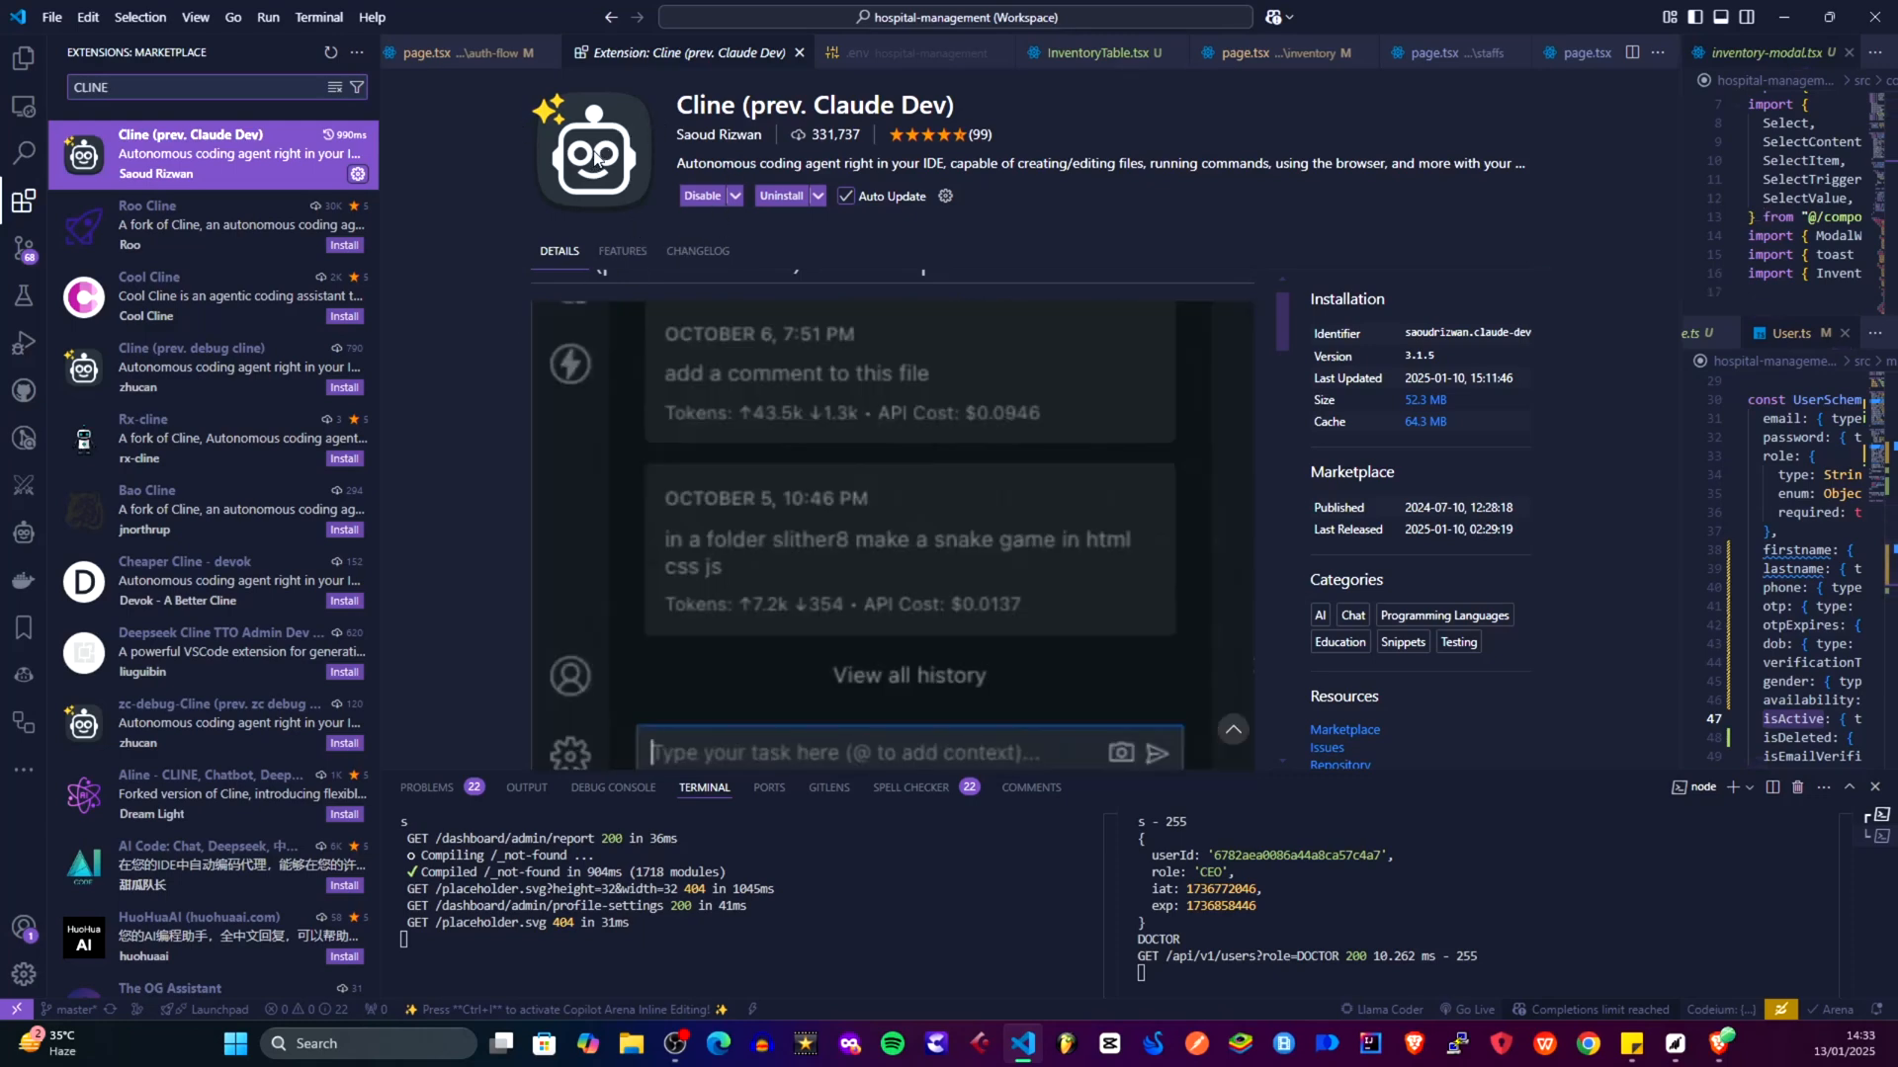
type("Run my app and fix errors.")
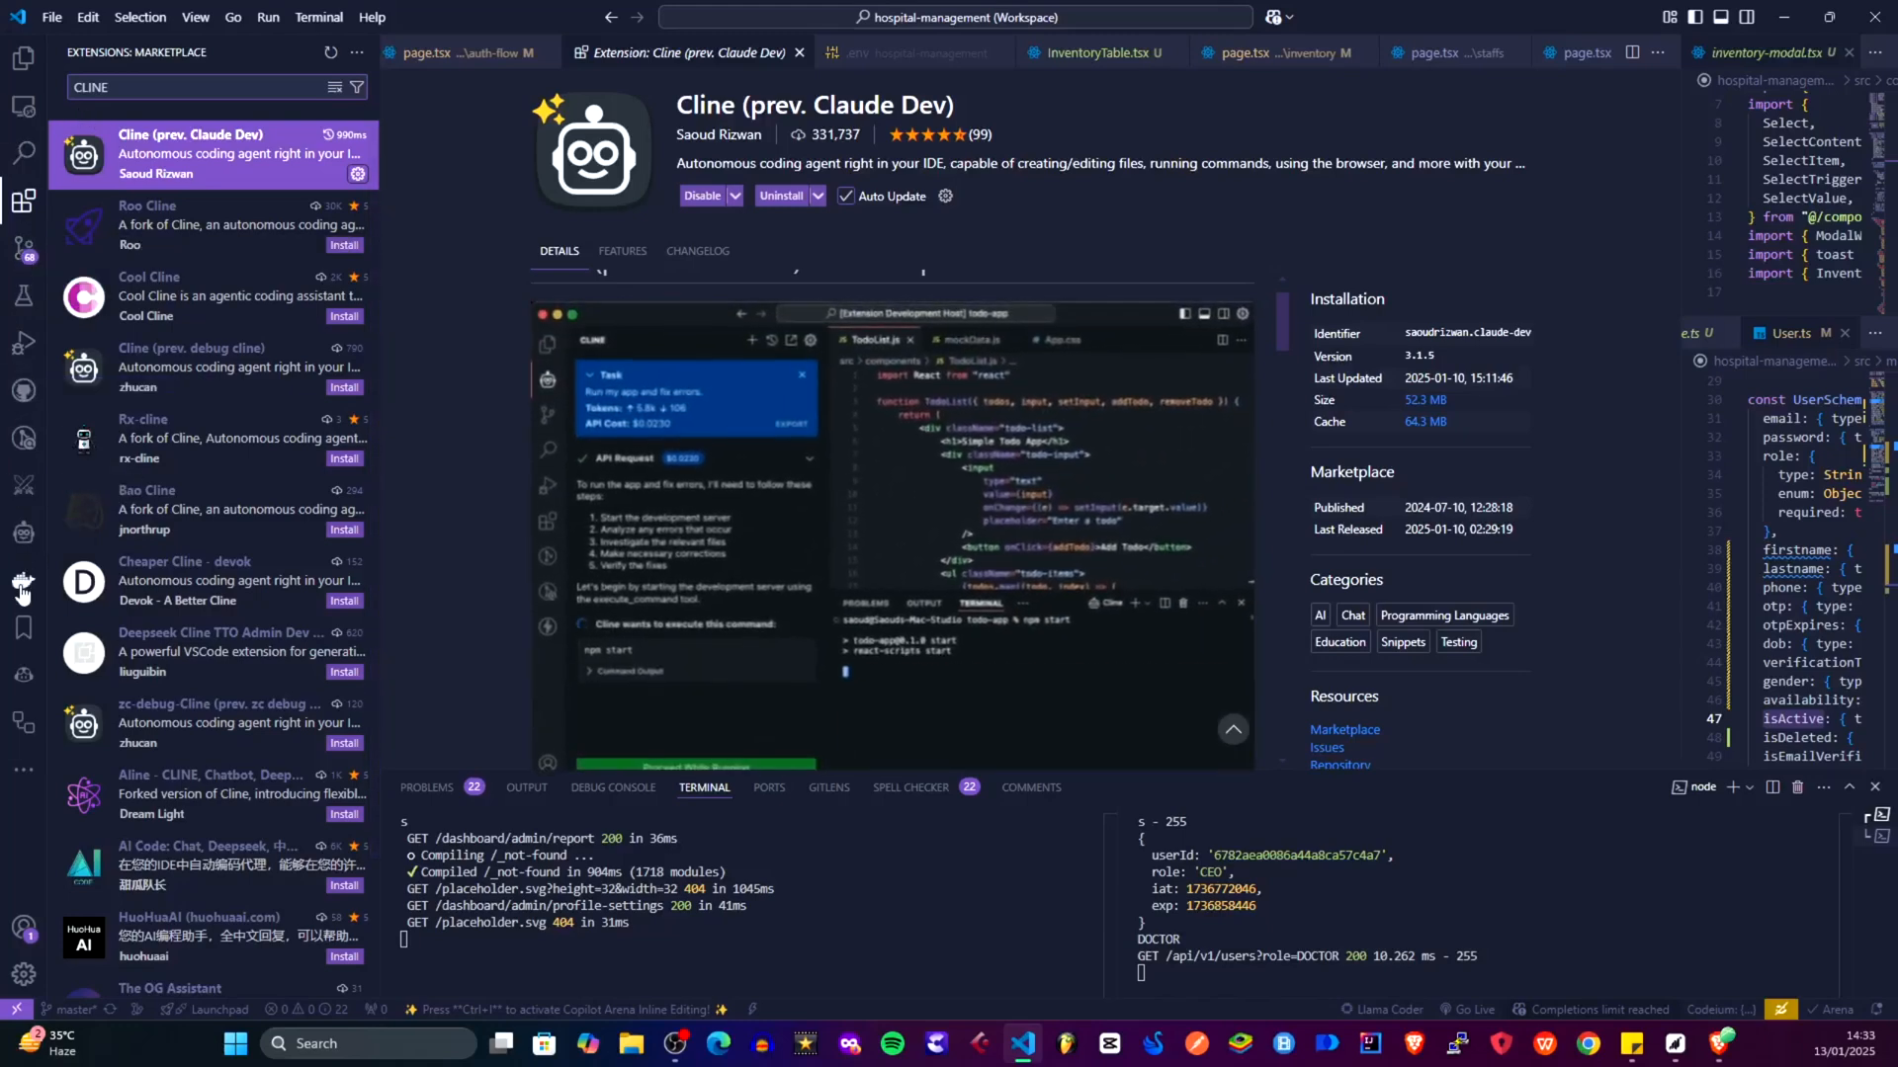
Open the Cline panel from the Activity Bar and show its gear-icon settings
left_click(22, 584)
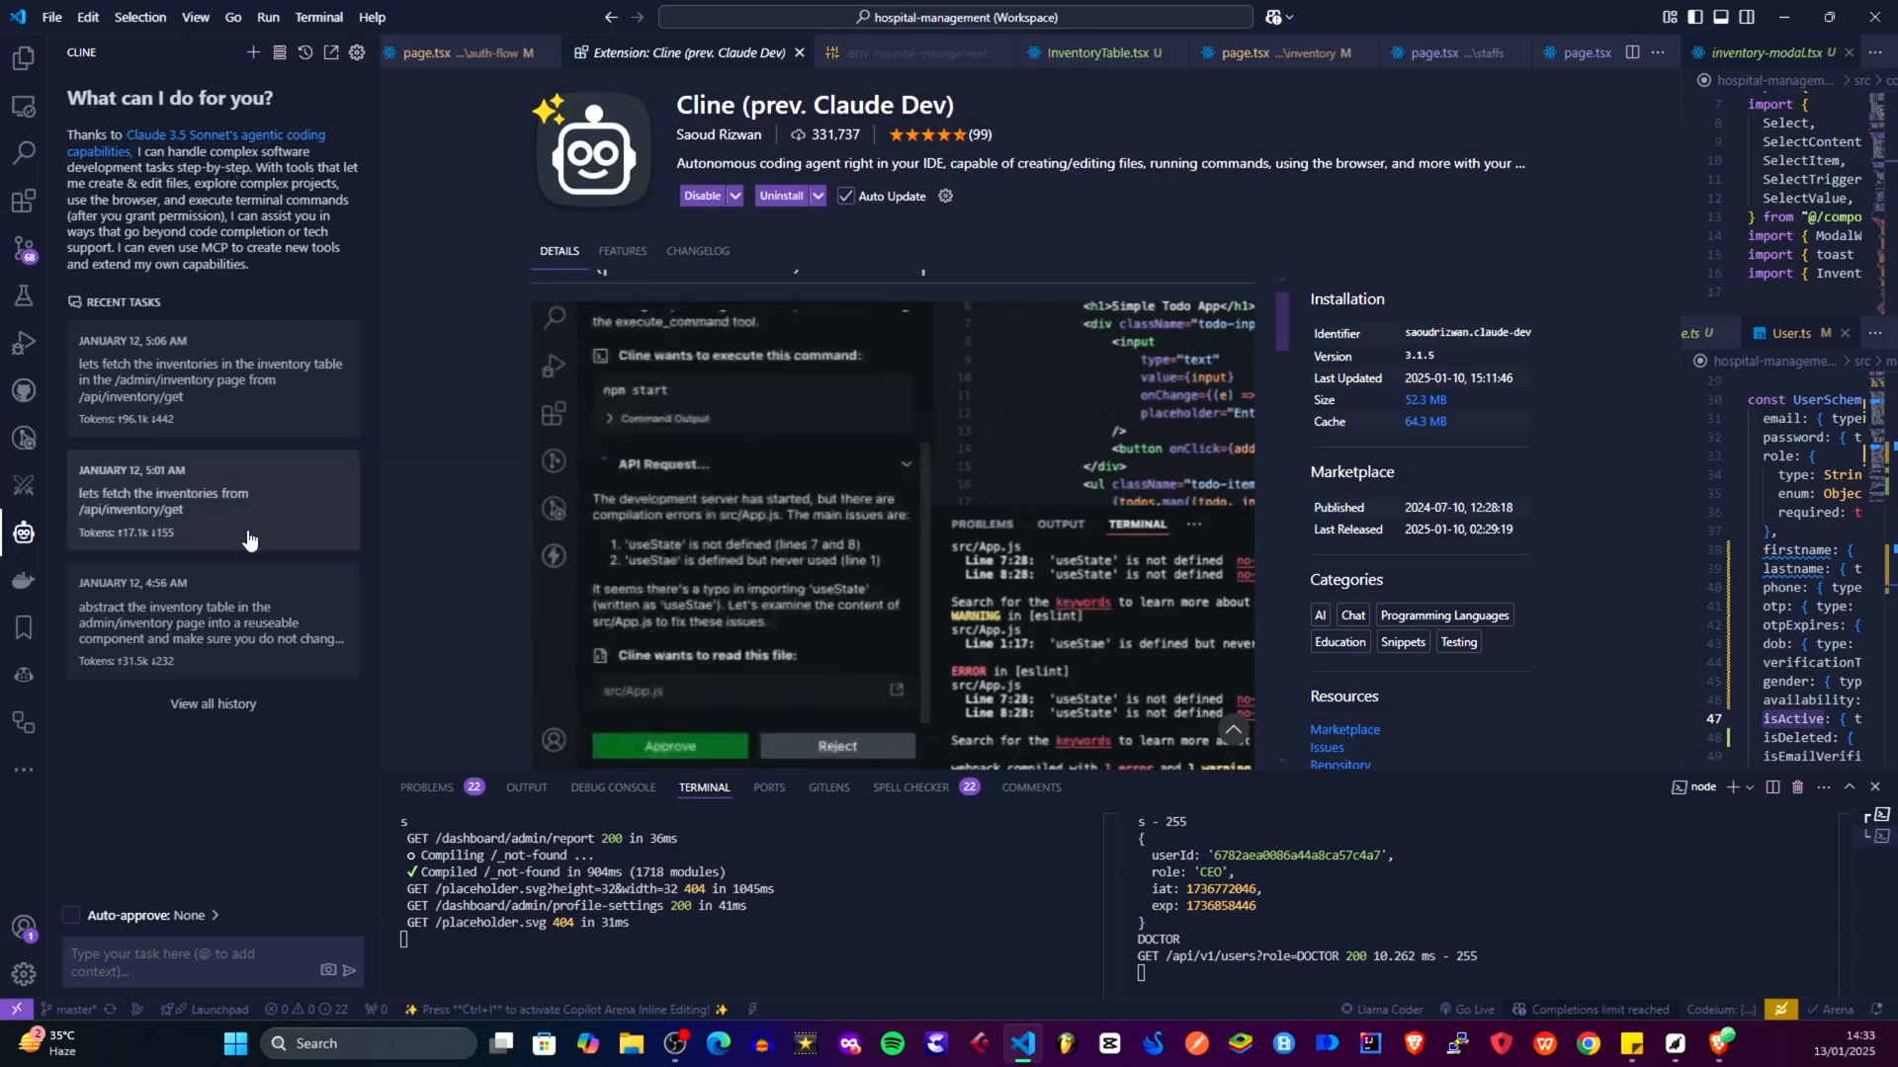
left_click(669, 746)
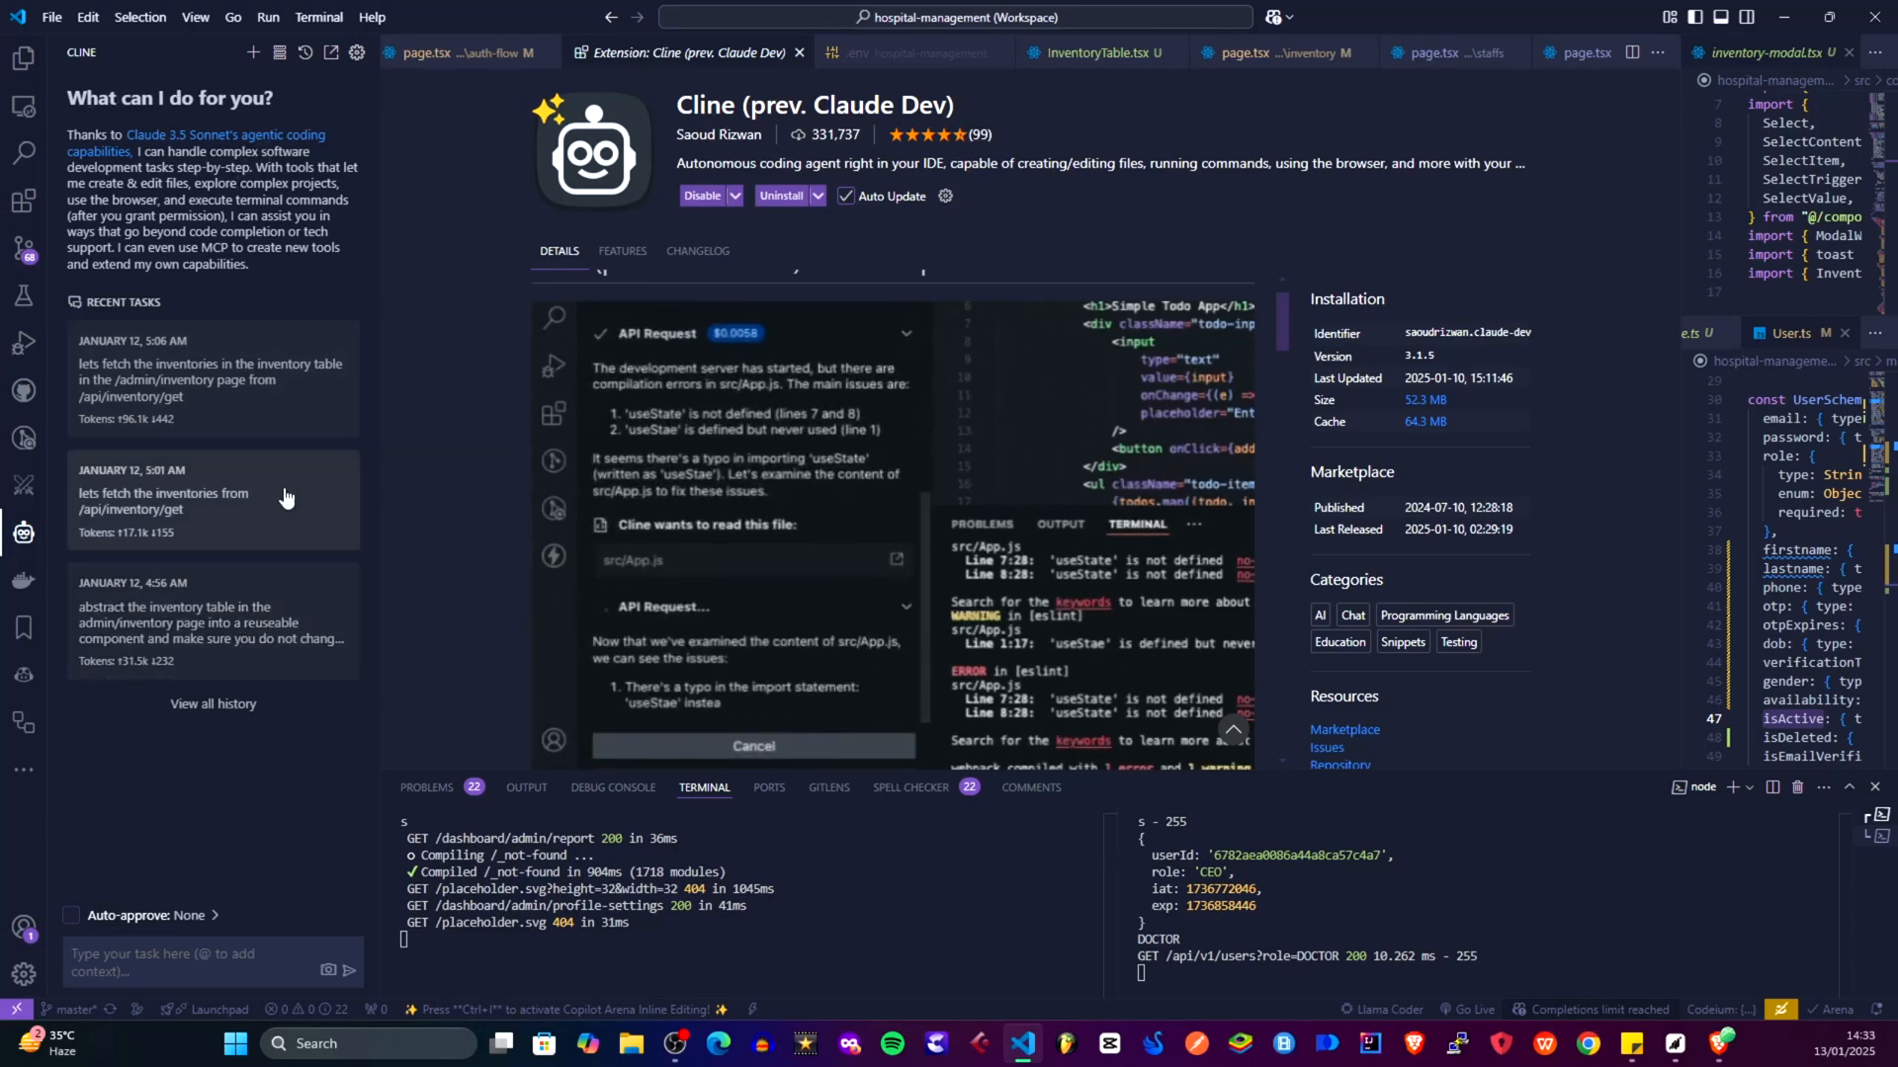
mouse_move(252, 52)
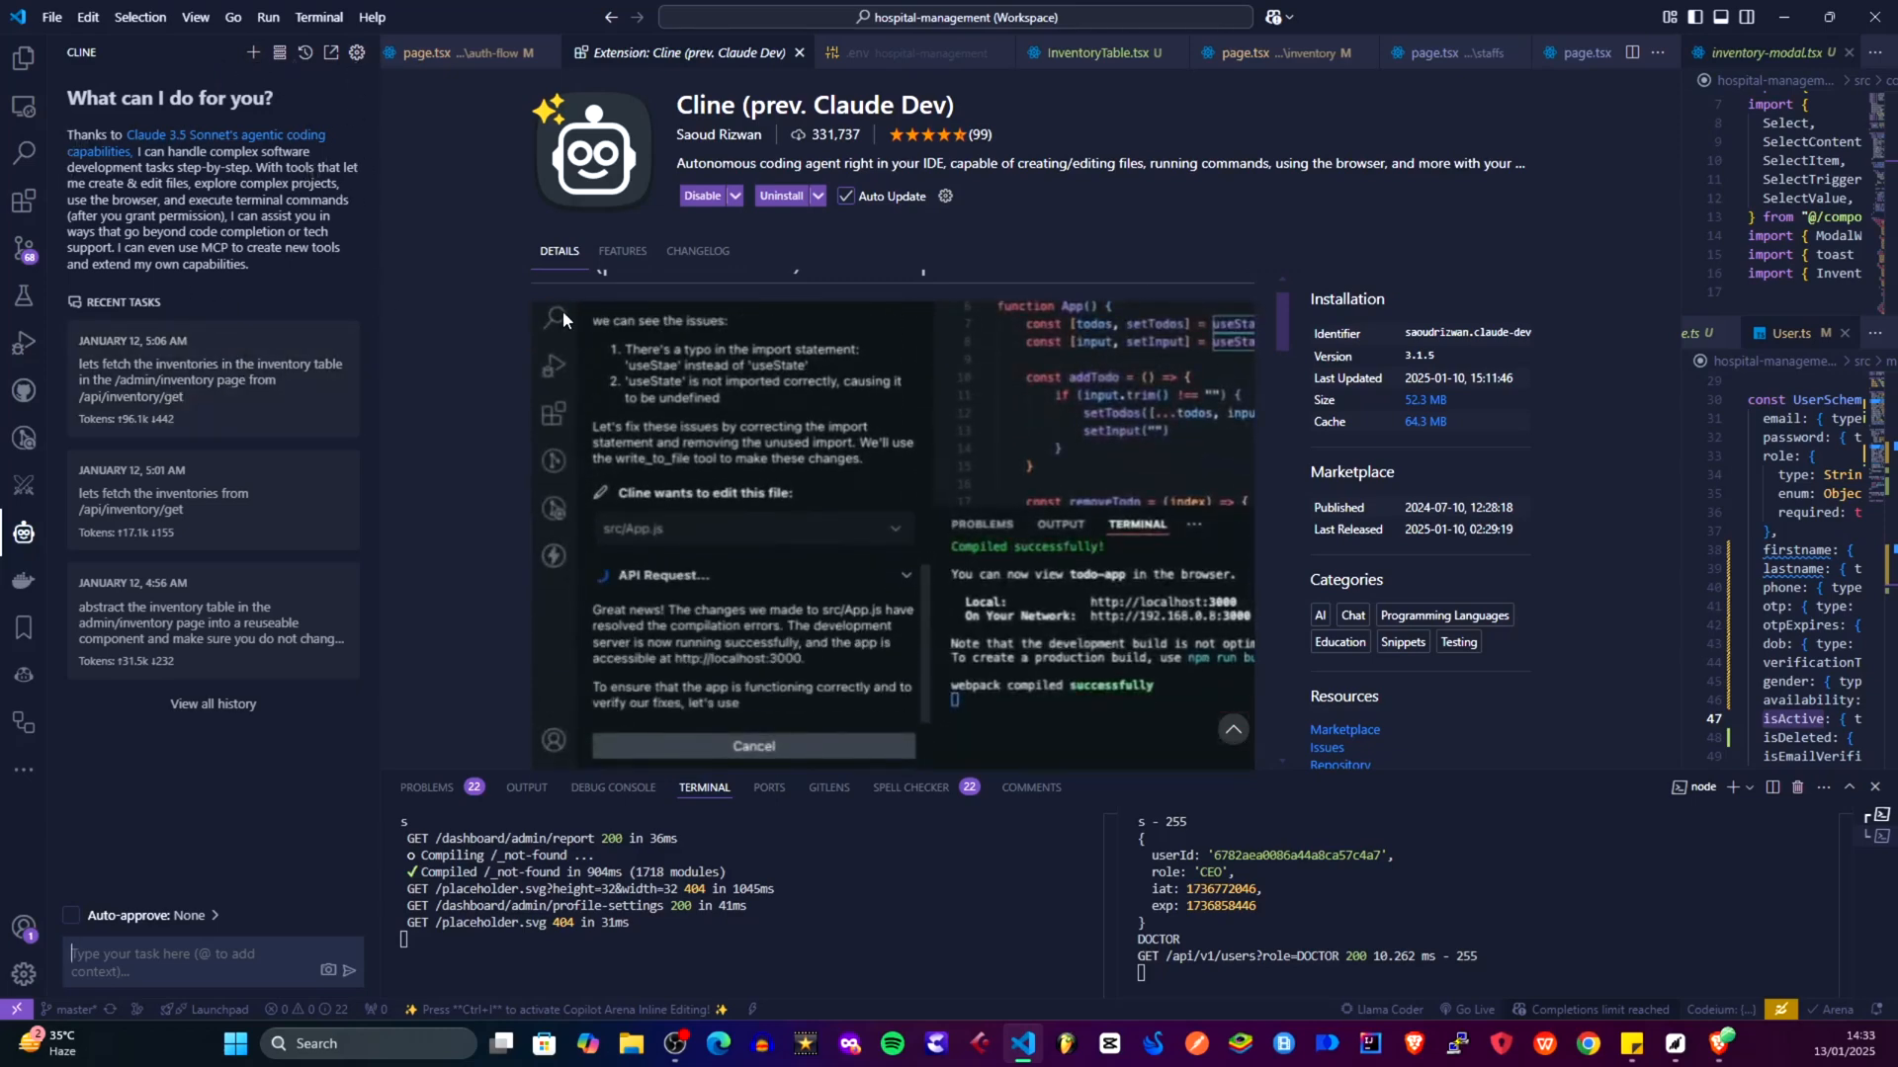
left_click(357, 53)
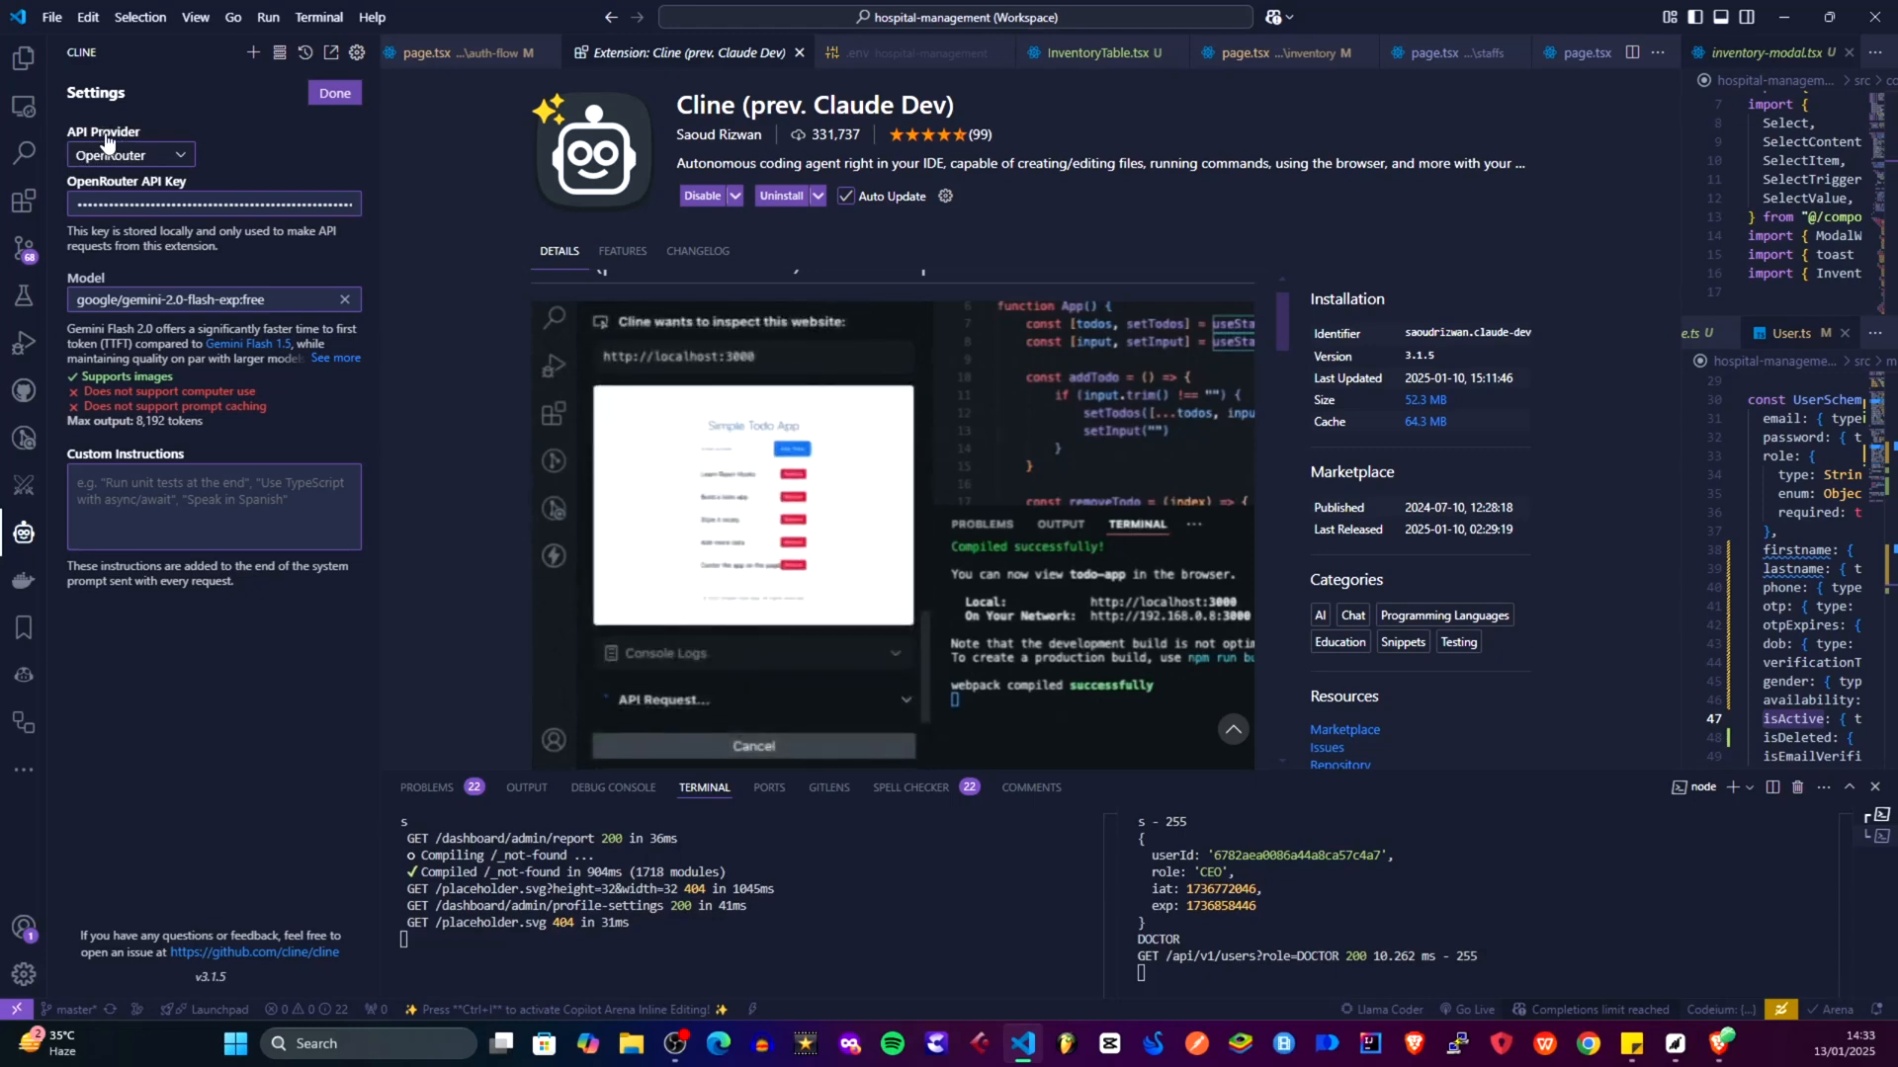
Expand Cline's API Provider dropdown and type 'Run my app and fix'
left_click(127, 155)
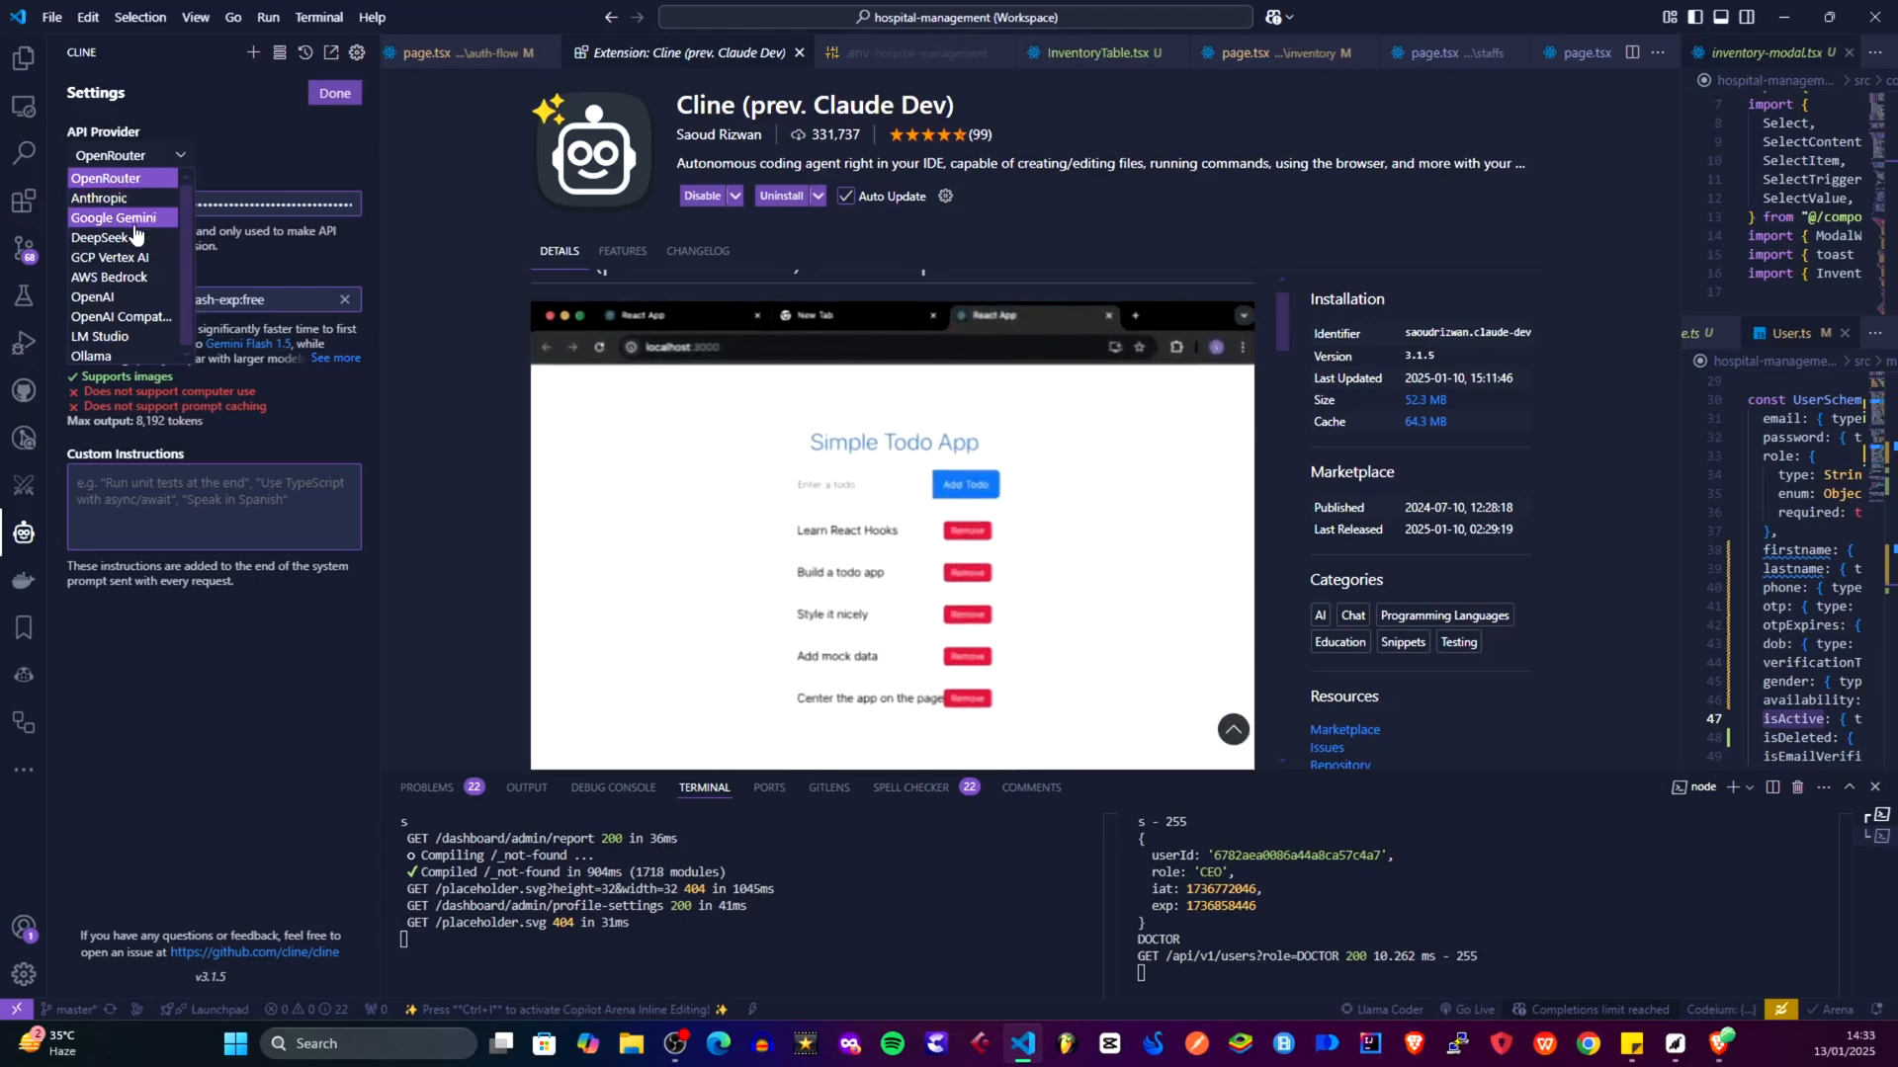
mouse_move(93, 297)
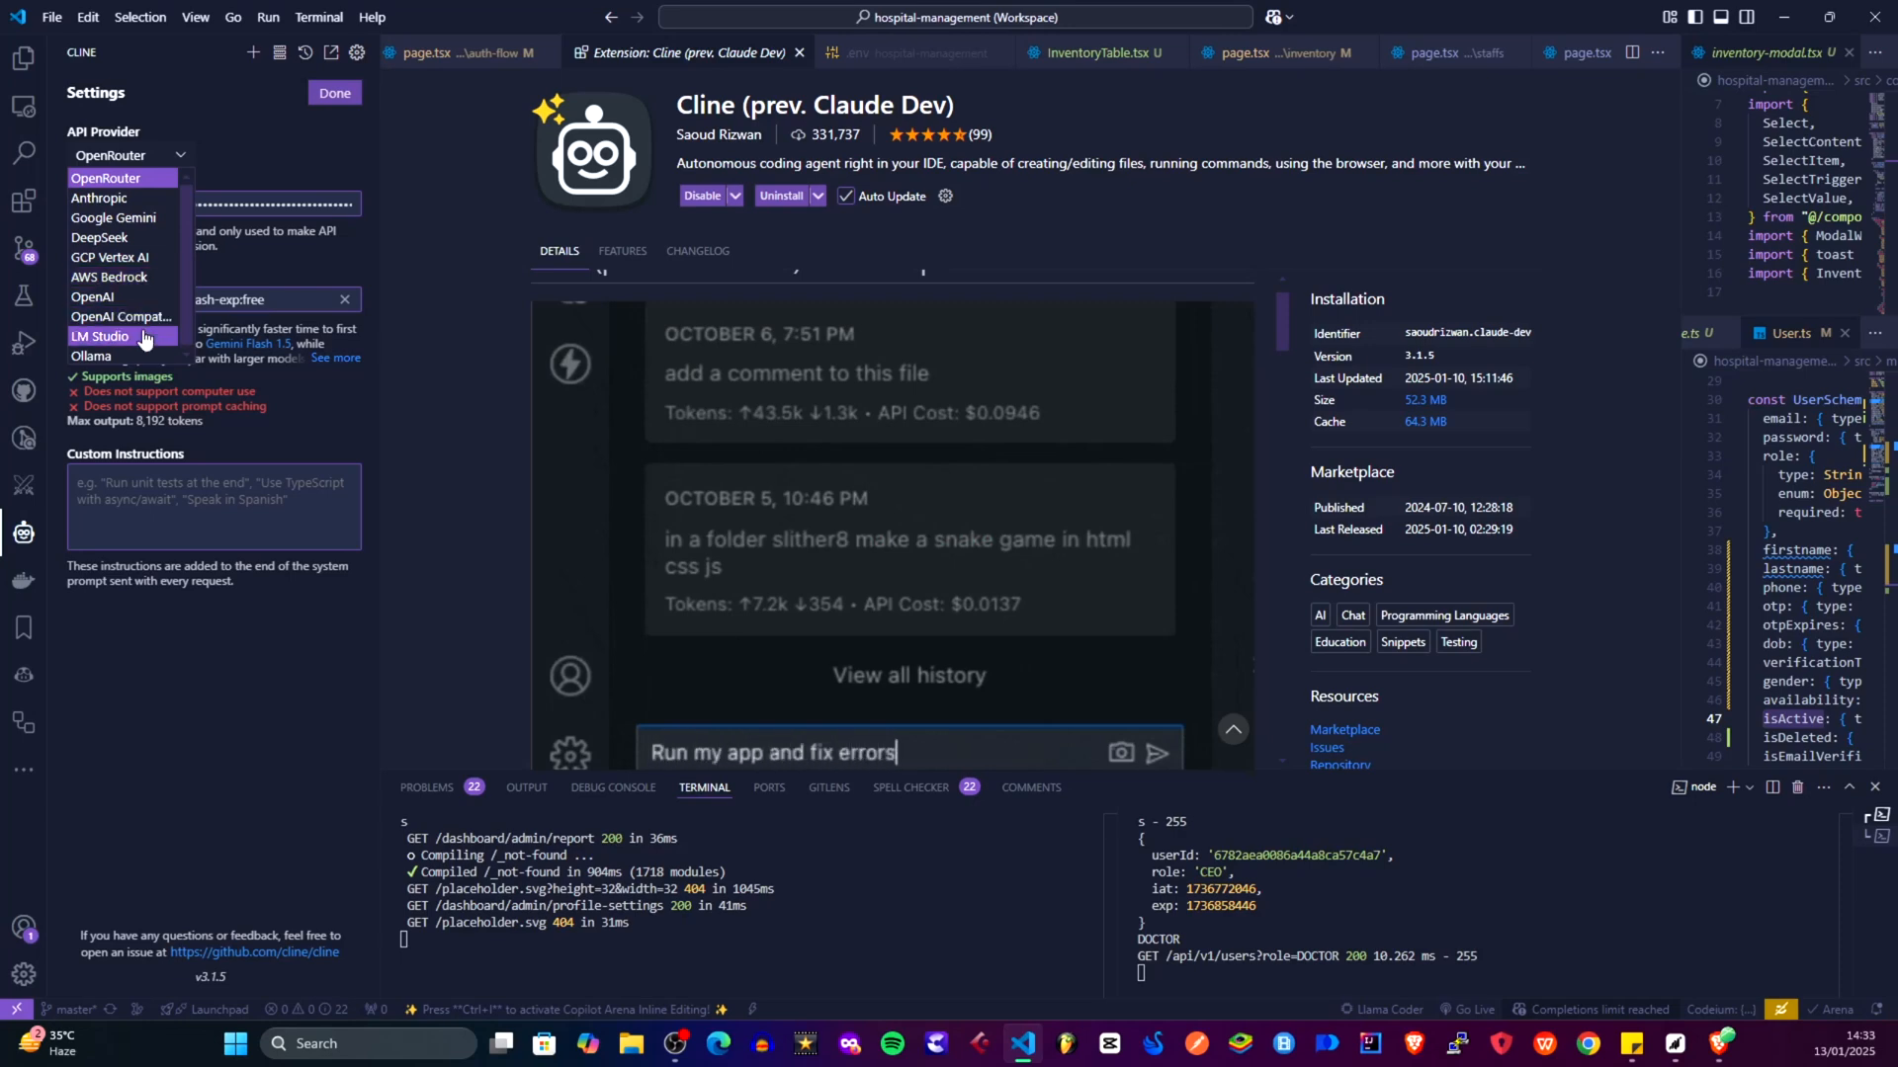
left_click(1155, 753)
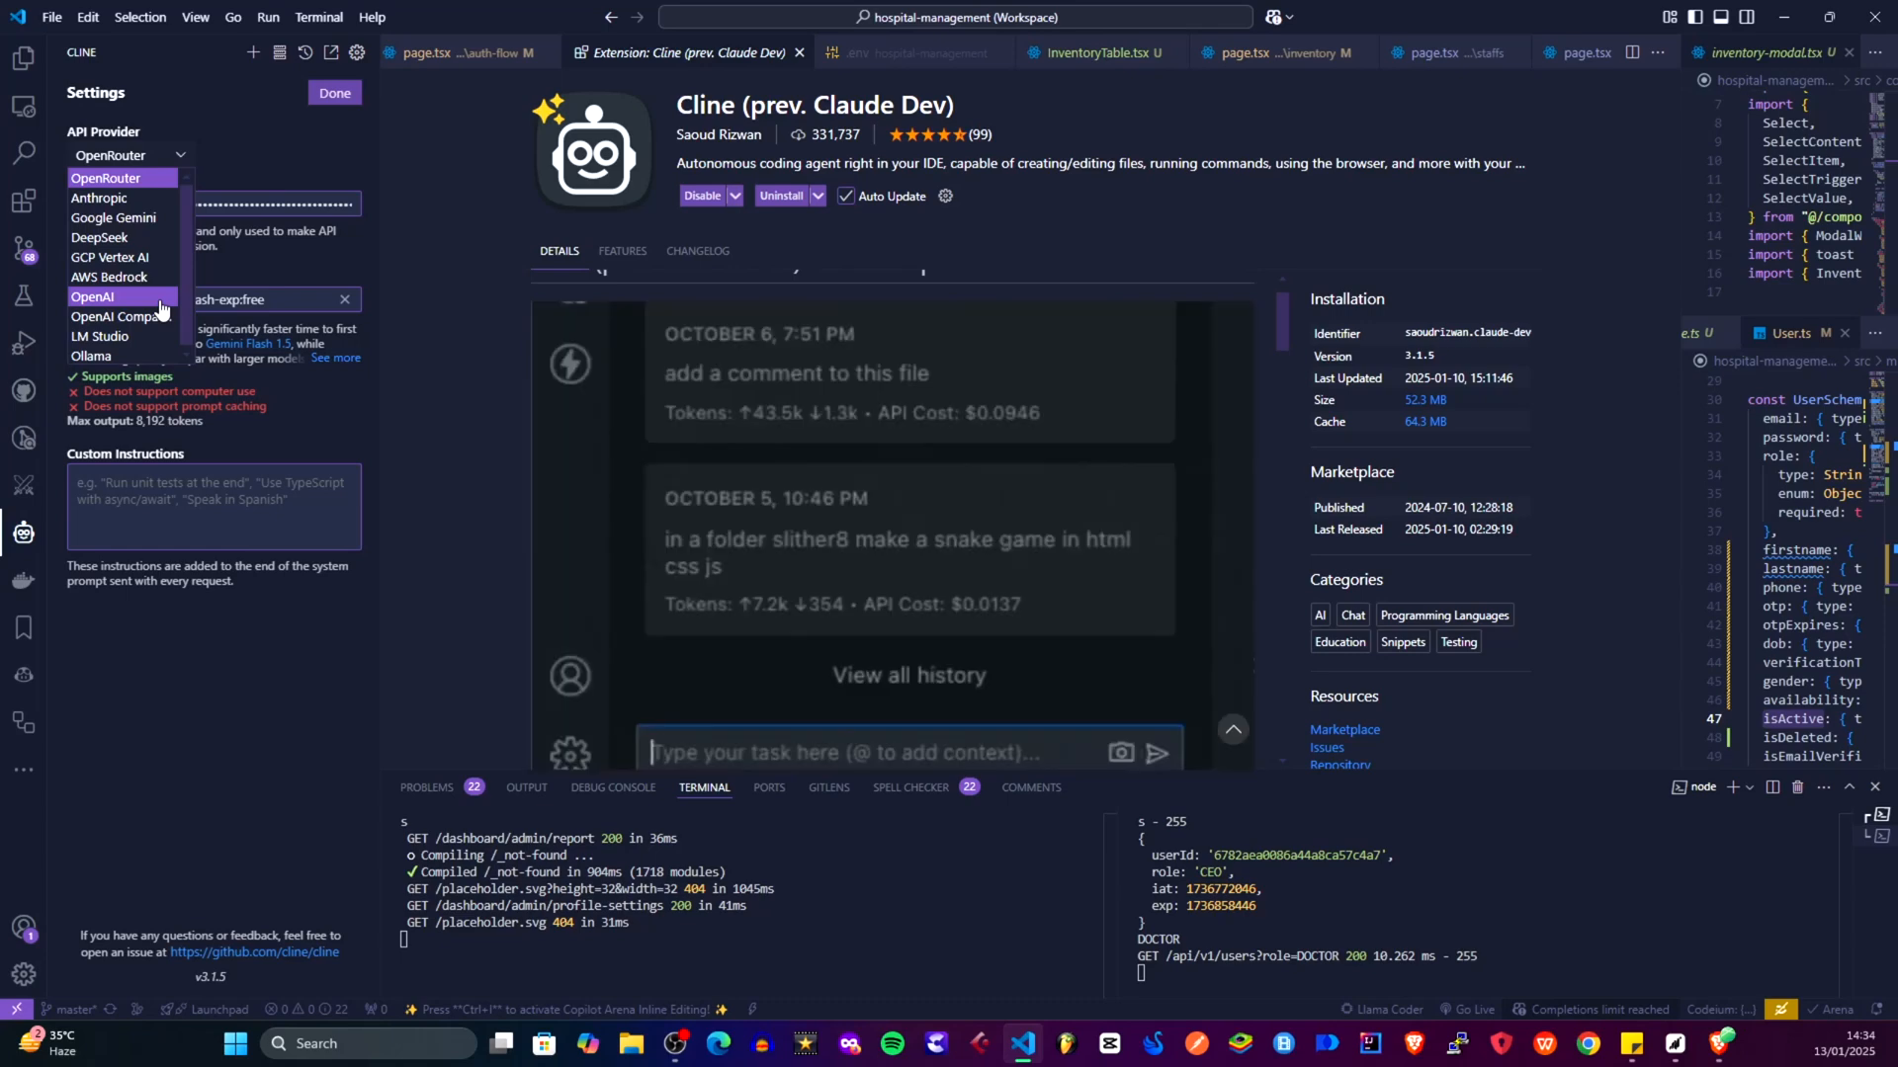
type("Run my app and fix")
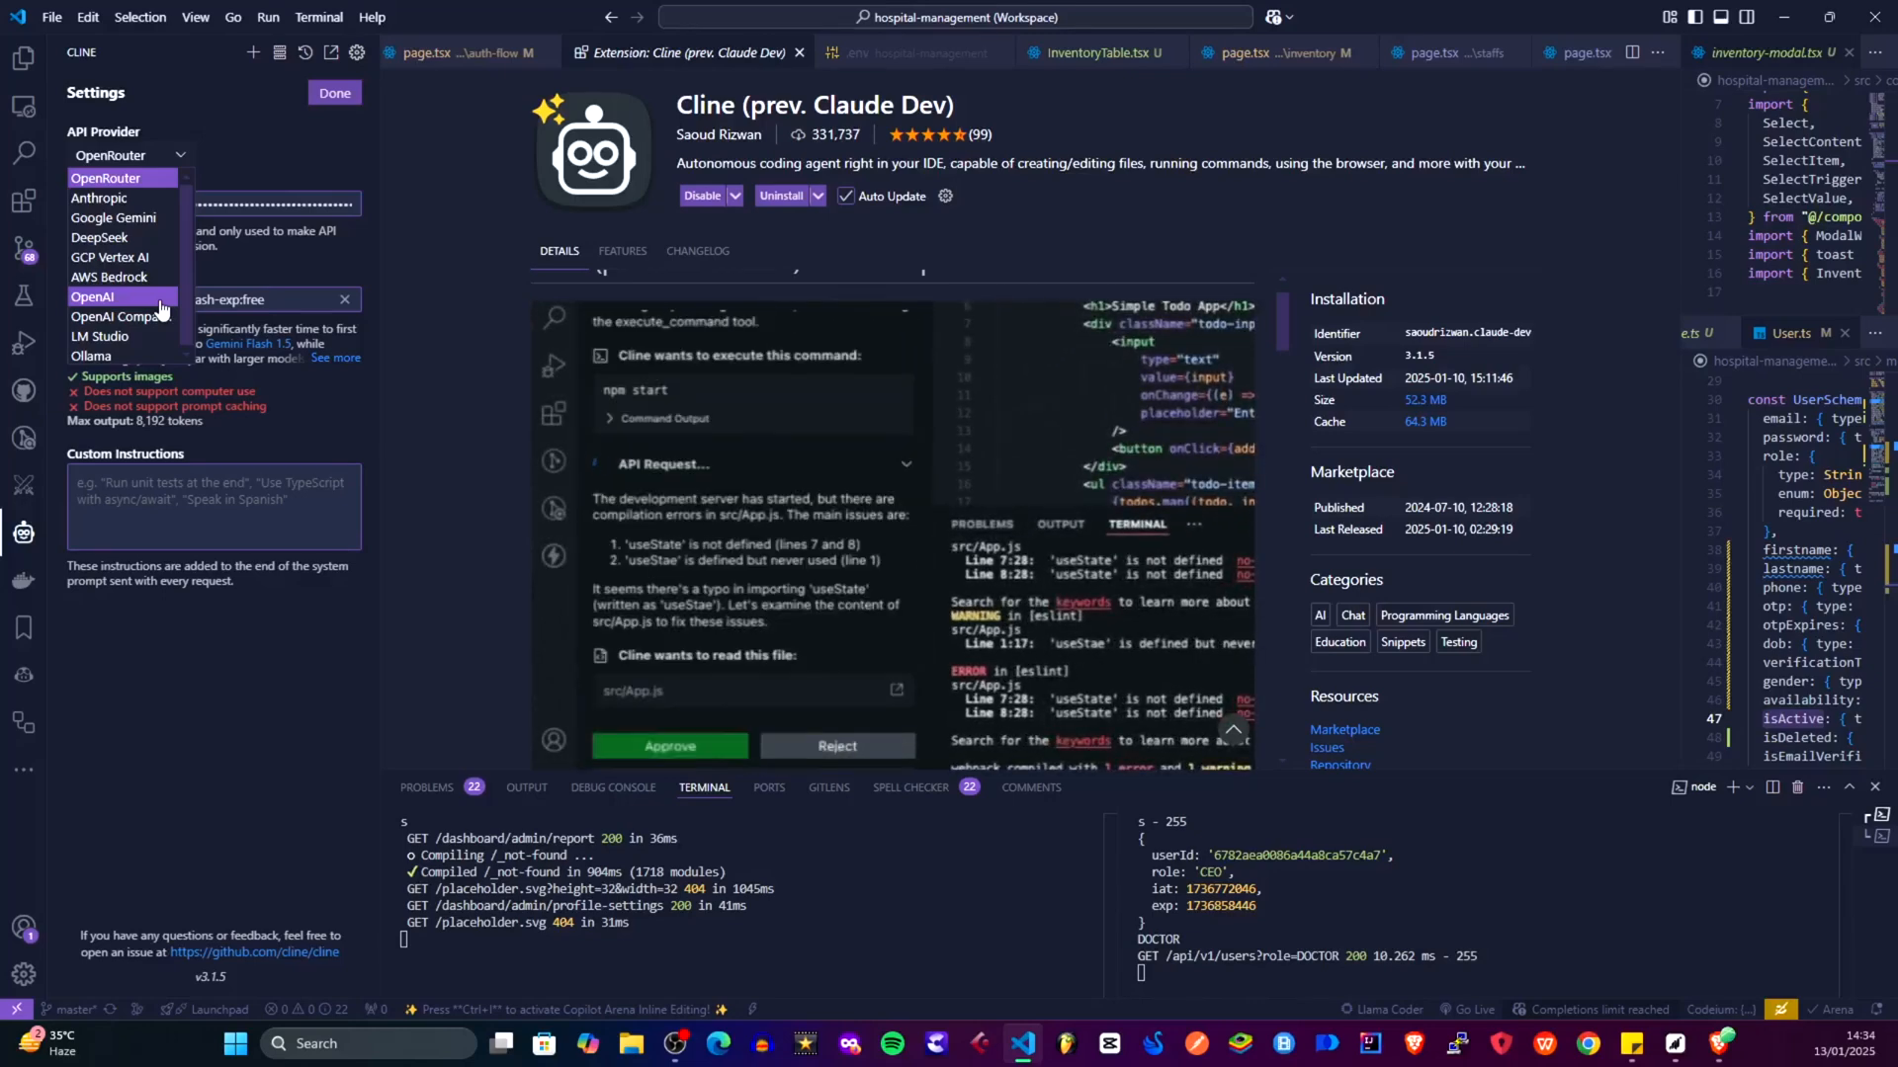
Set Cline's API provider to OpenAI, then pick a different provider from the reopened list
left_click(668, 745)
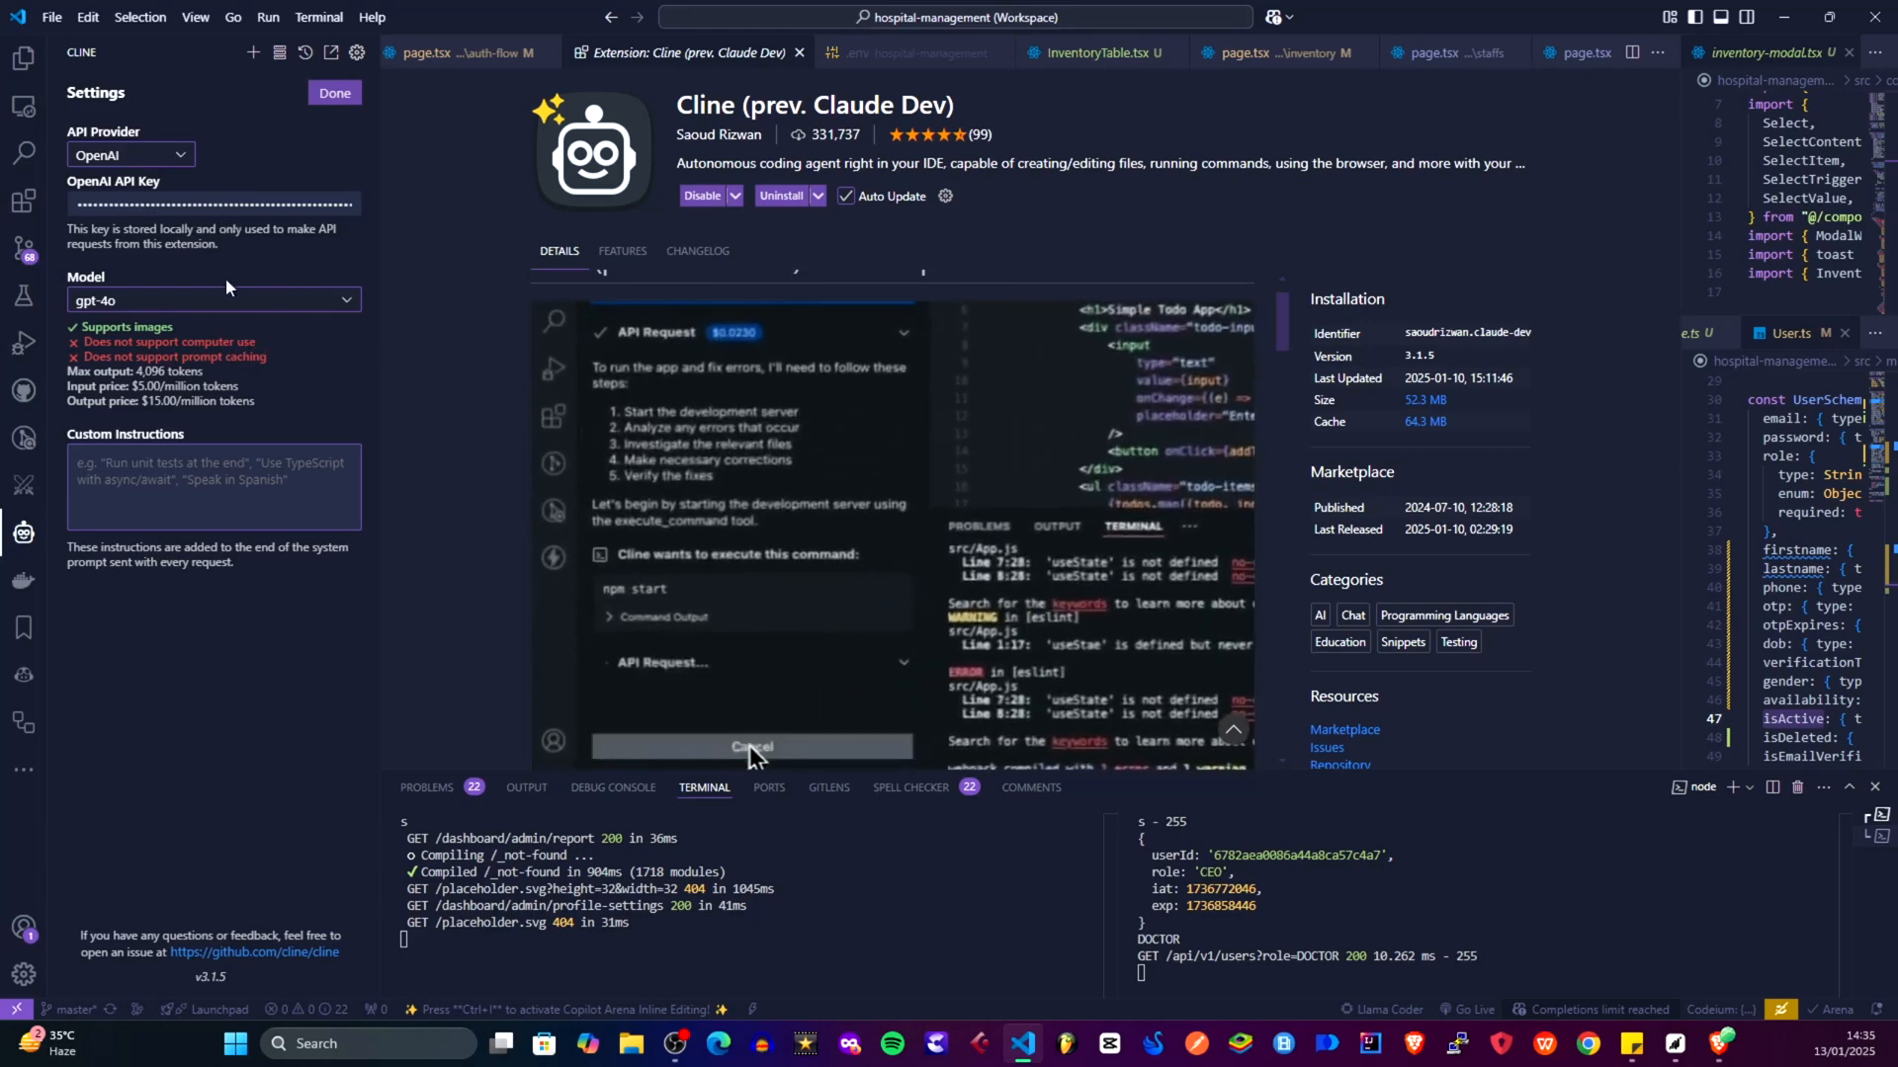
left_click(213, 300)
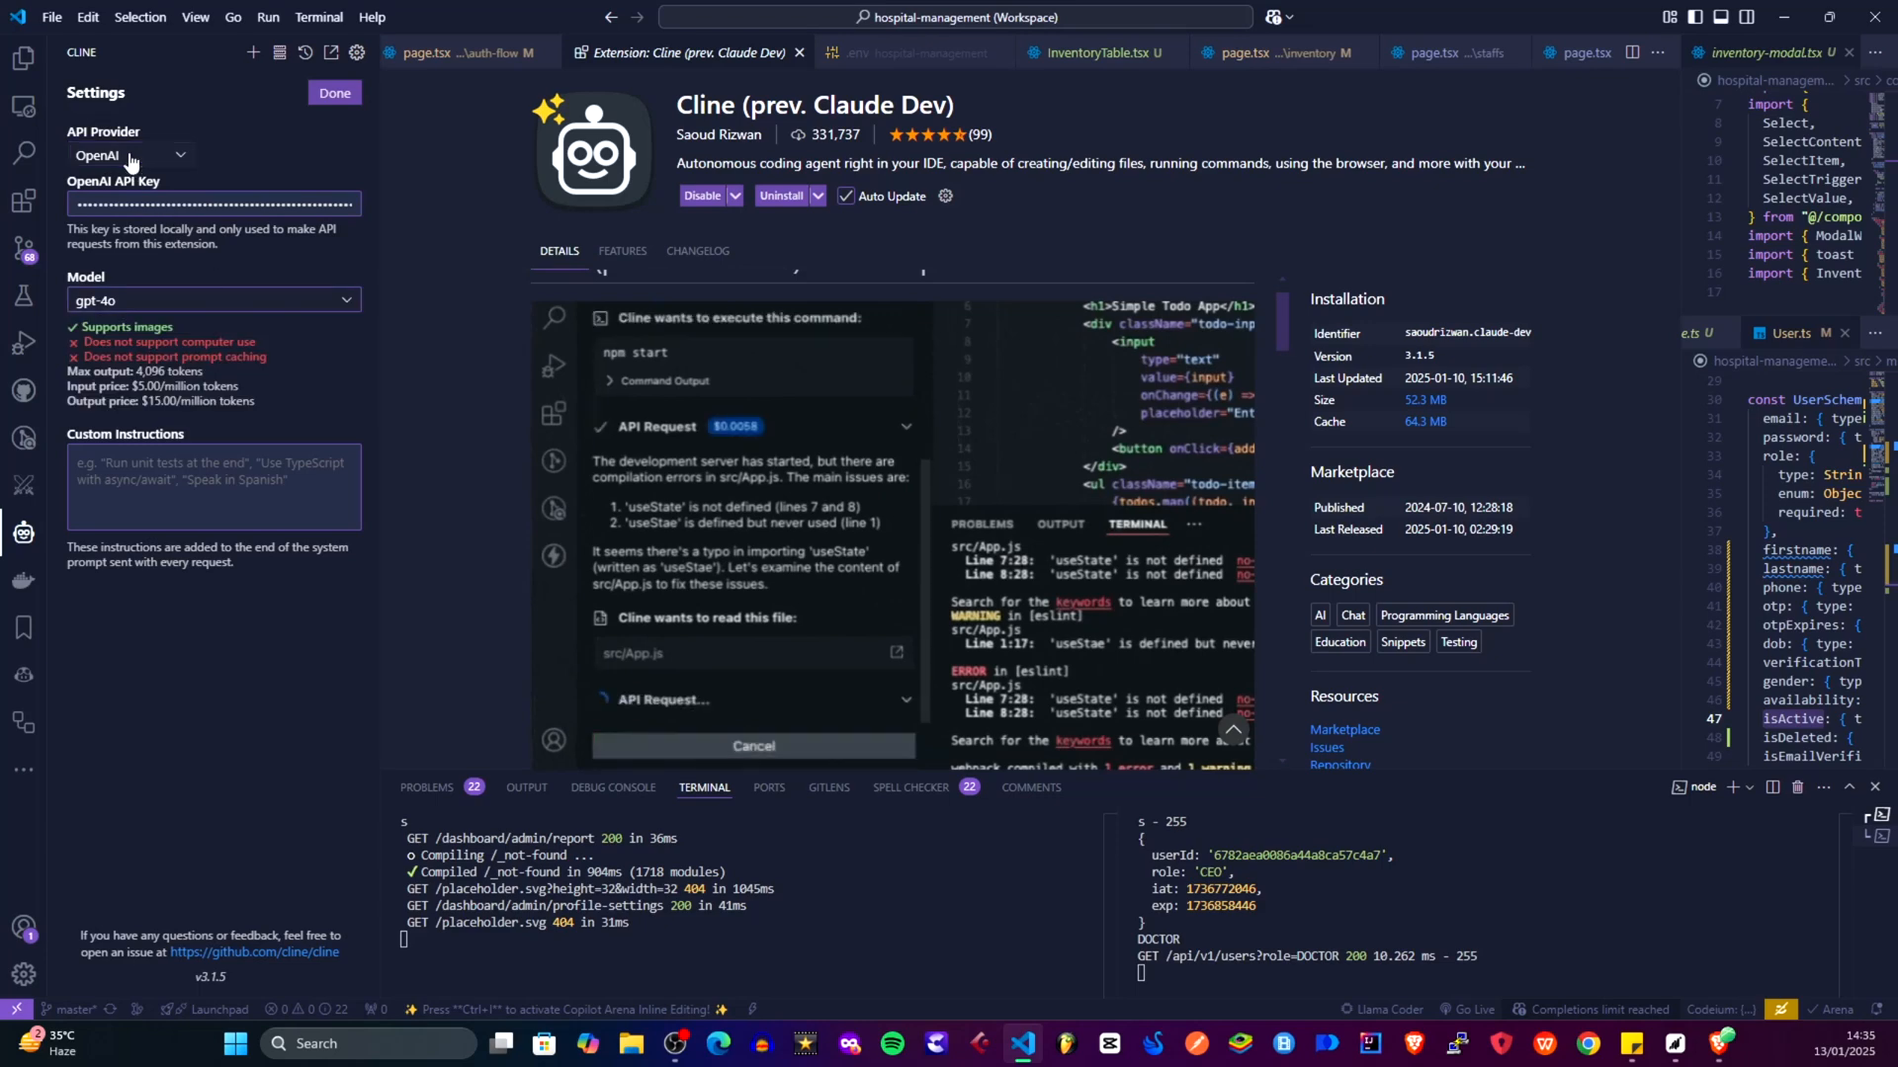
left_click(128, 155)
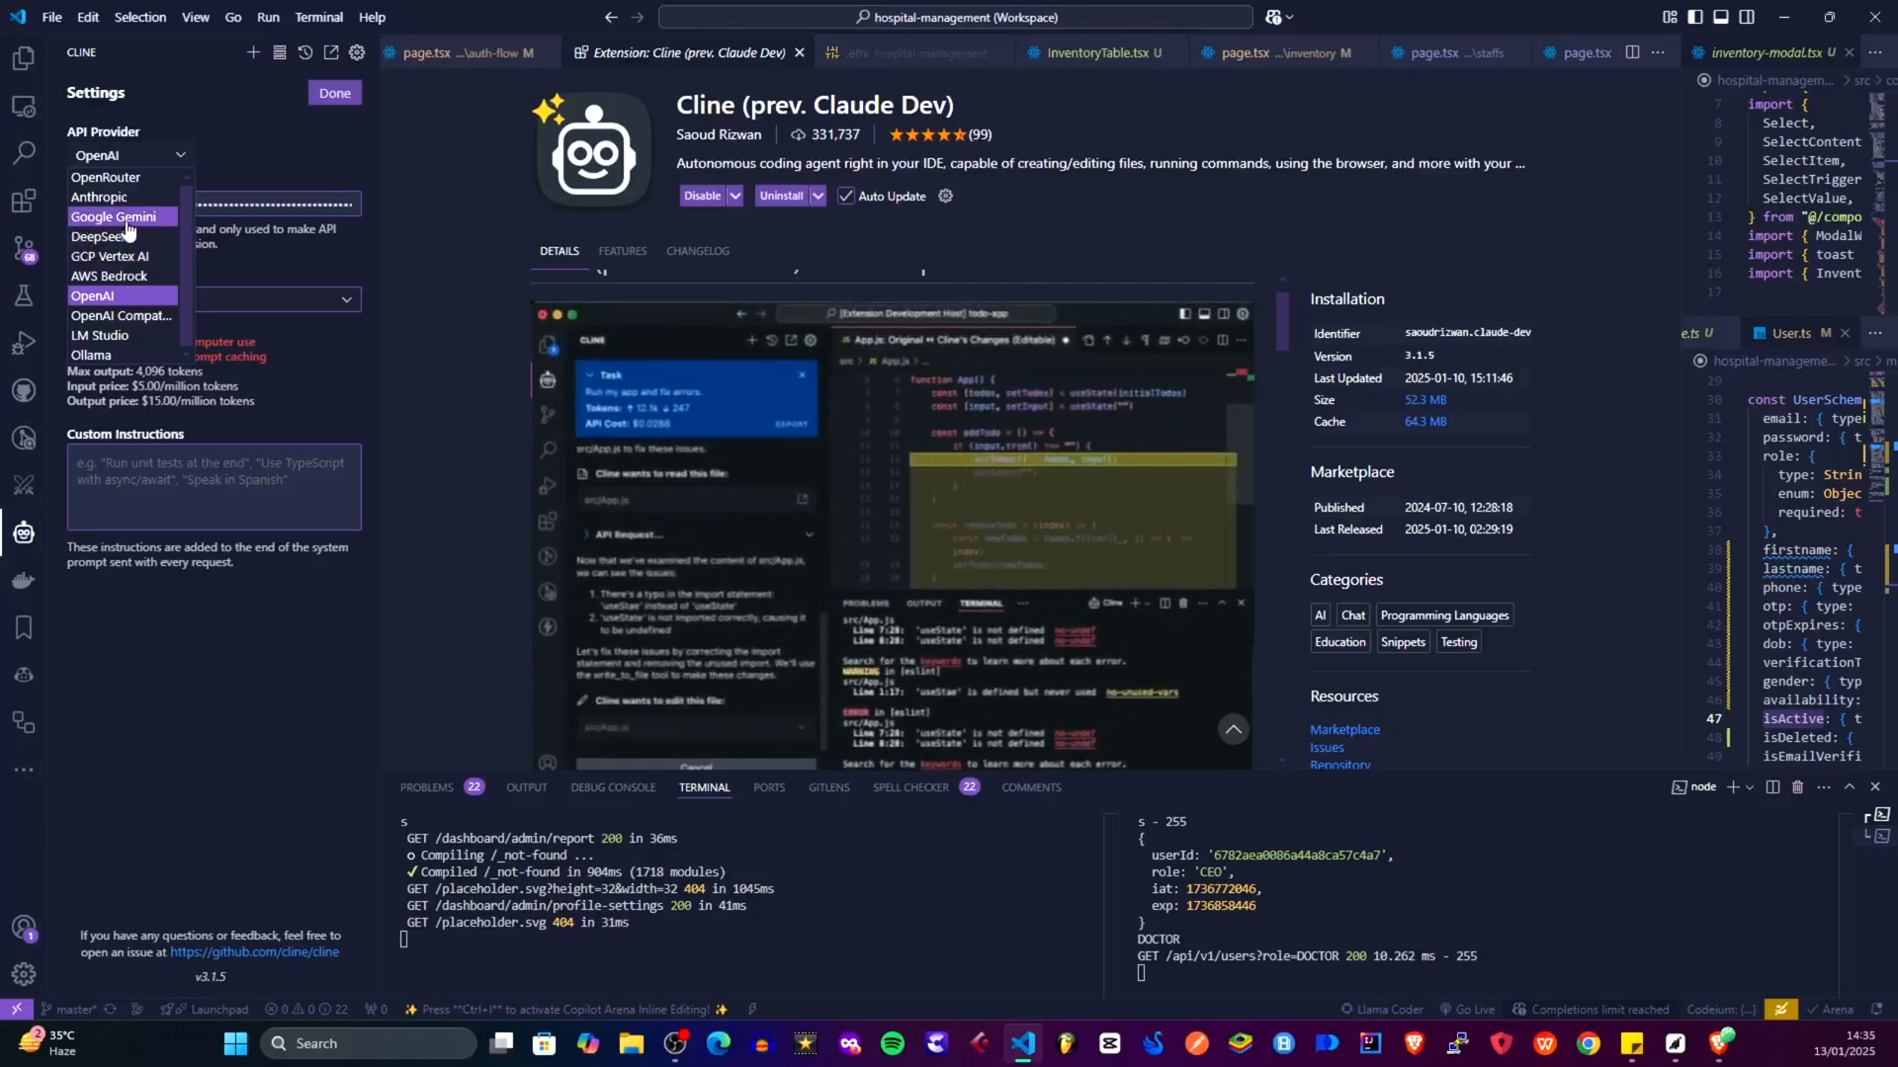
left_click(115, 217)
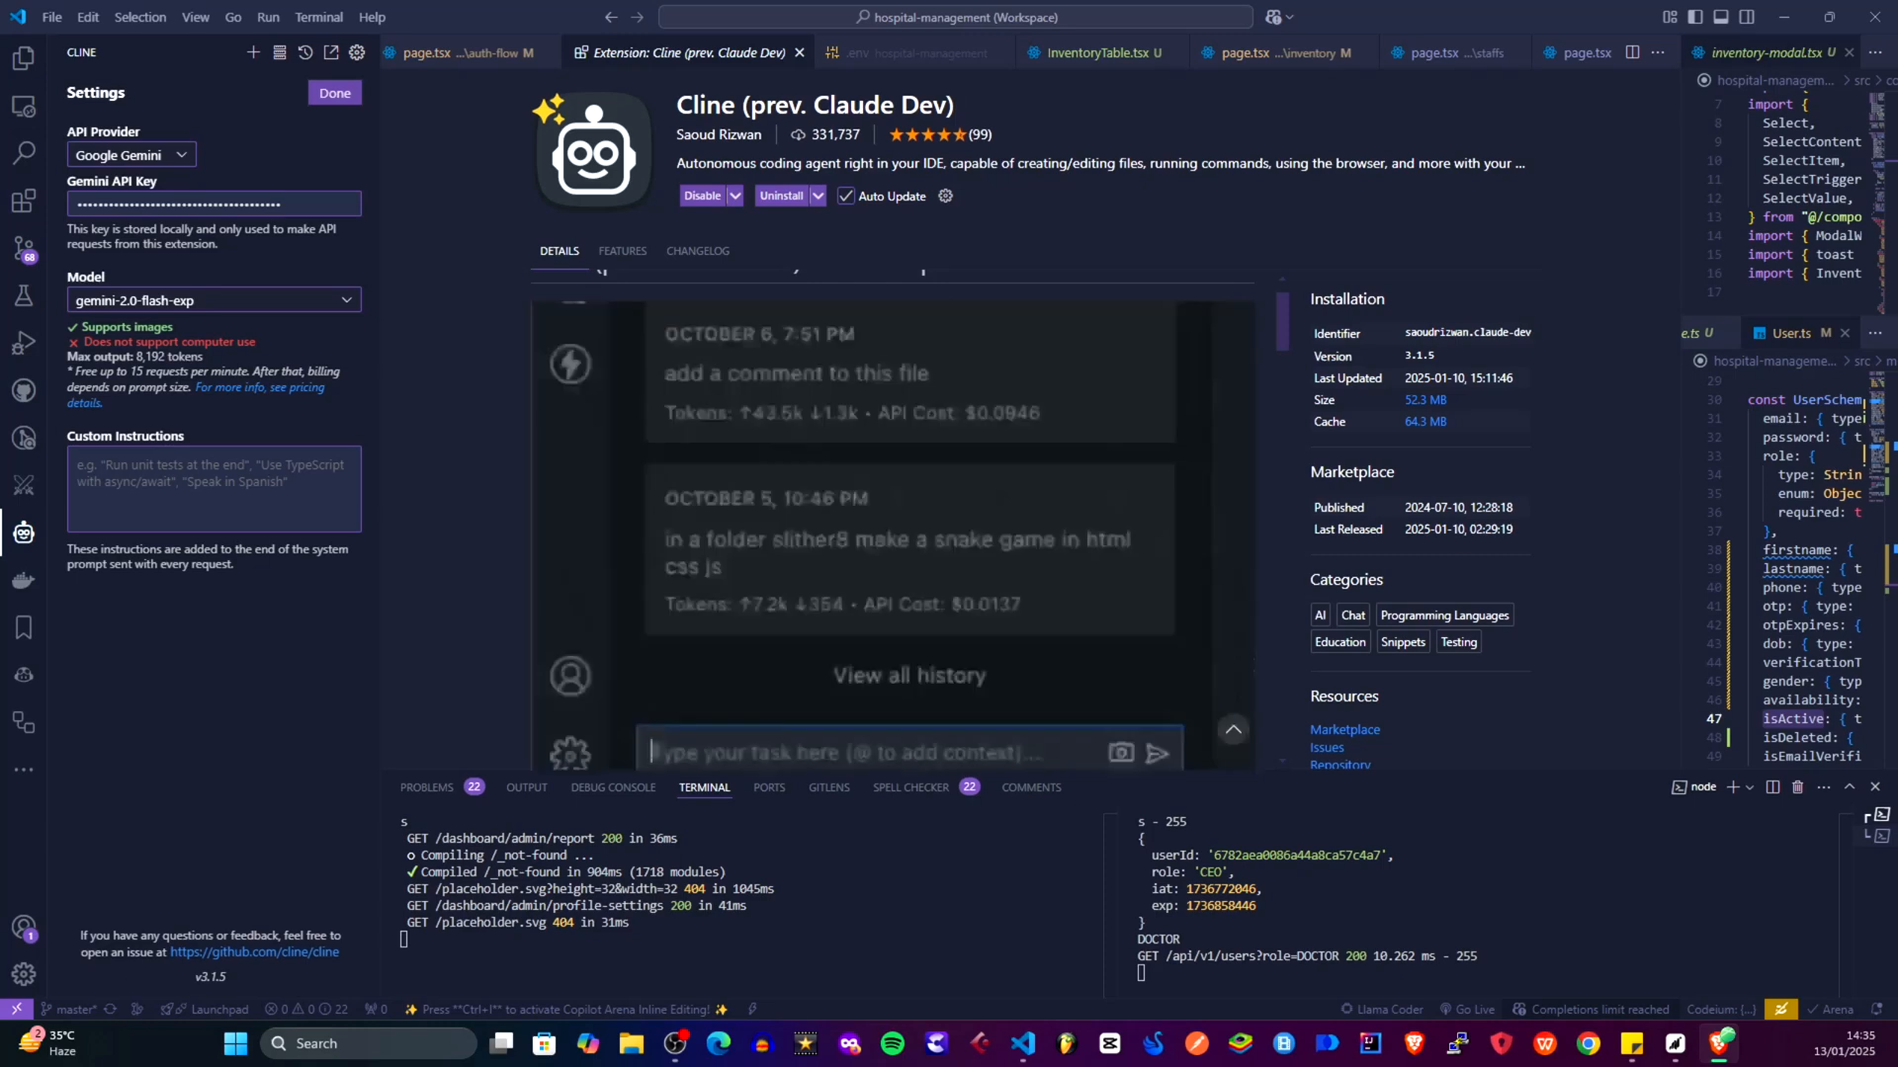
type("Run my app and f")
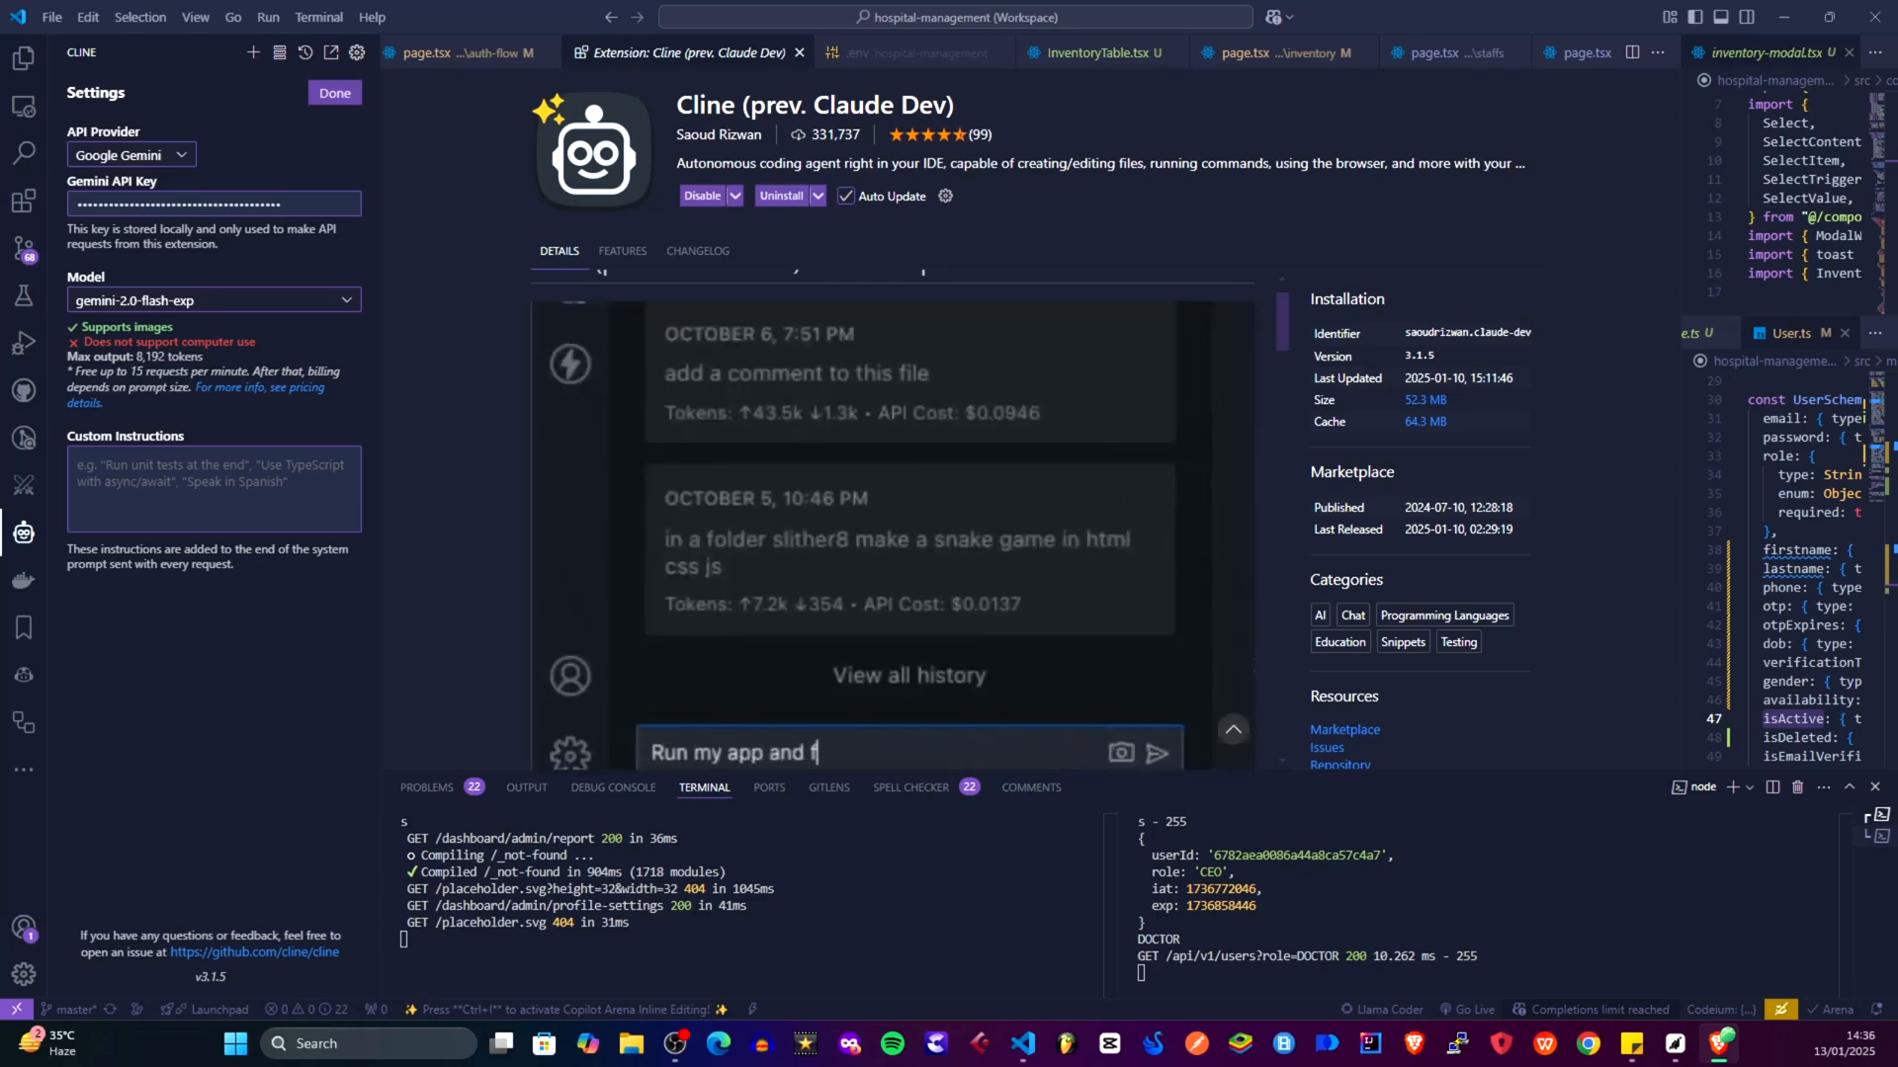
left_click(1156, 751)
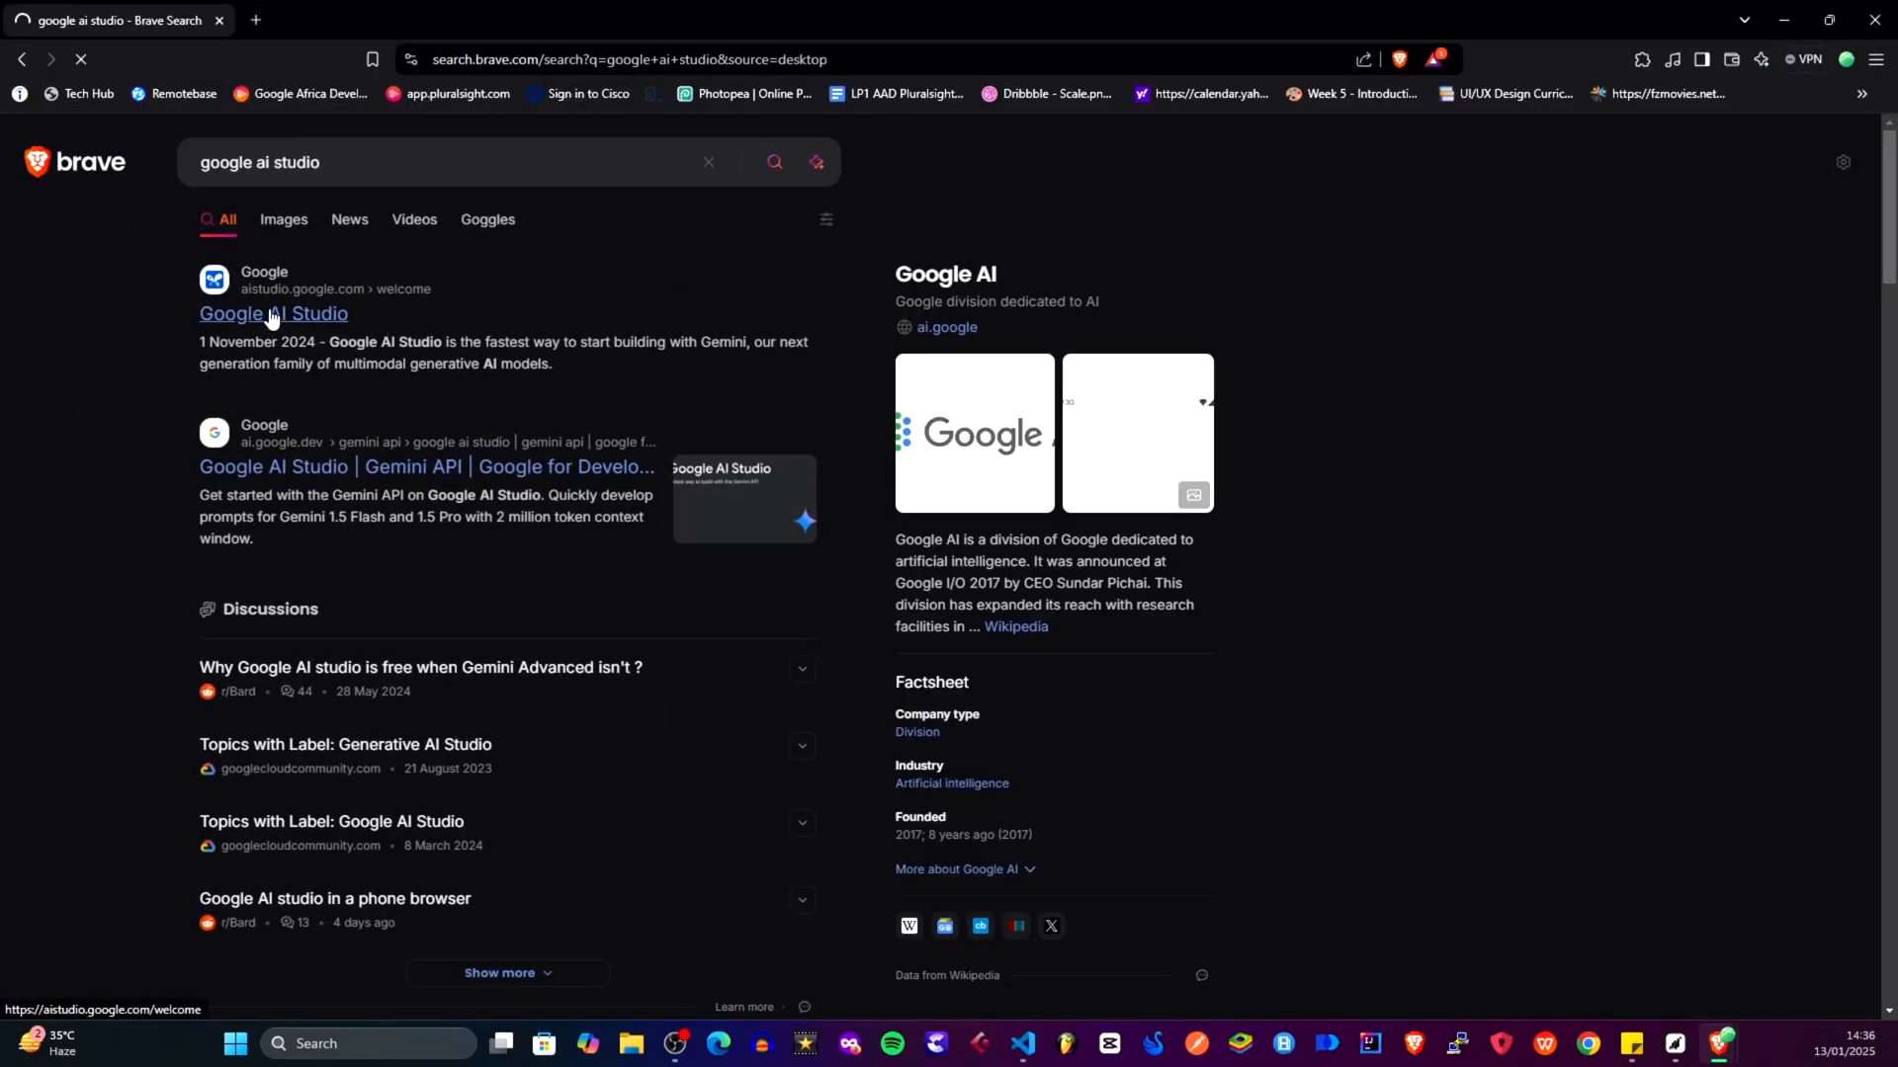
Open Google AI Studio from the search results and go to Get API key
left_click(274, 313)
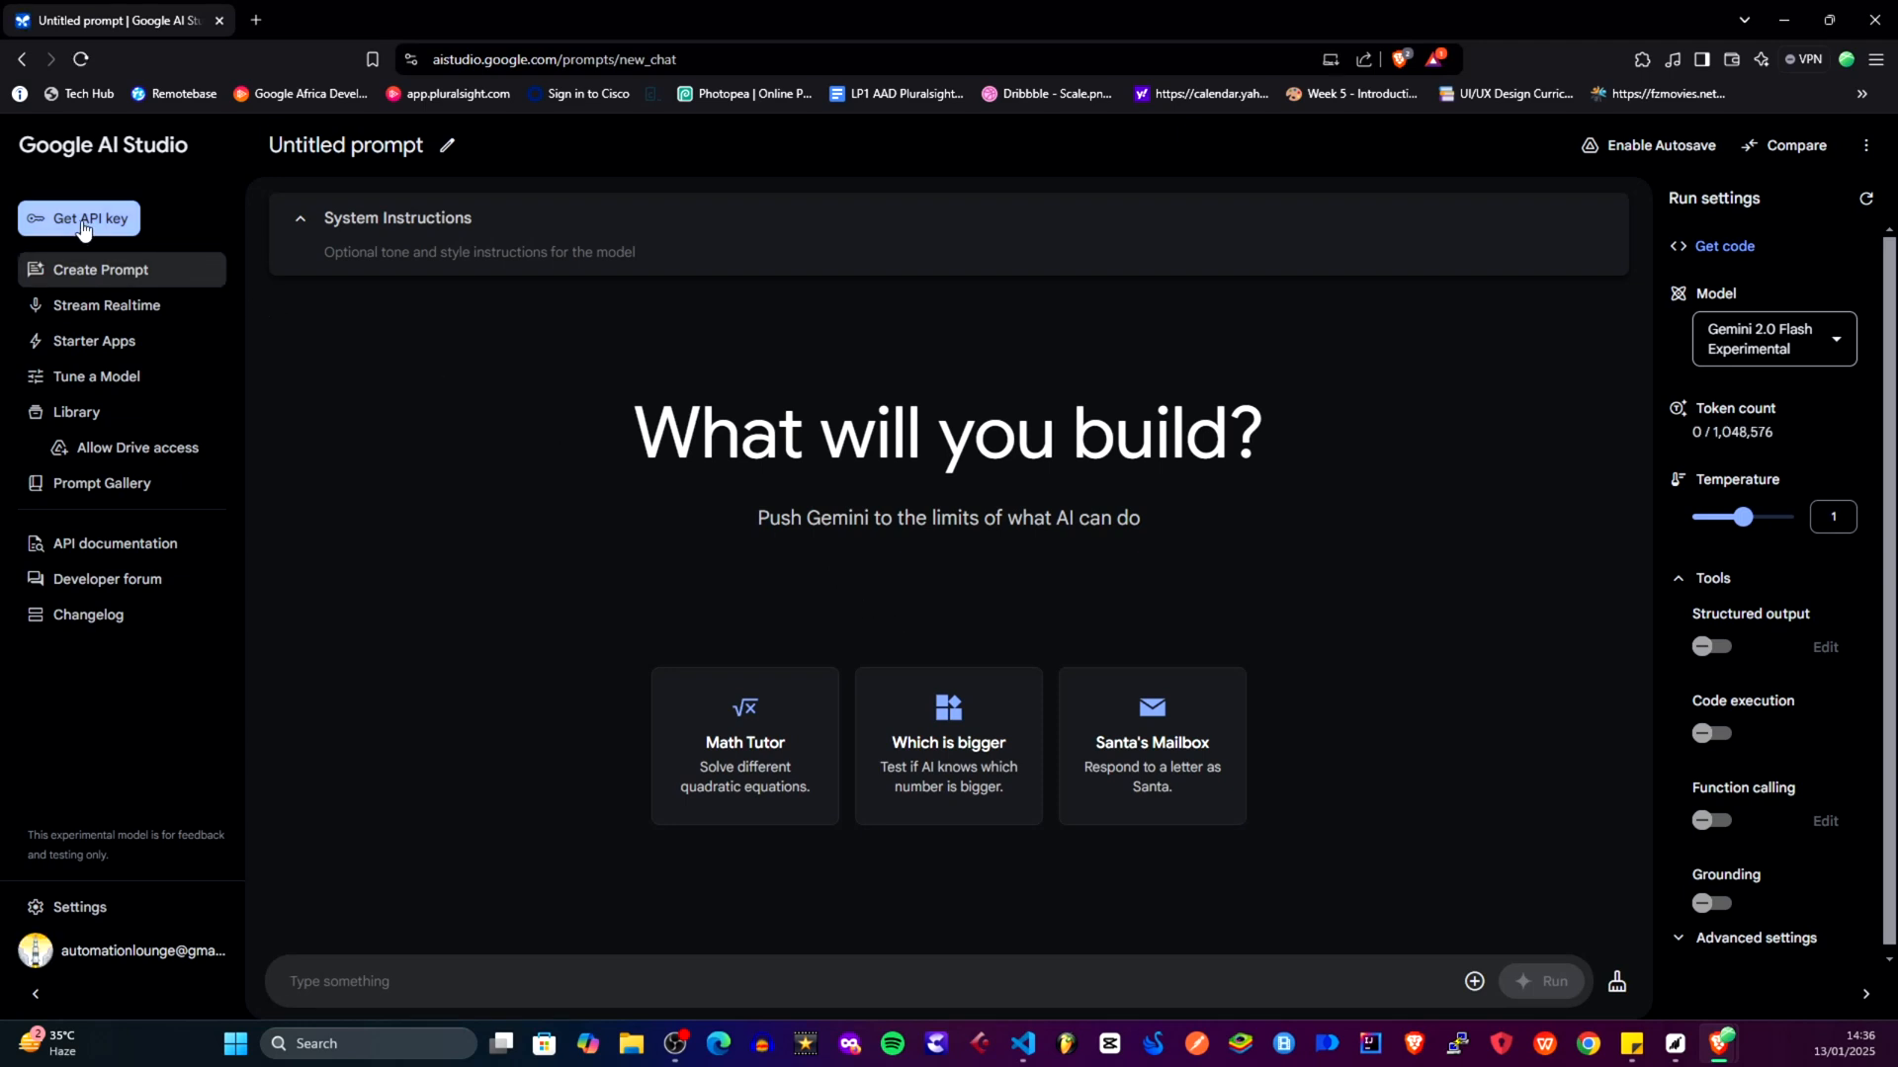
left_click(77, 219)
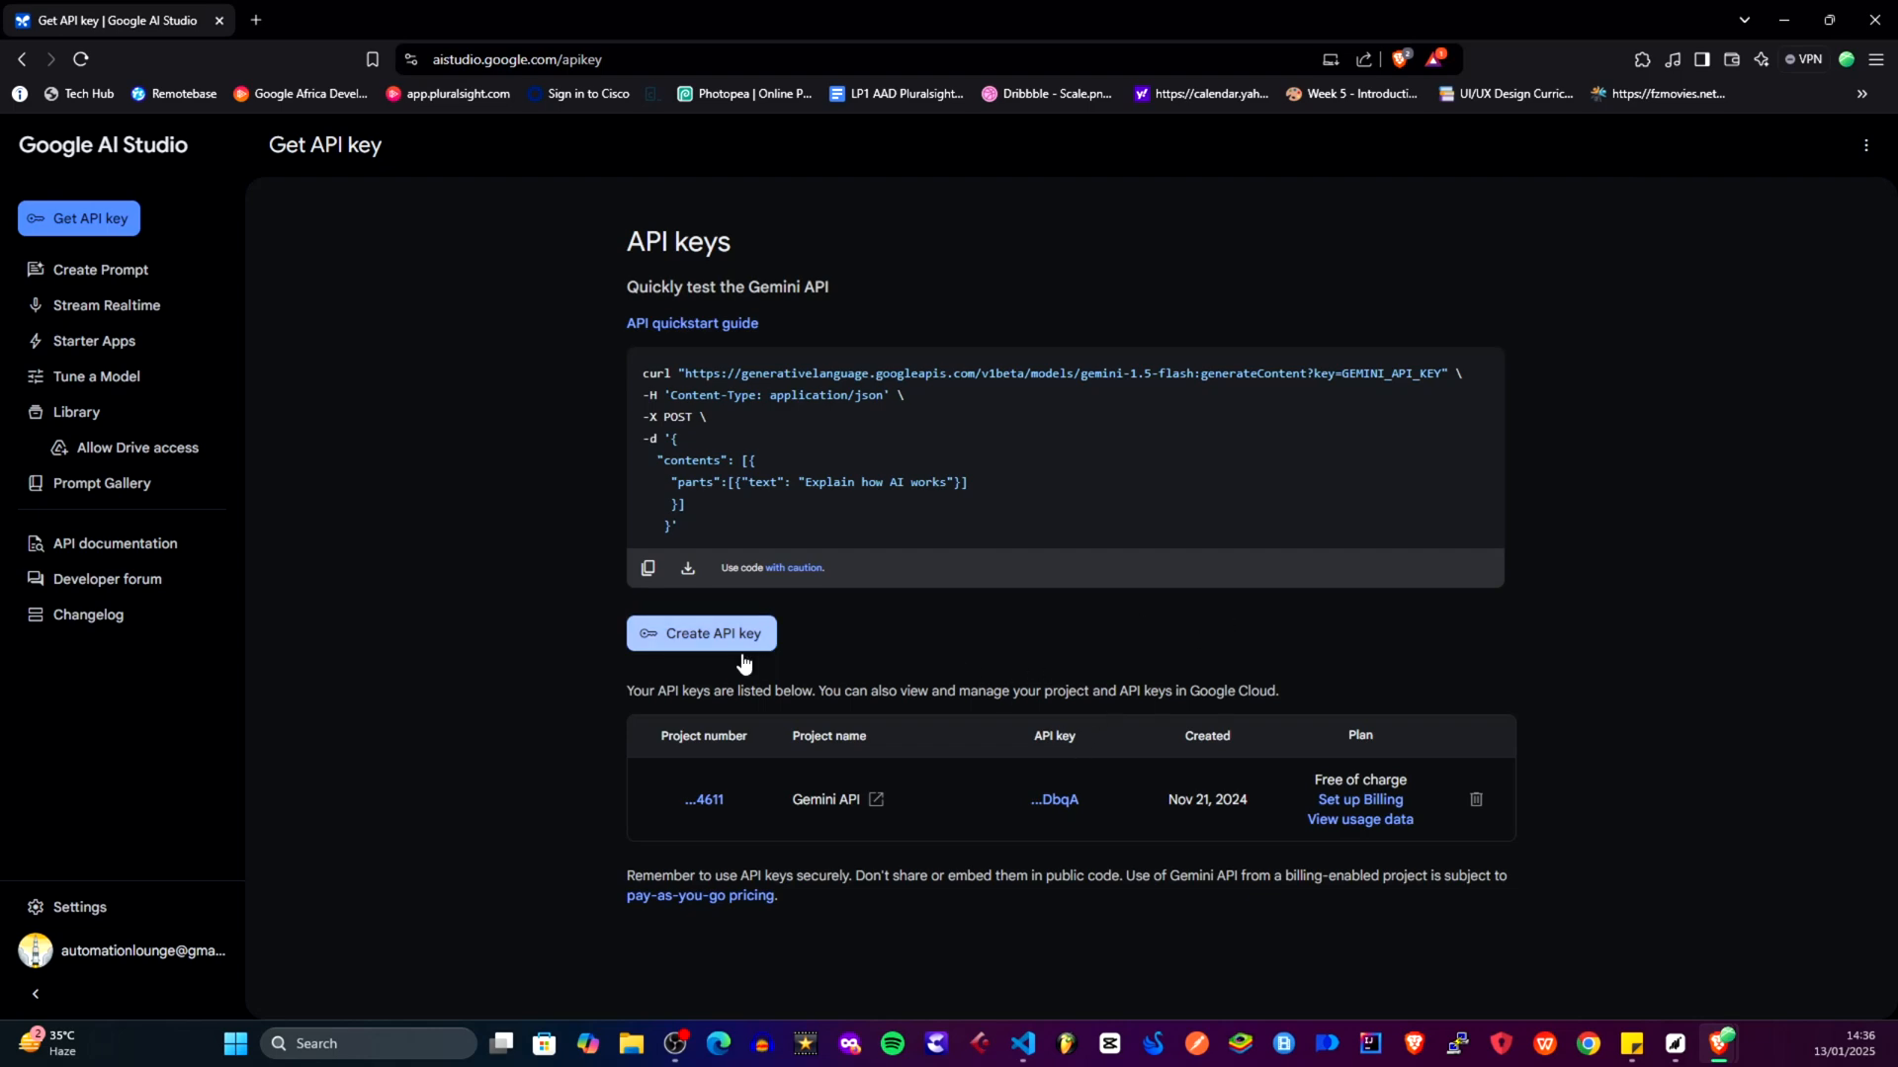
mouse_move(1273, 784)
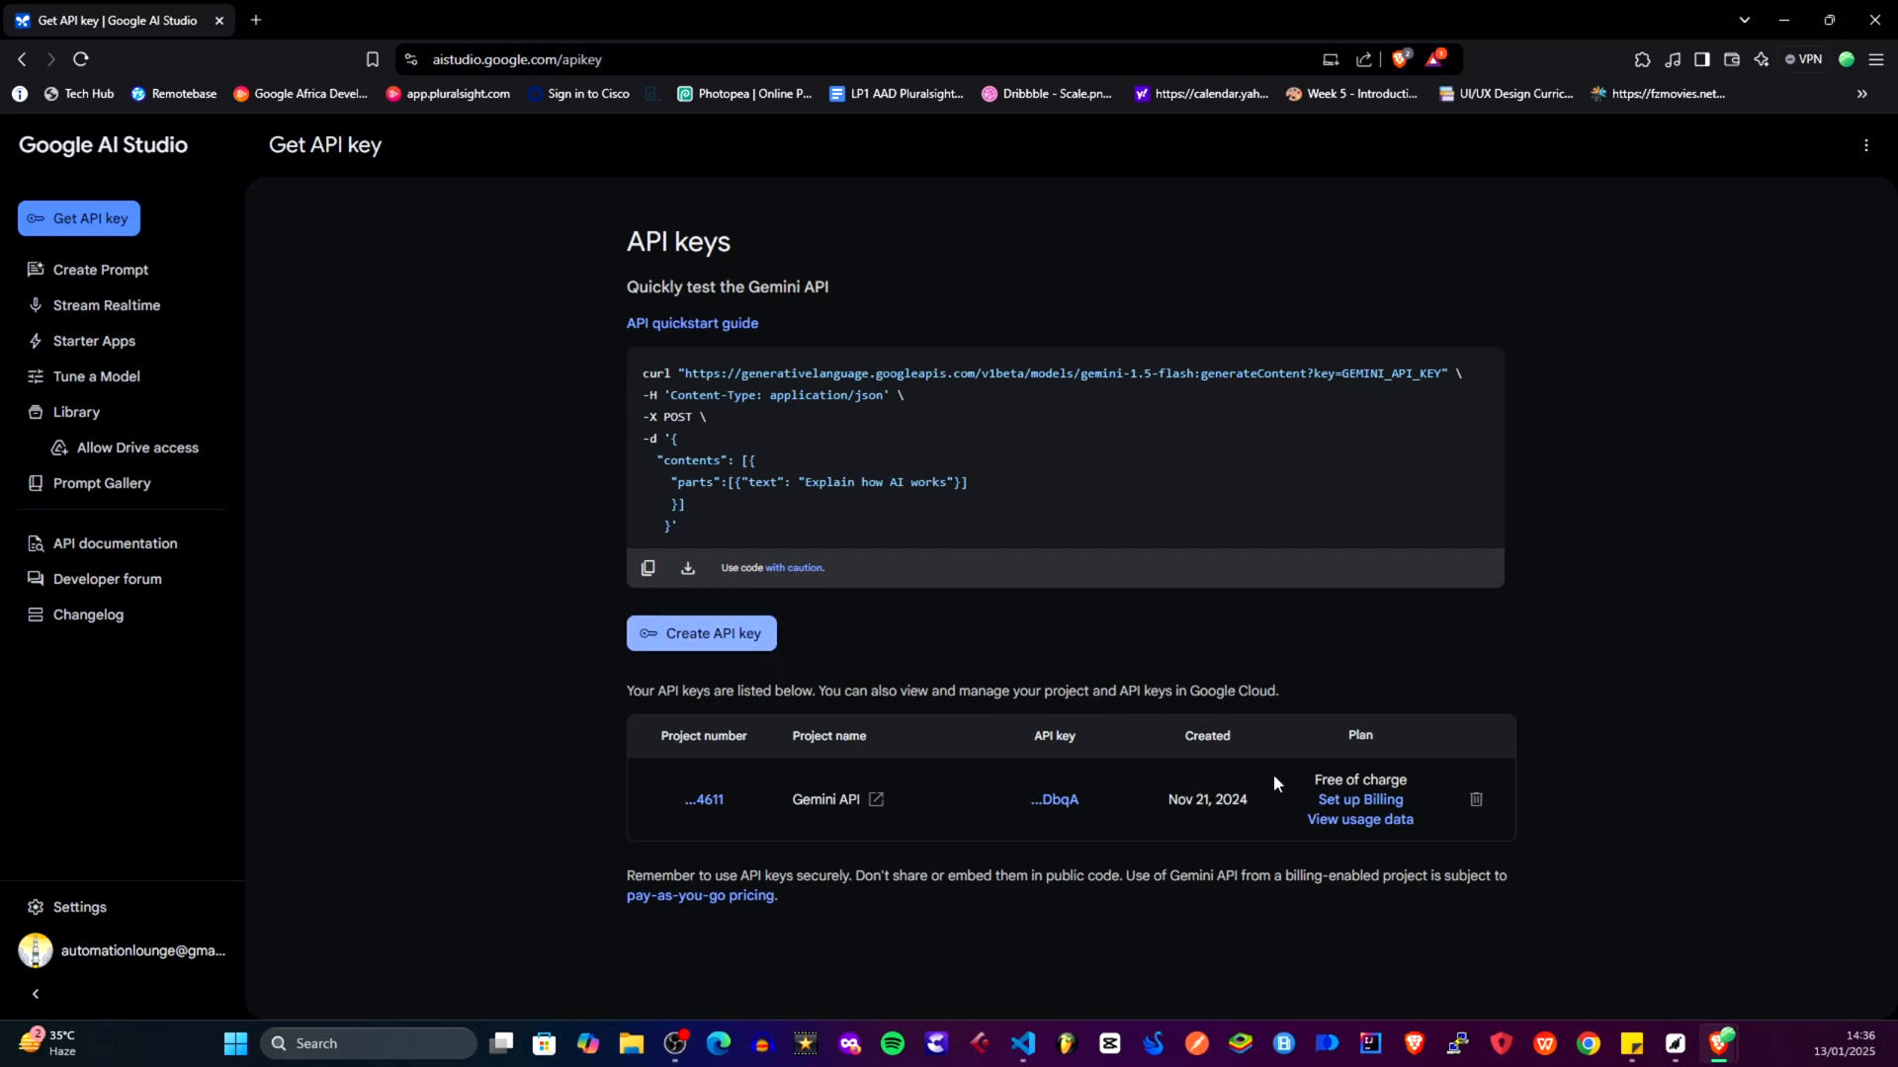
mouse_move(998, 834)
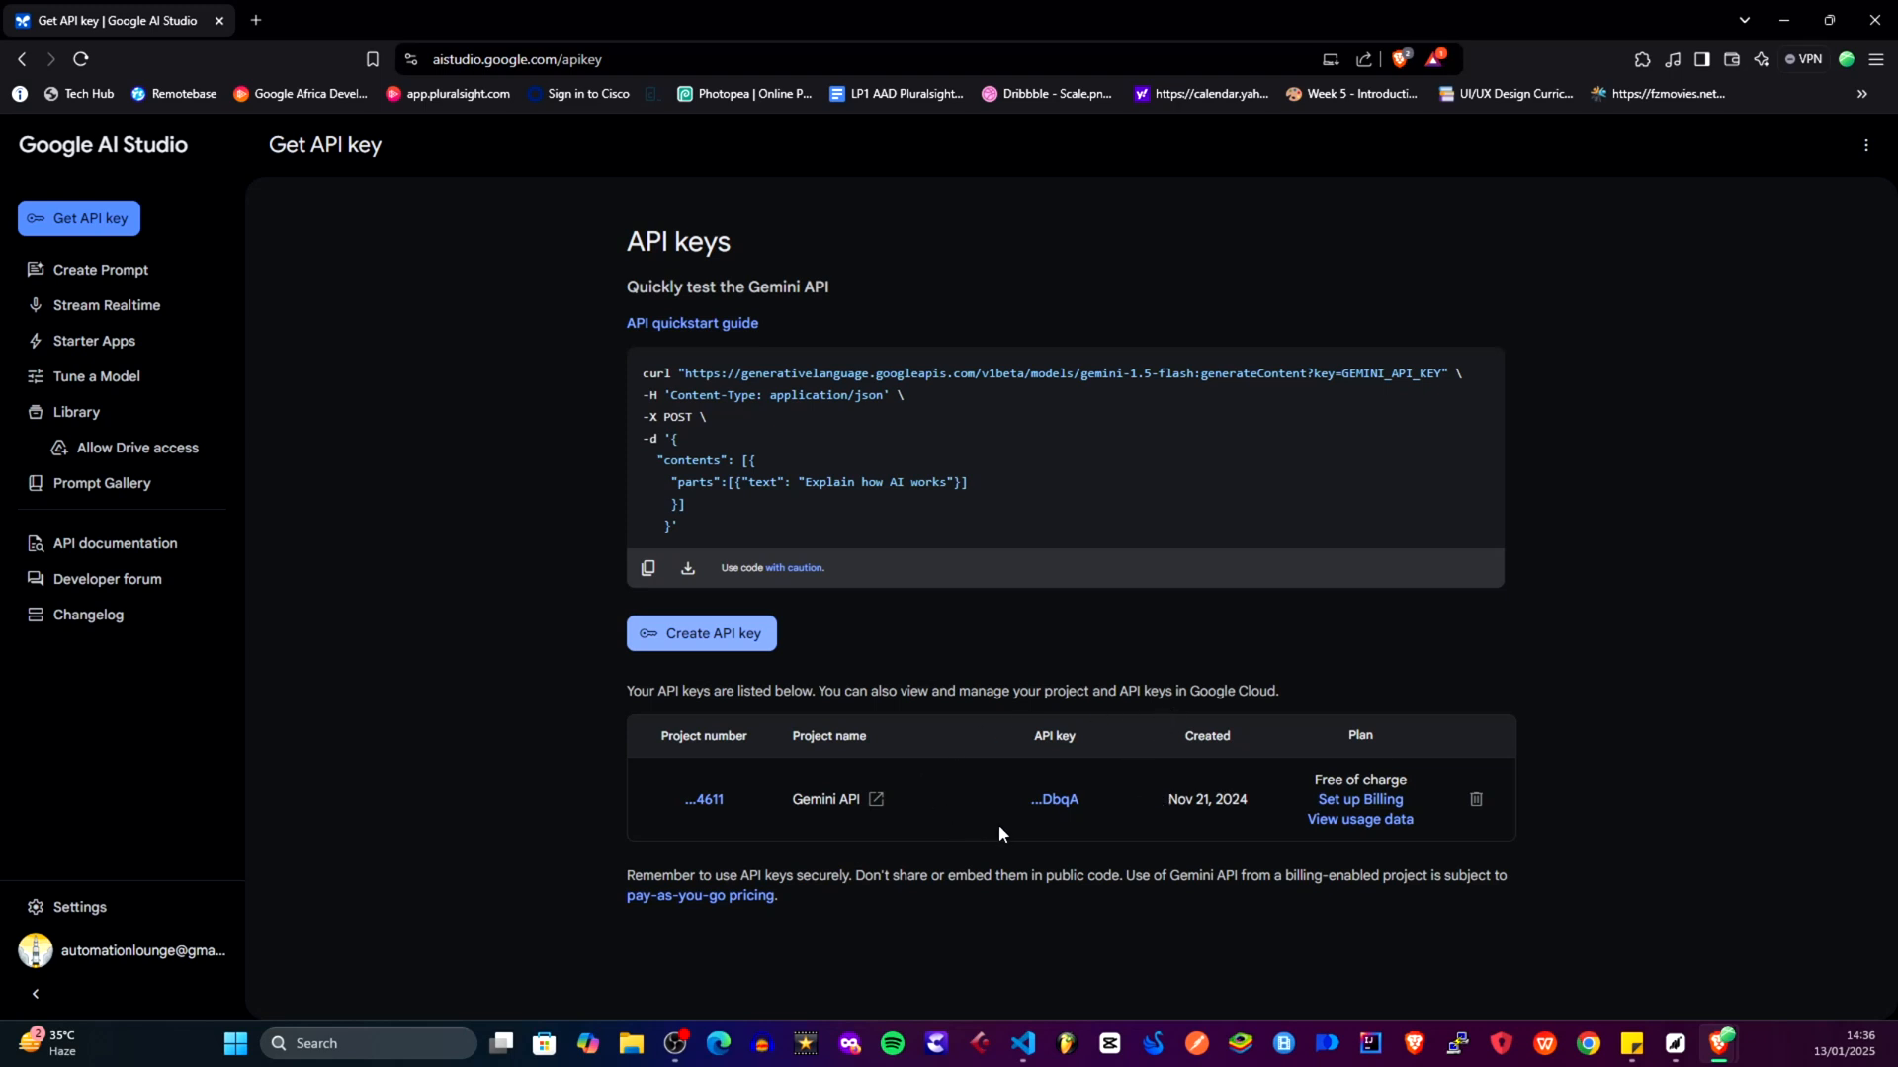
mouse_move(786, 707)
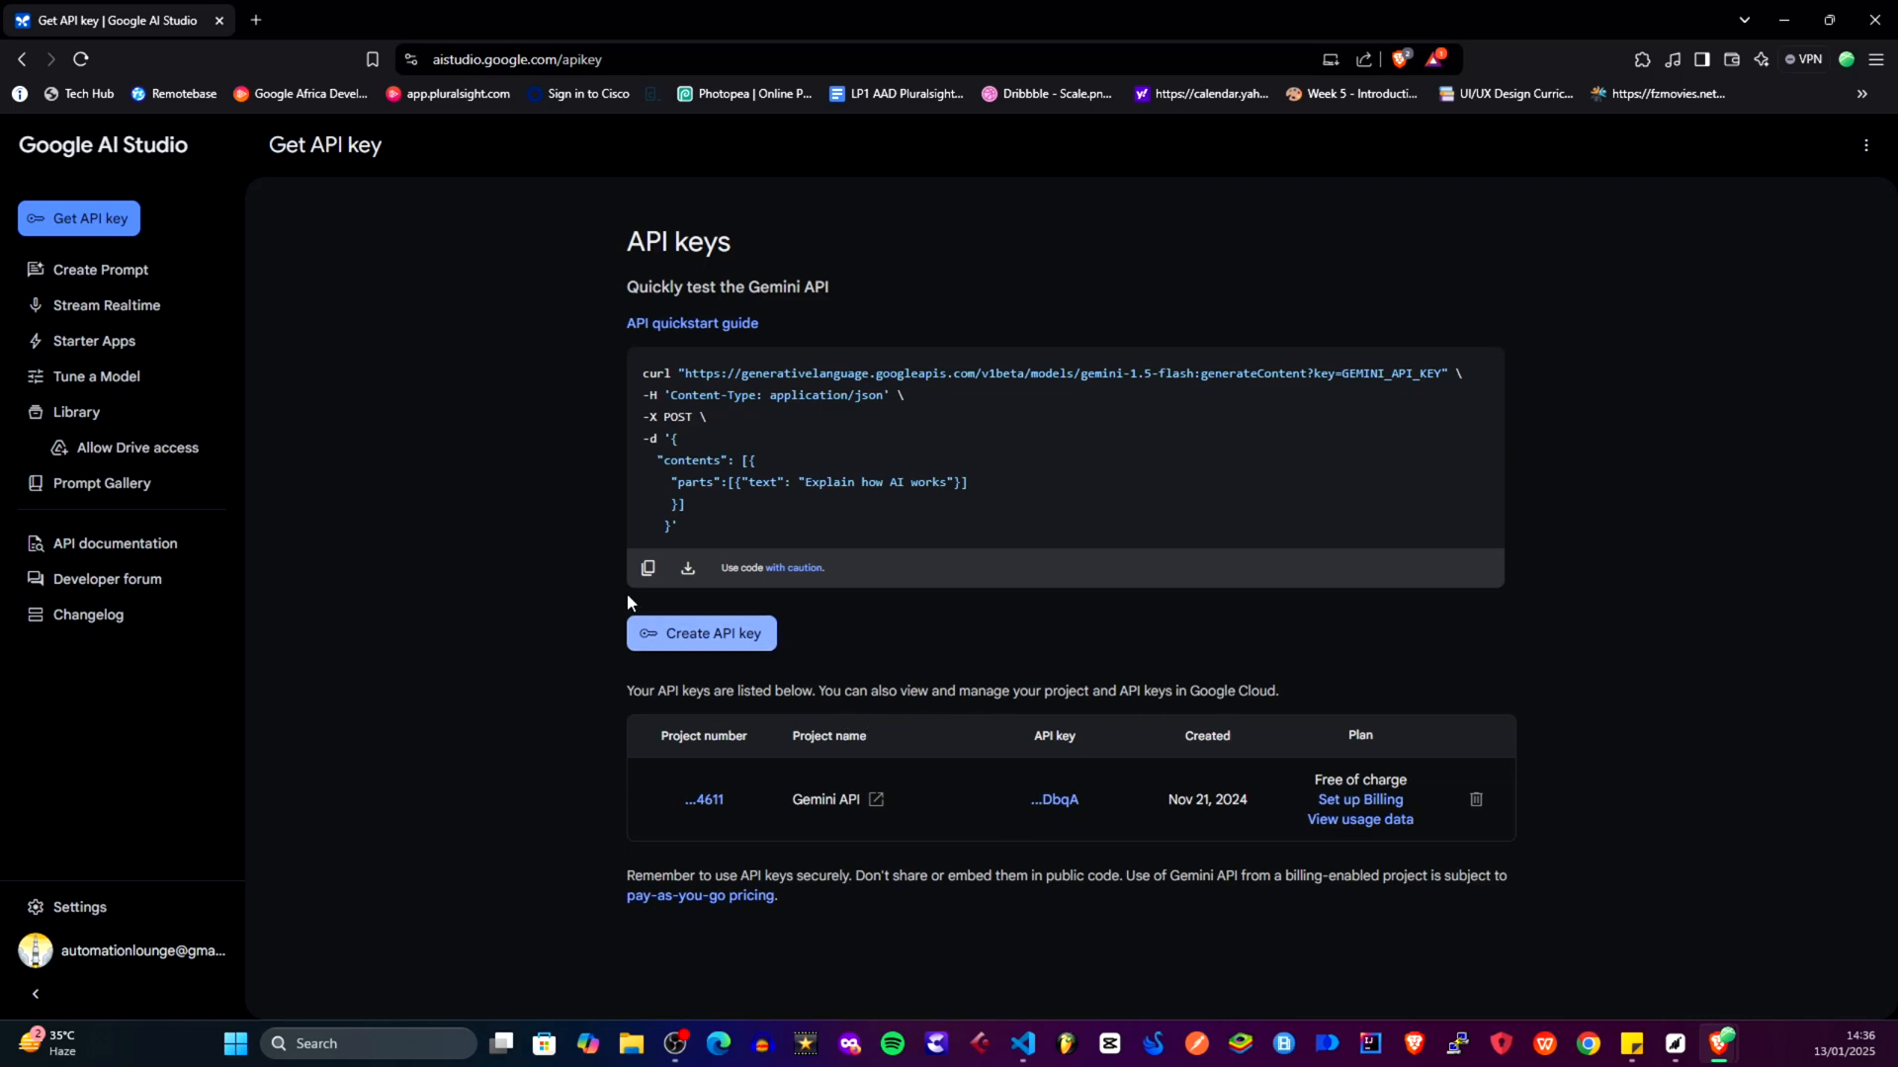
mouse_move(1574, 903)
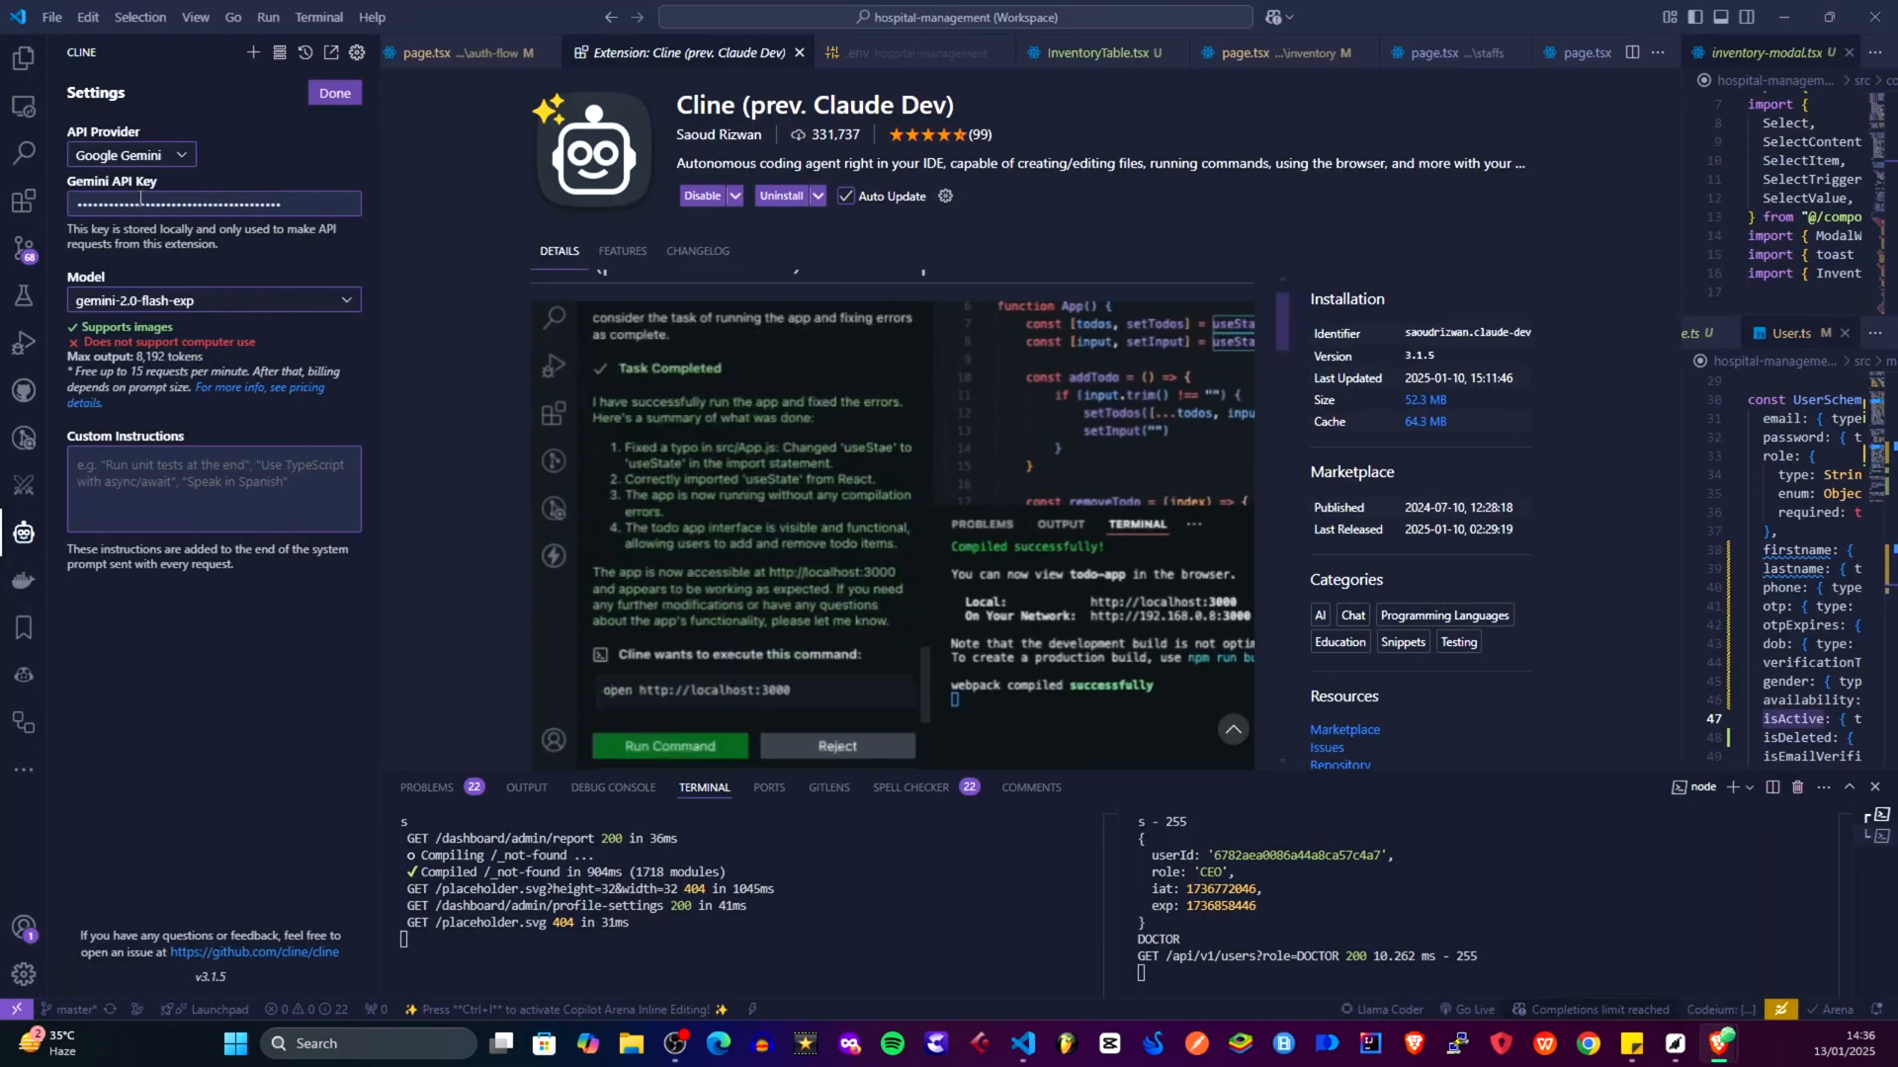
Try OpenAI Compatible as Cline's API provider
left_click(667, 746)
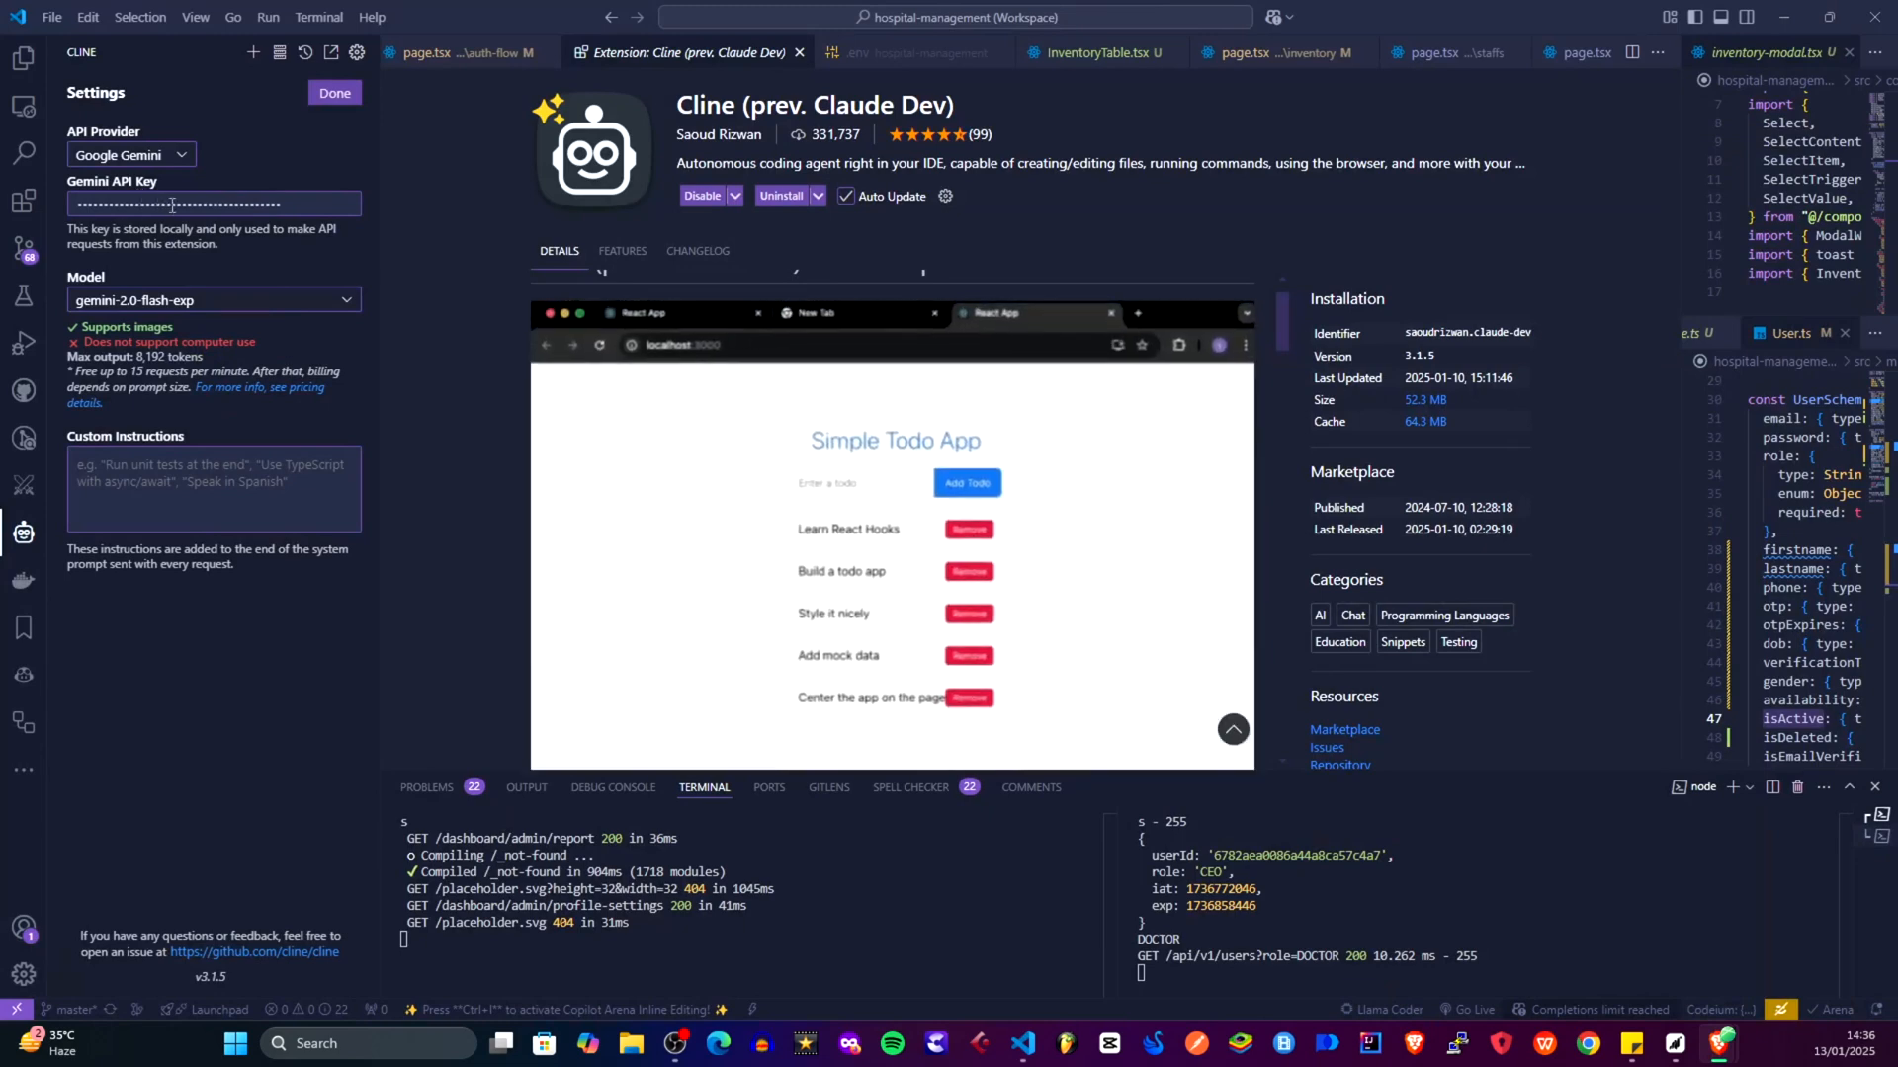
left_click(130, 155)
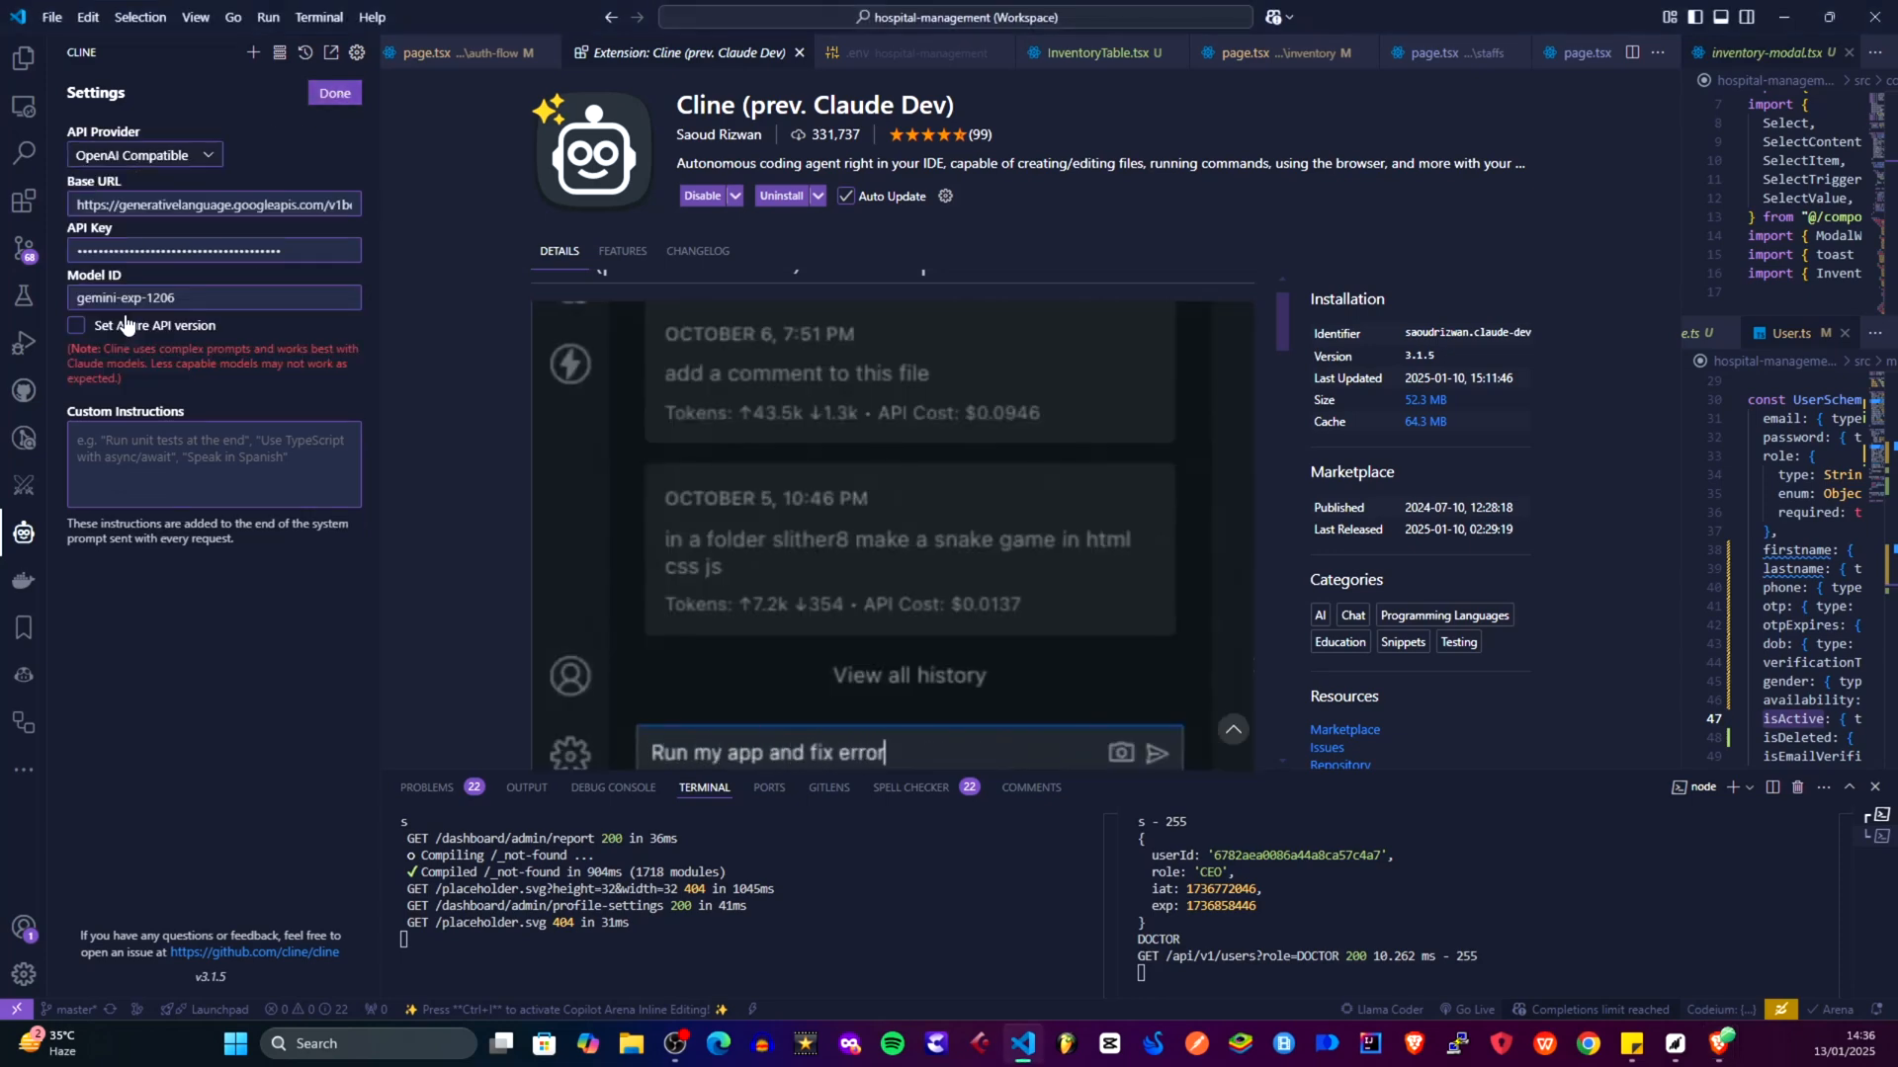
left_click(1155, 753)
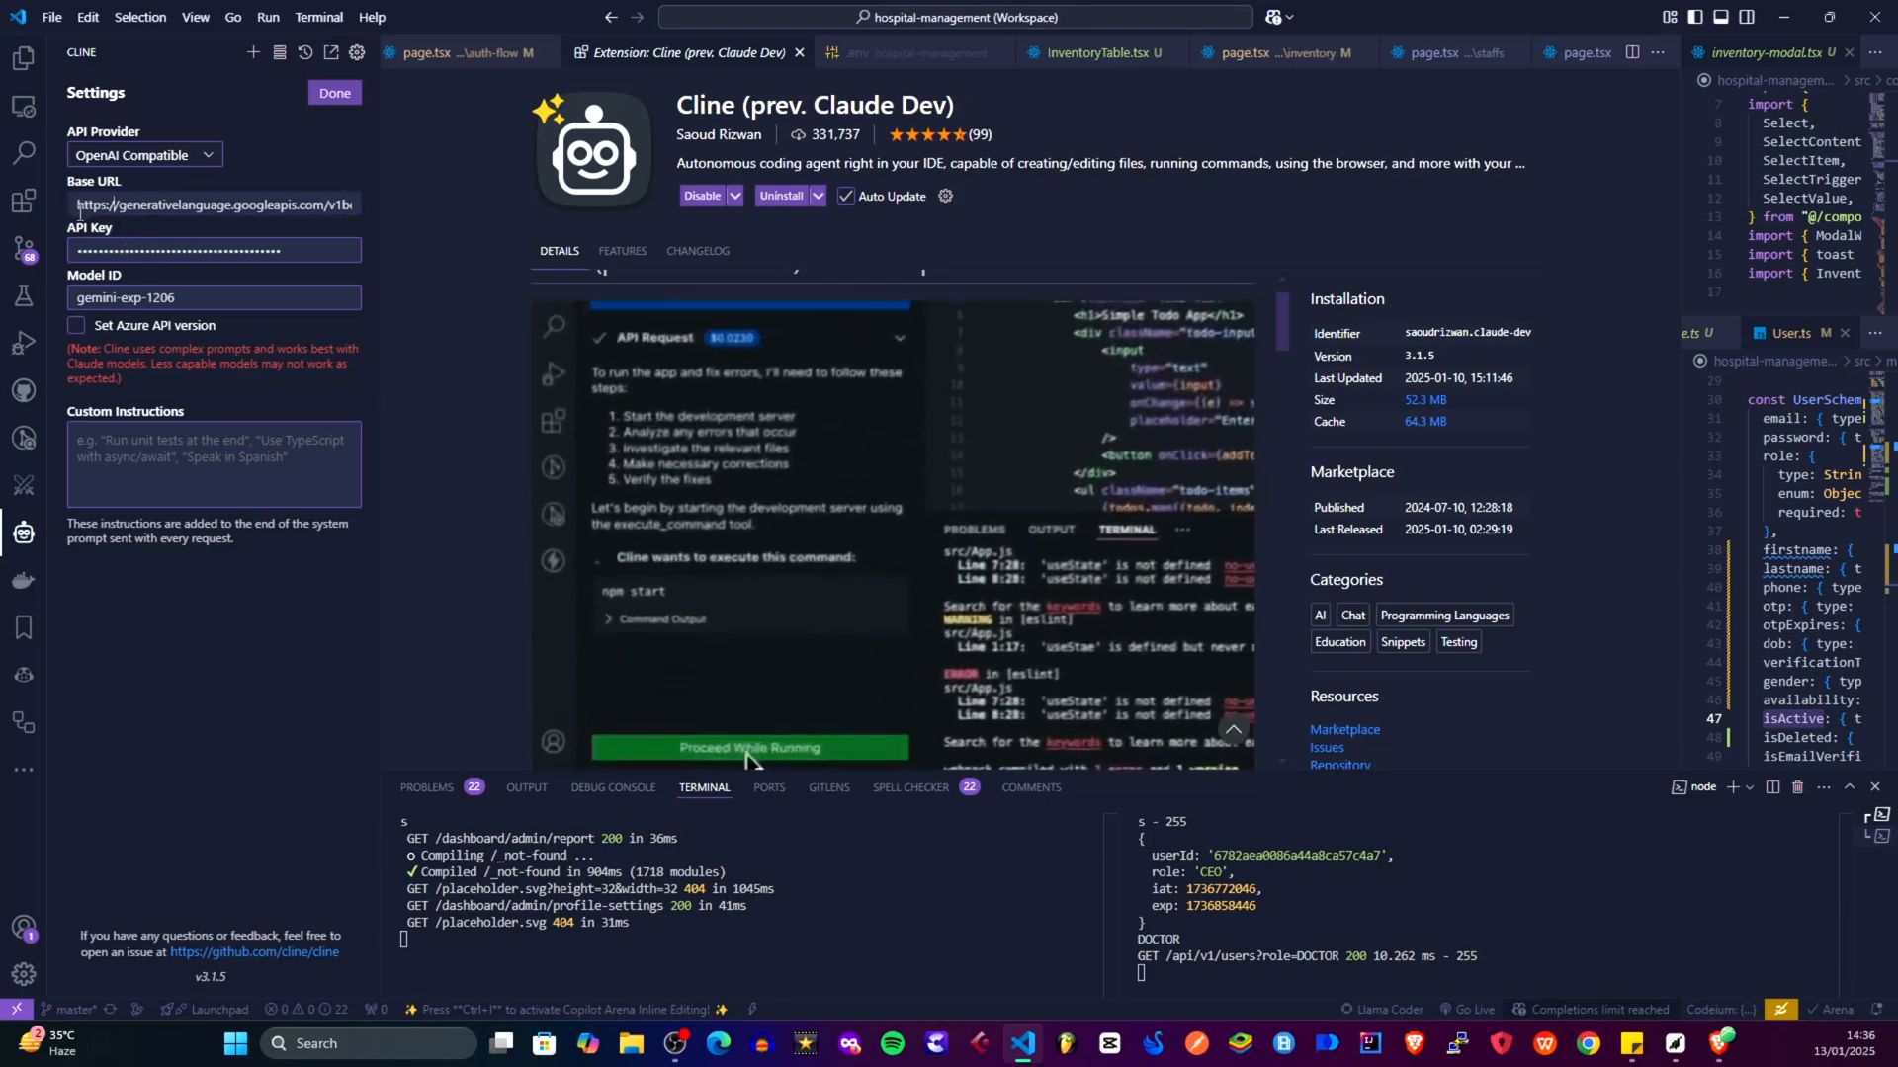
left_click(749, 748)
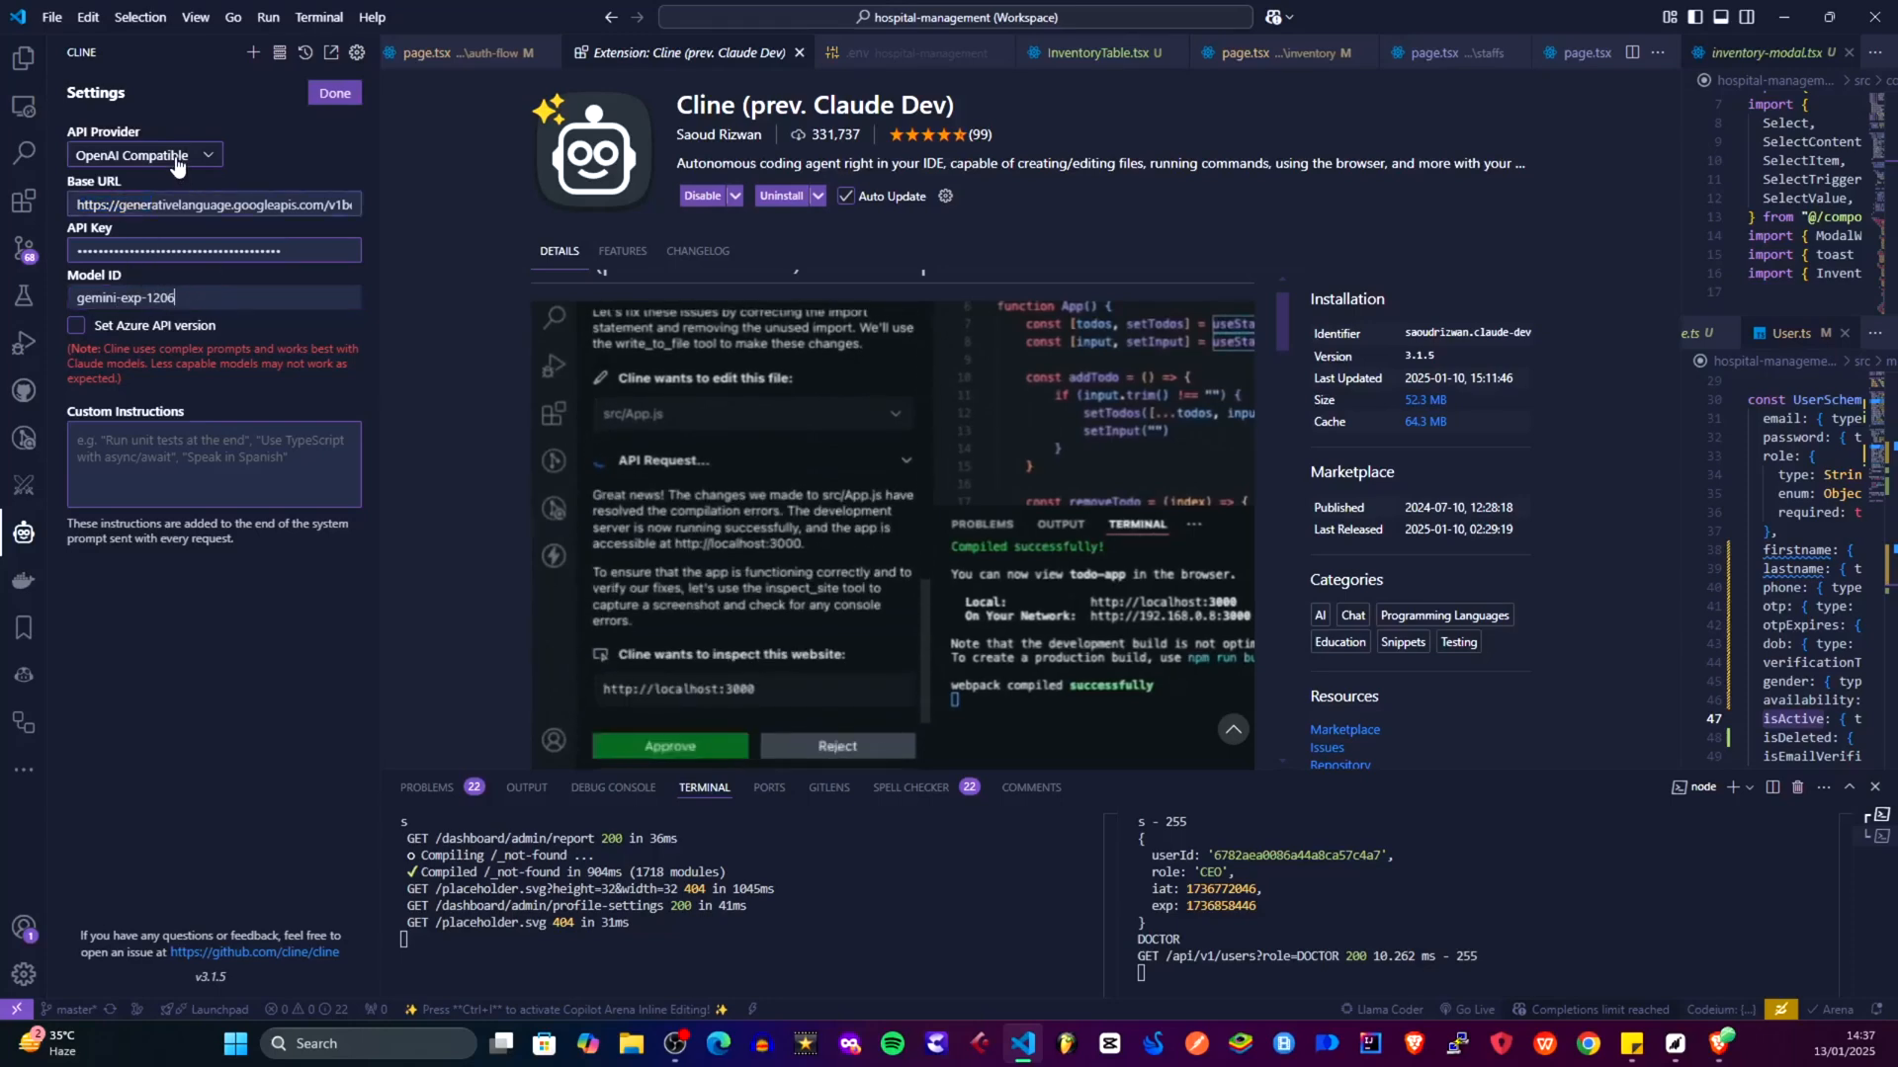
Switch back to Google Gemini with gemini-2.0-flash-exp and save the settings with Done
left_click(142, 155)
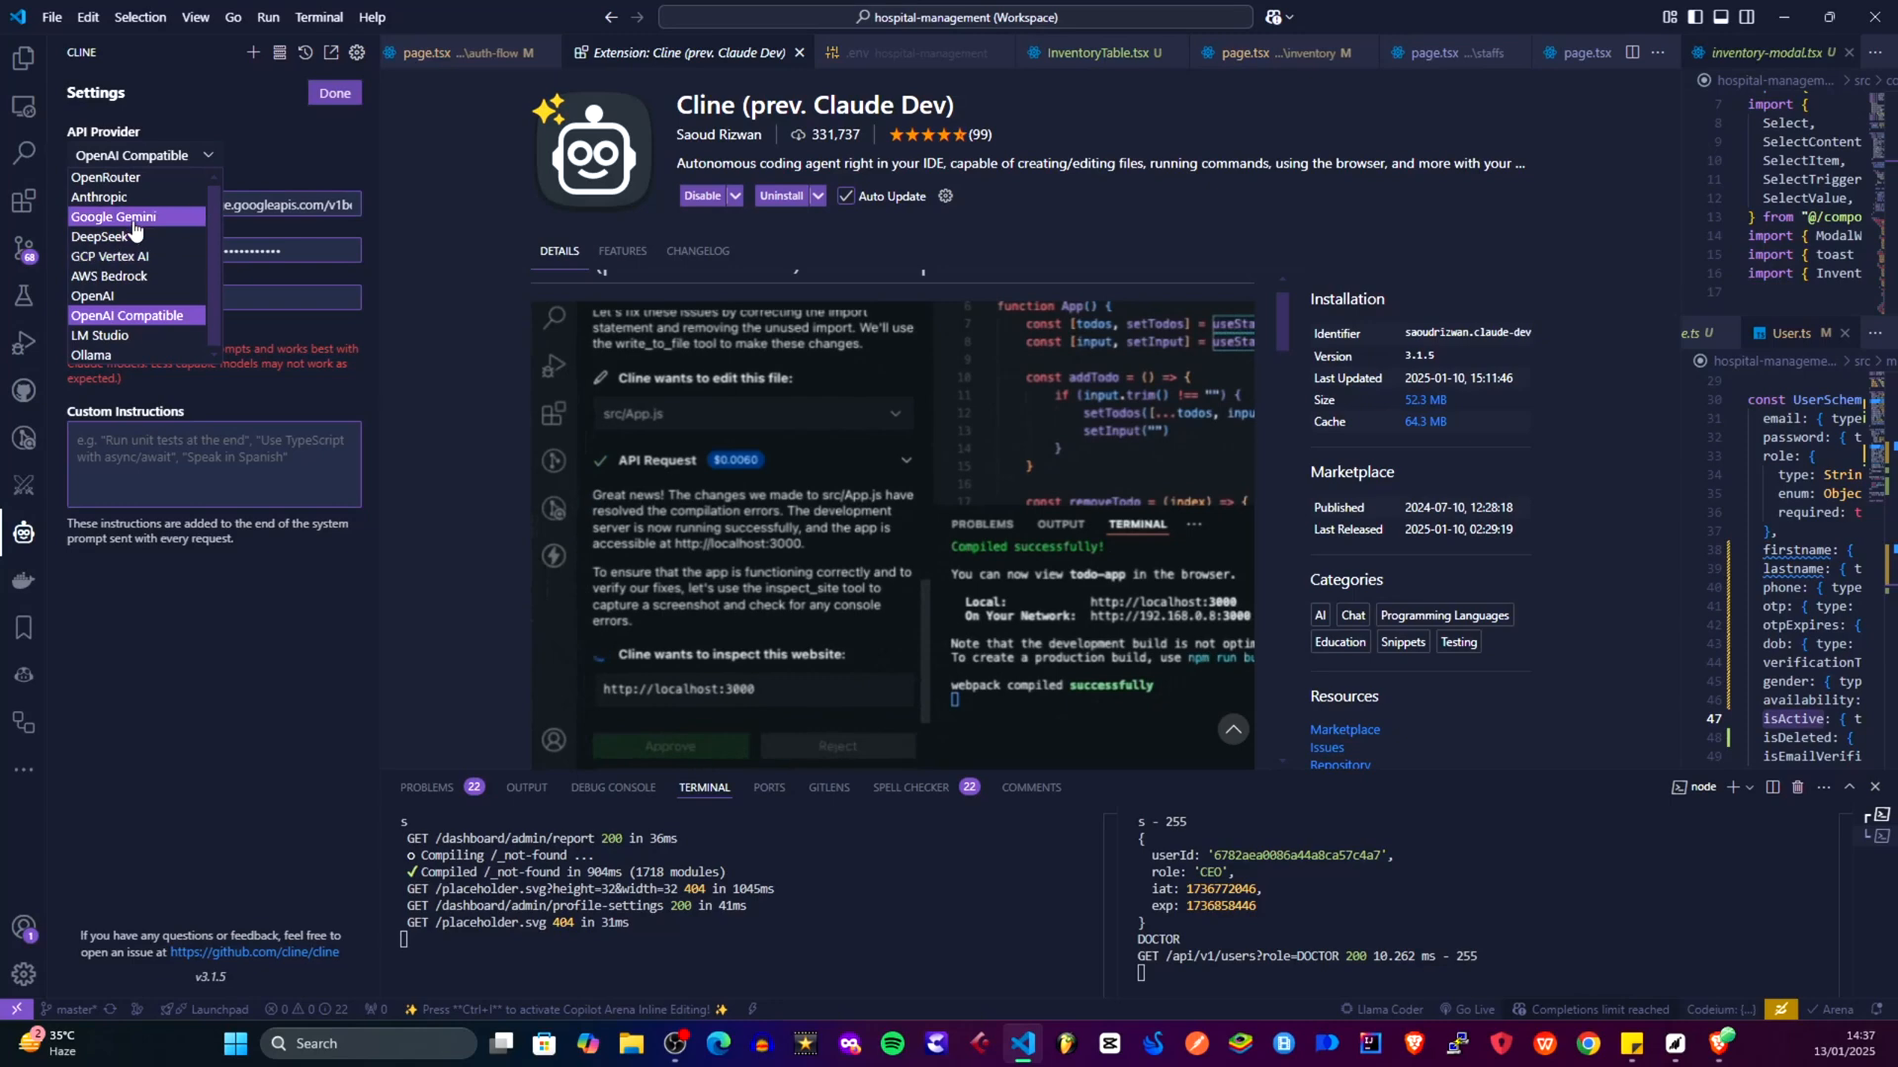
left_click(113, 217)
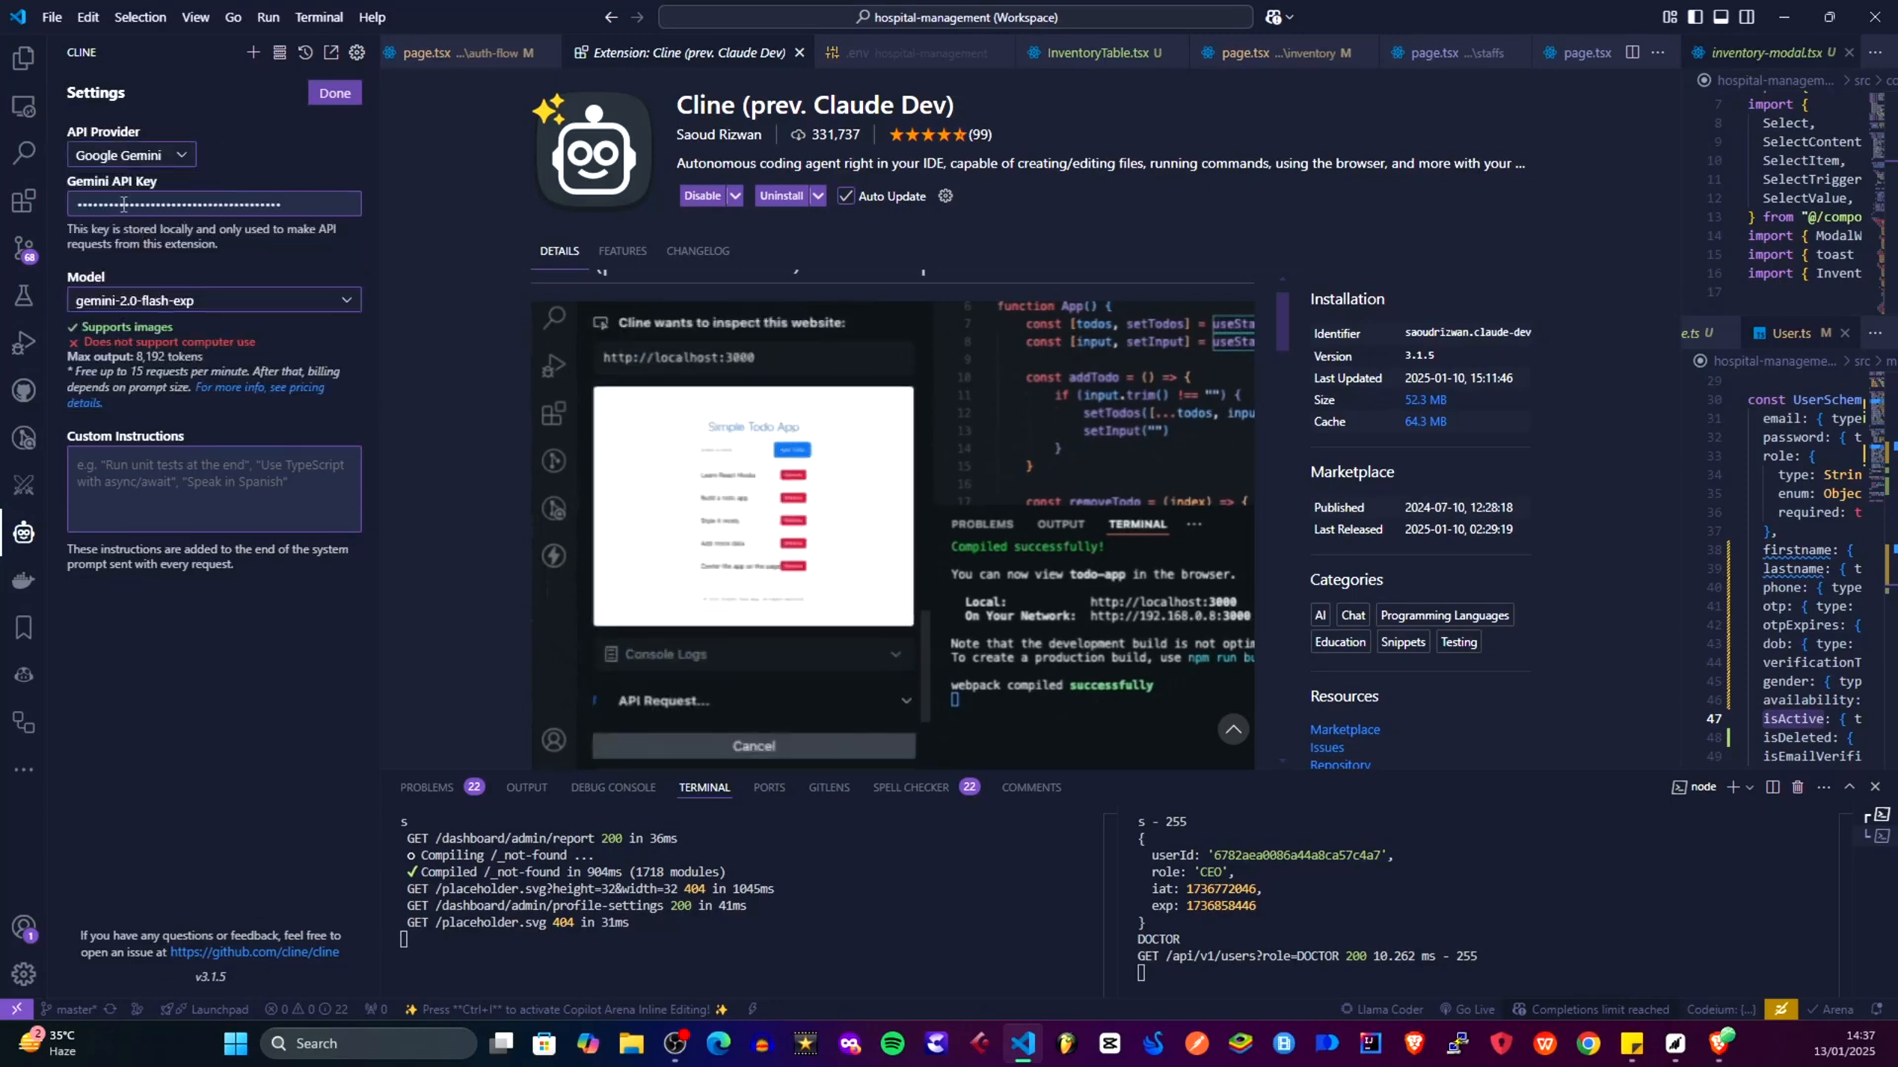
left_click(213, 300)
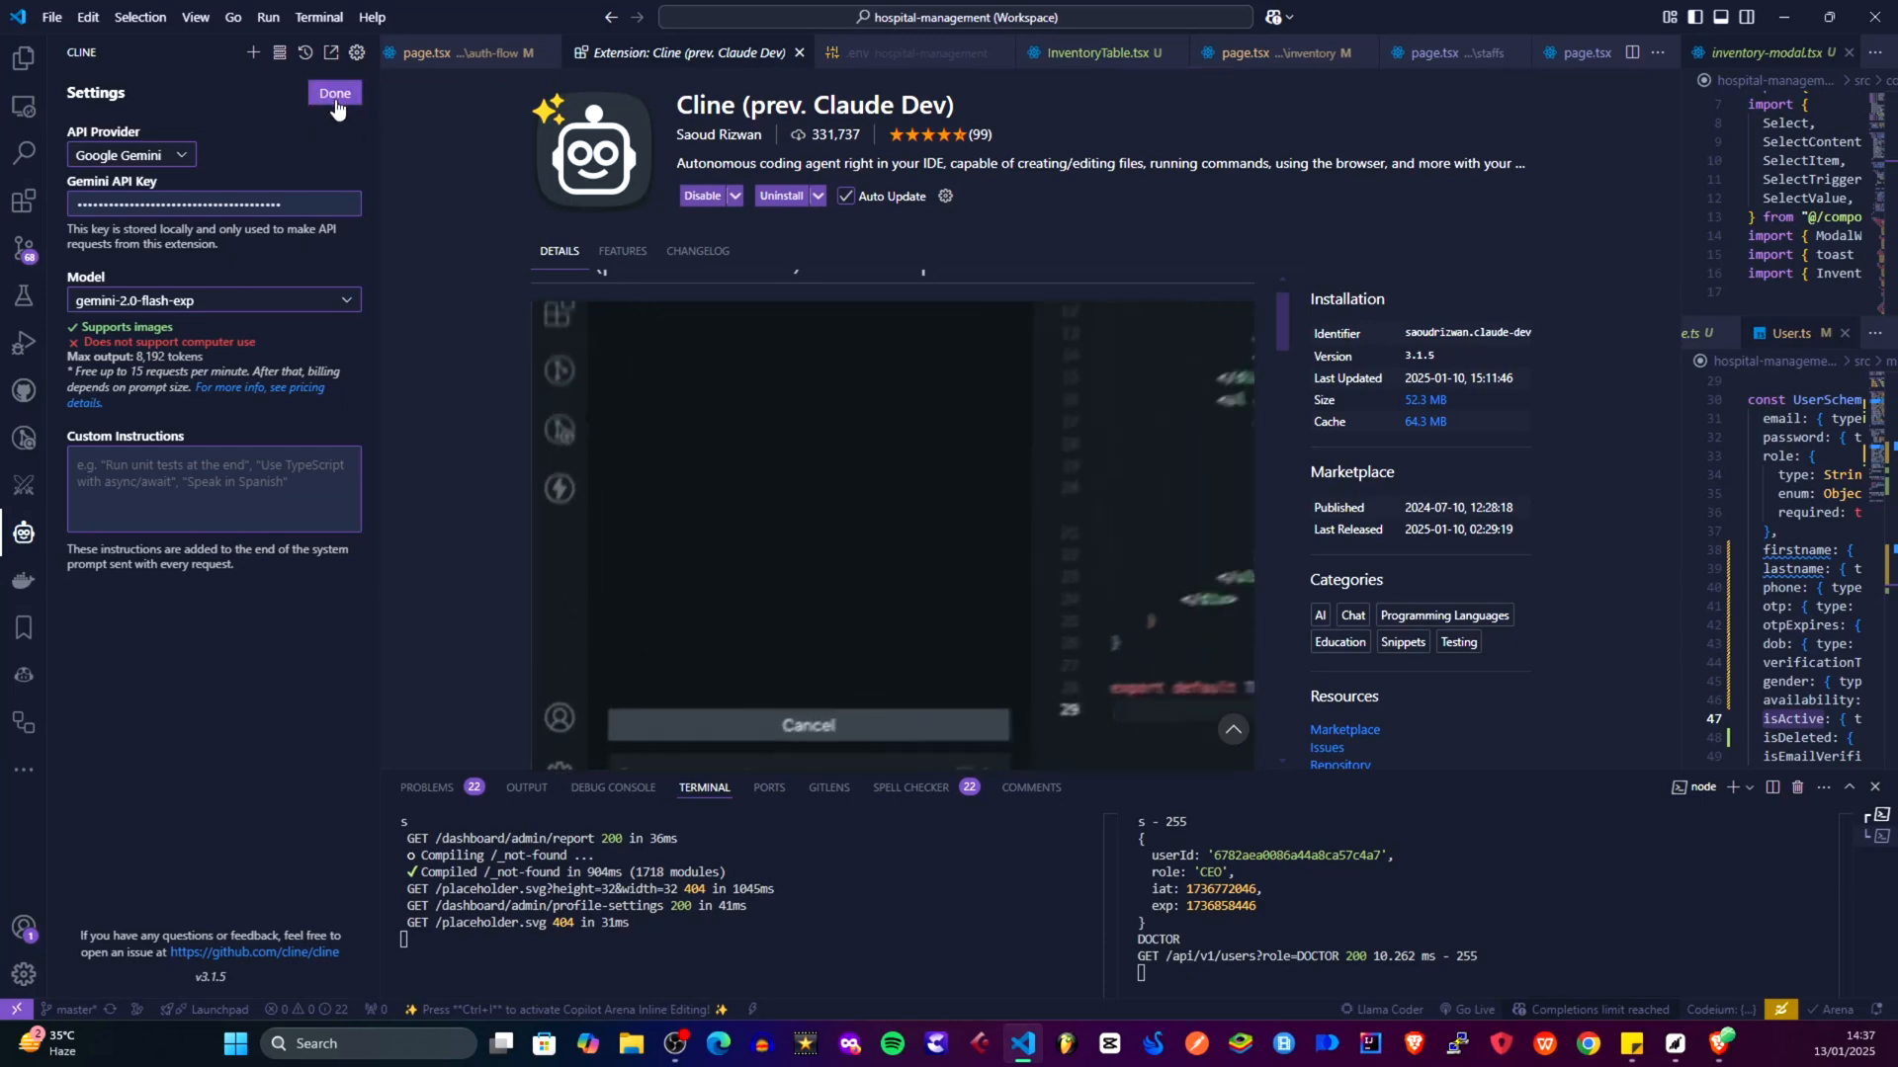
left_click(335, 93)
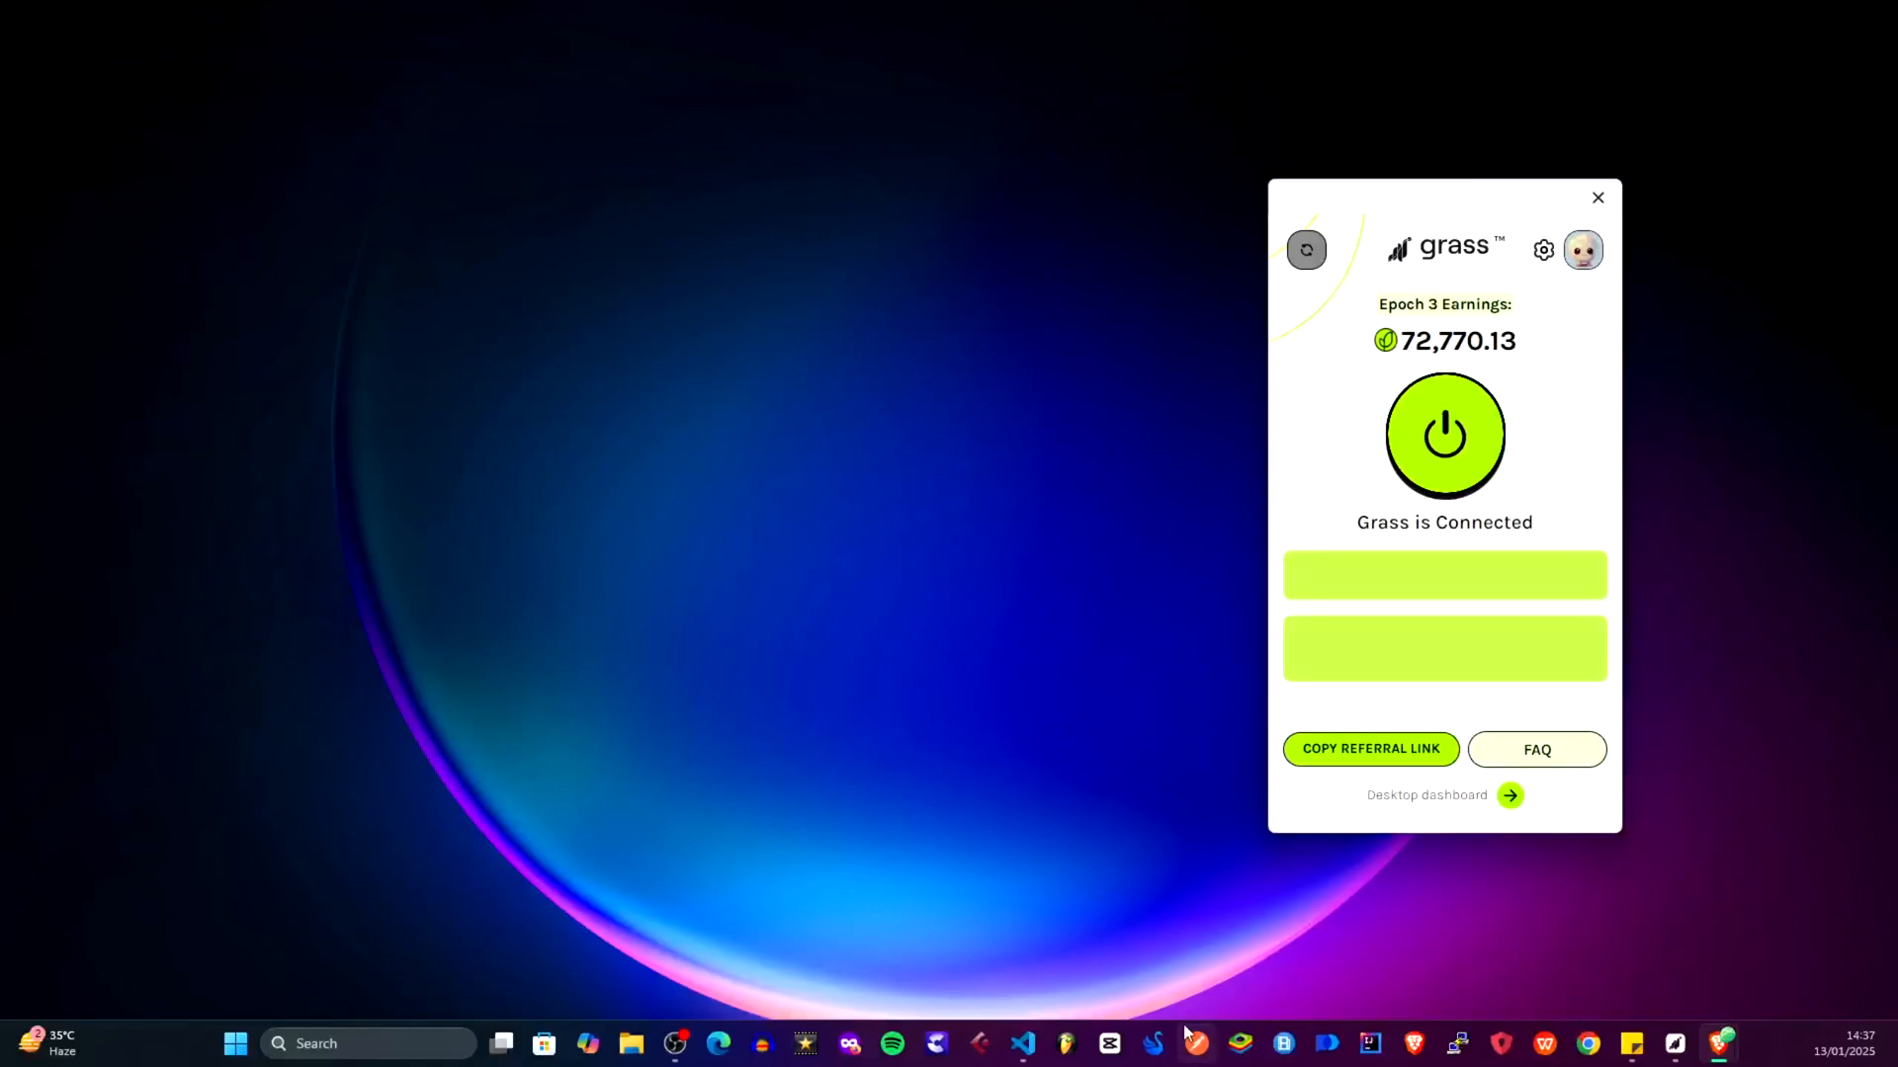
mouse_move(1645, 895)
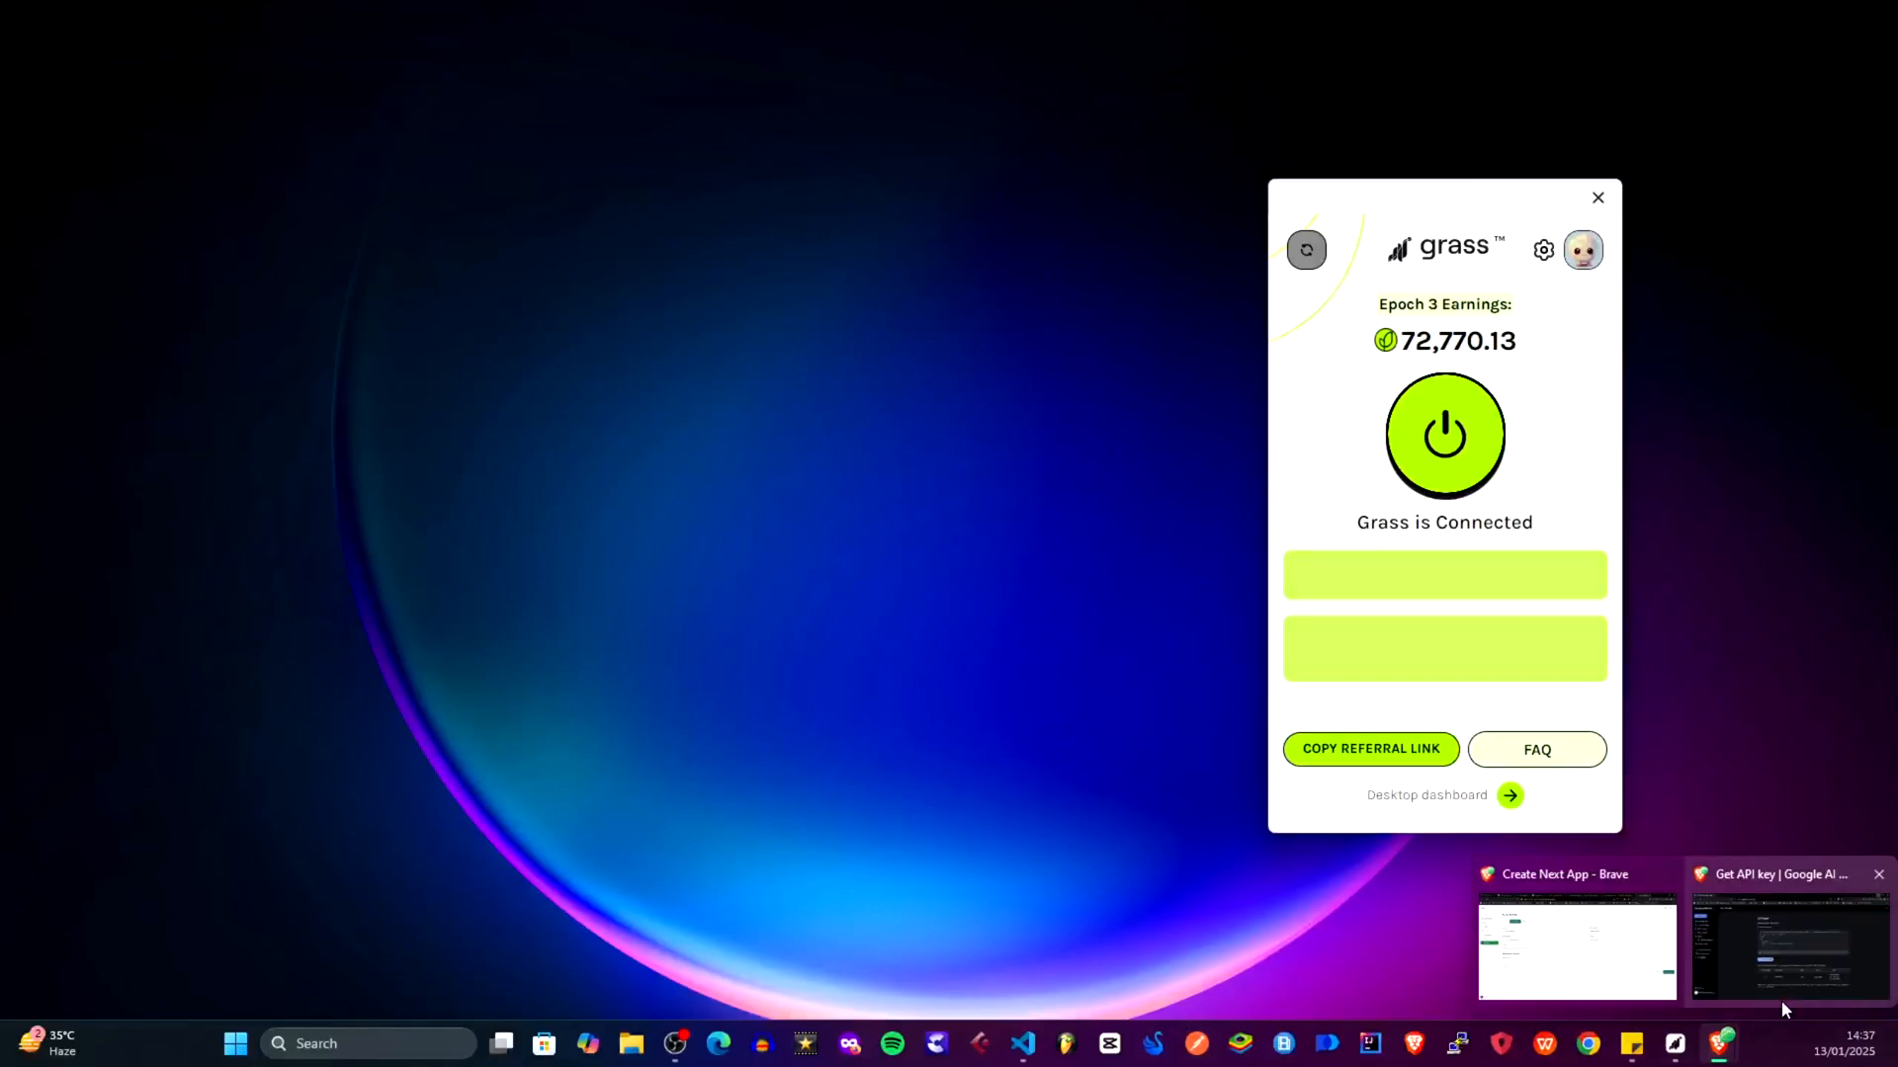
Type 'LOC' to bring up the MedTech page at localhost:3000 in Brave
type("LOC")
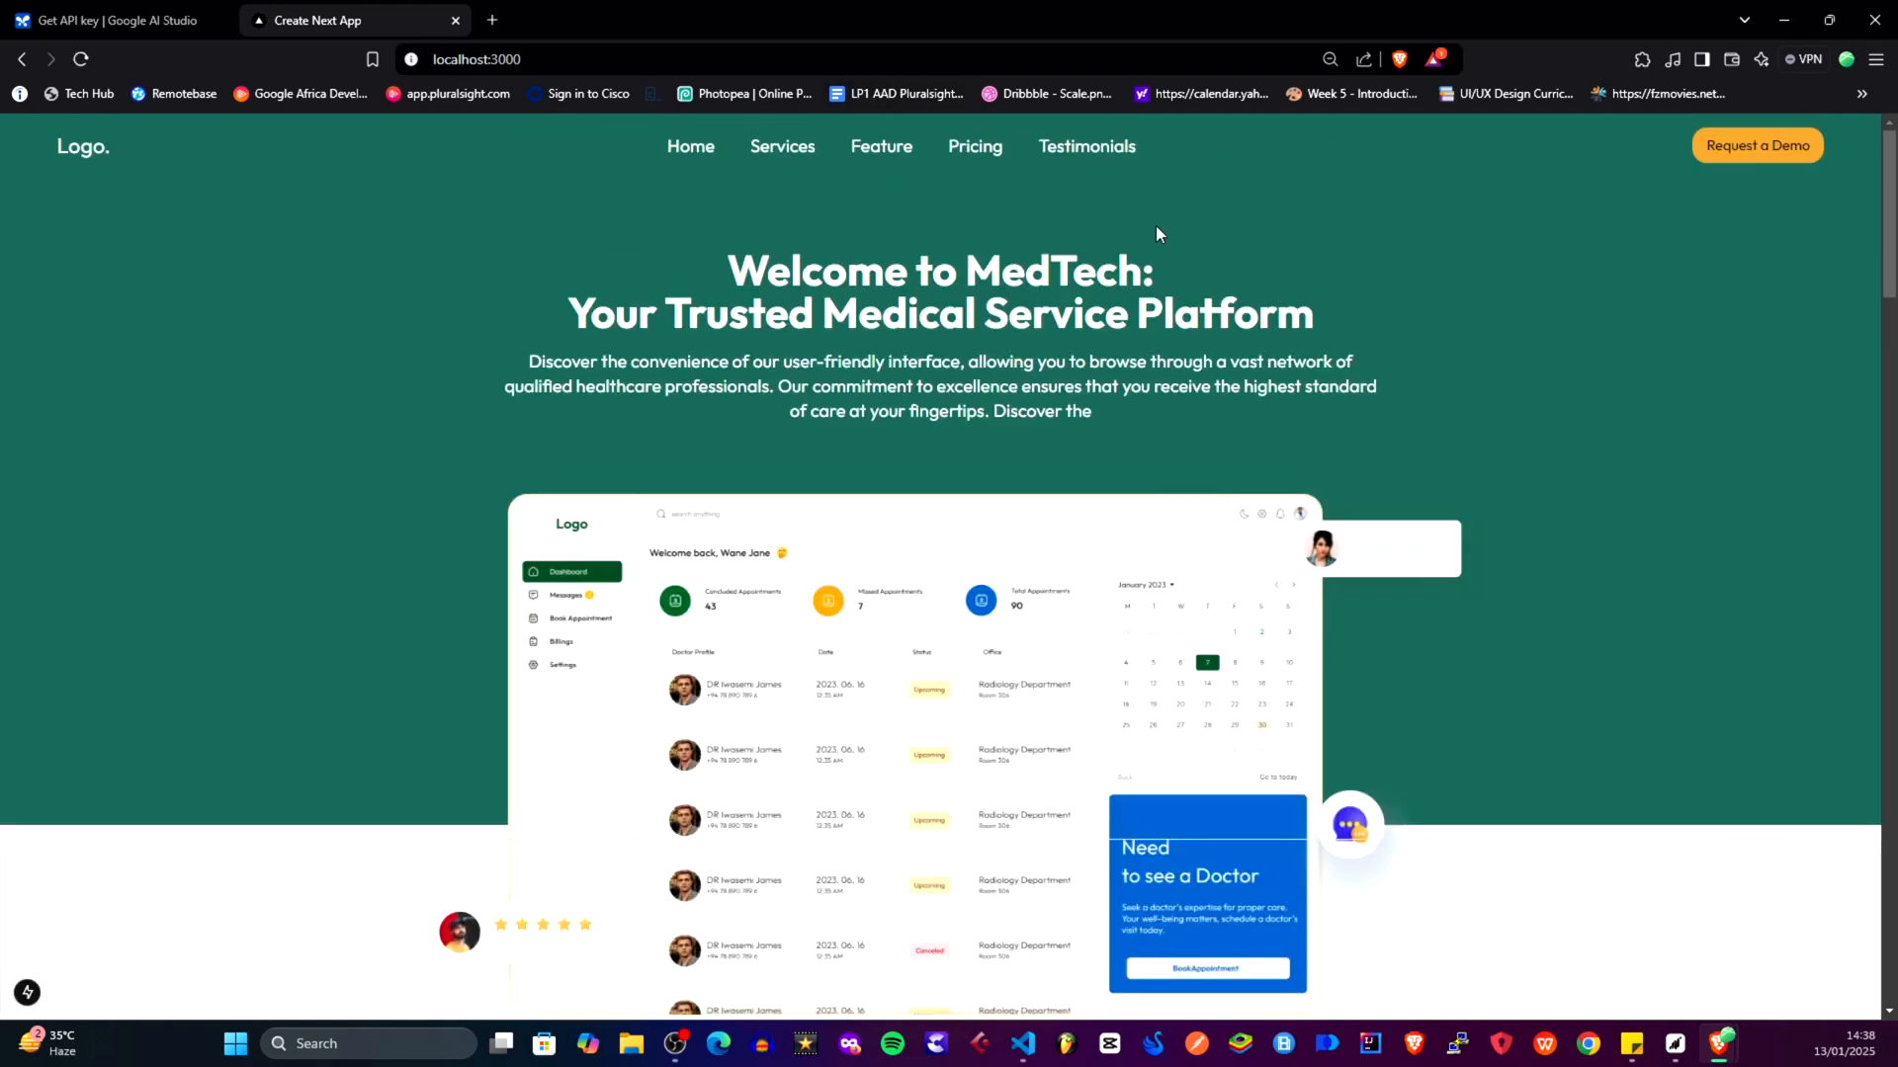
Scroll through the MedTech landing page, click the address bar, and return to the navbar
scroll("down", 3)
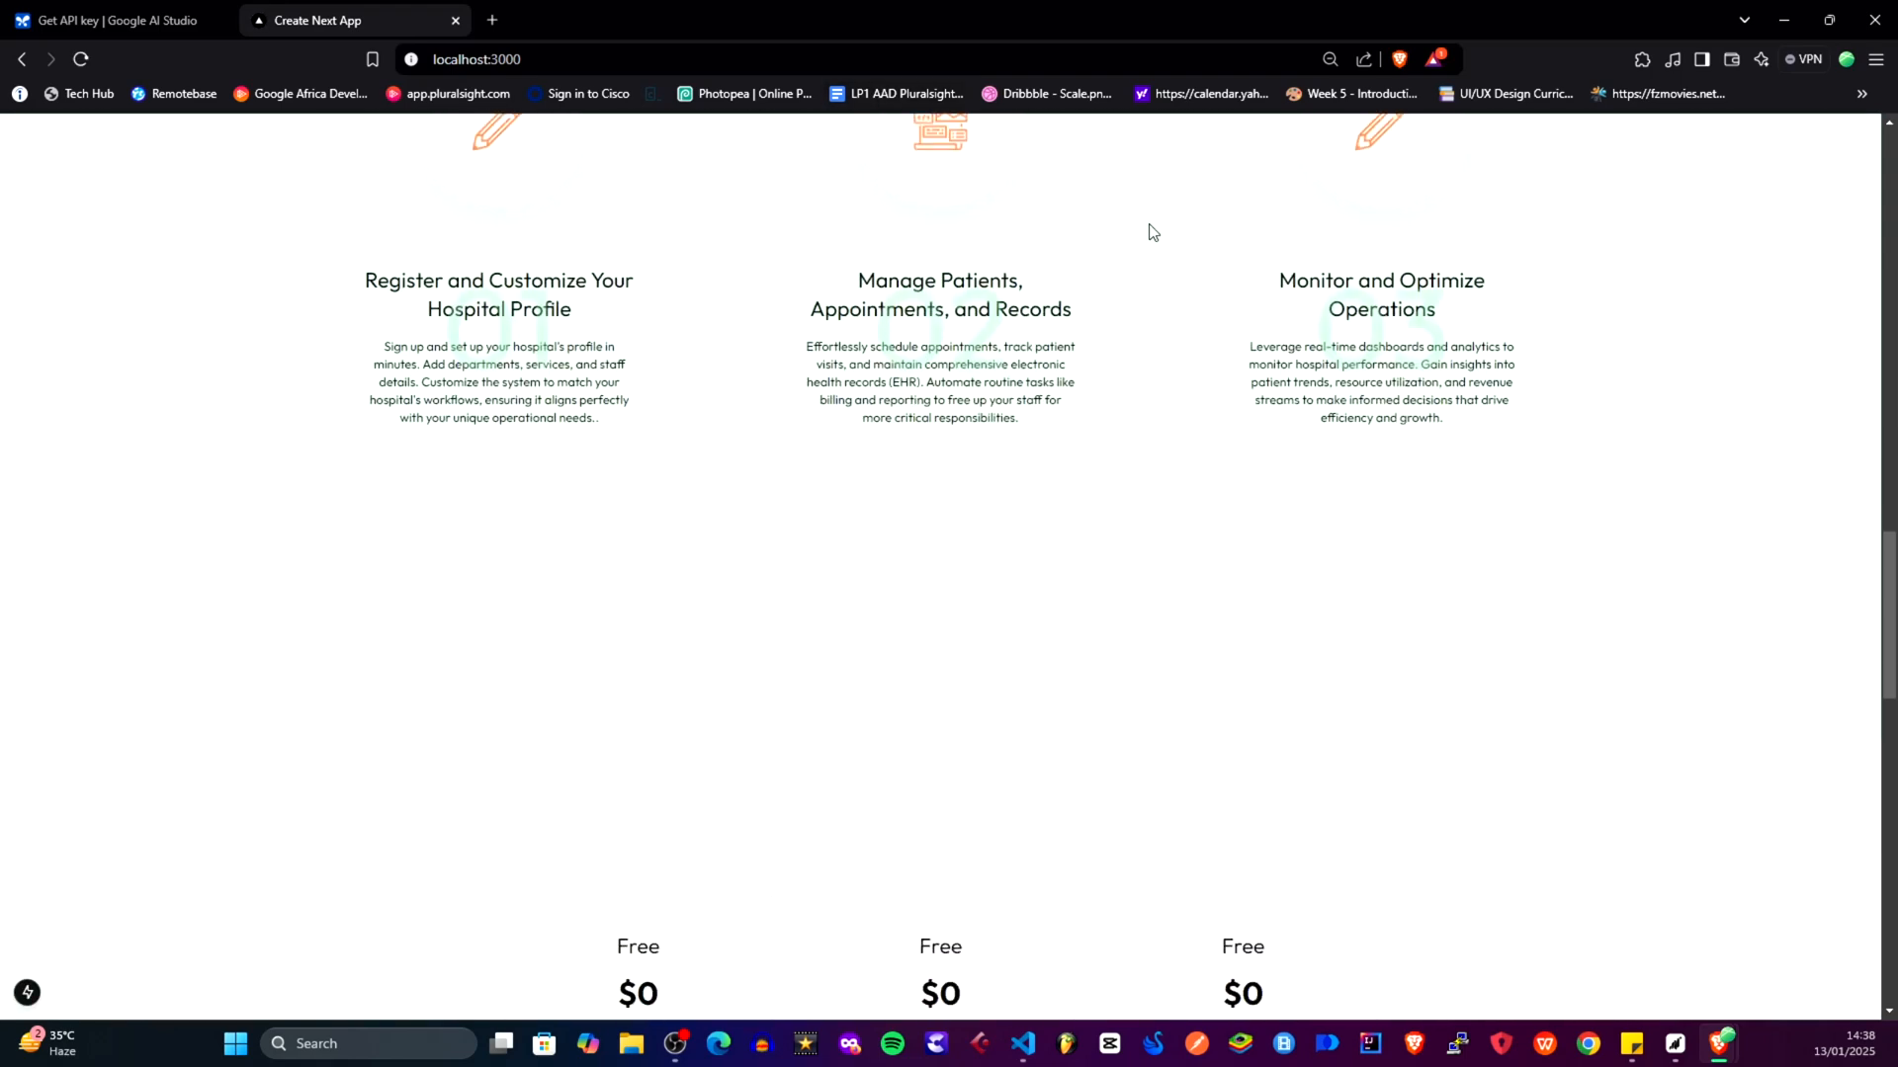
scroll("down", 3)
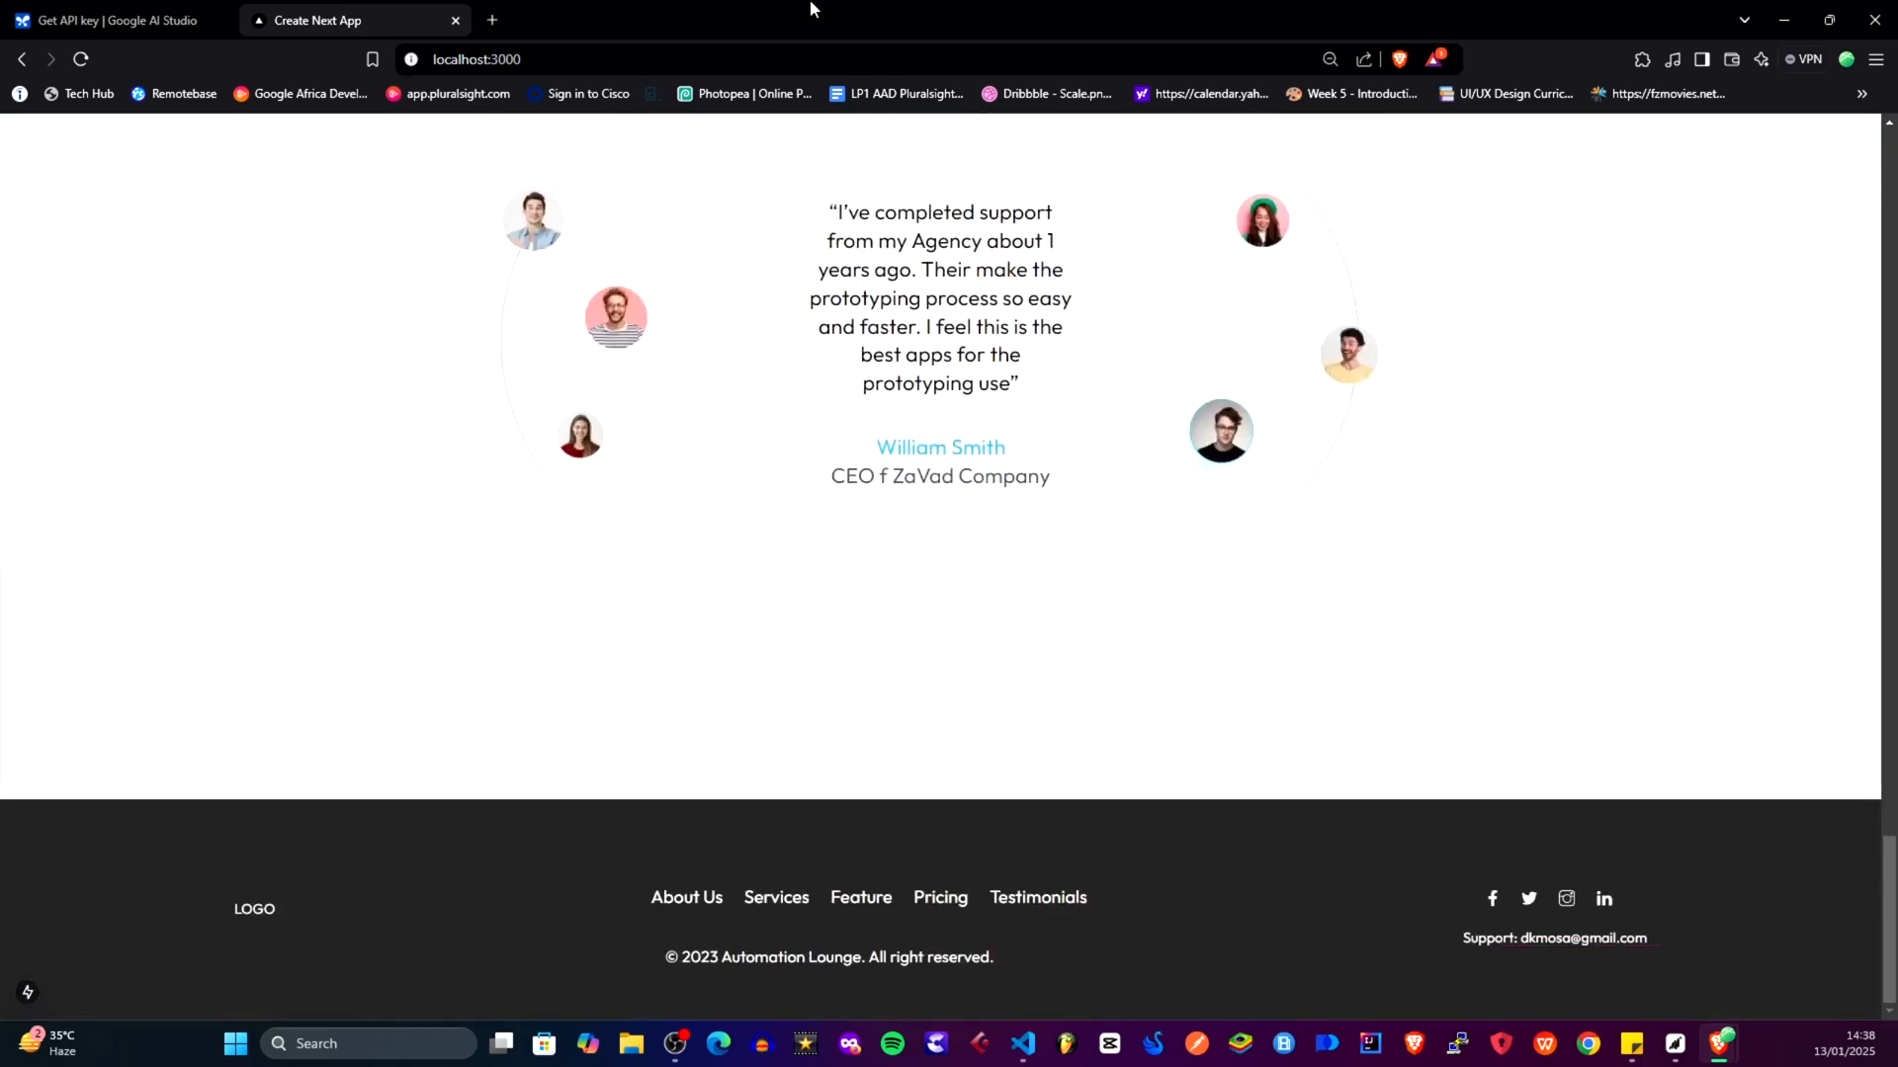
left_click(626, 59)
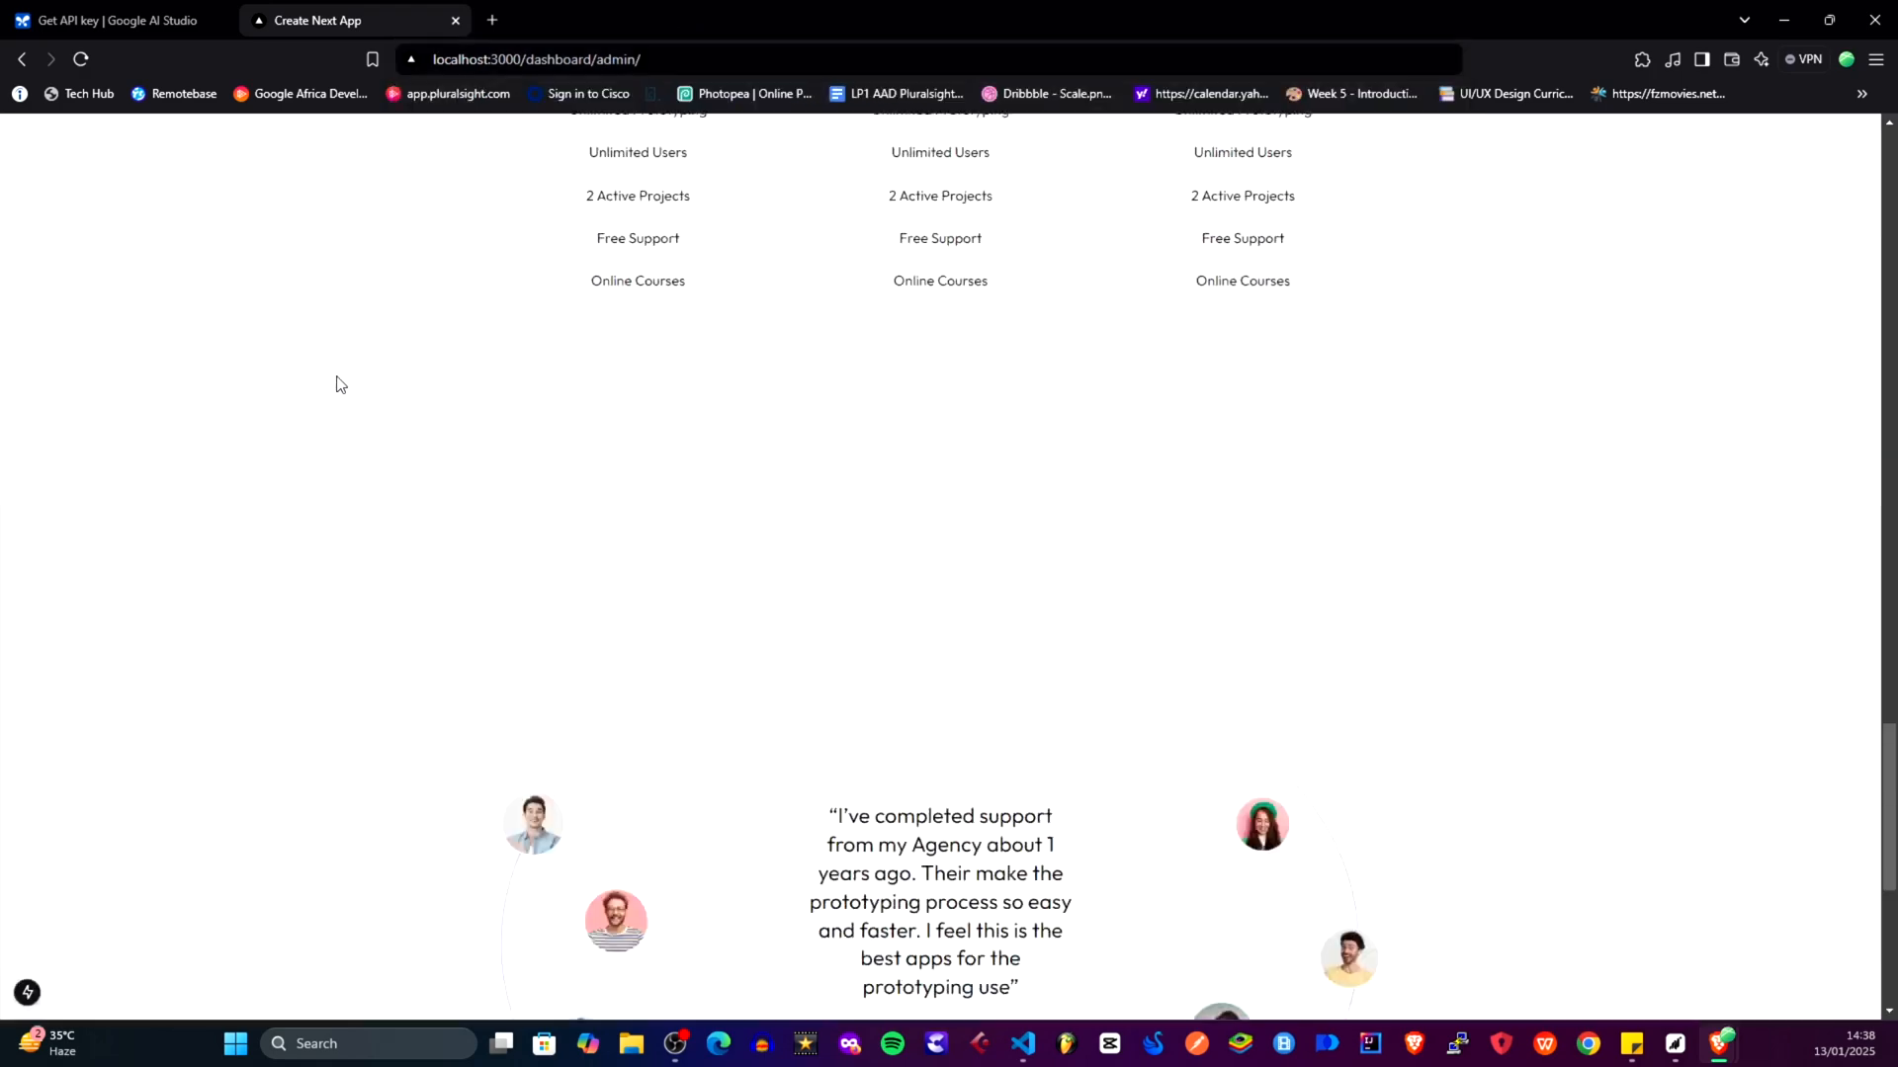
scroll("up", 3)
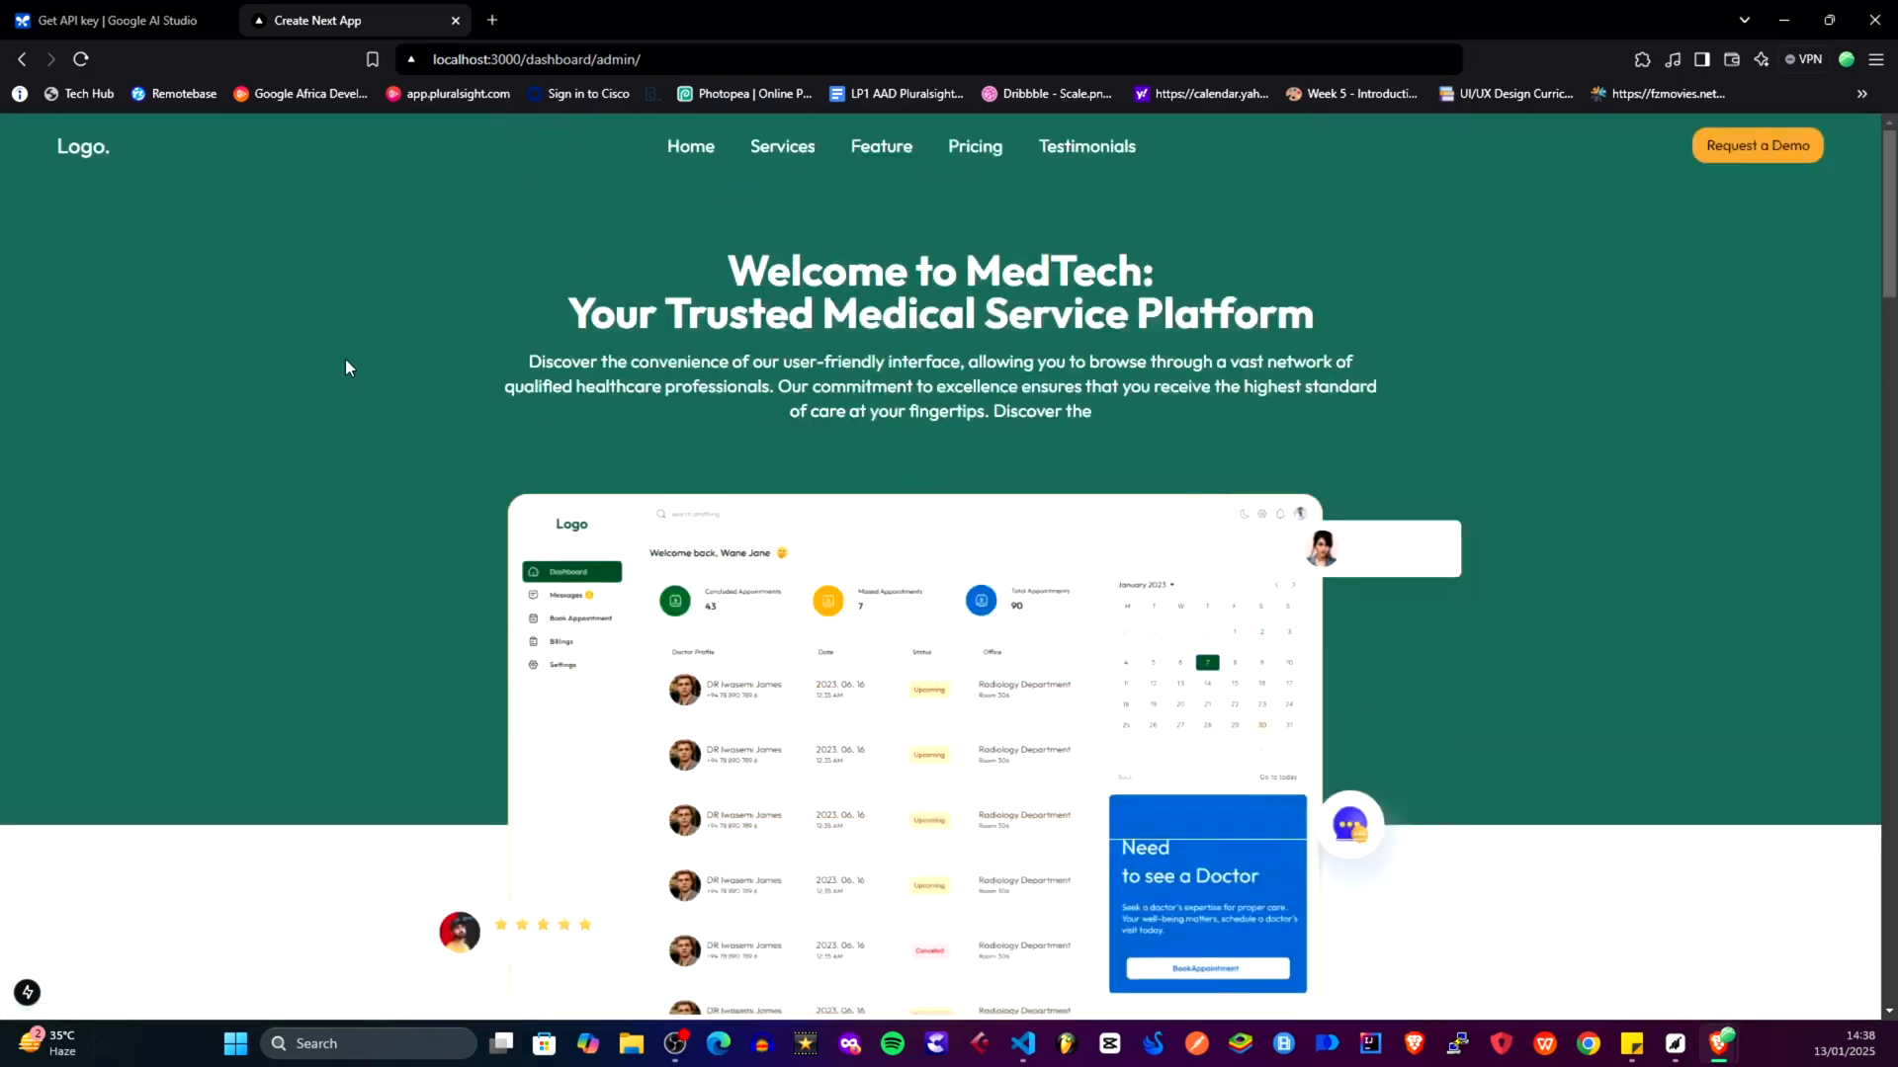
mouse_move(1044, 140)
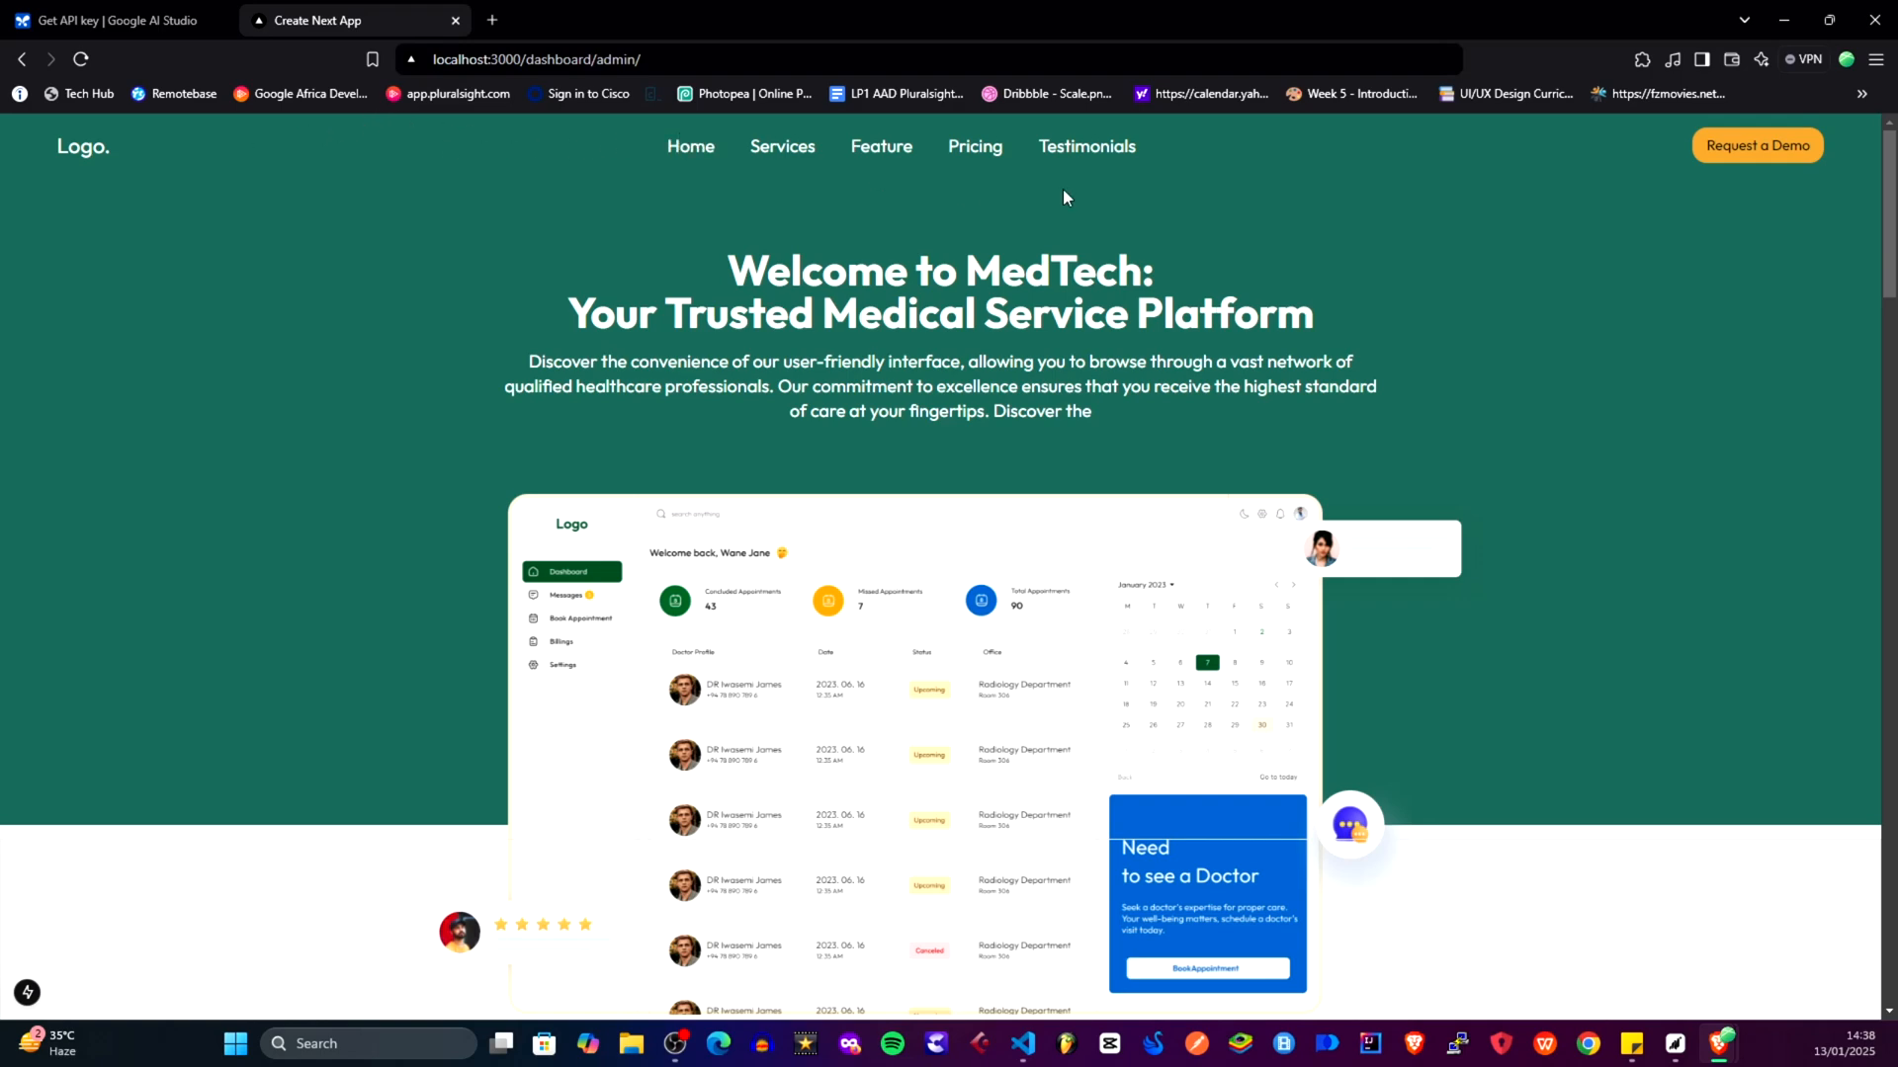
mouse_move(1566, 142)
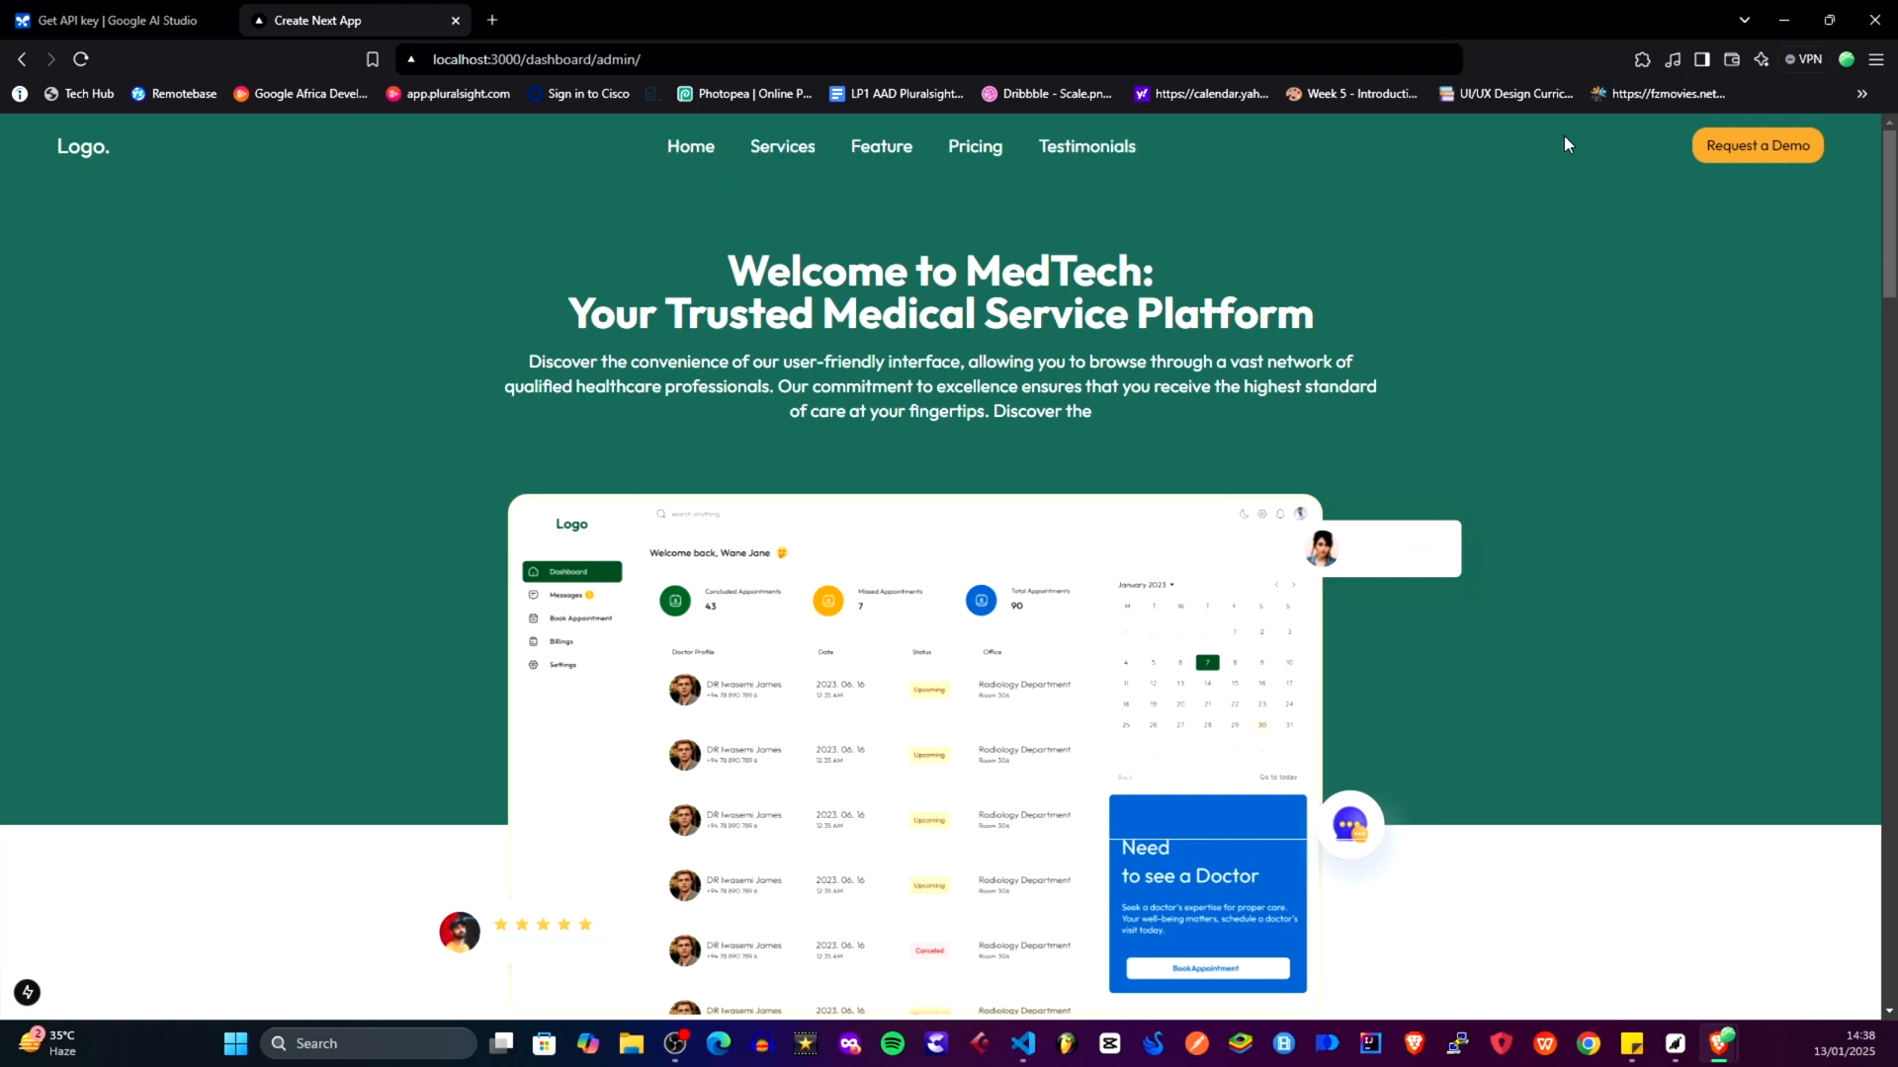
mouse_move(1654, 161)
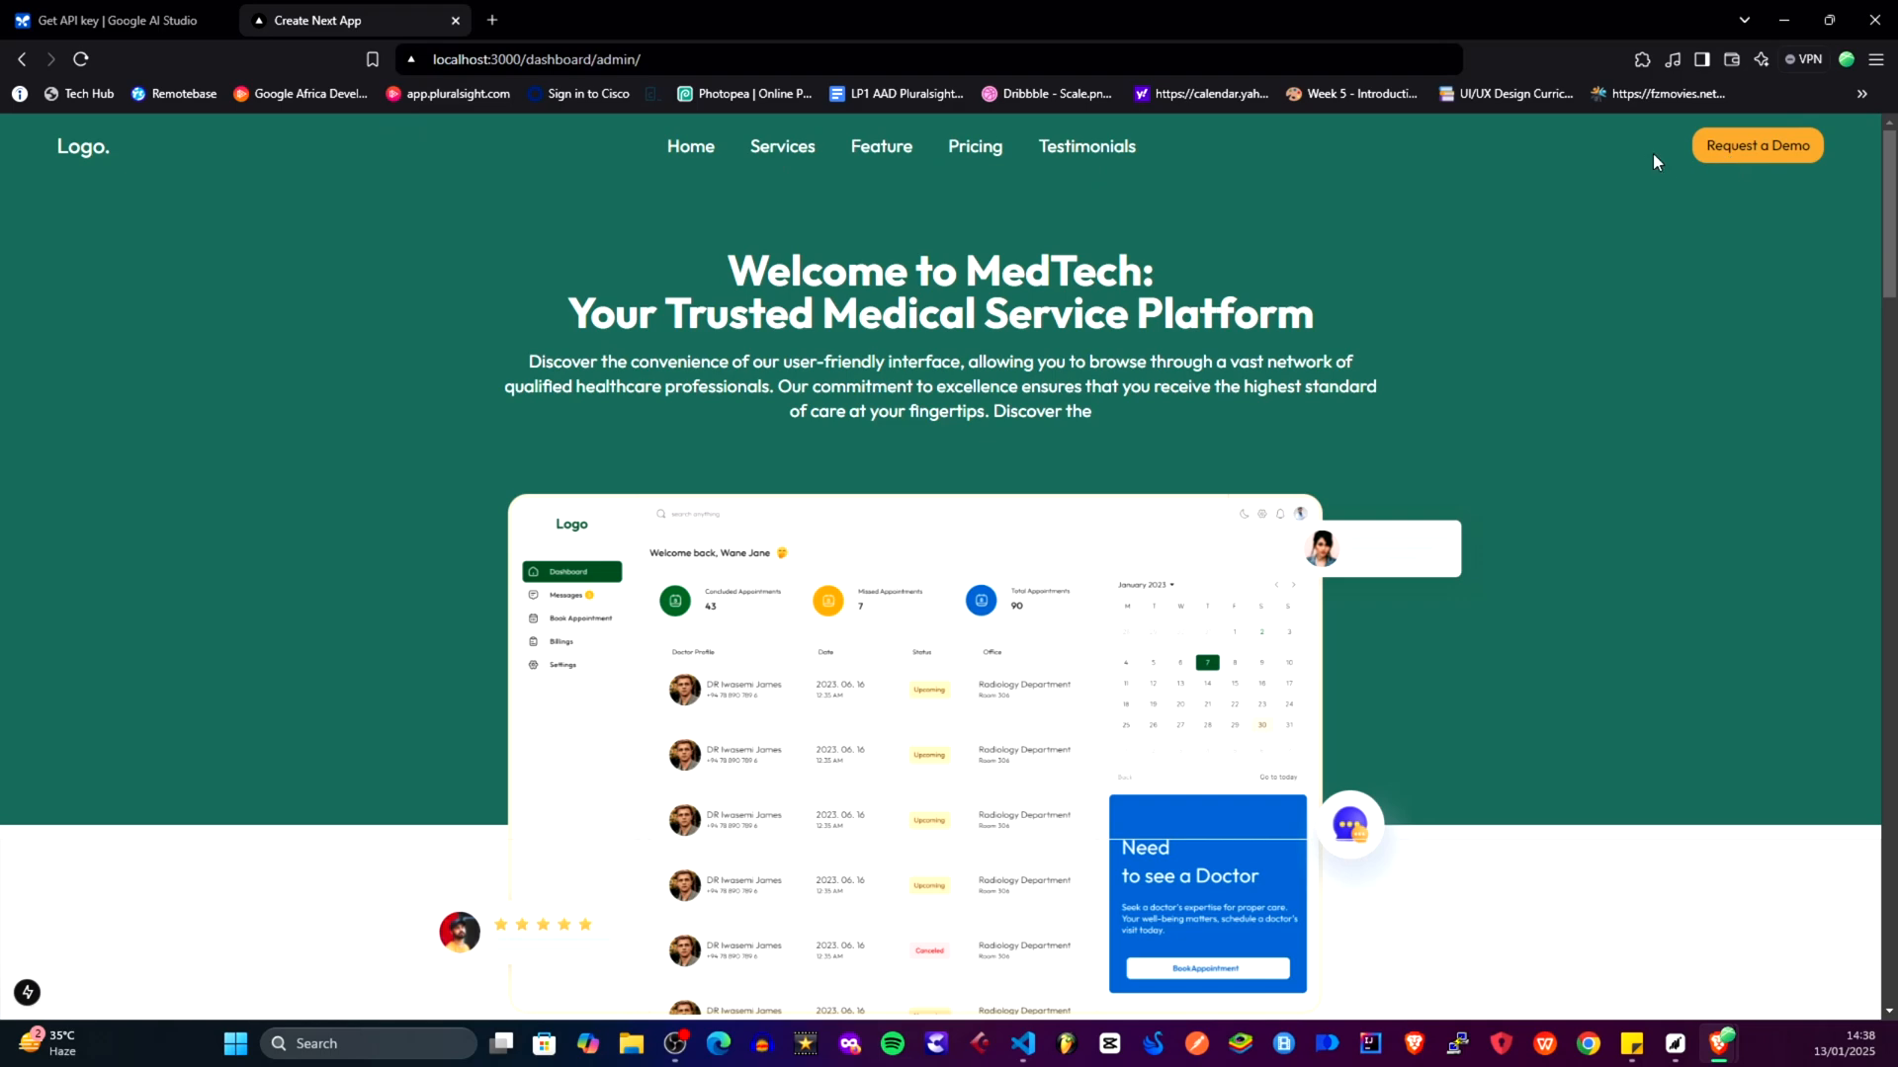
mouse_move(777, 334)
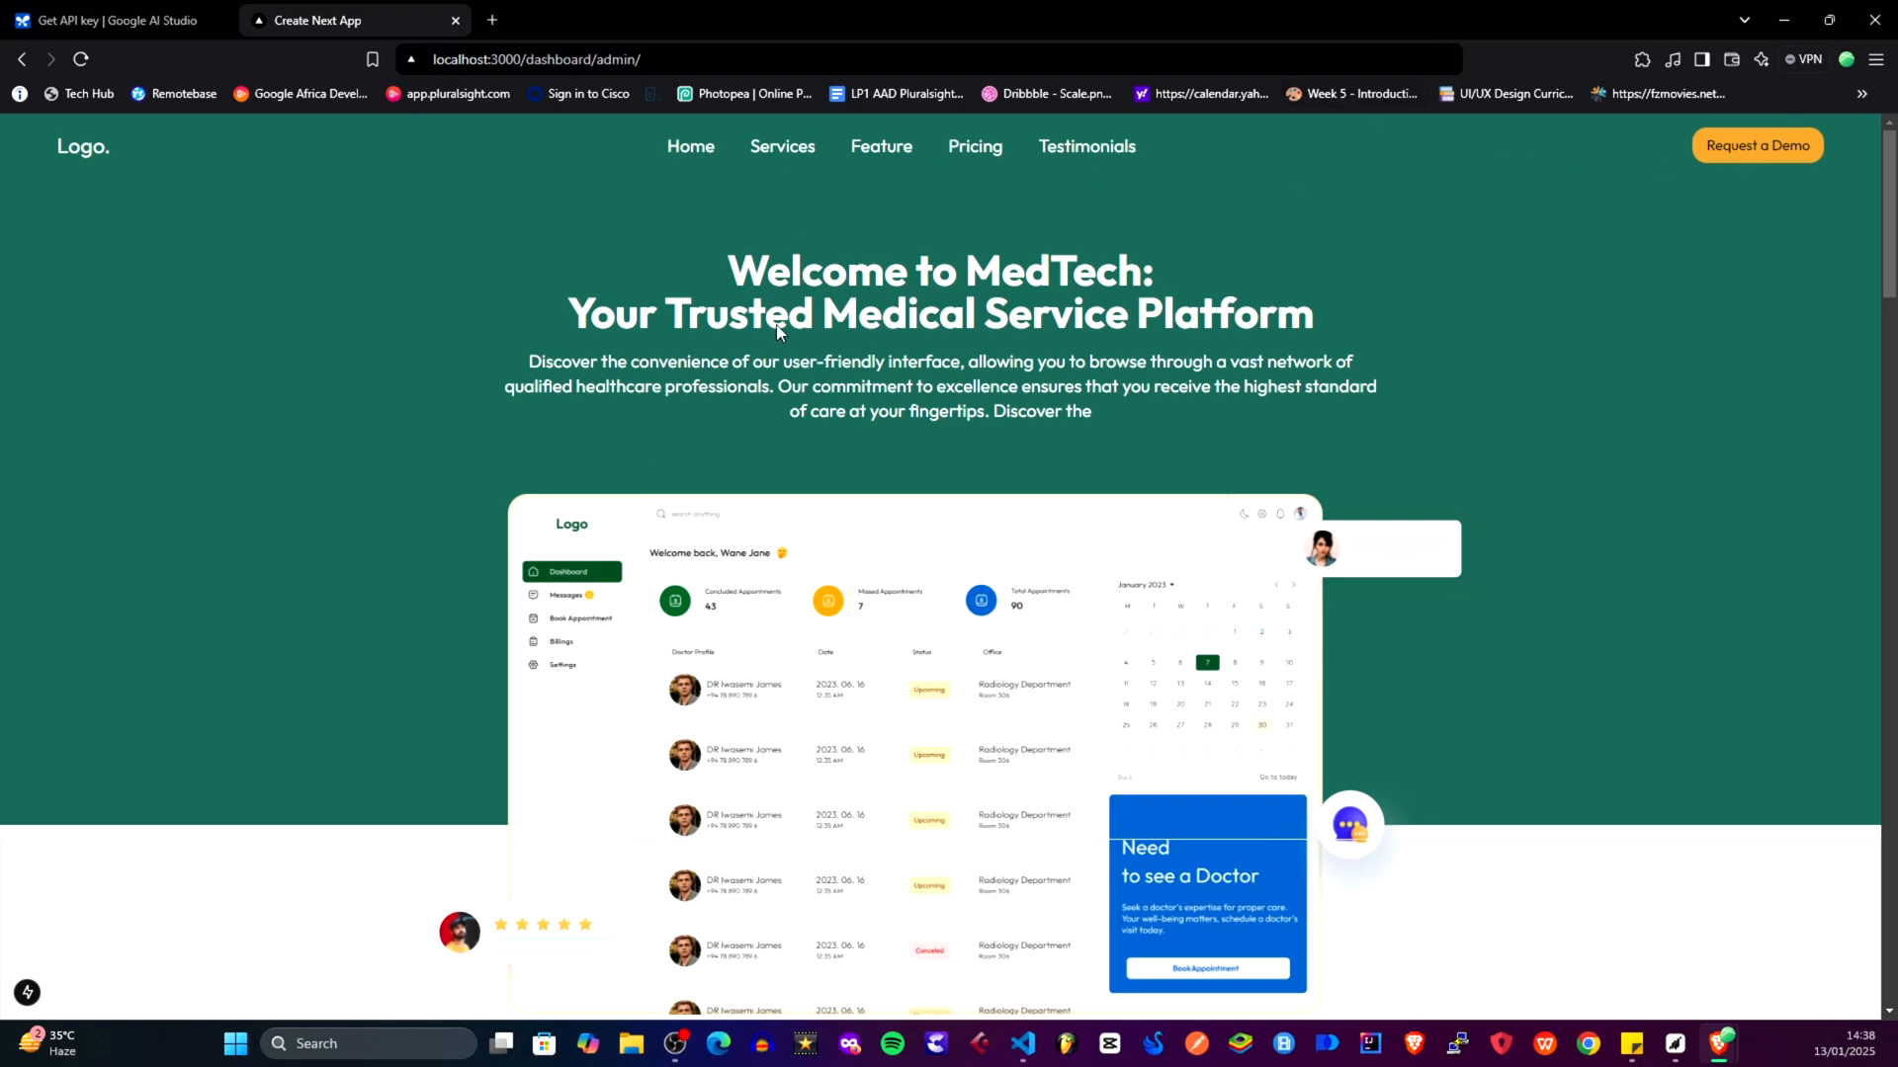
mouse_move(651, 927)
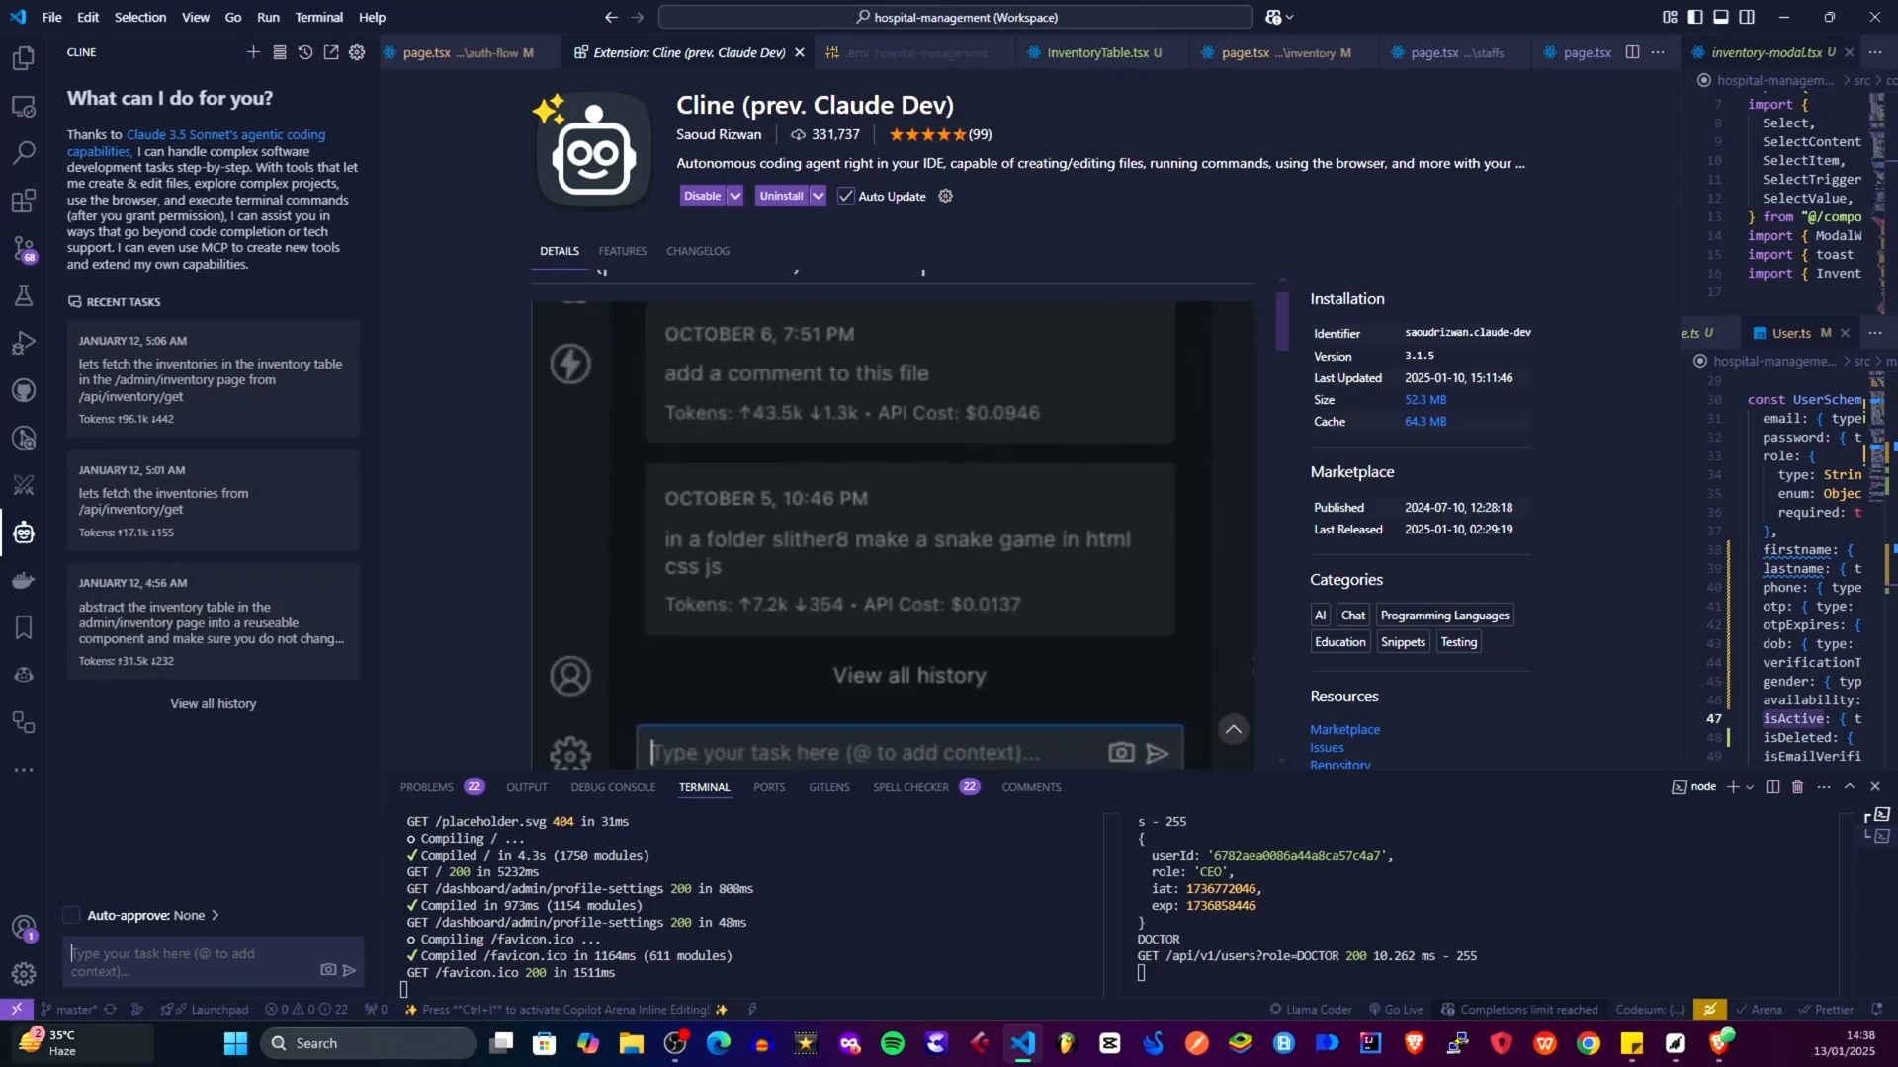
Open AdminSidebar.tsx and browse frontend and backend folders down to app/components
type("Run my app and fix")
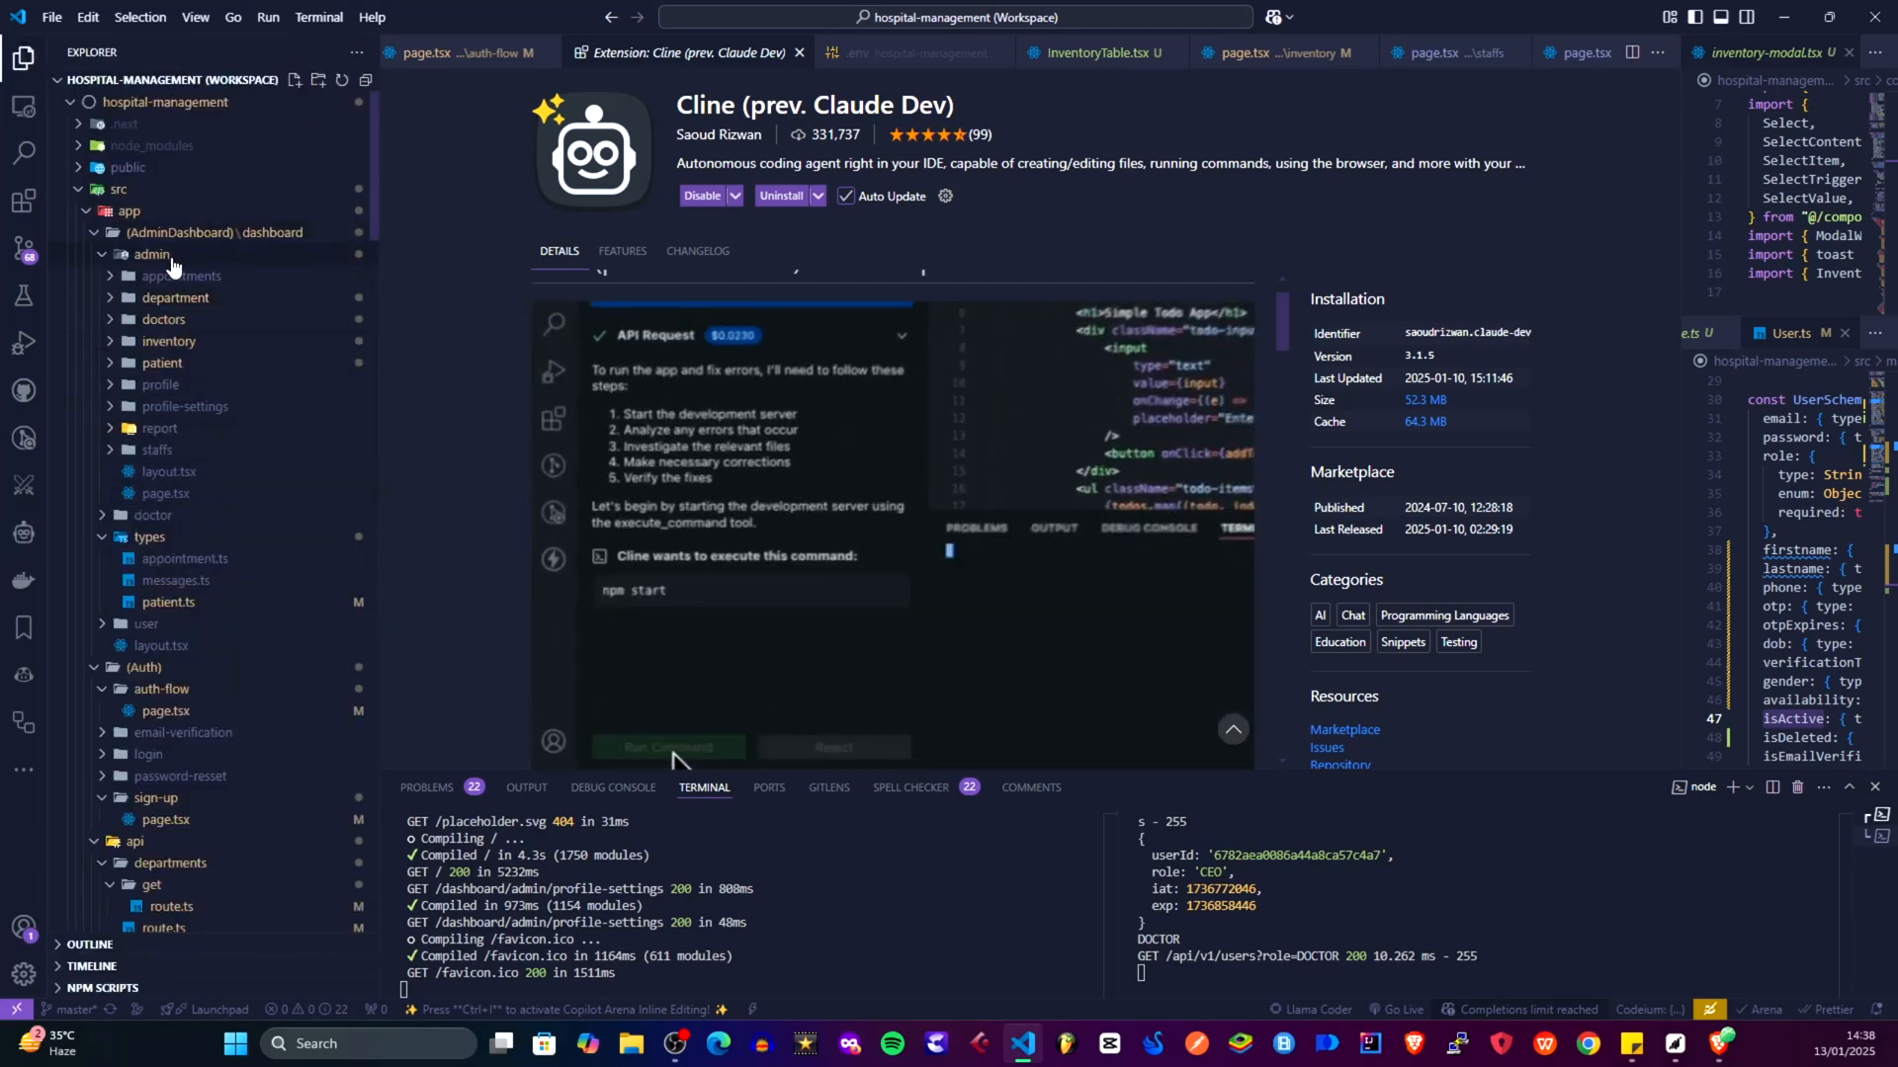
left_click(151, 254)
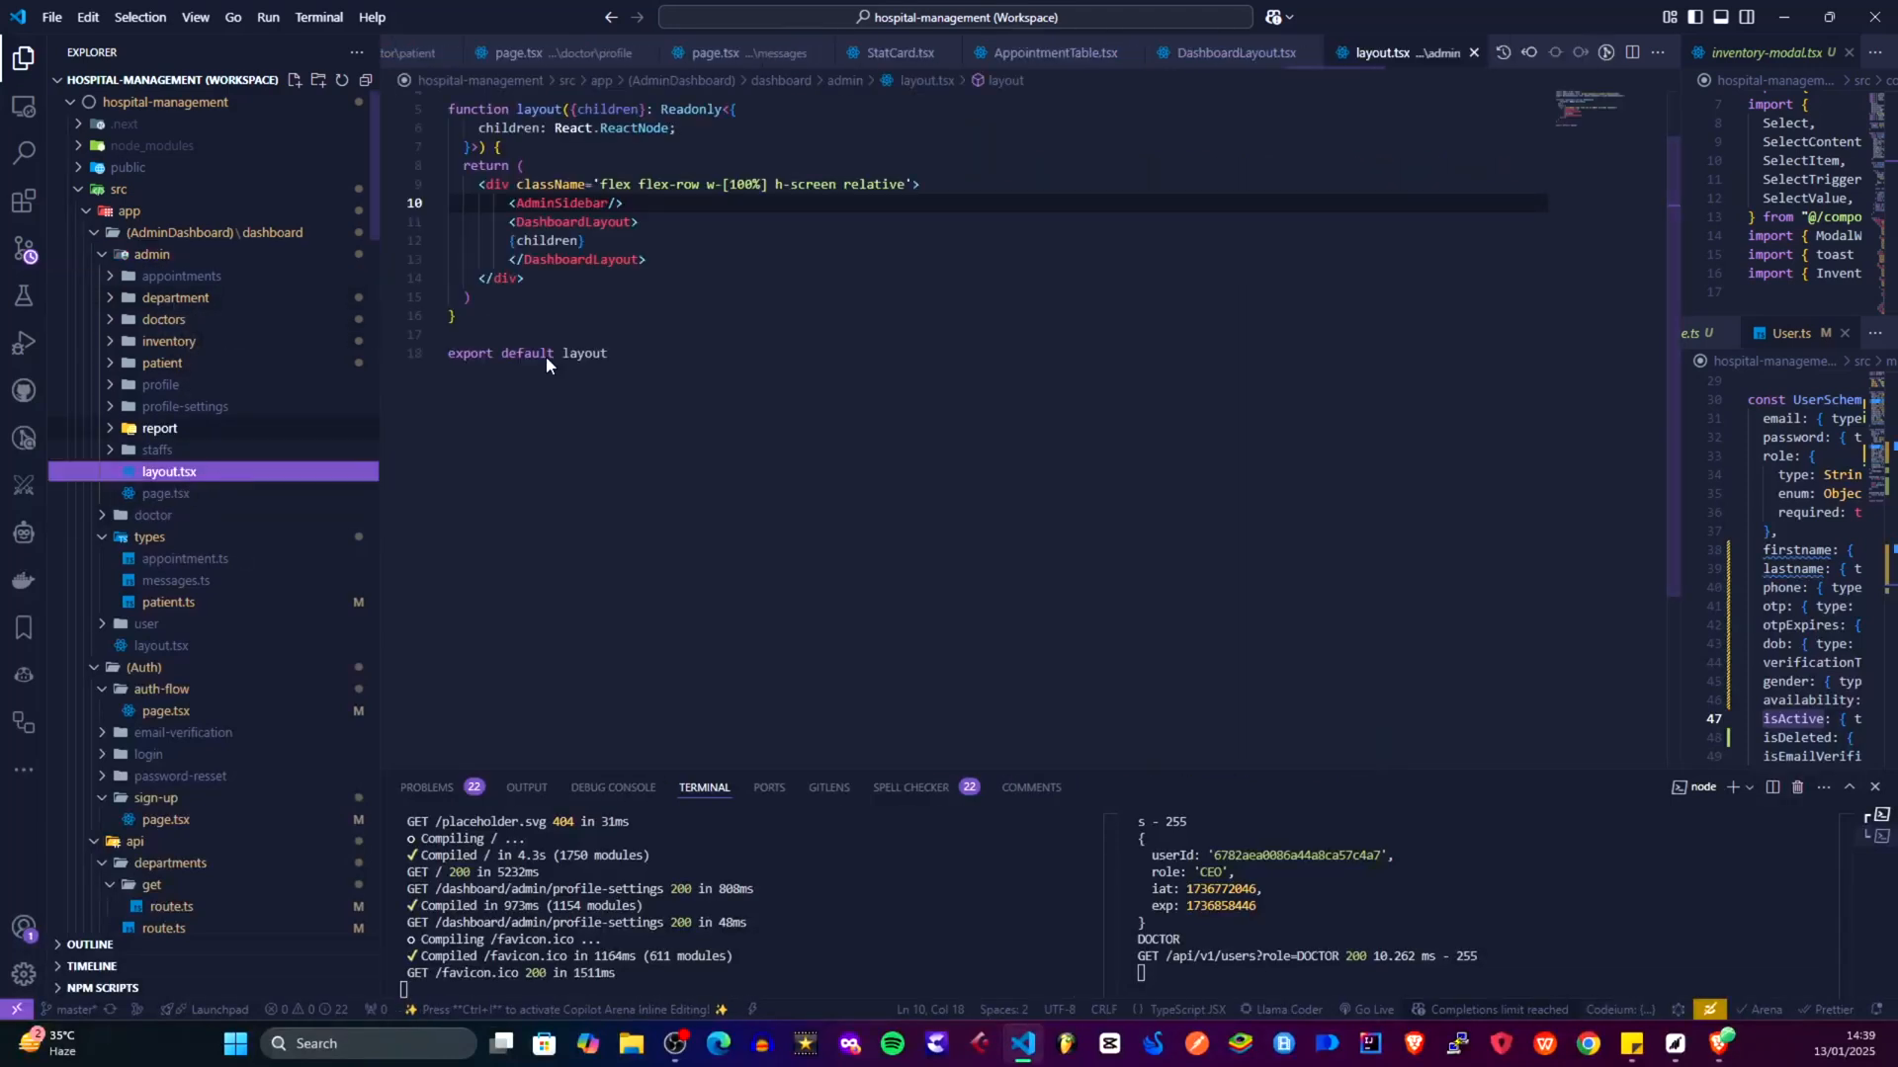
mouse_move(559, 201)
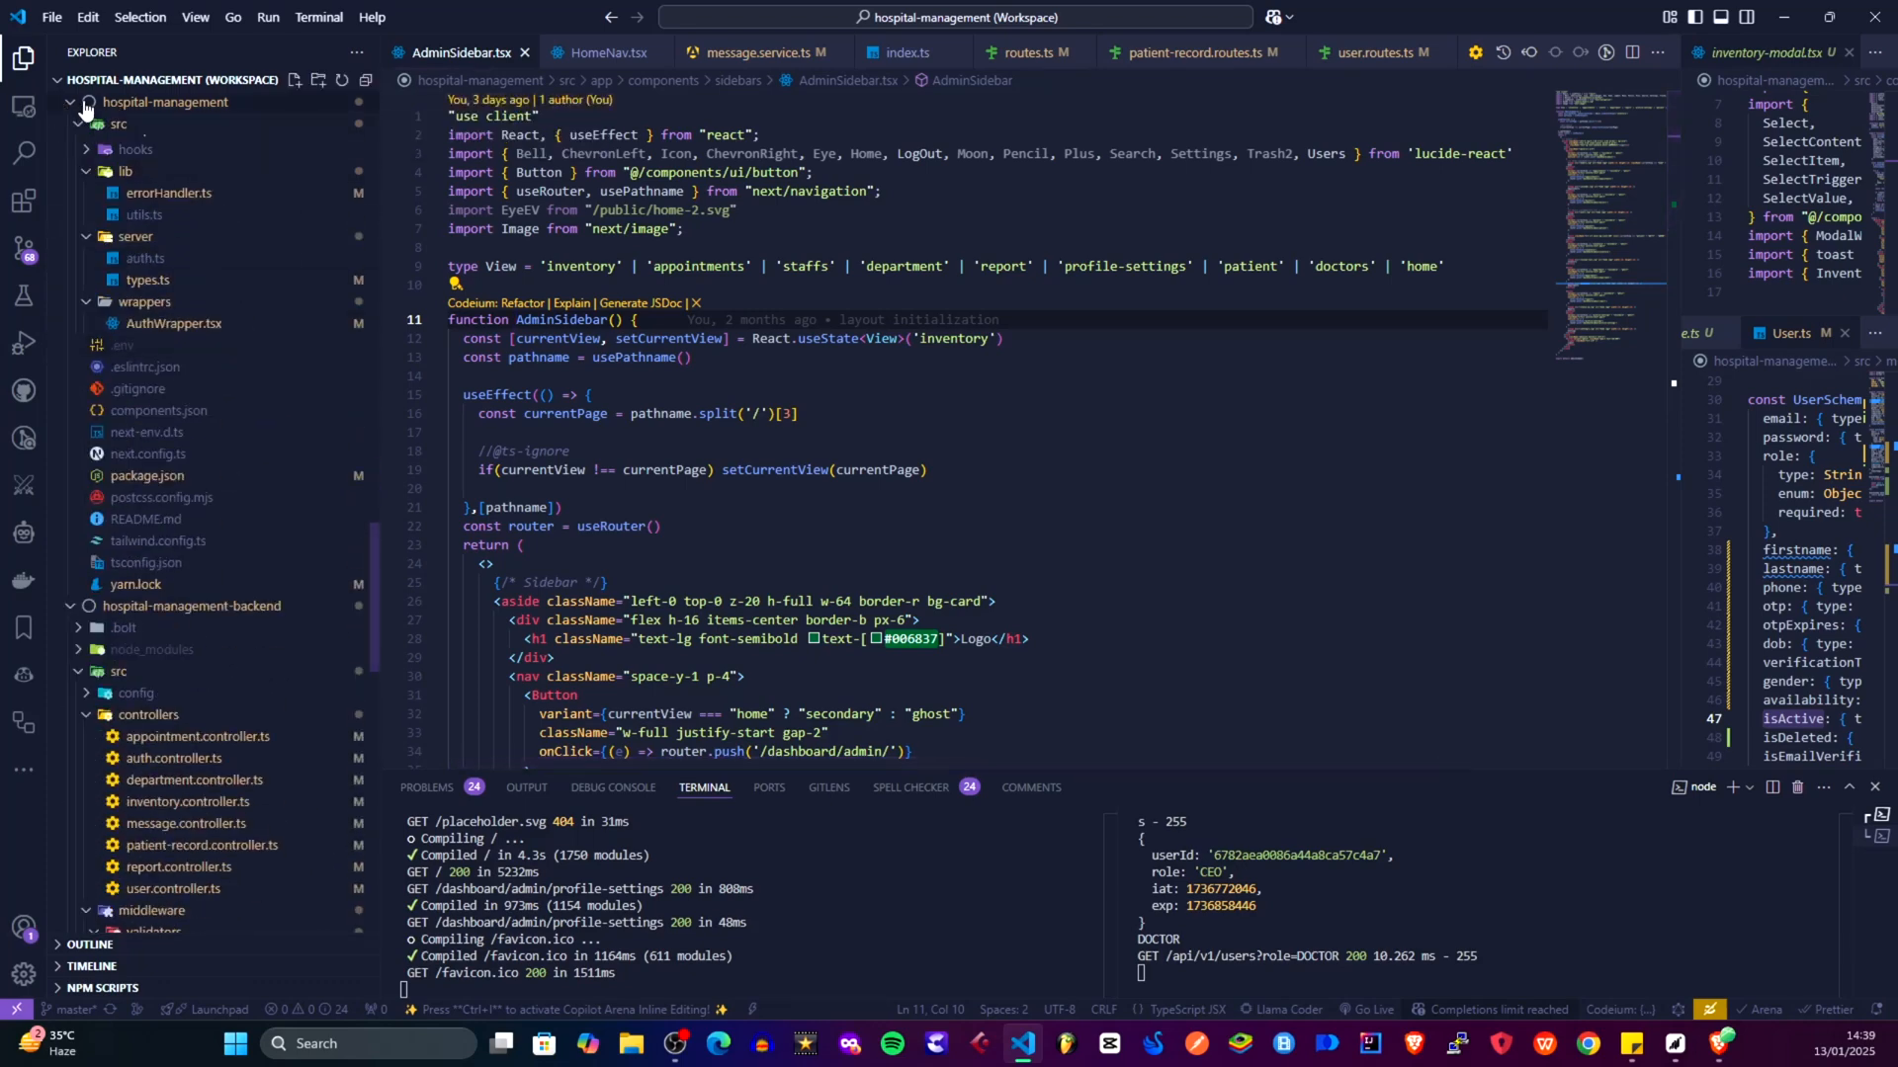
left_click(81, 102)
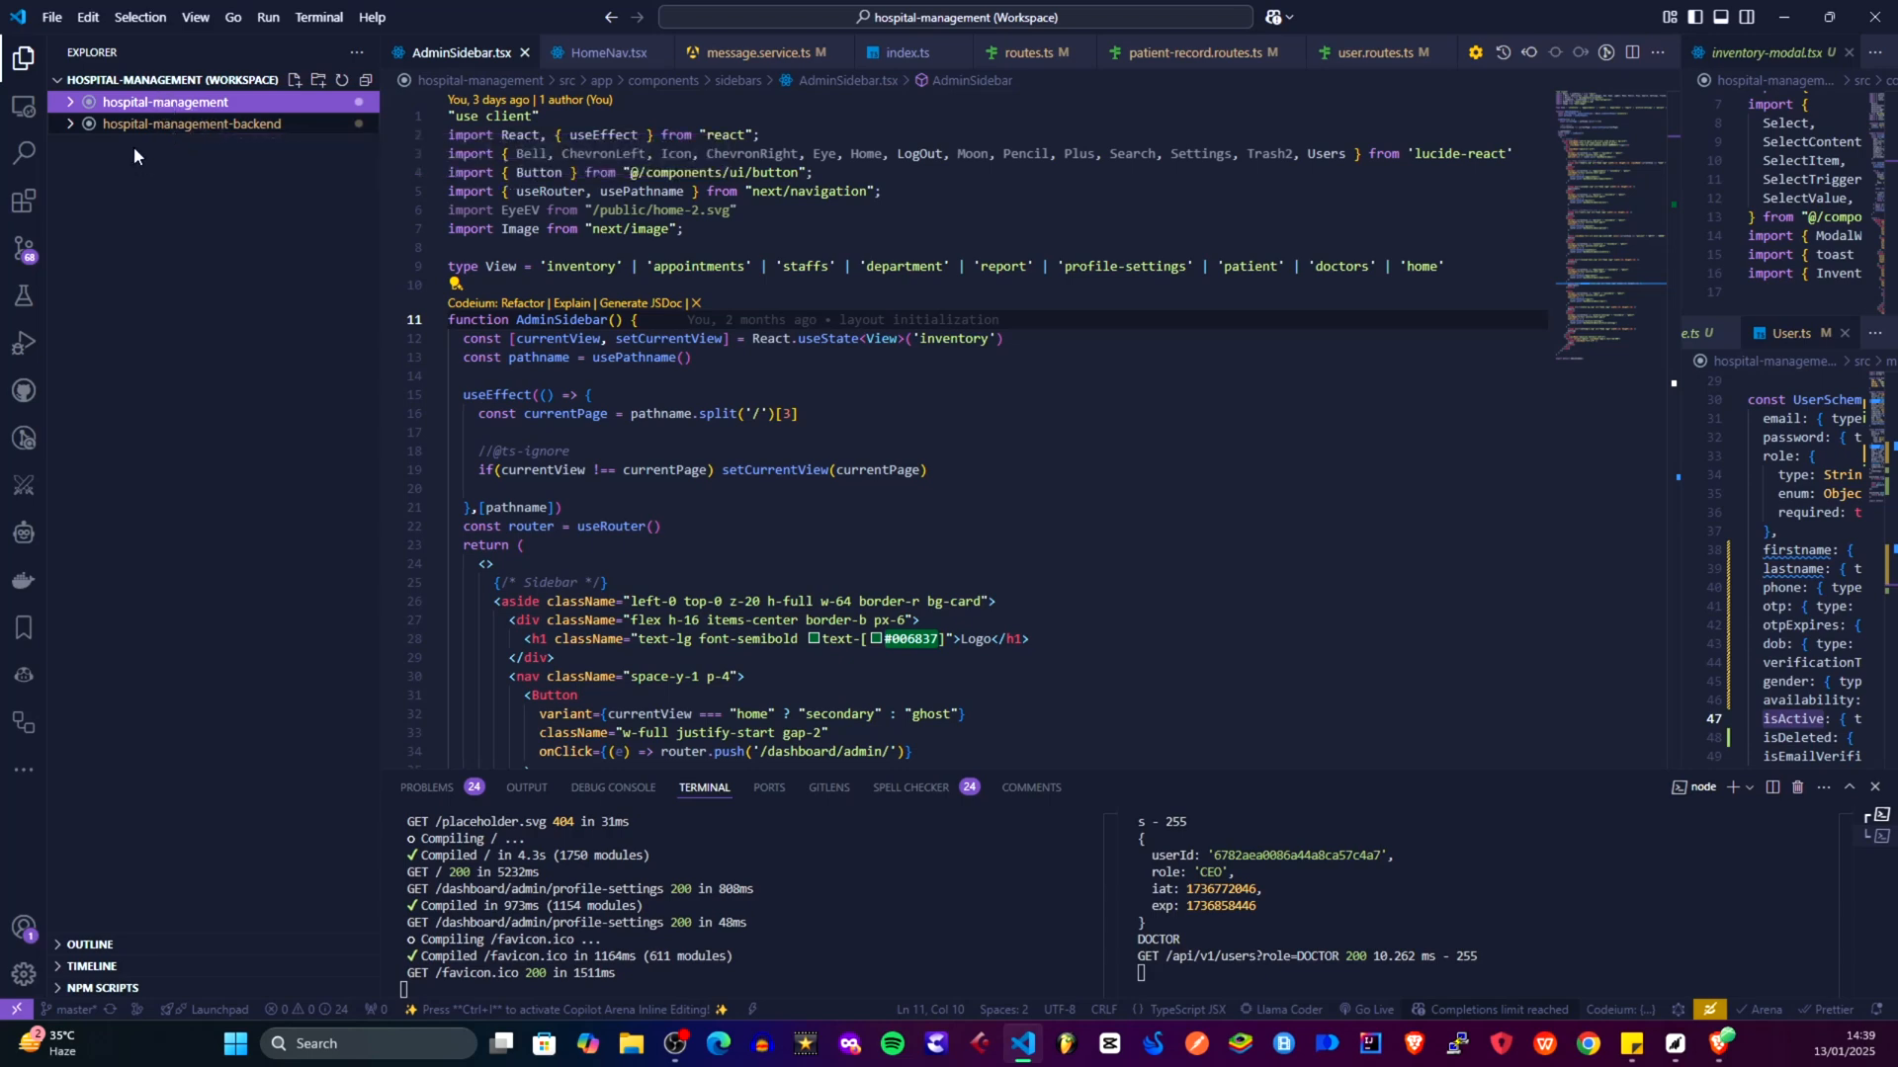
mouse_move(173, 113)
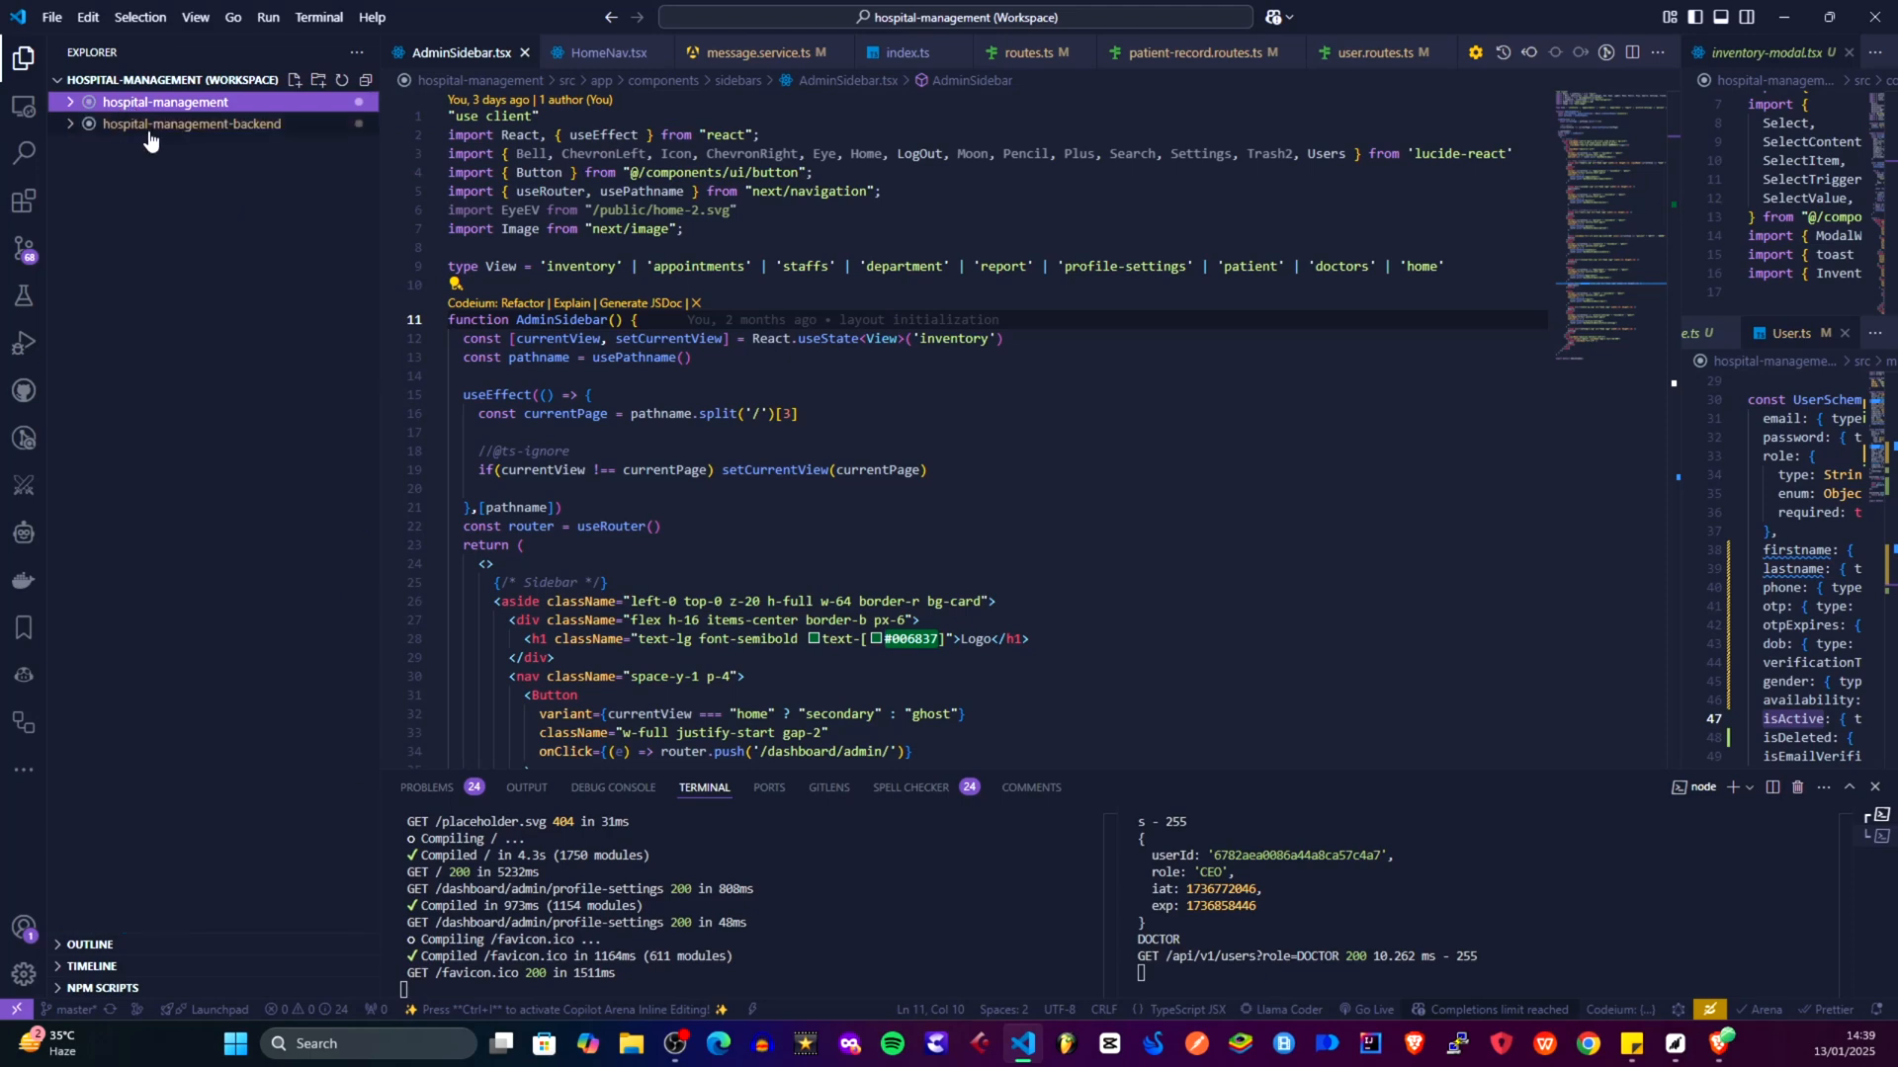
left_click(191, 124)
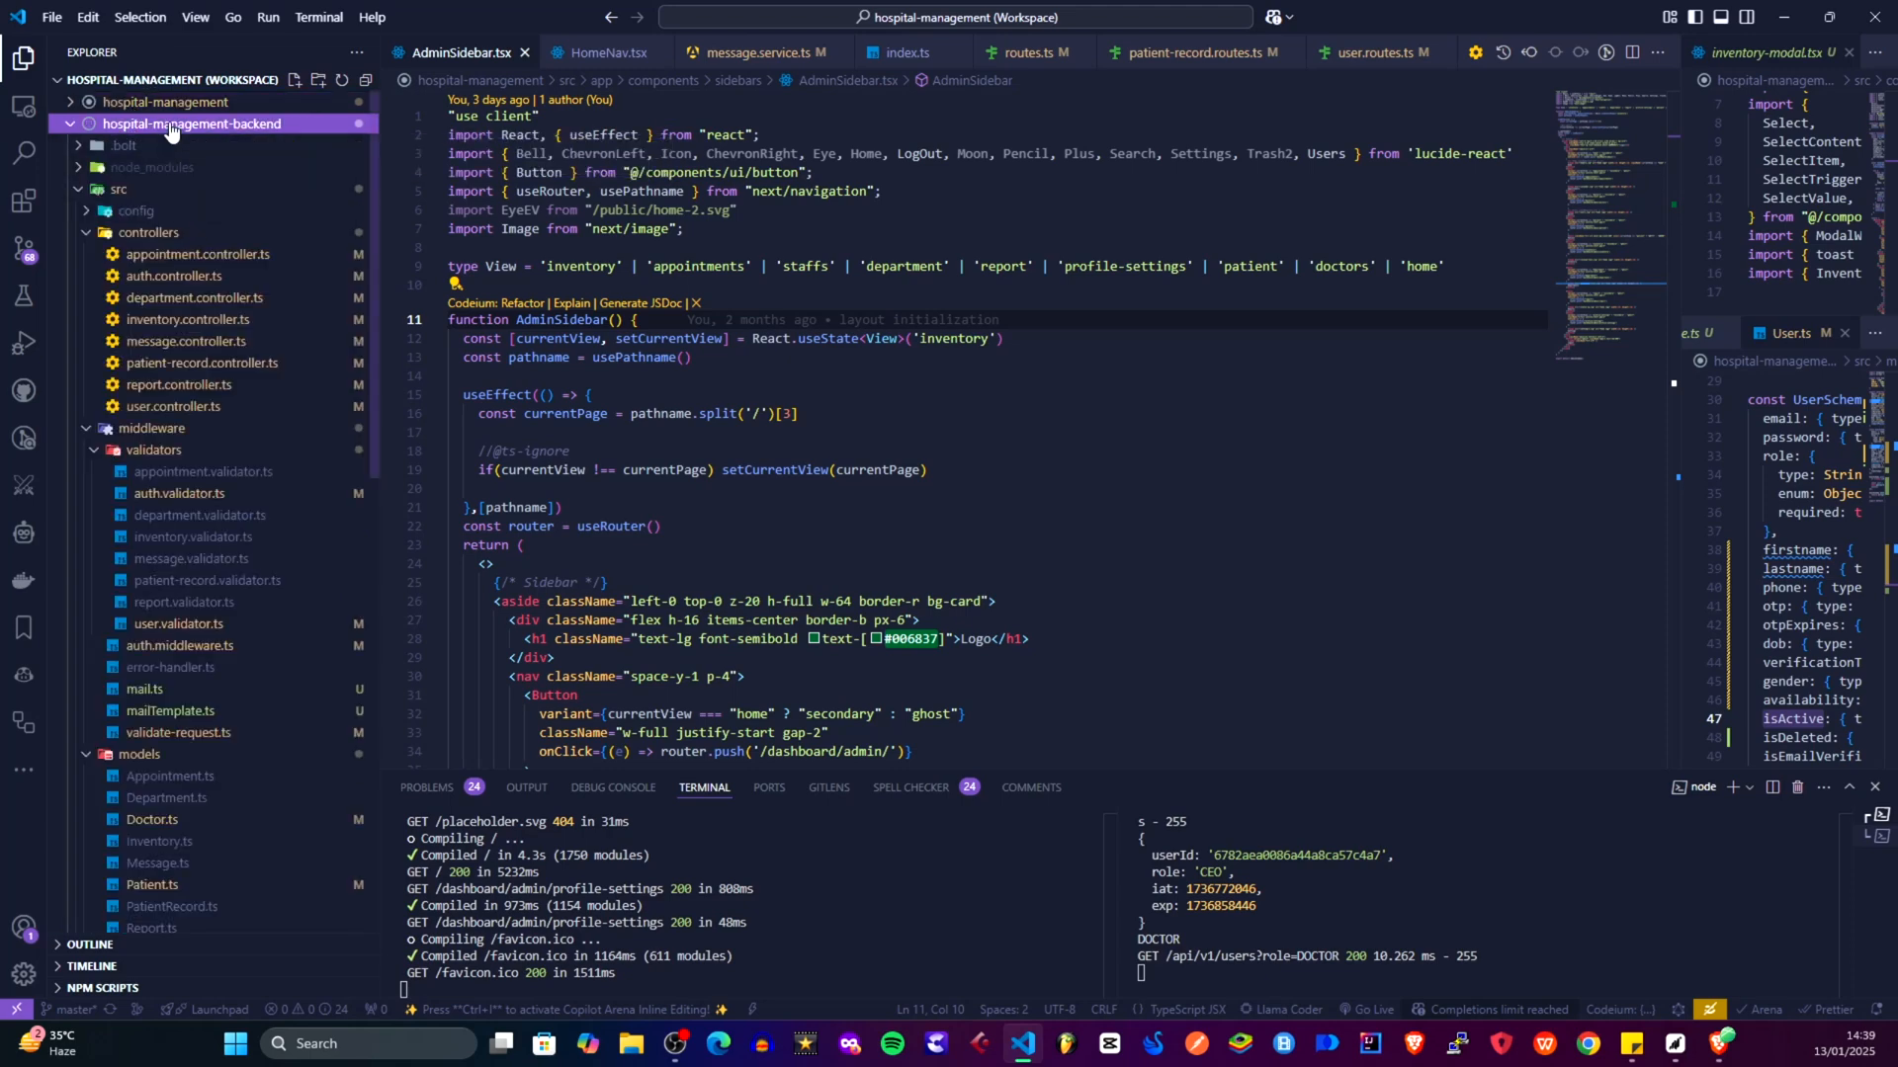
left_click(166, 101)
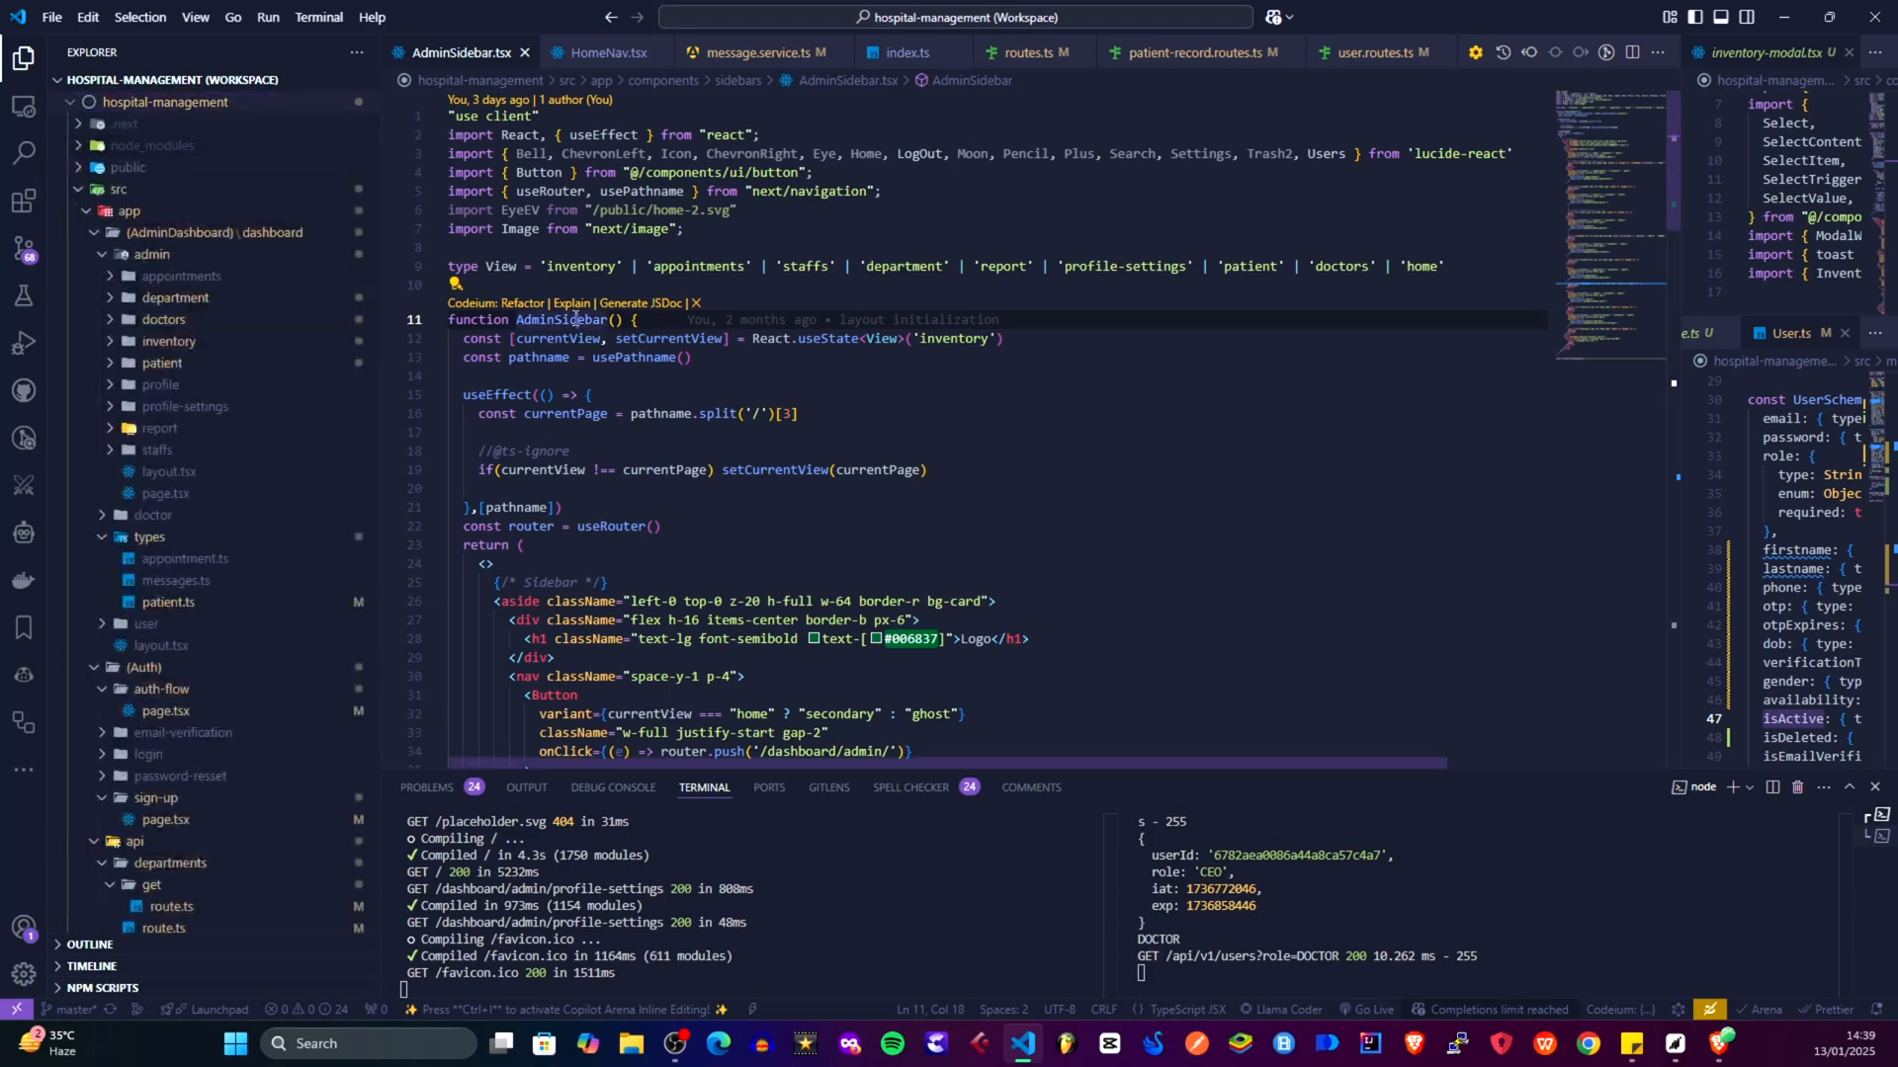
mouse_move(619, 254)
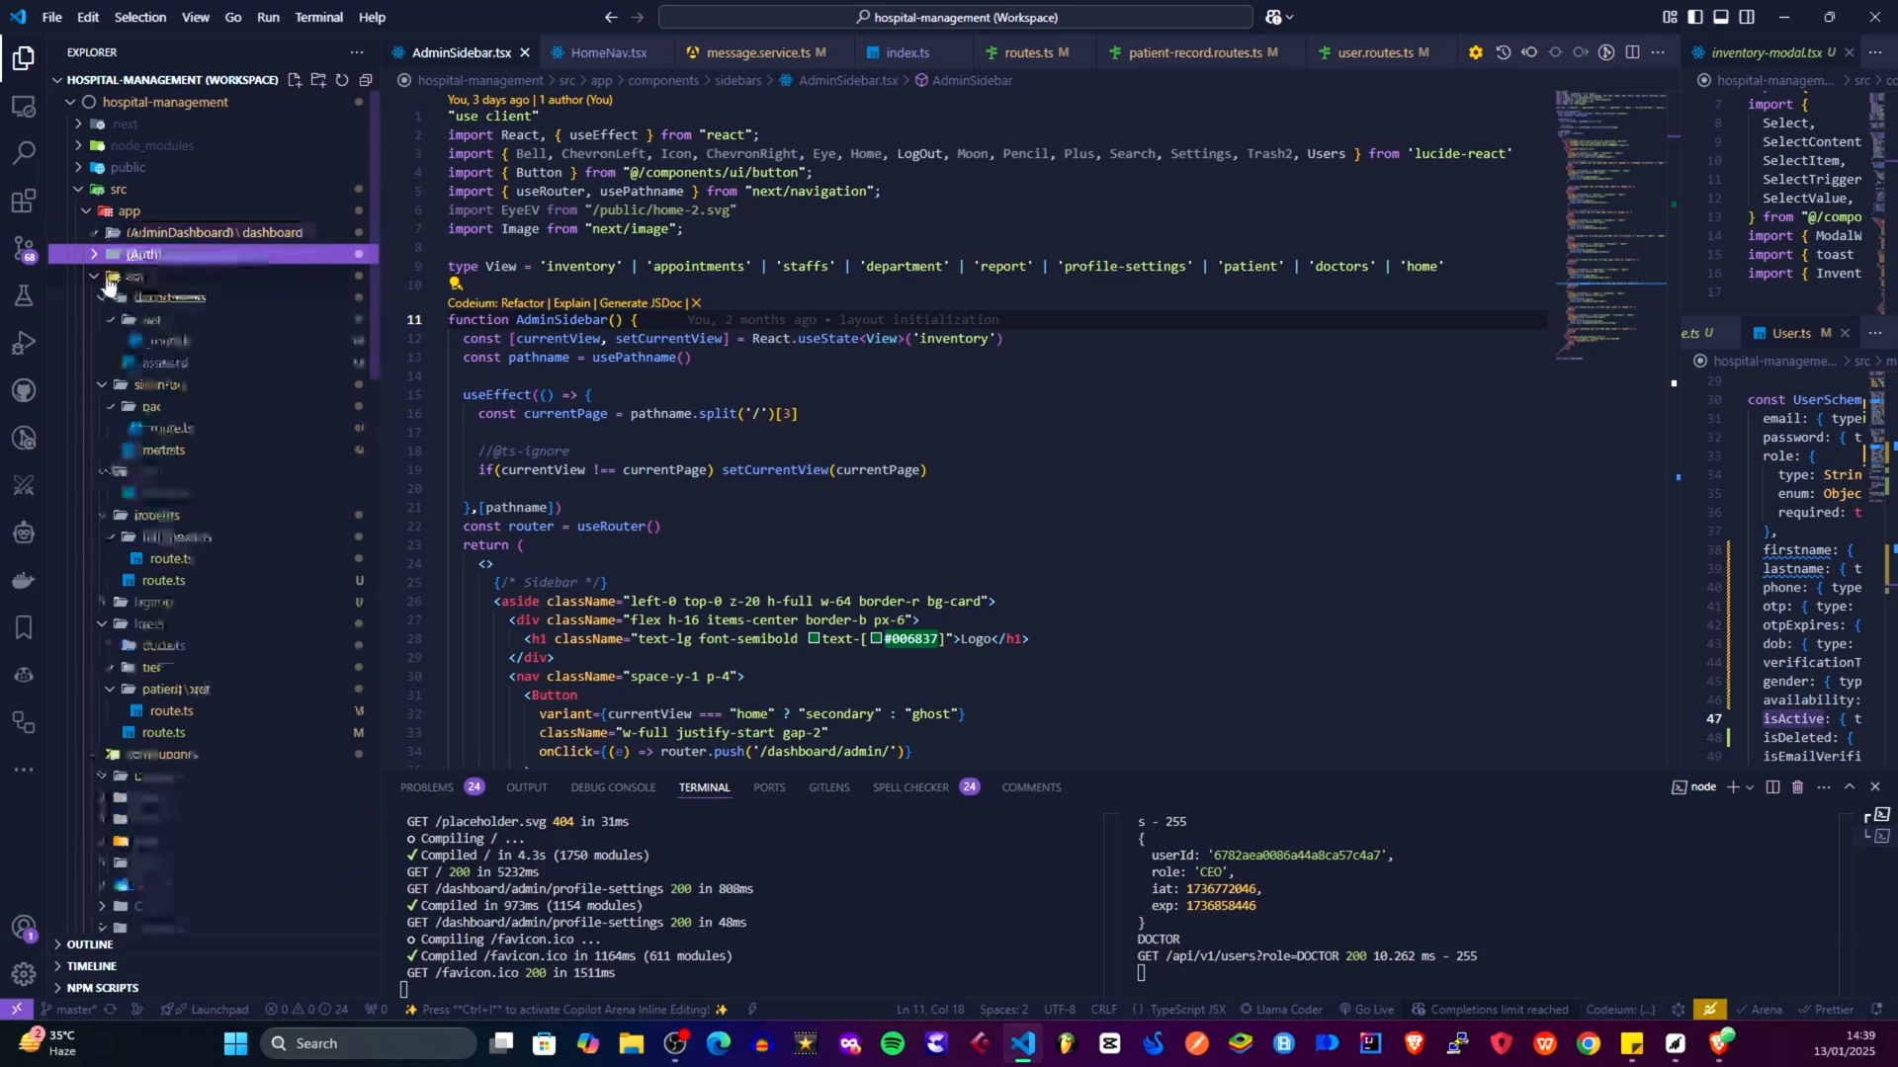
left_click(158, 298)
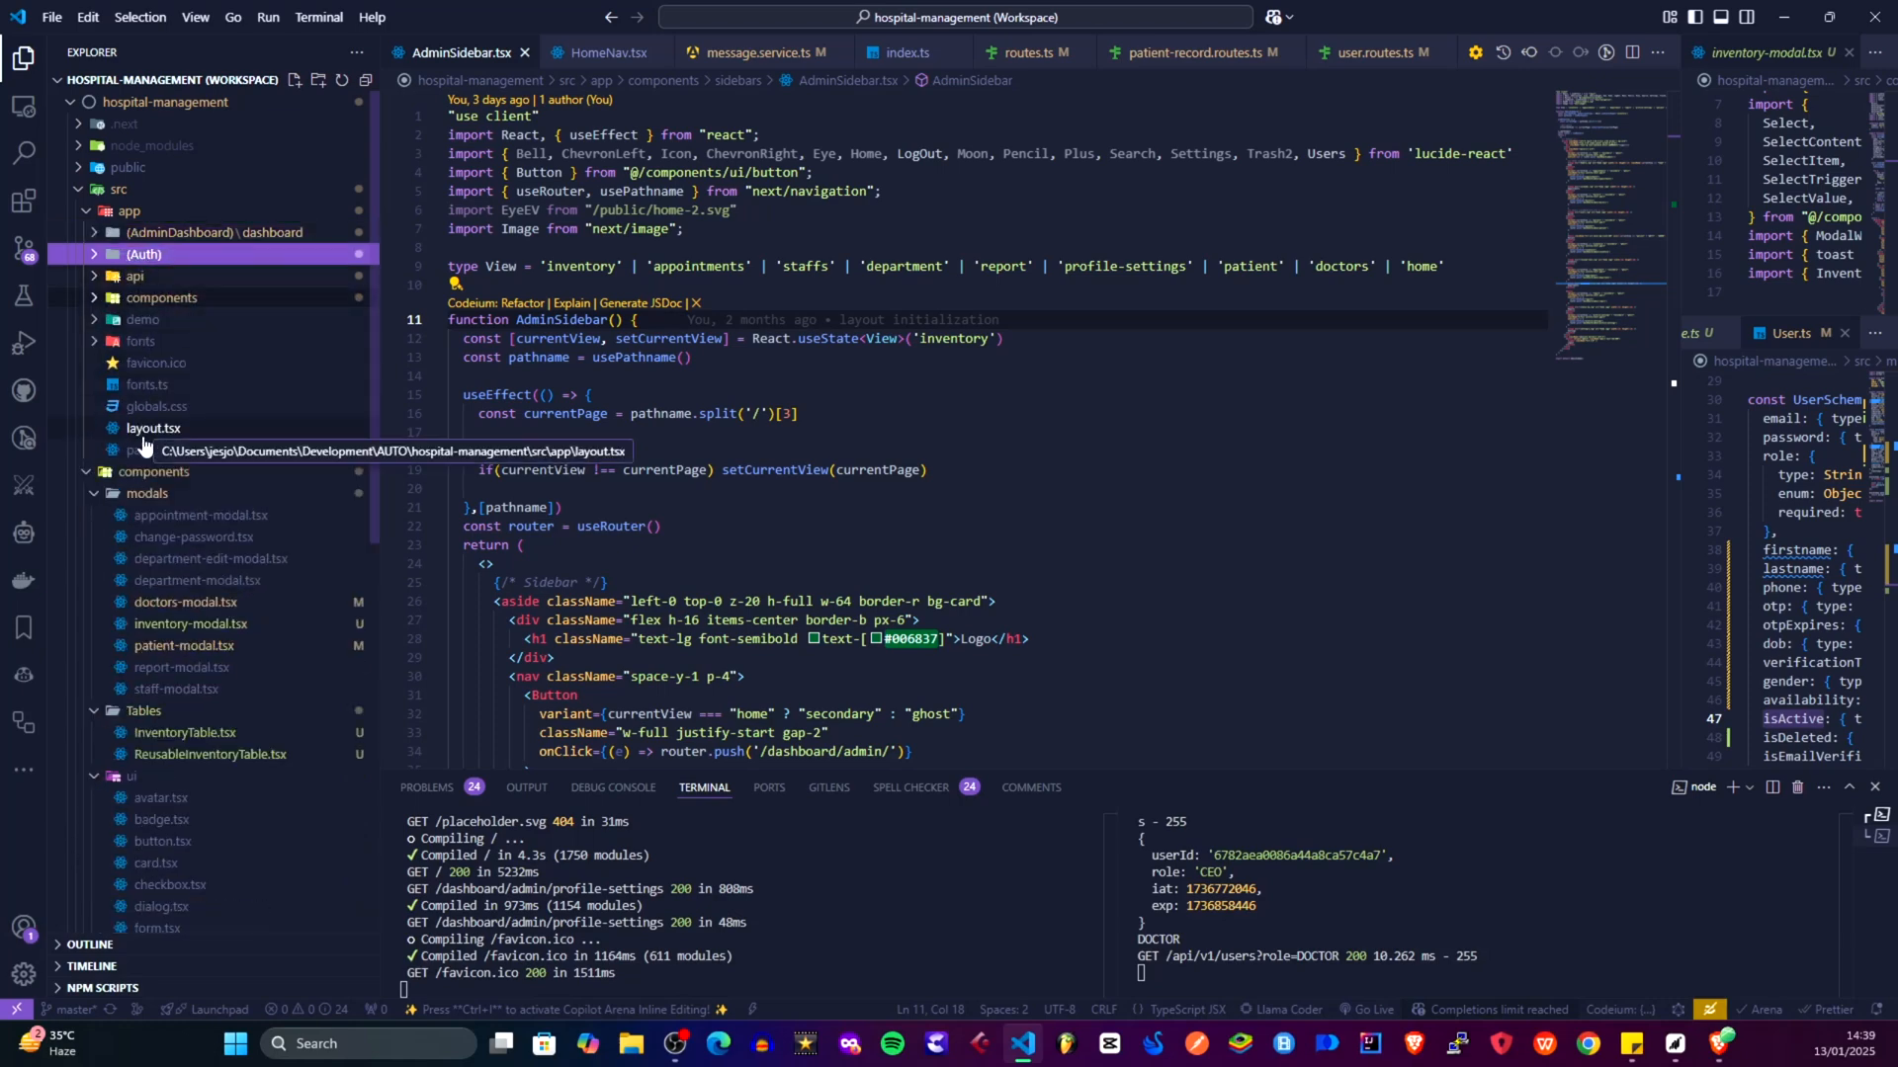
left_click(151, 449)
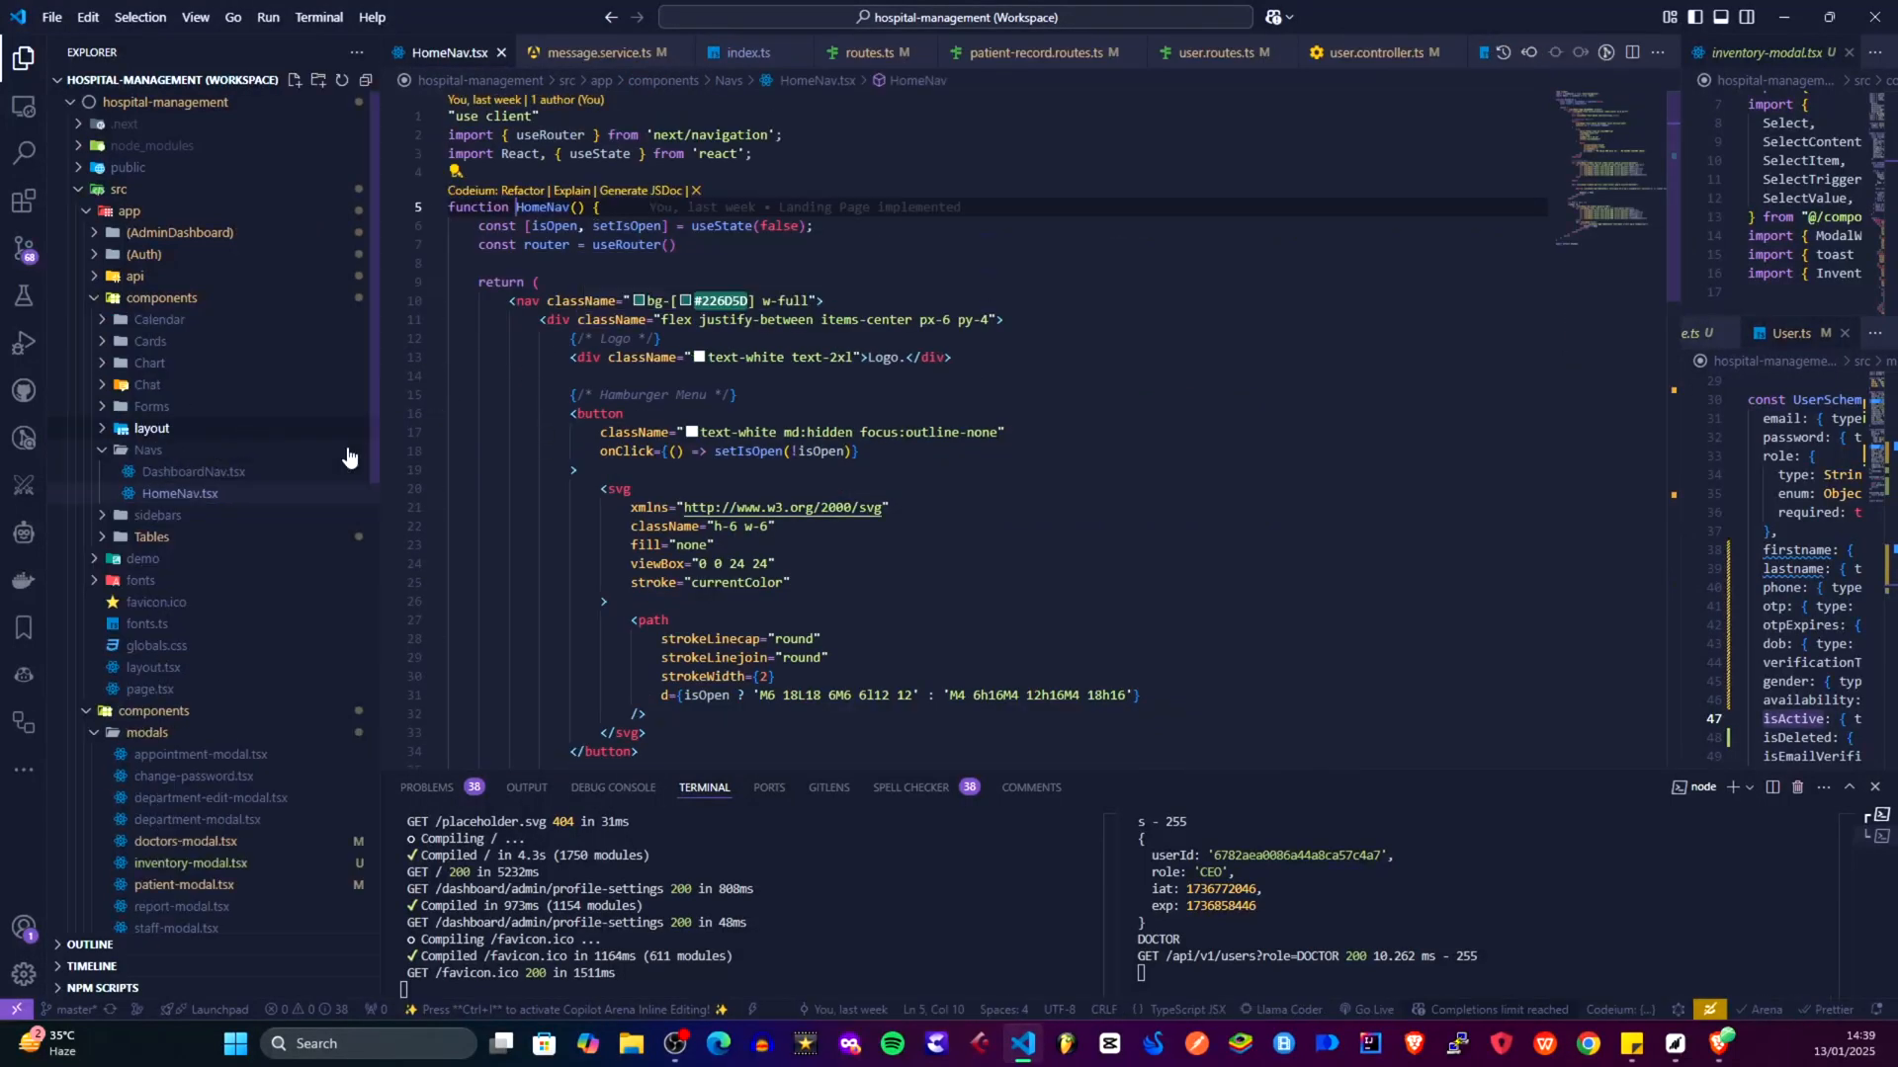
Scroll HomeNav.tsx down to the mobile menu links and Request a Demo button
scroll("down", 3)
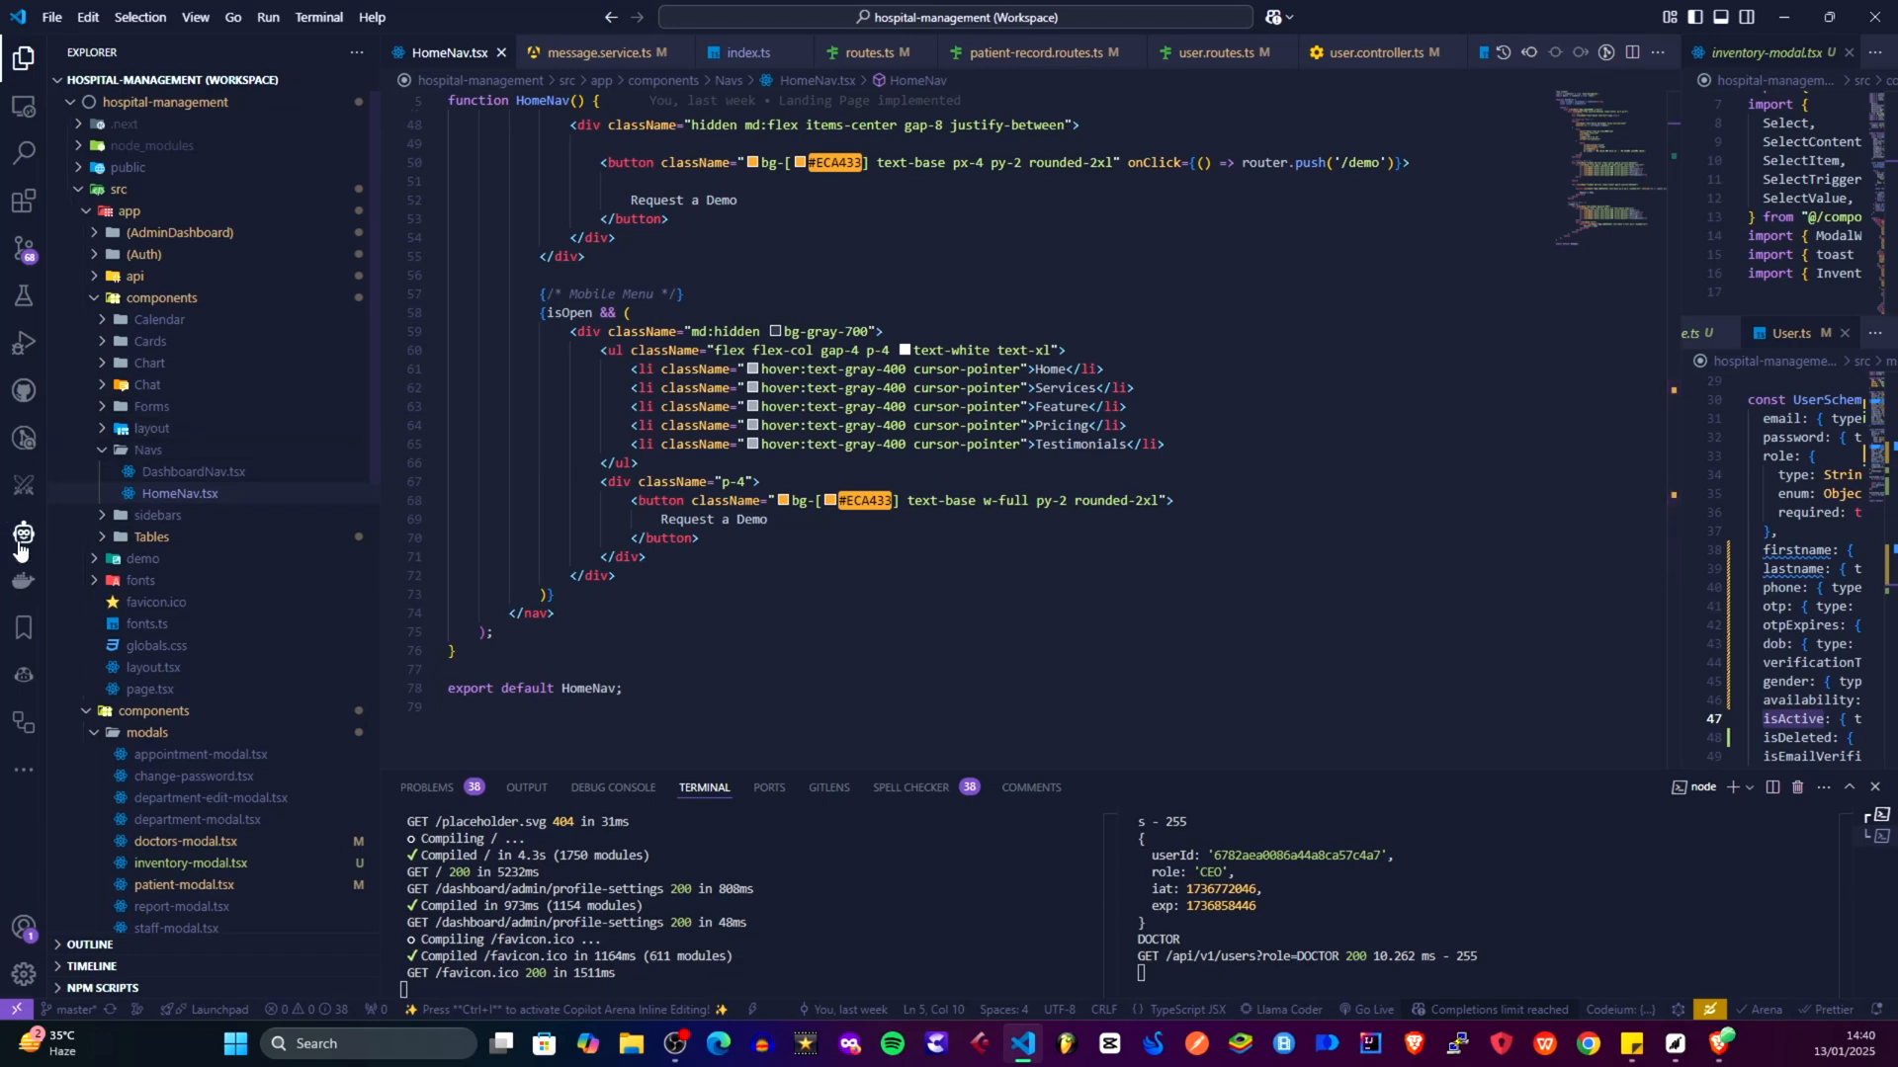
Open Cline and request a navbar login button beside Request a Demo routing to /auth-flow
left_click(22, 533)
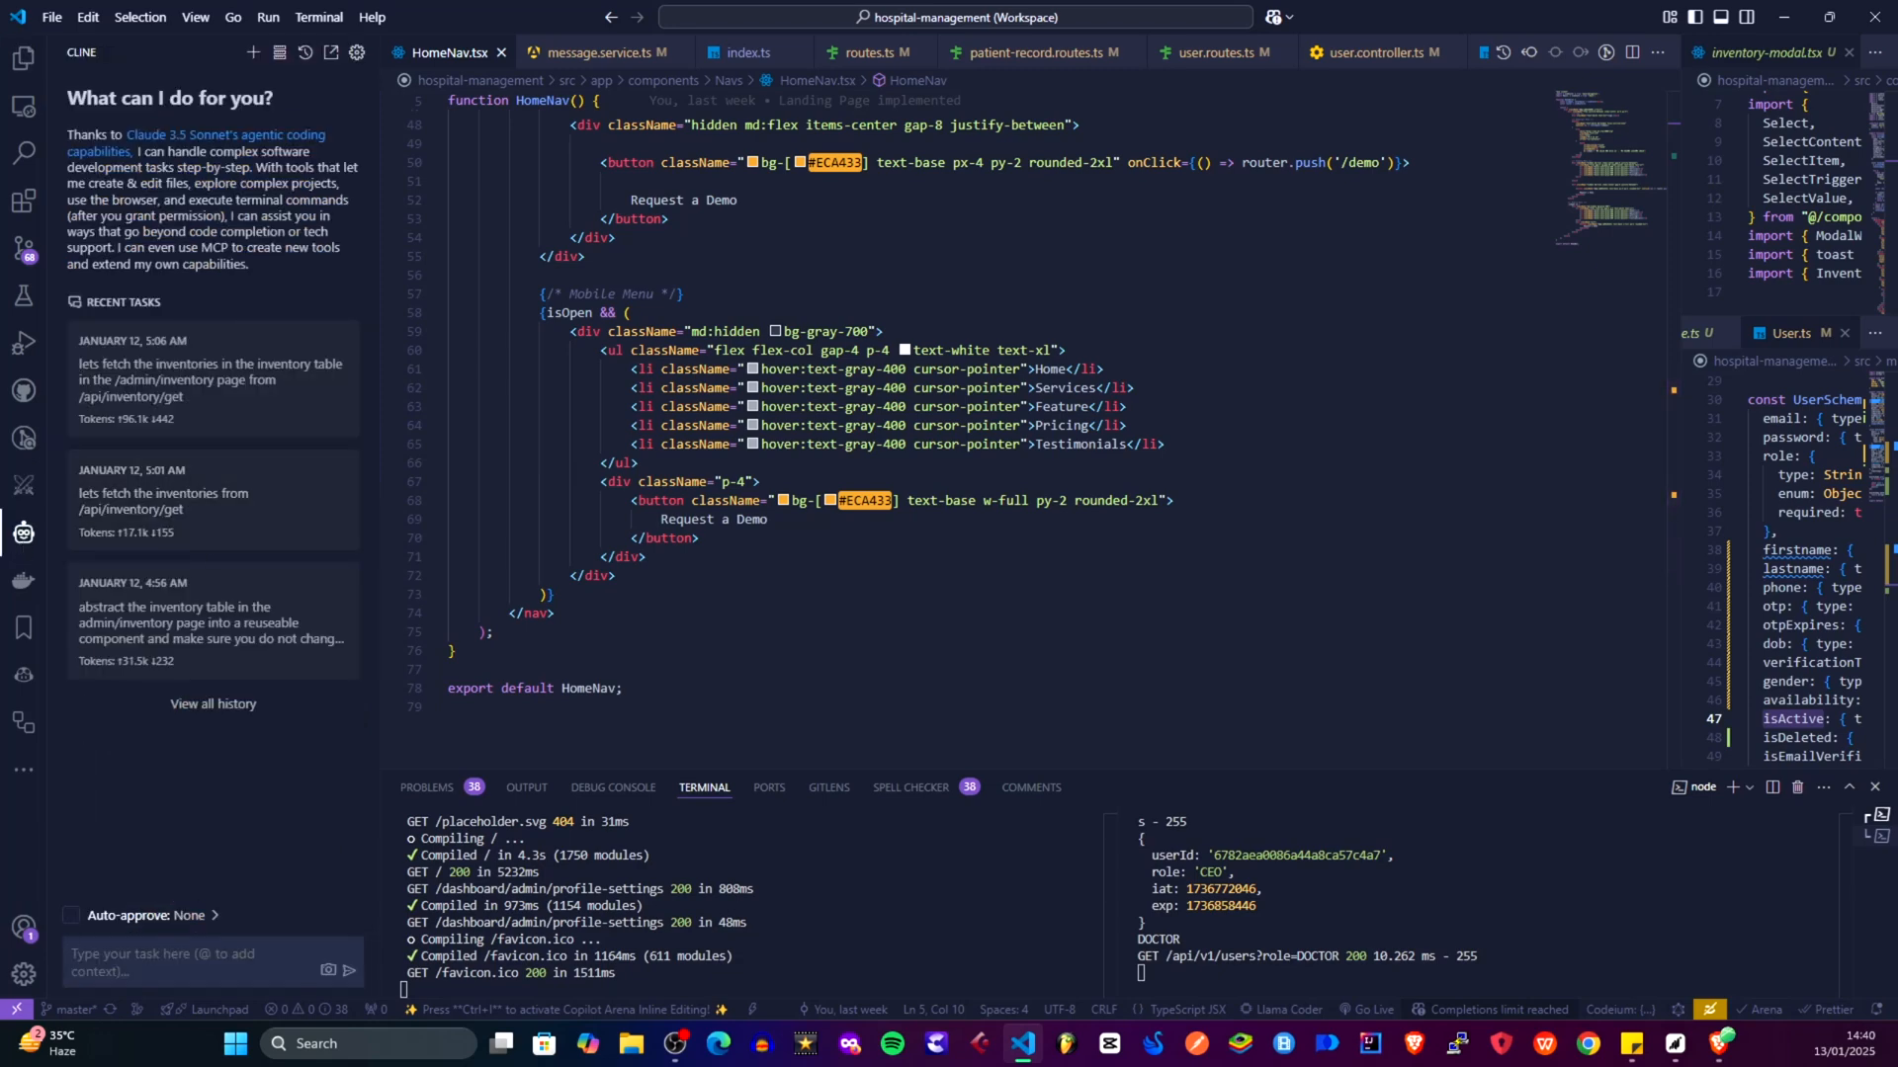
type("iN")
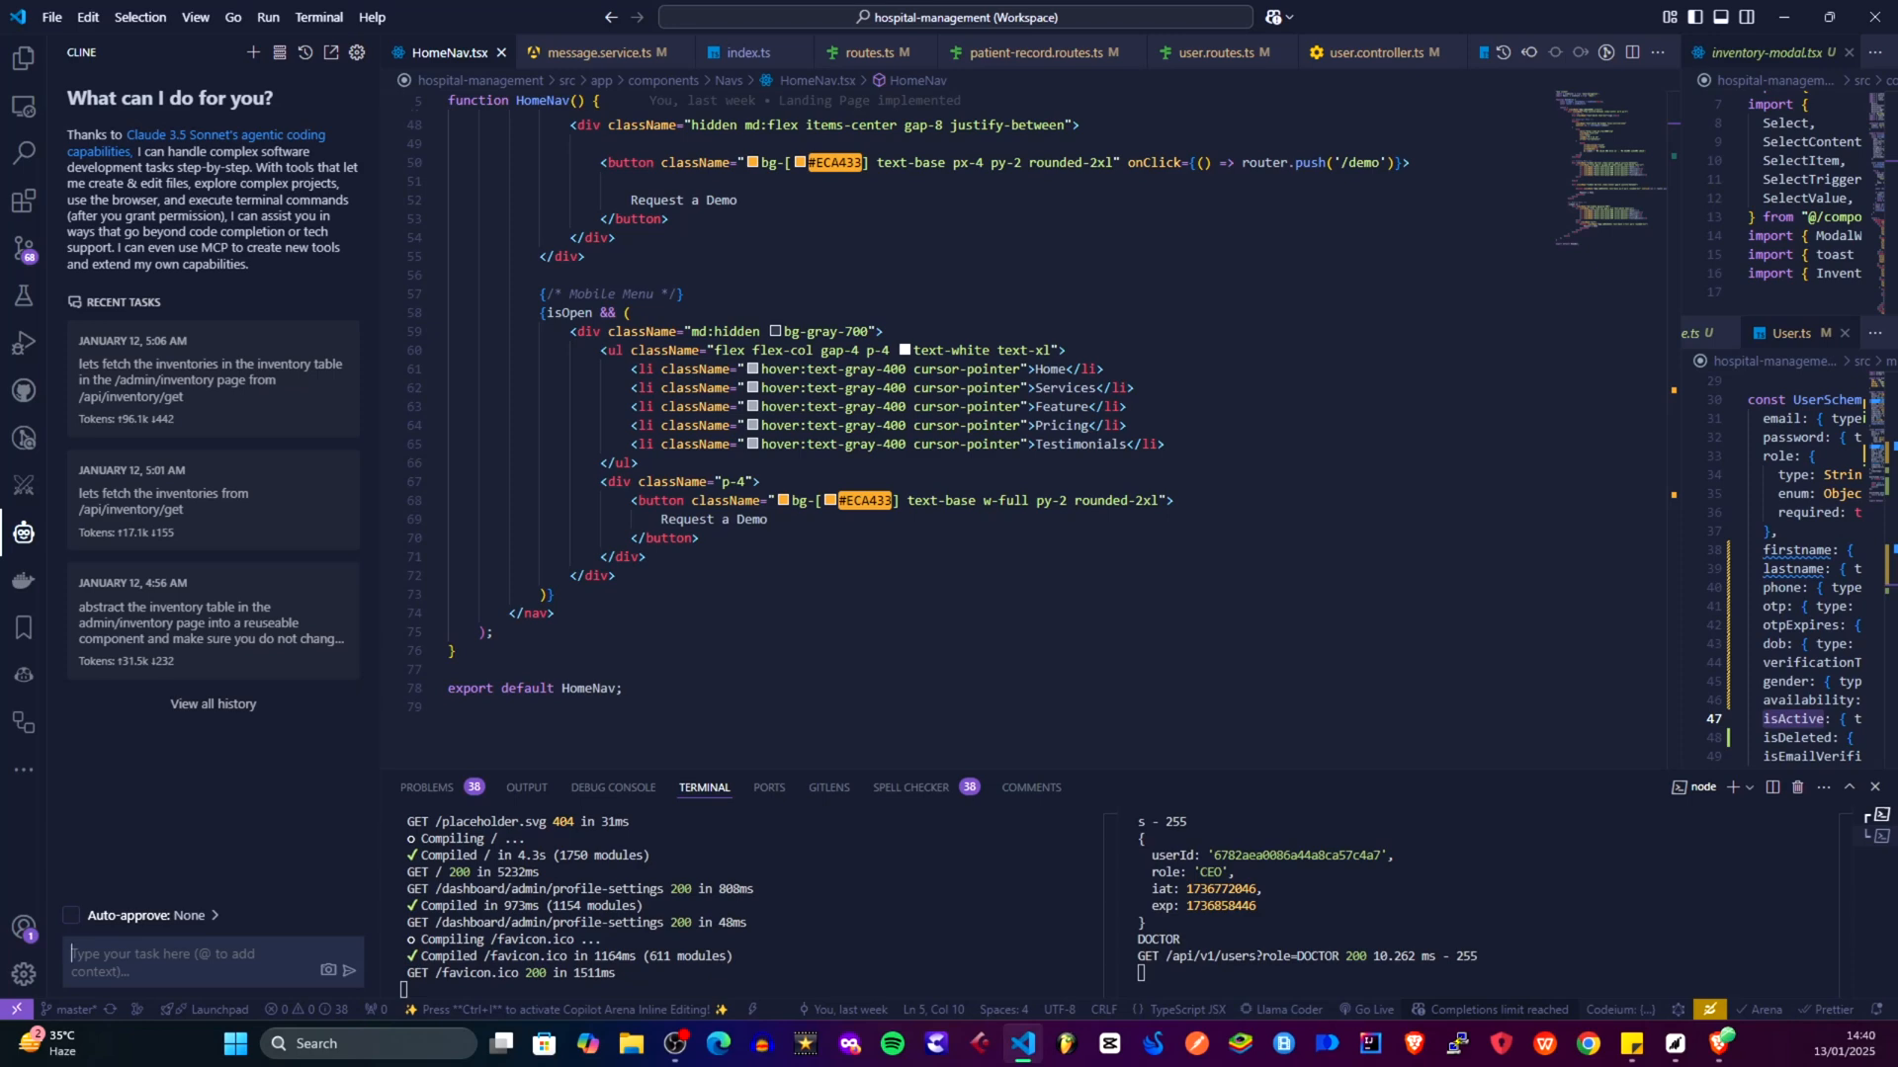
type("IN THE NE")
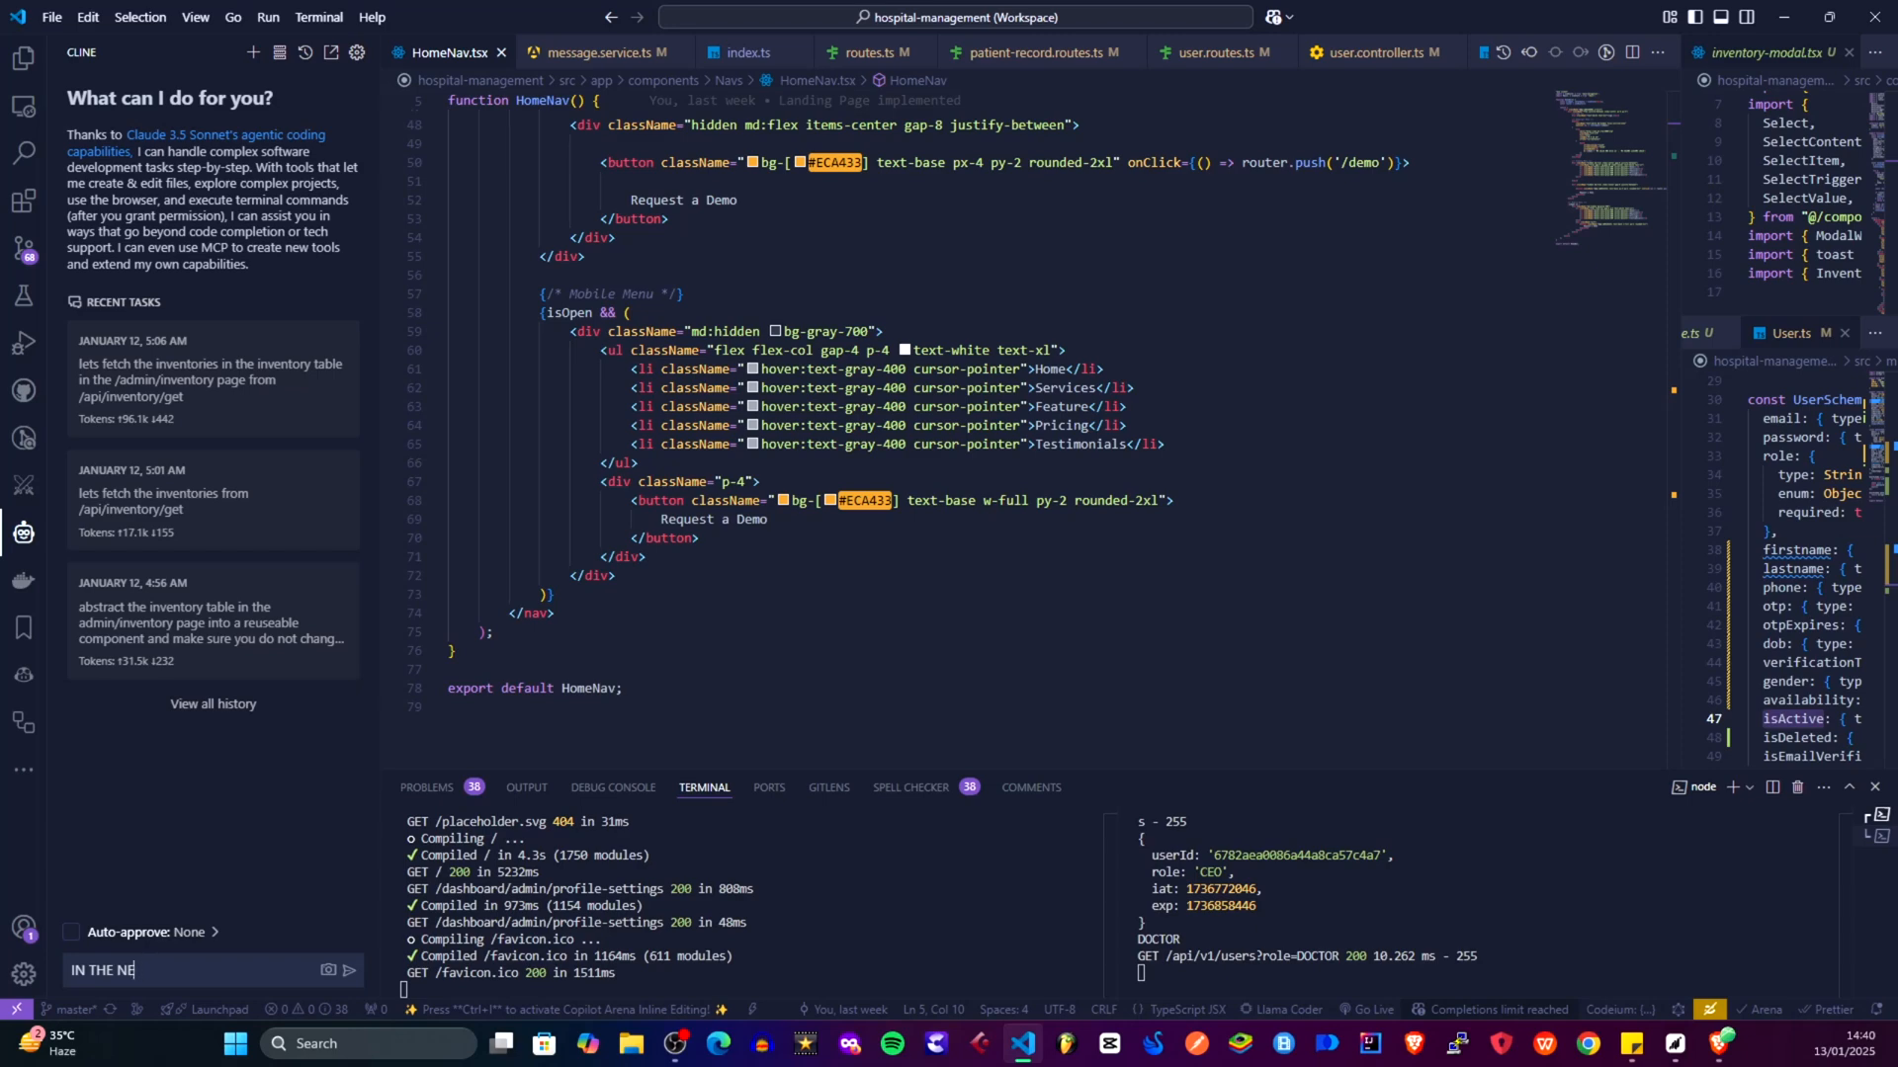
key("Backspace")
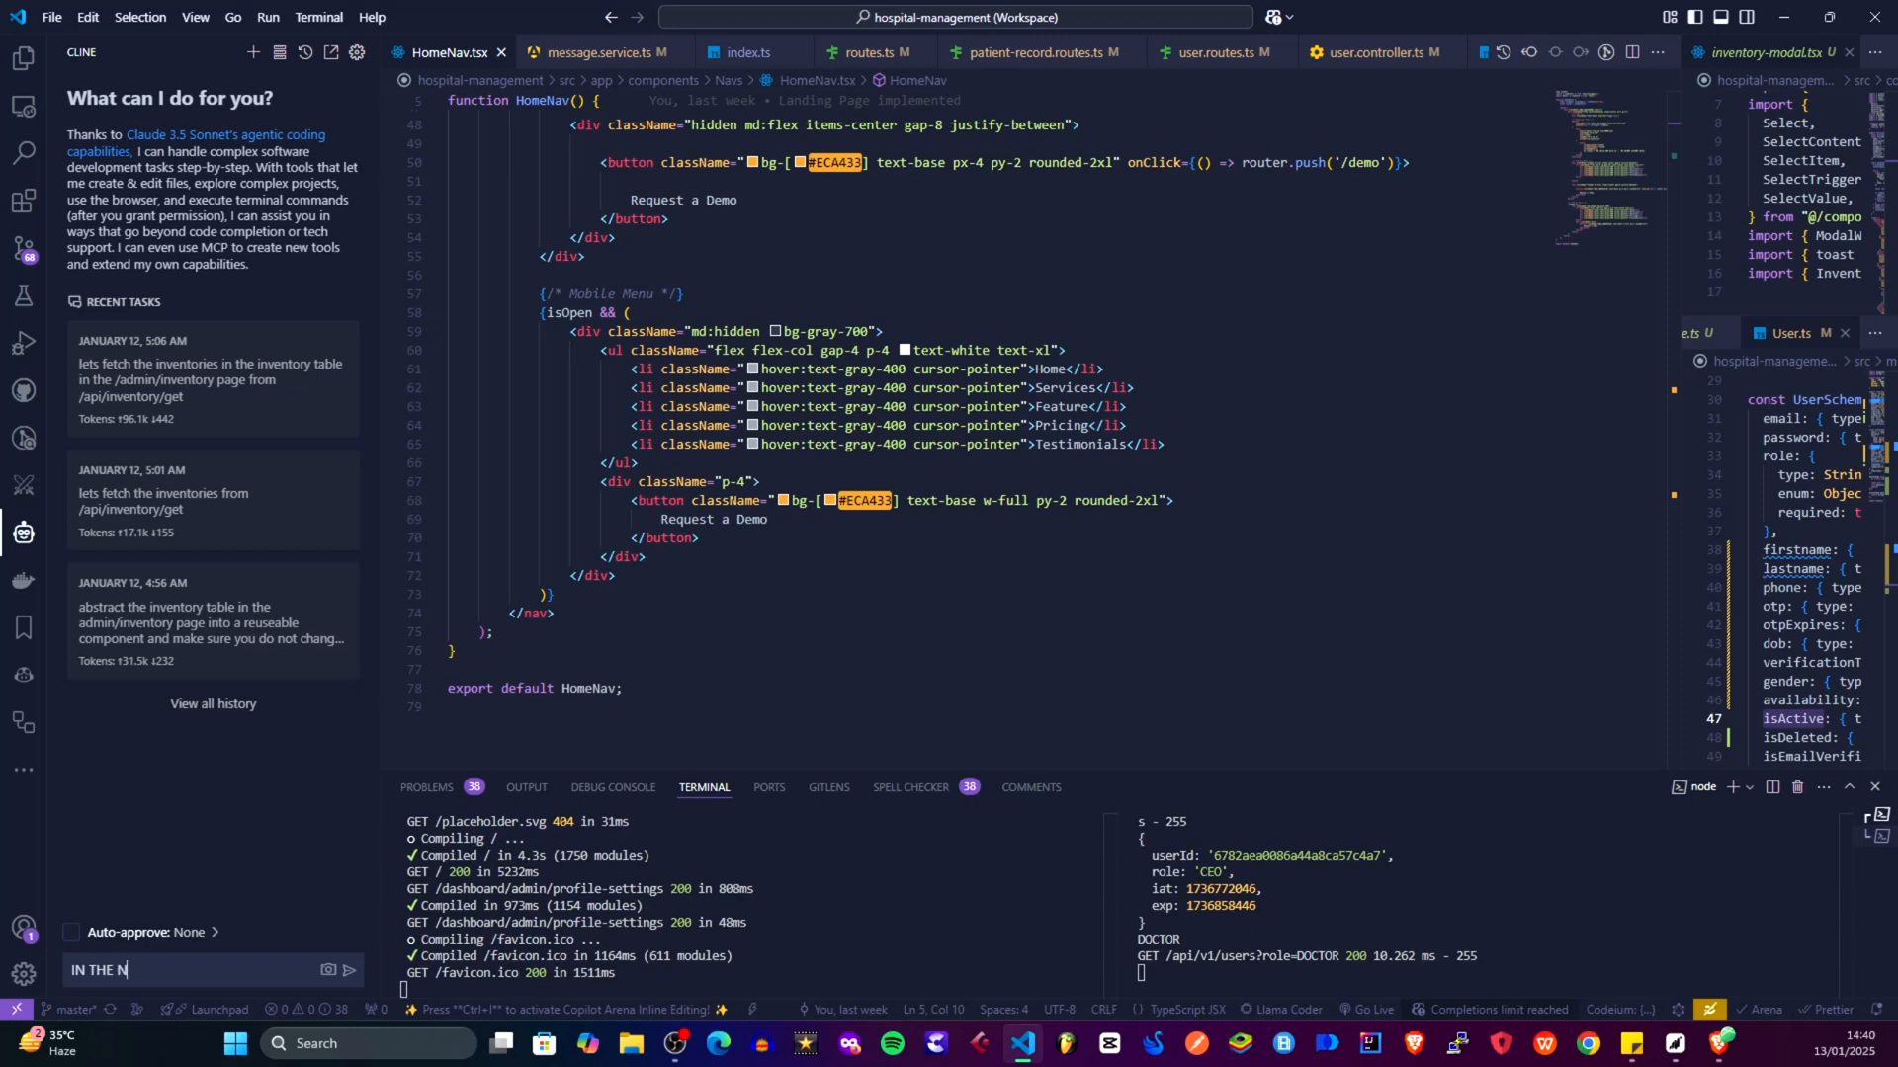
type("EXT")
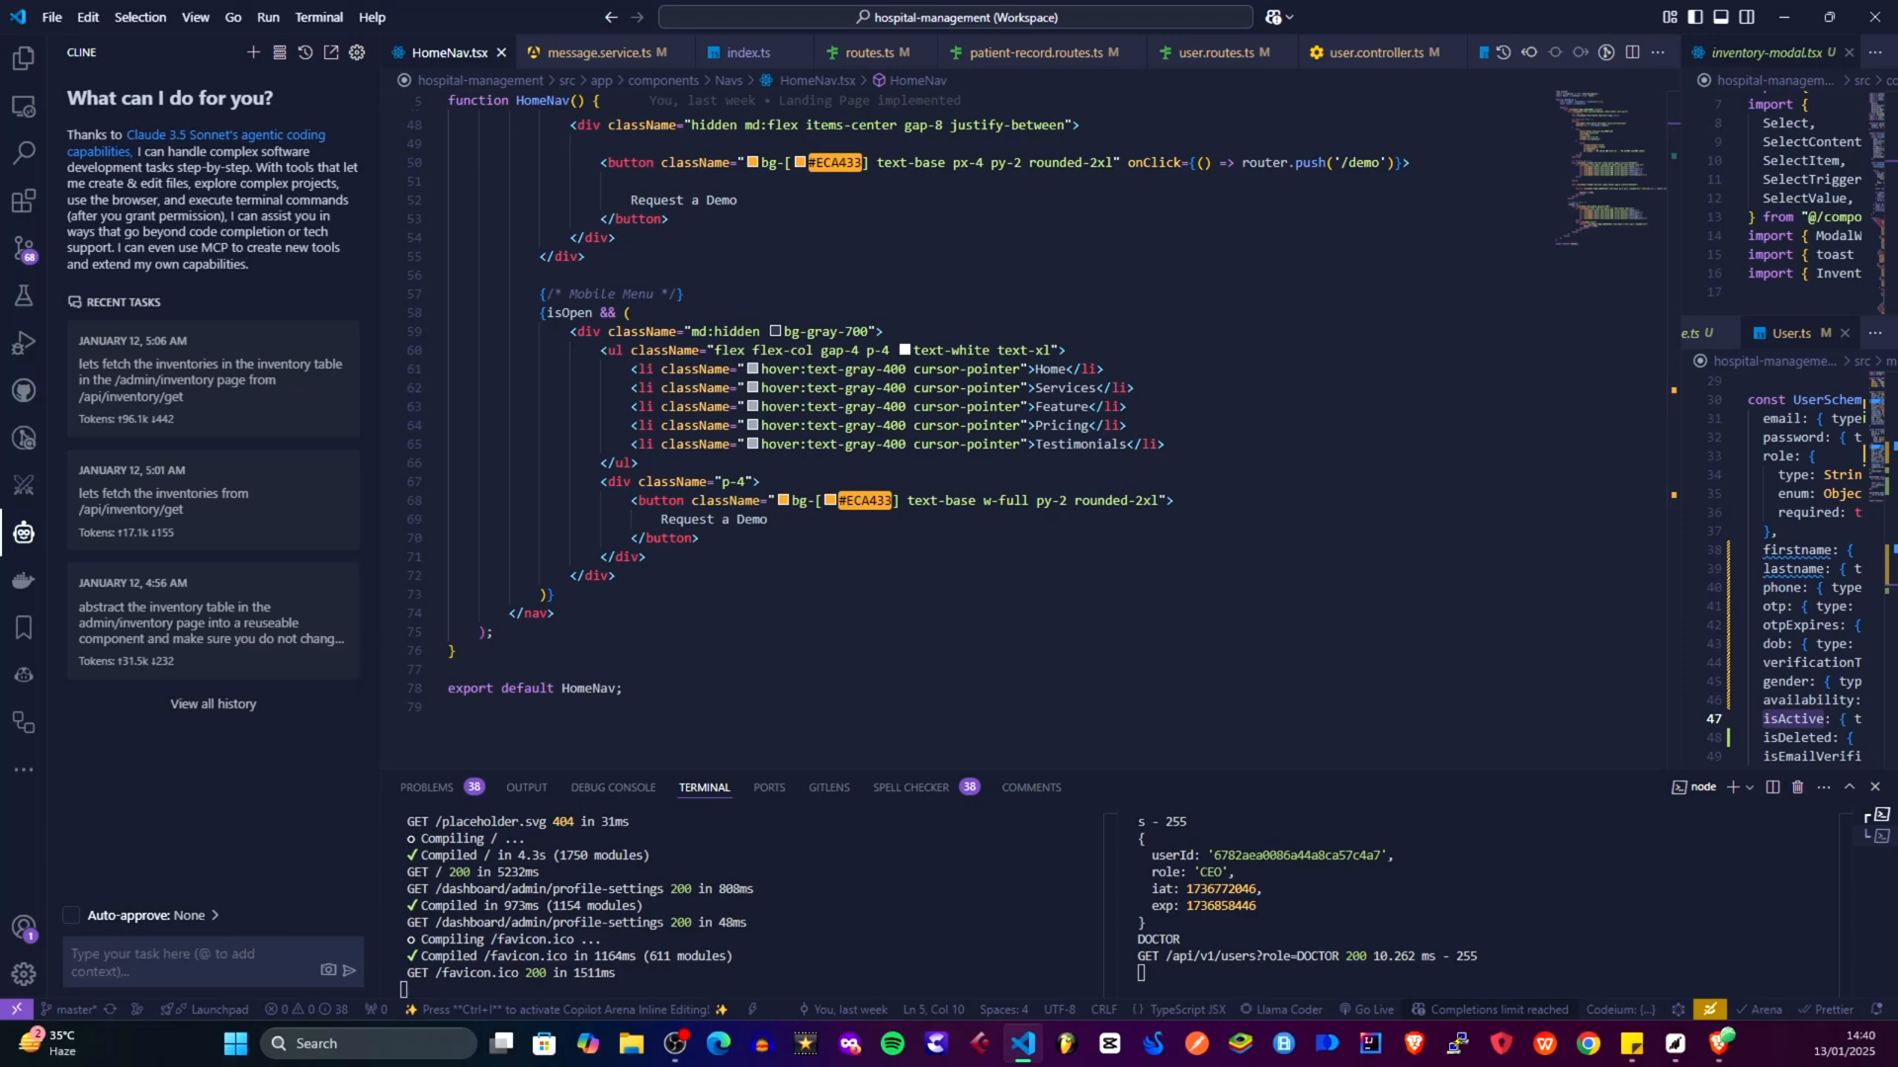
type("in")
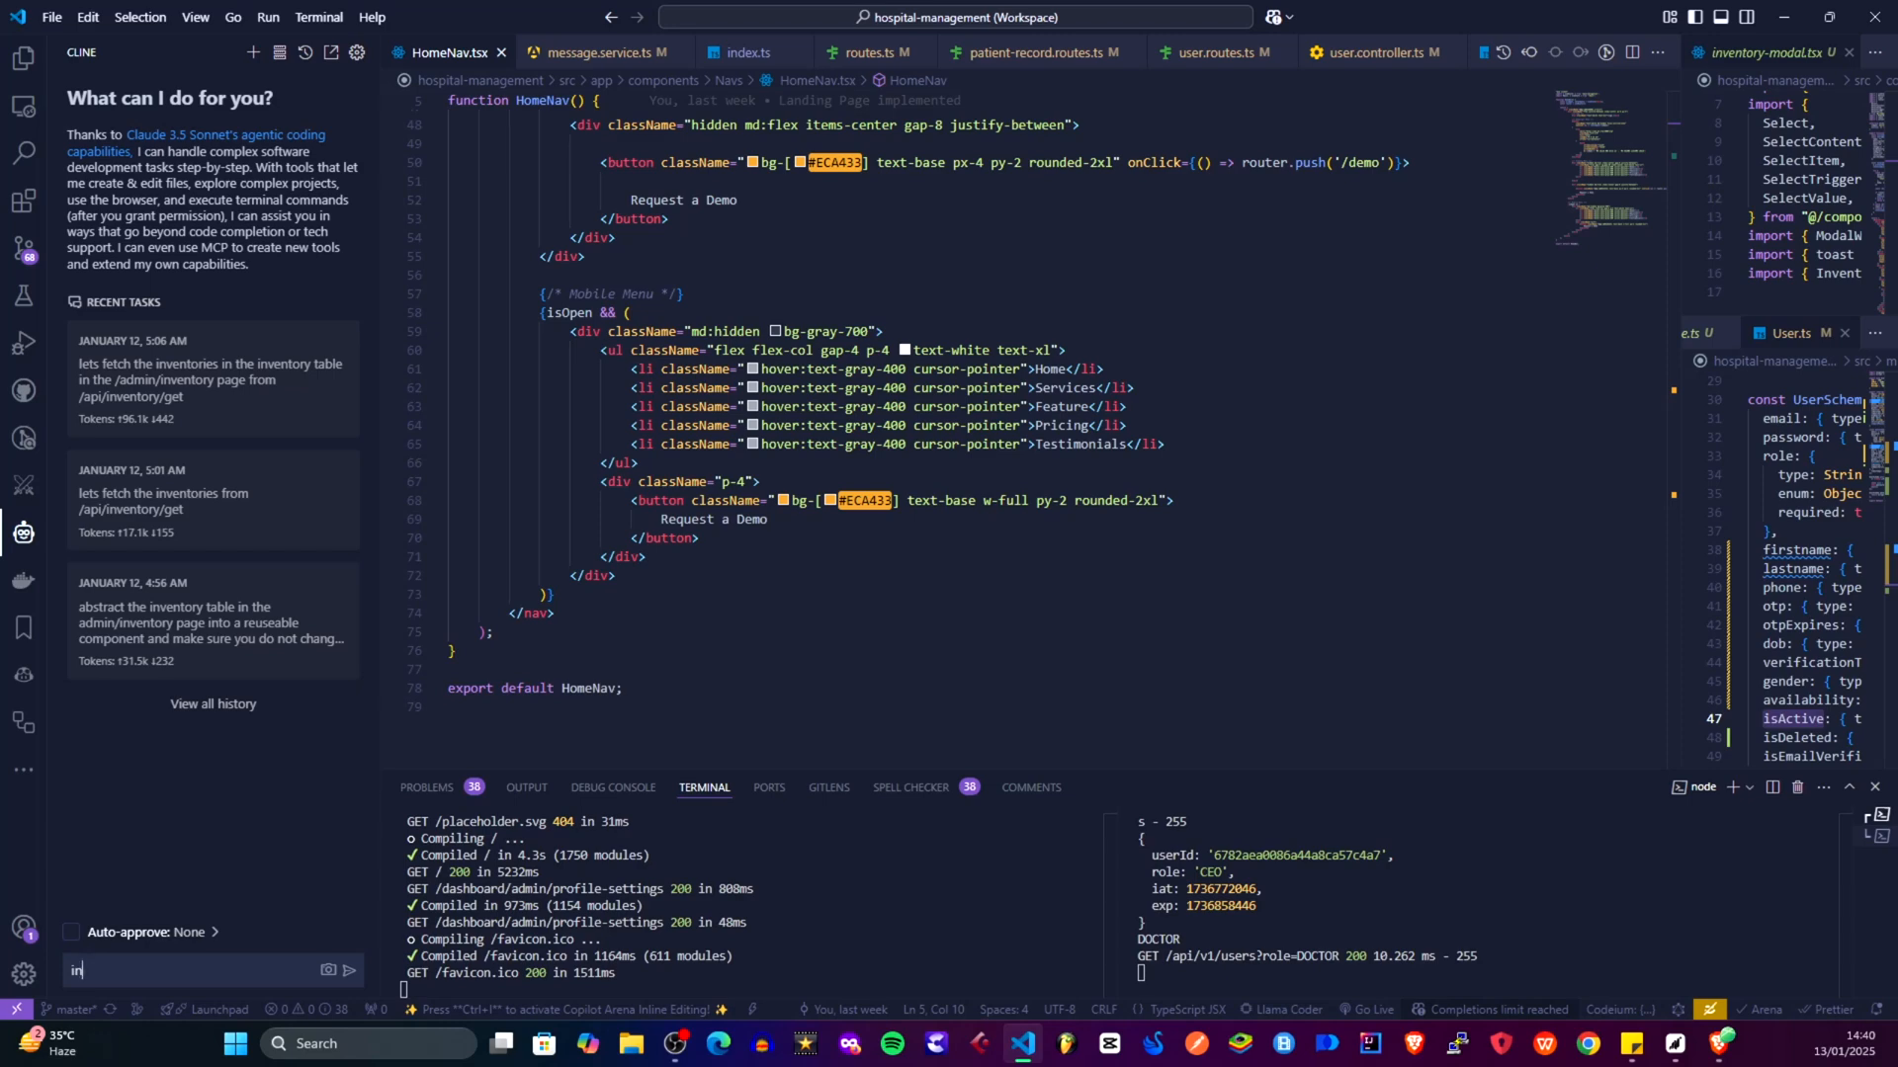
type("the frontend")
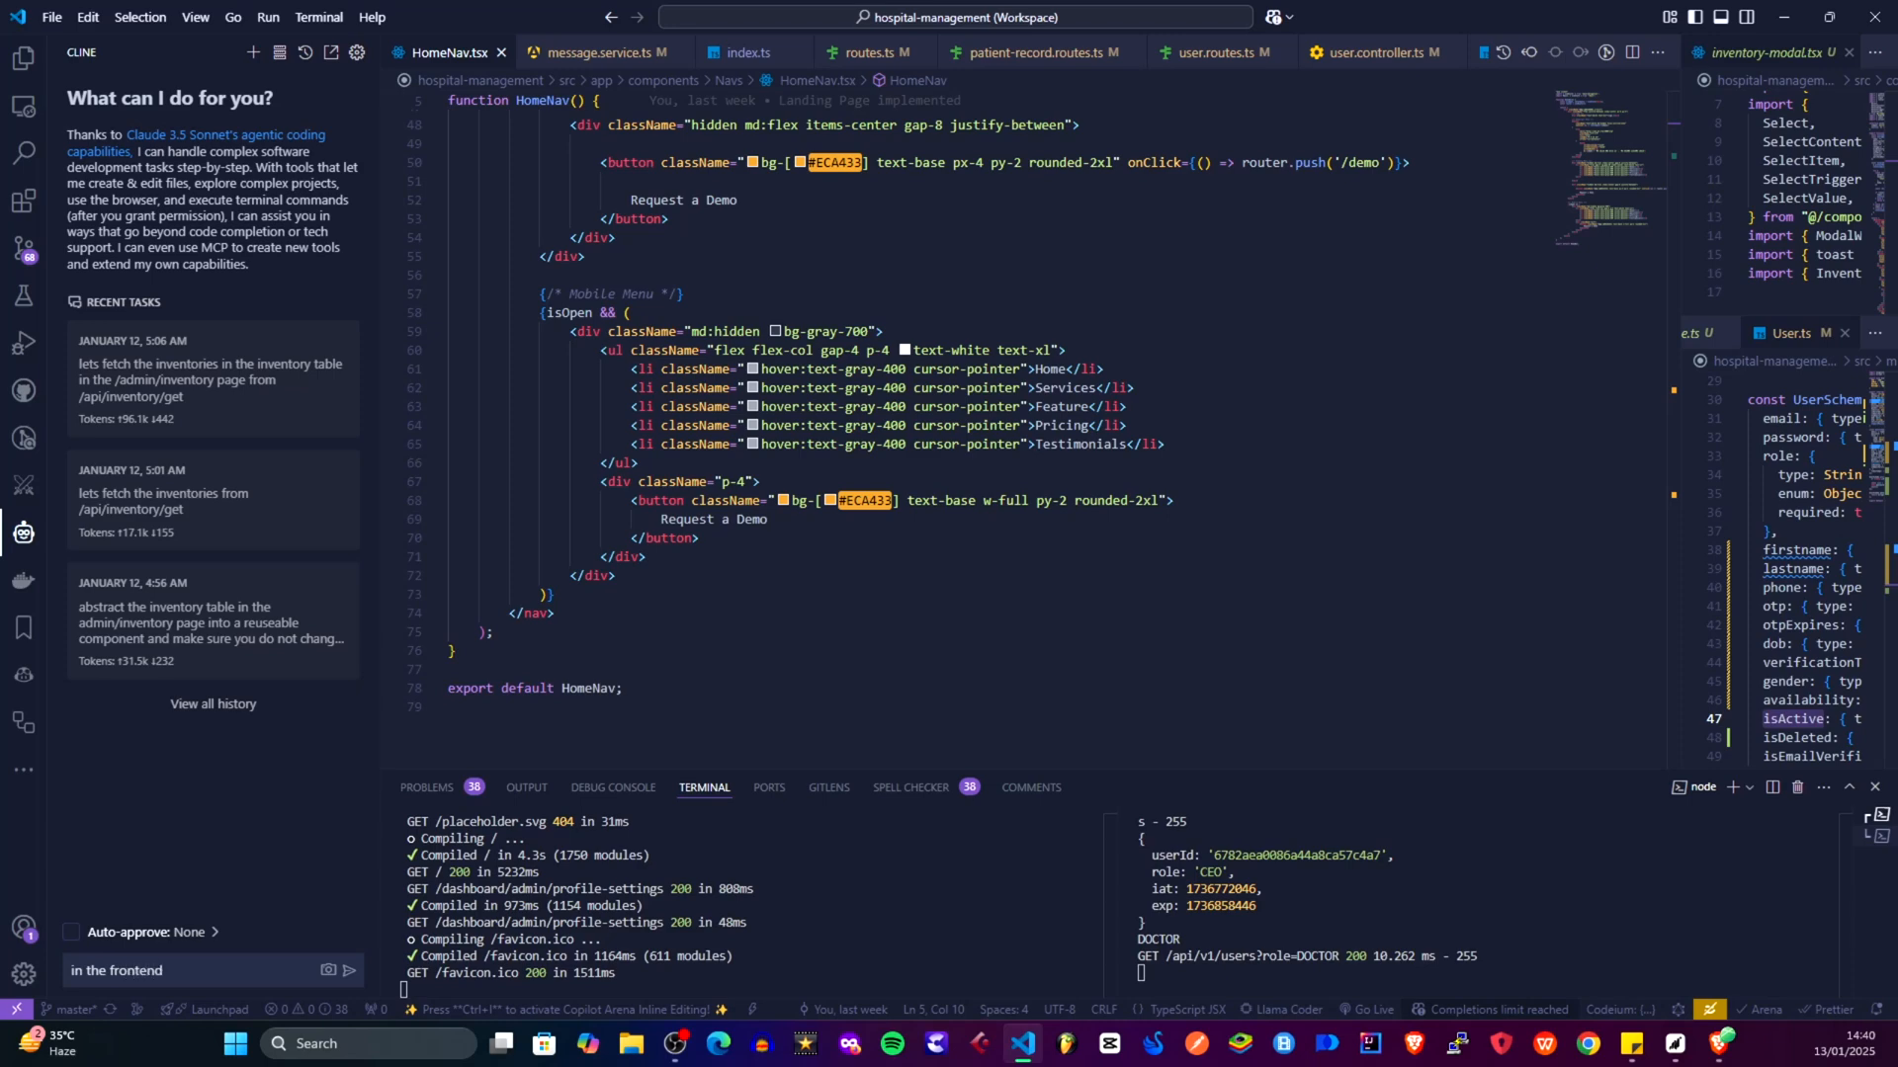
type("lend")
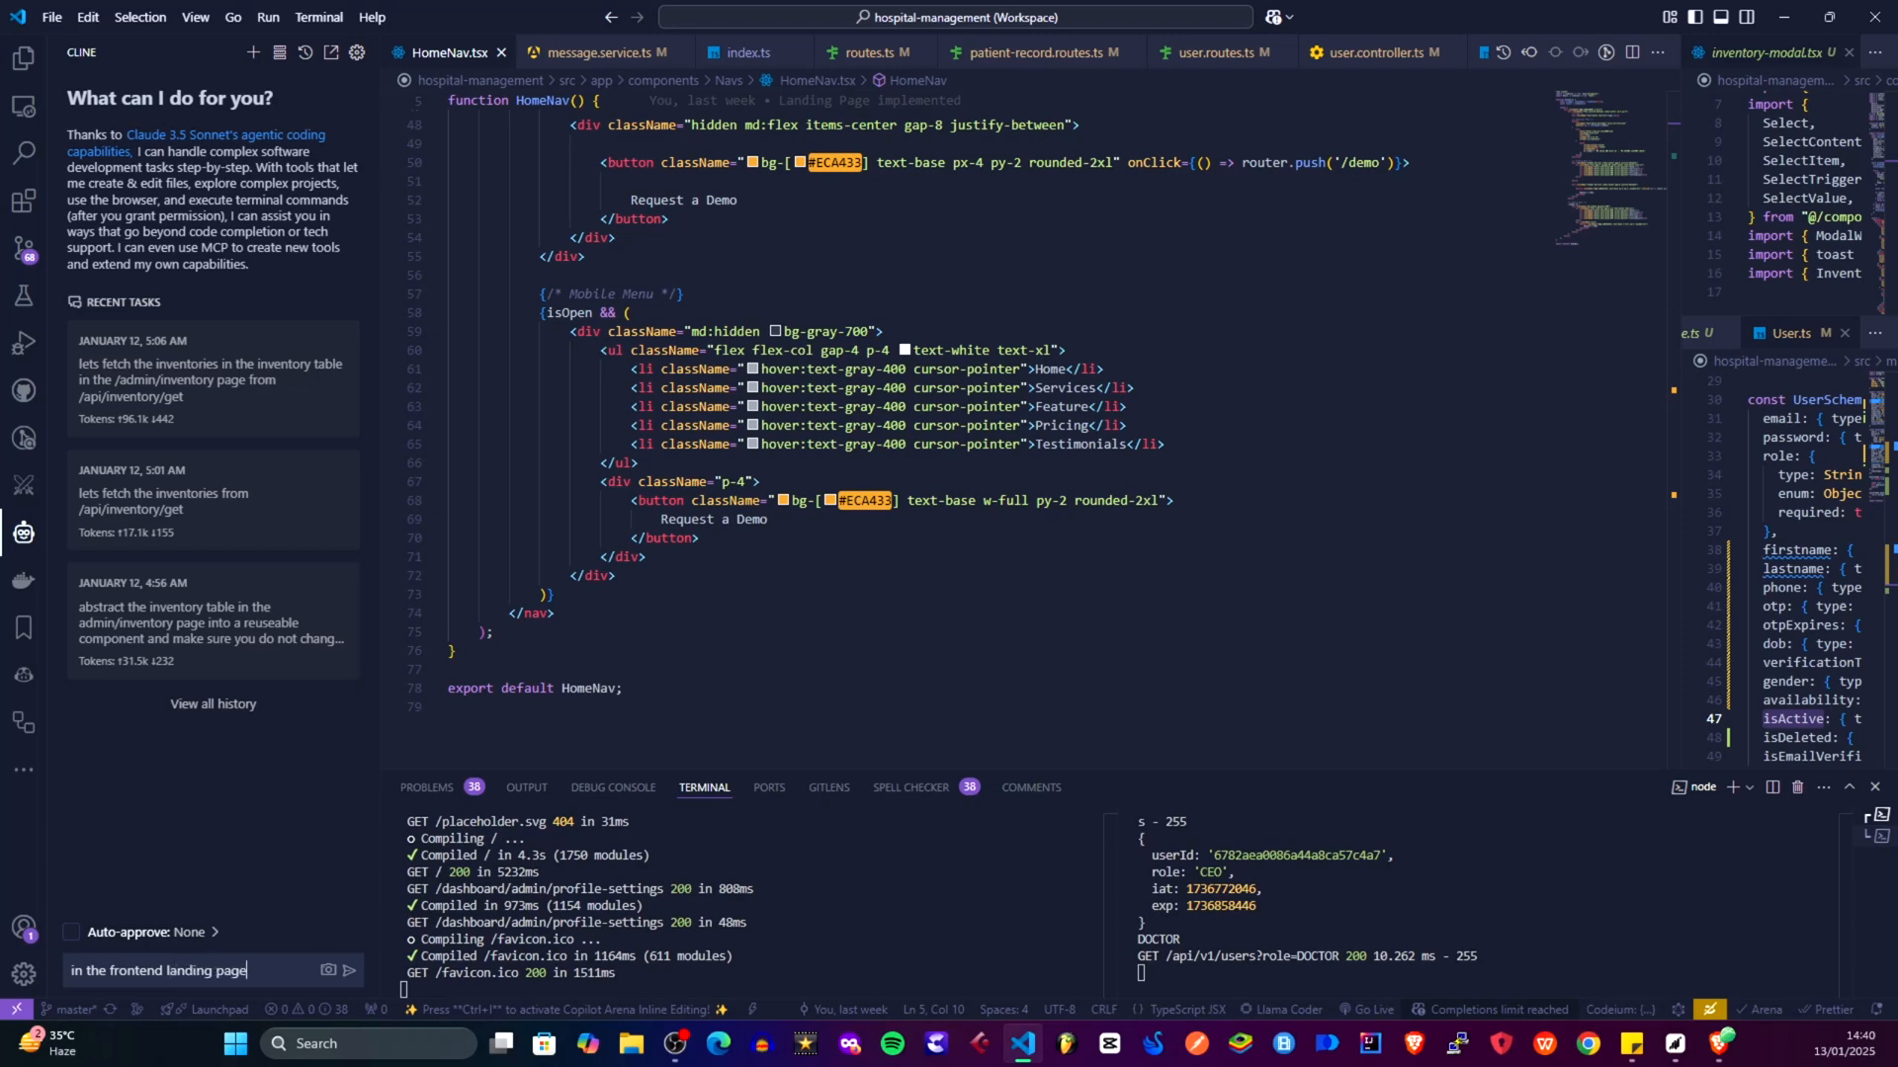
type("crea")
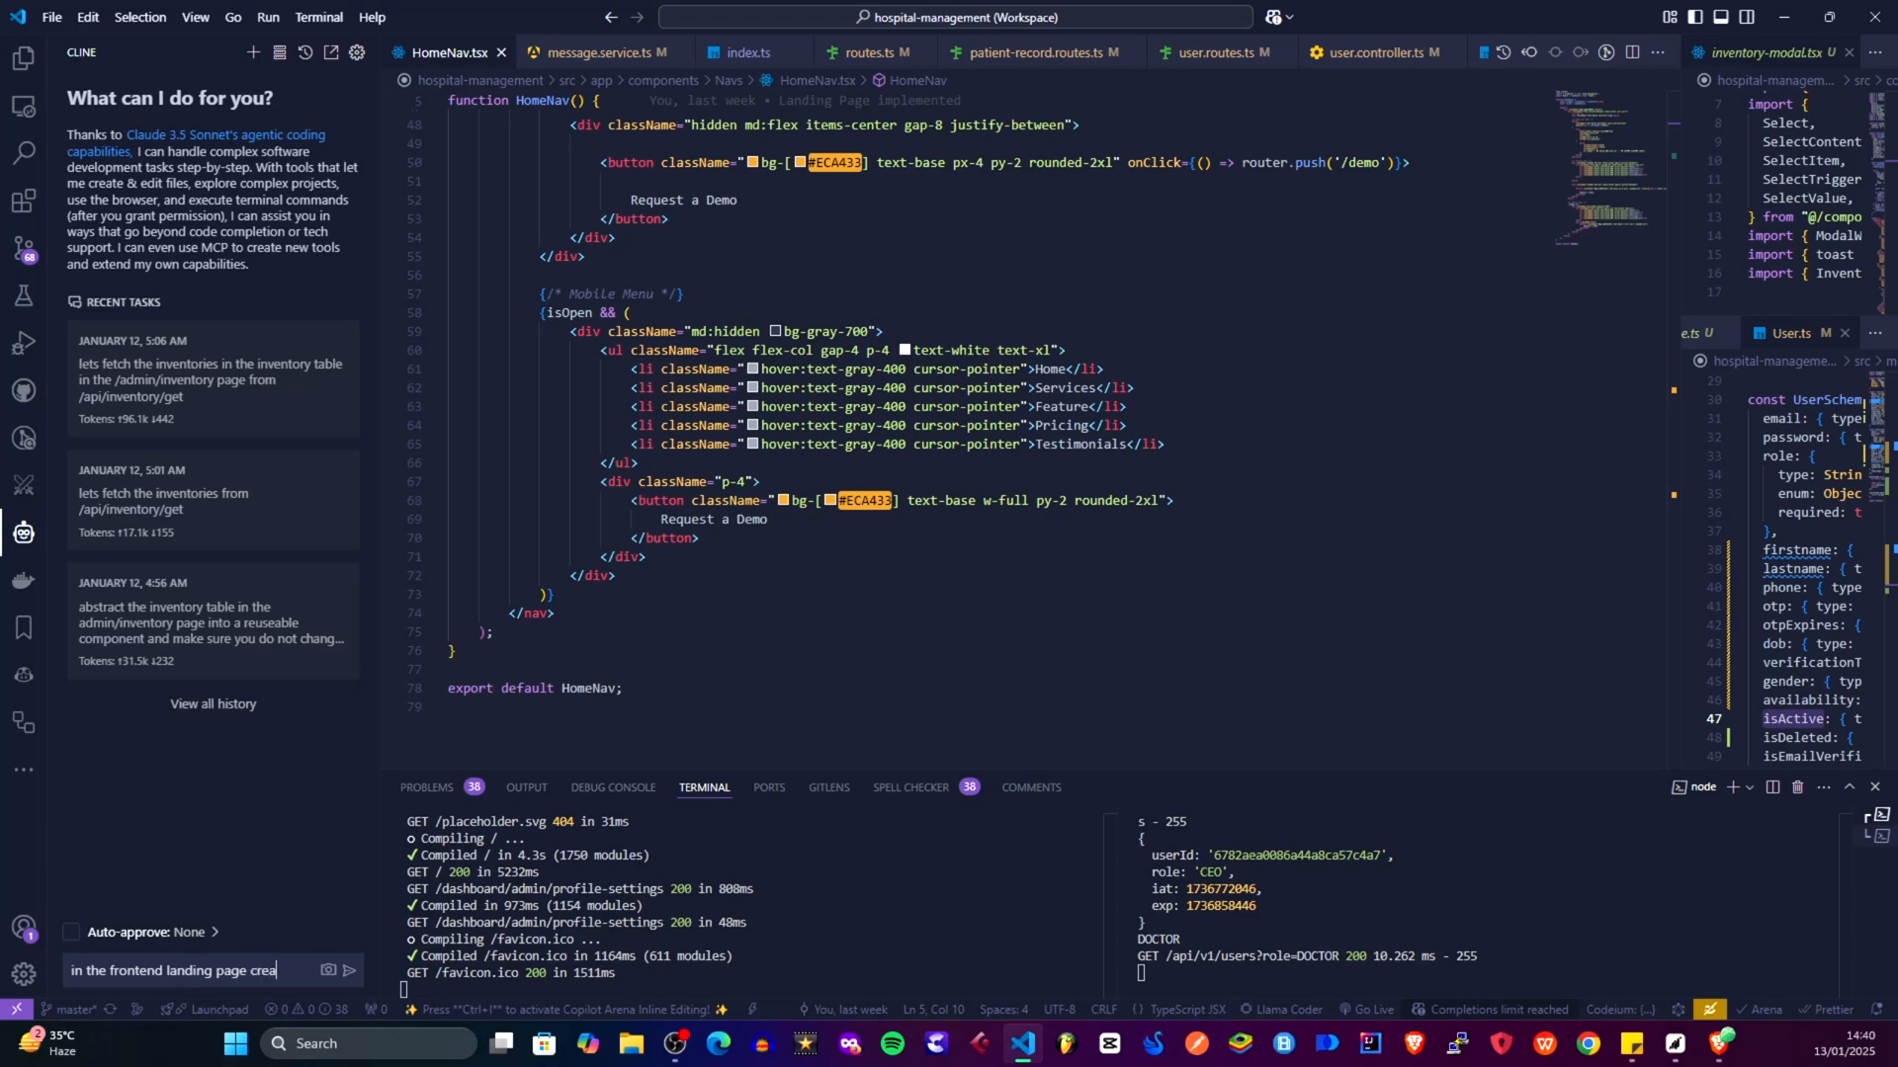
type("a")
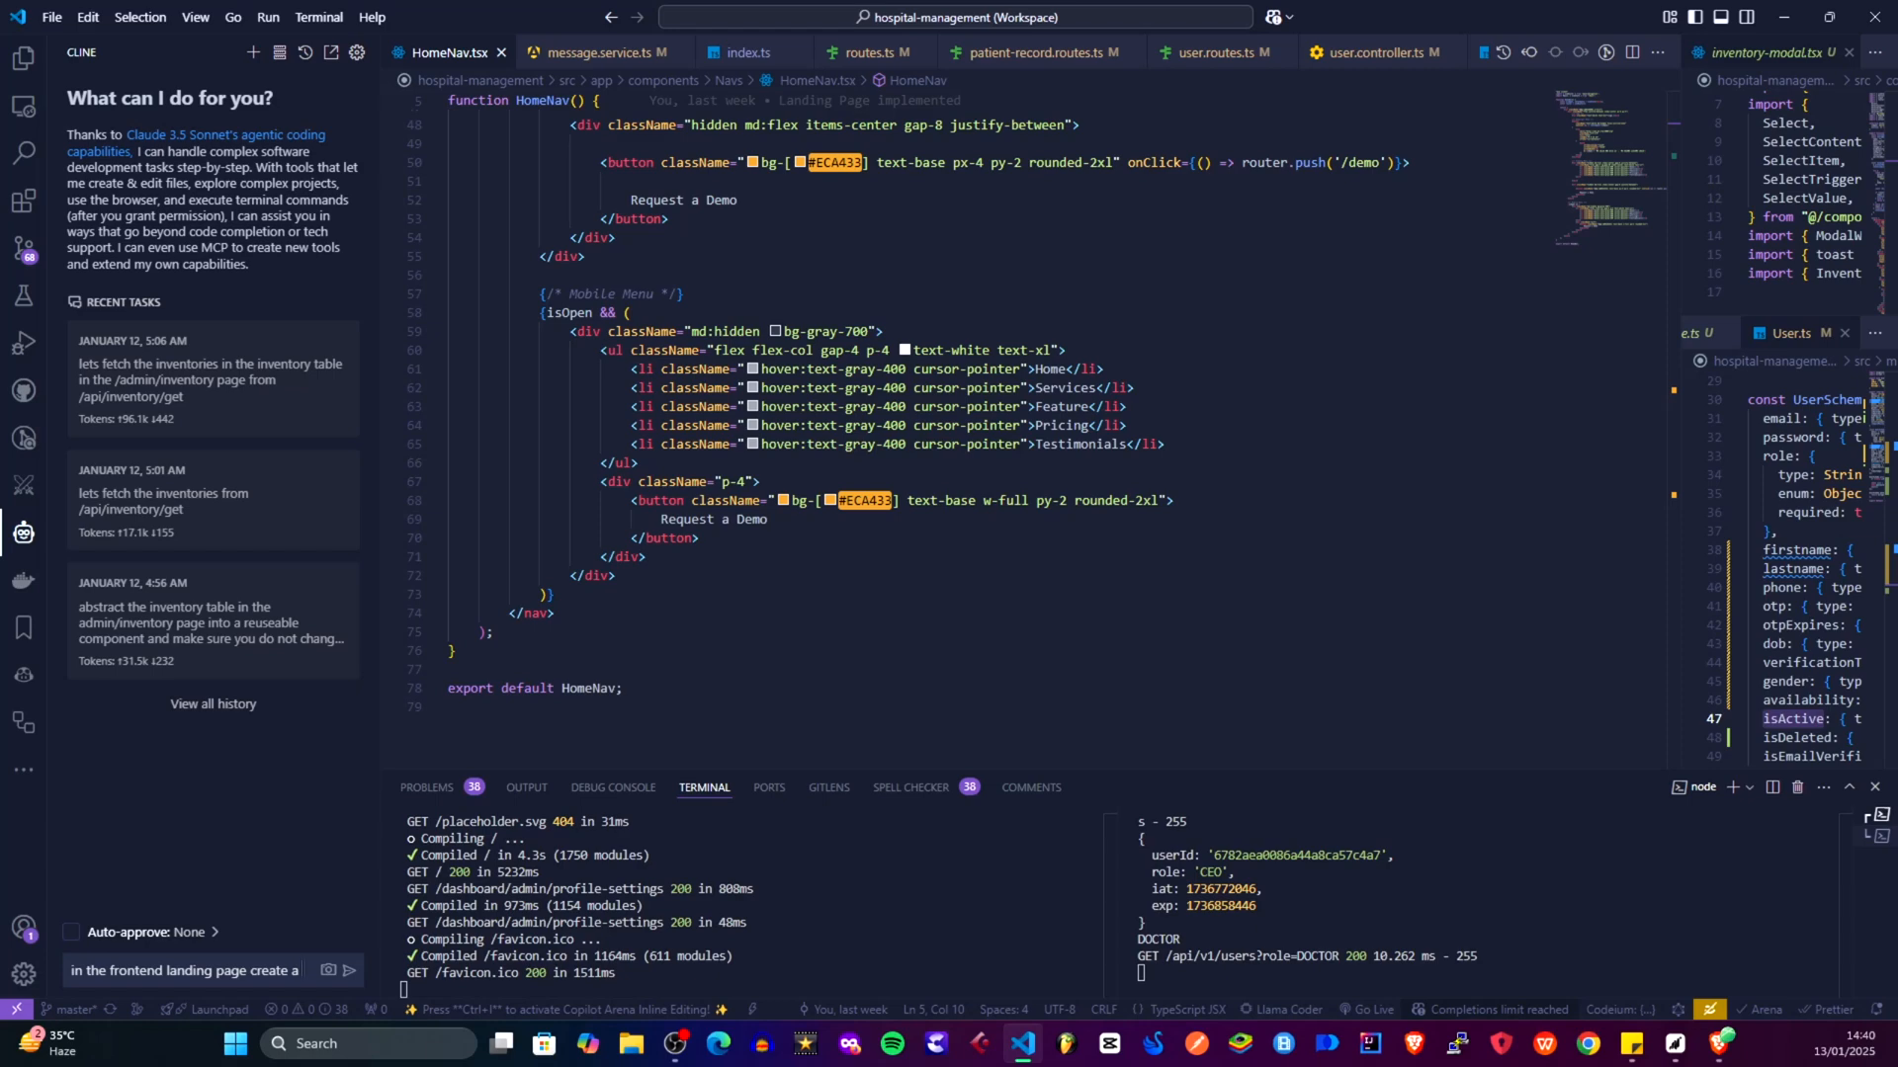
type("login")
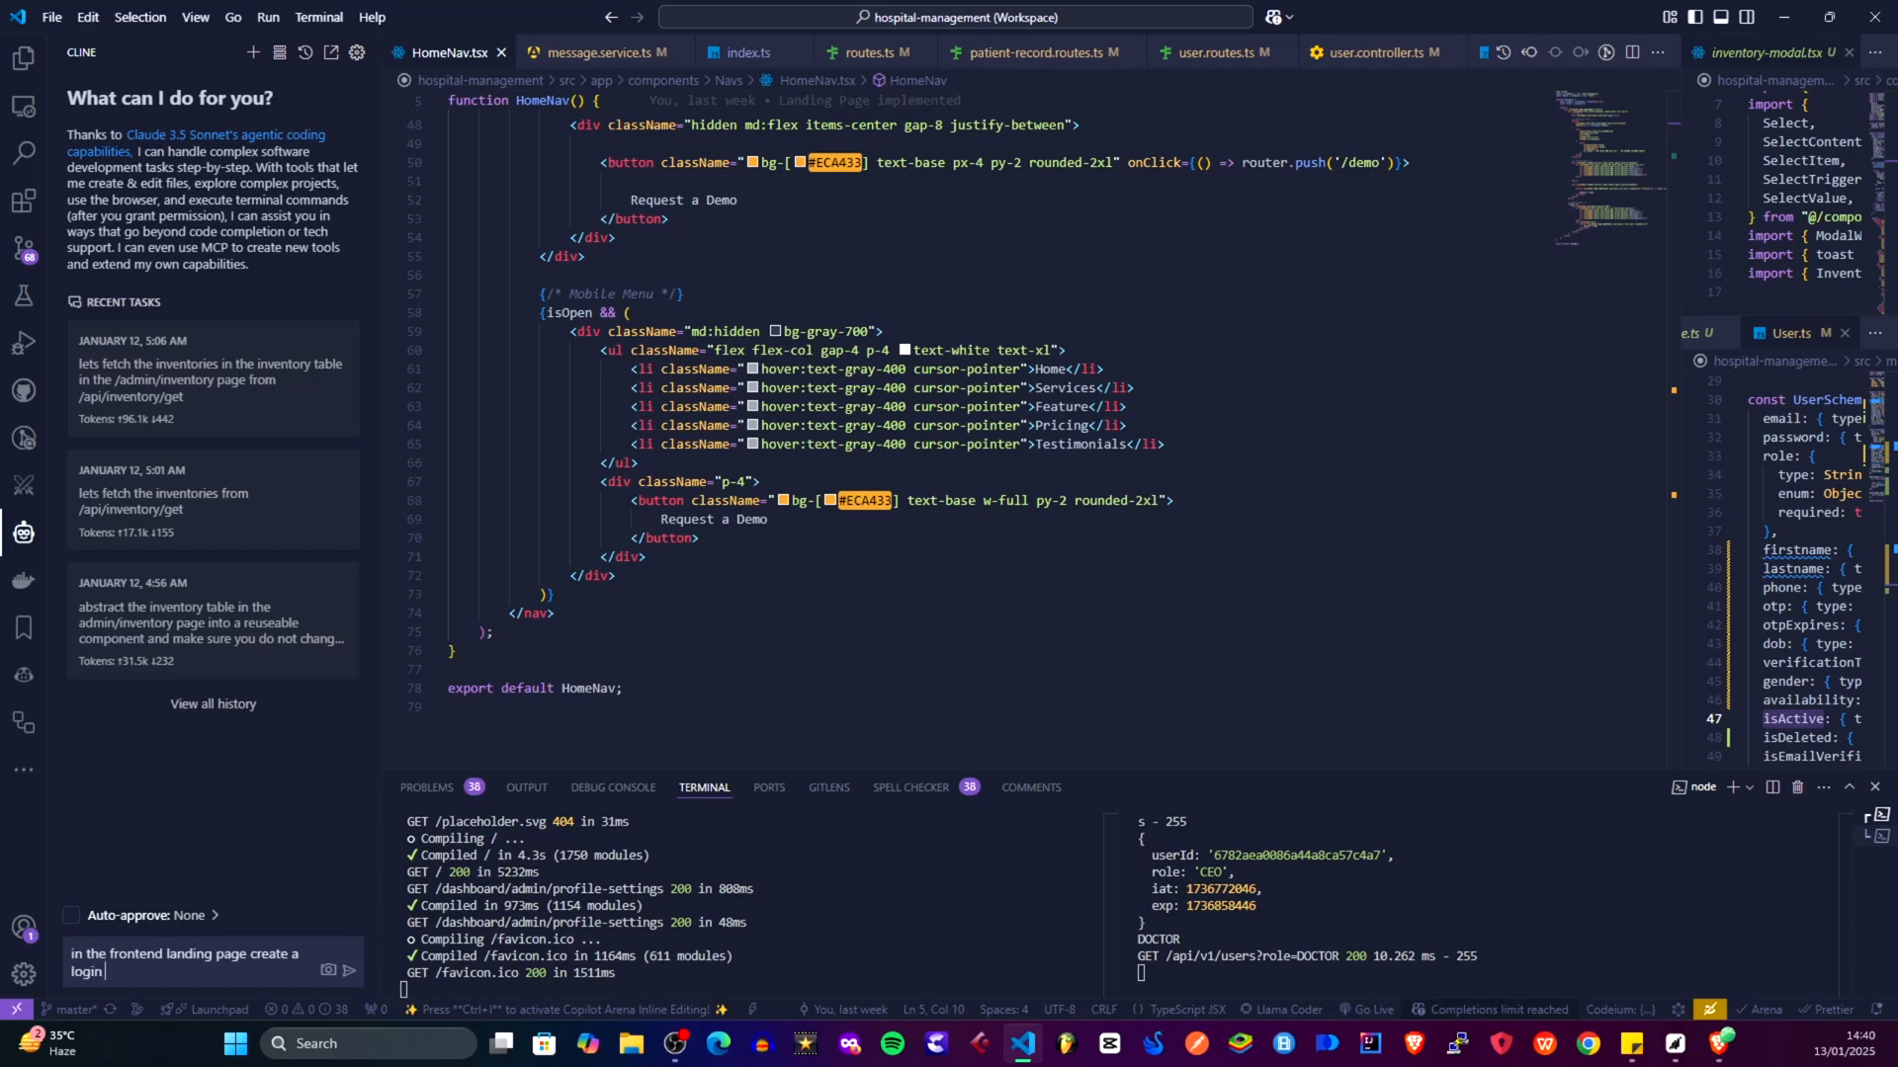
type("button in the top")
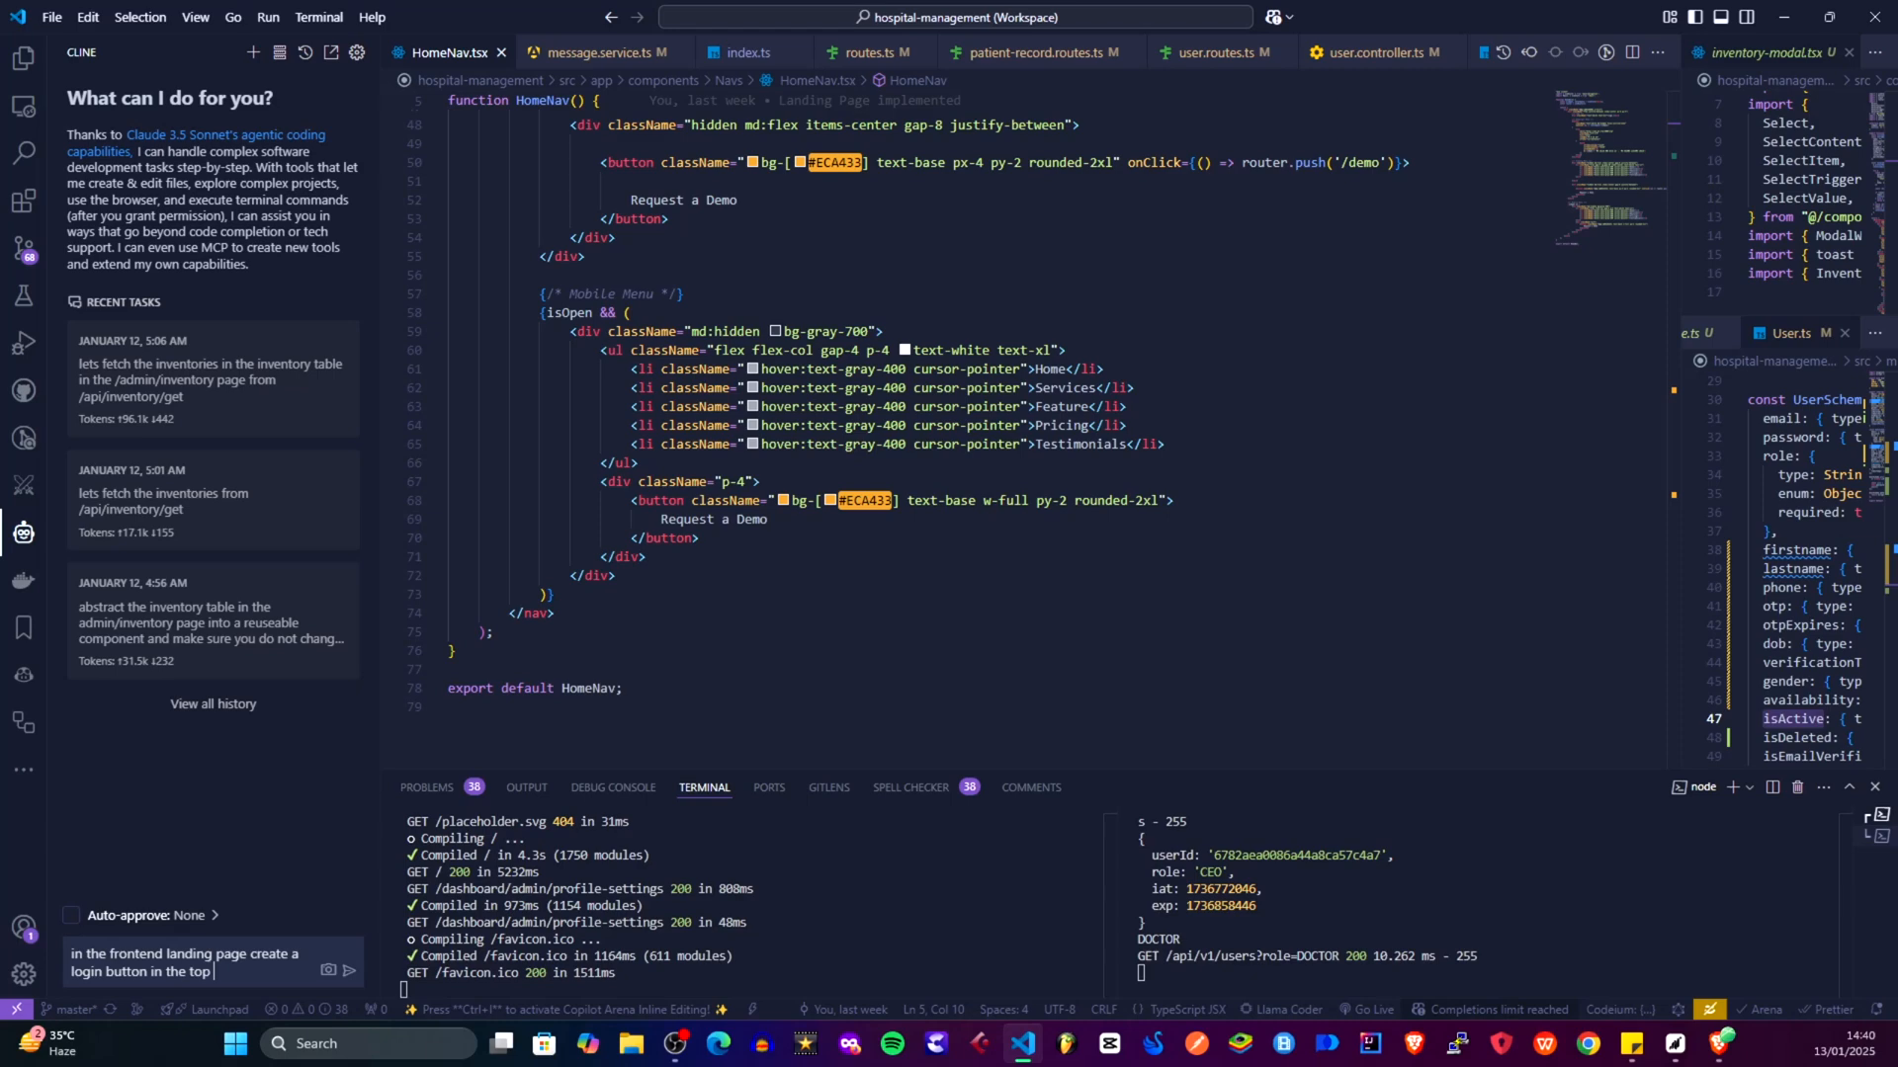
type("navigation next to")
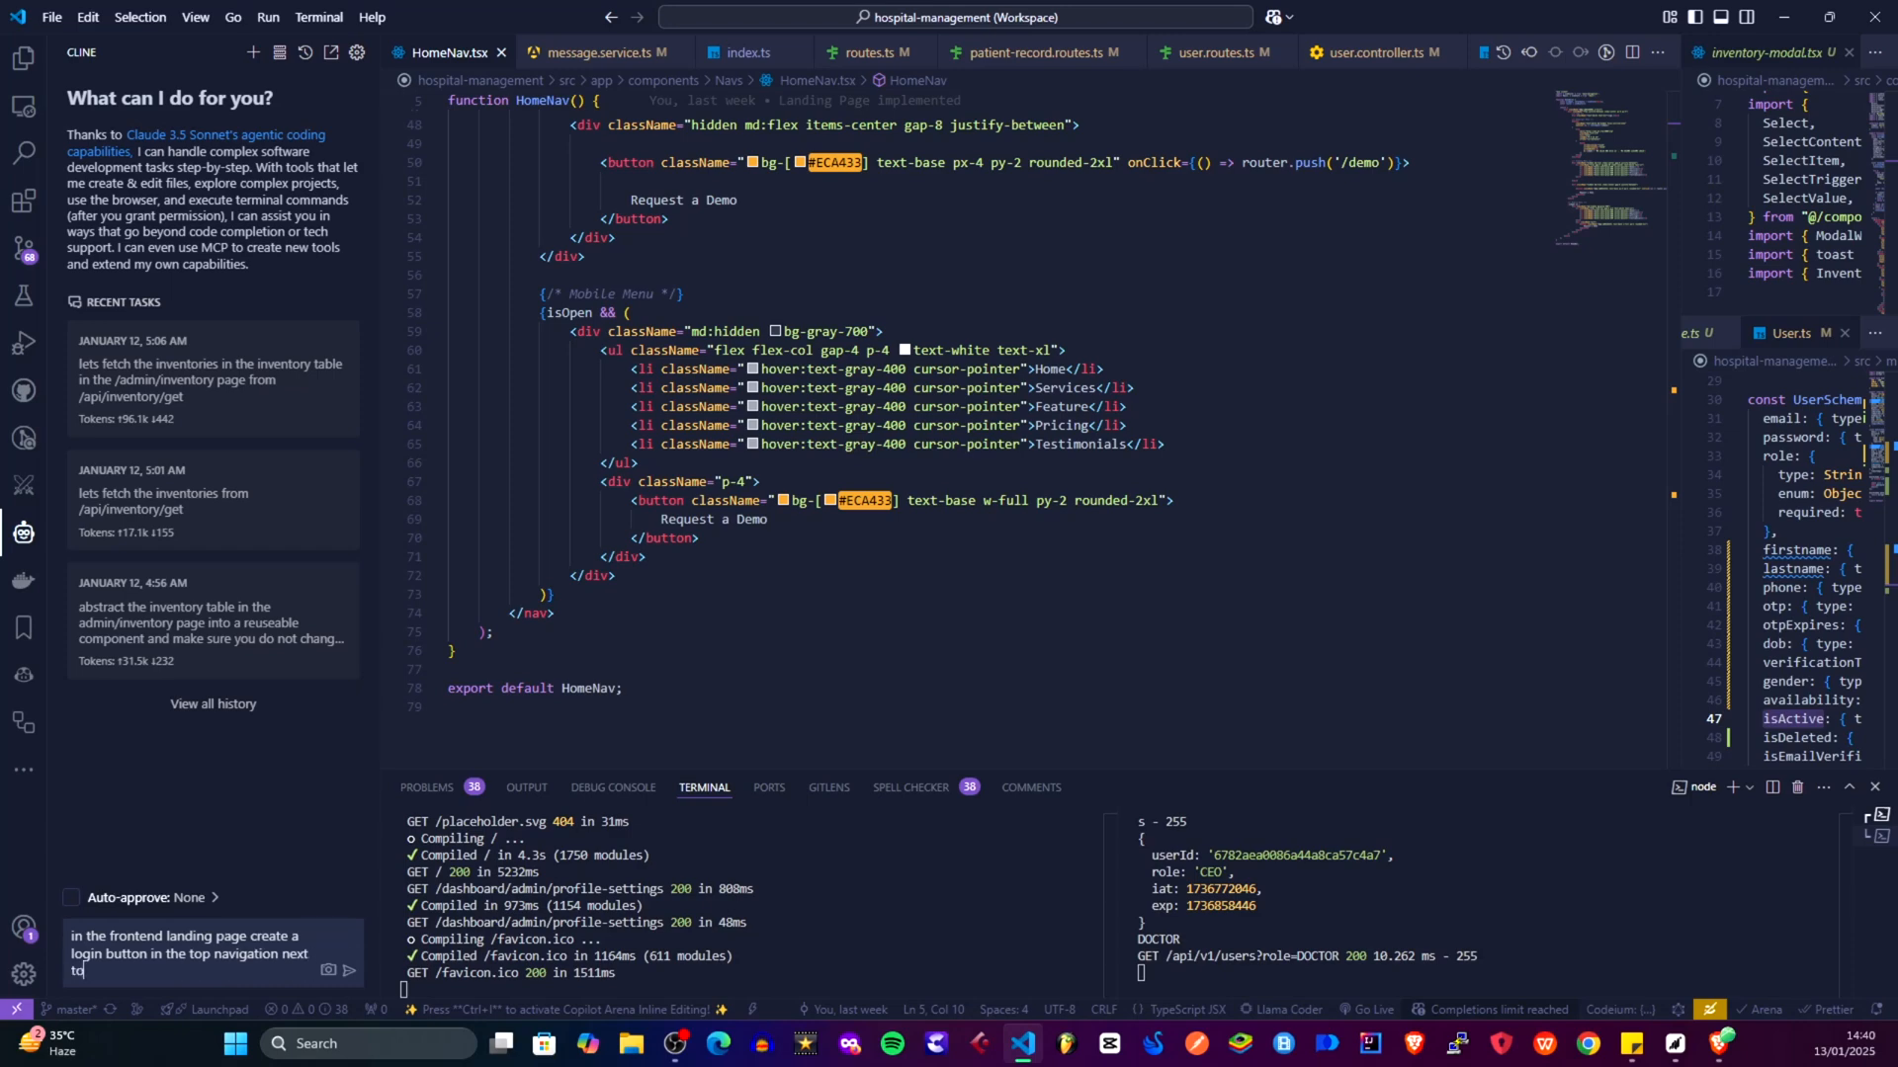
type("the")
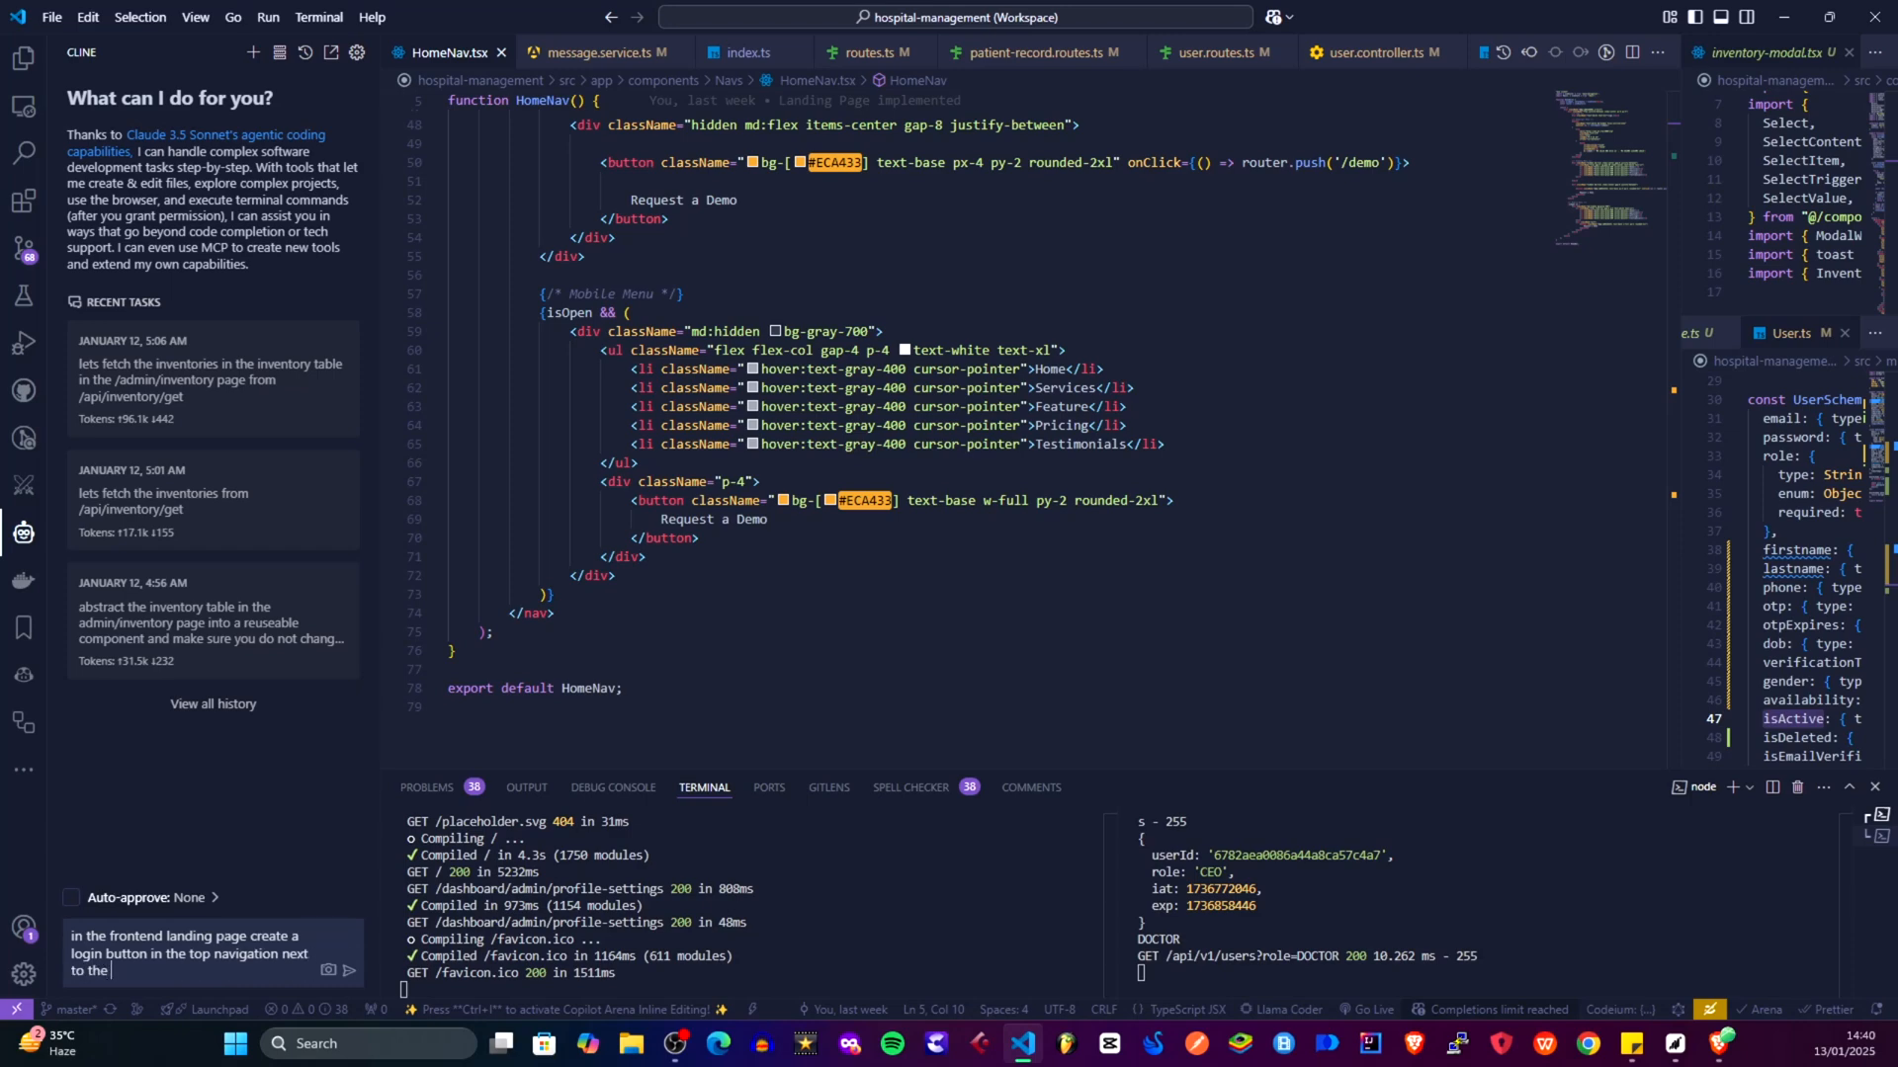
type("request a demo page")
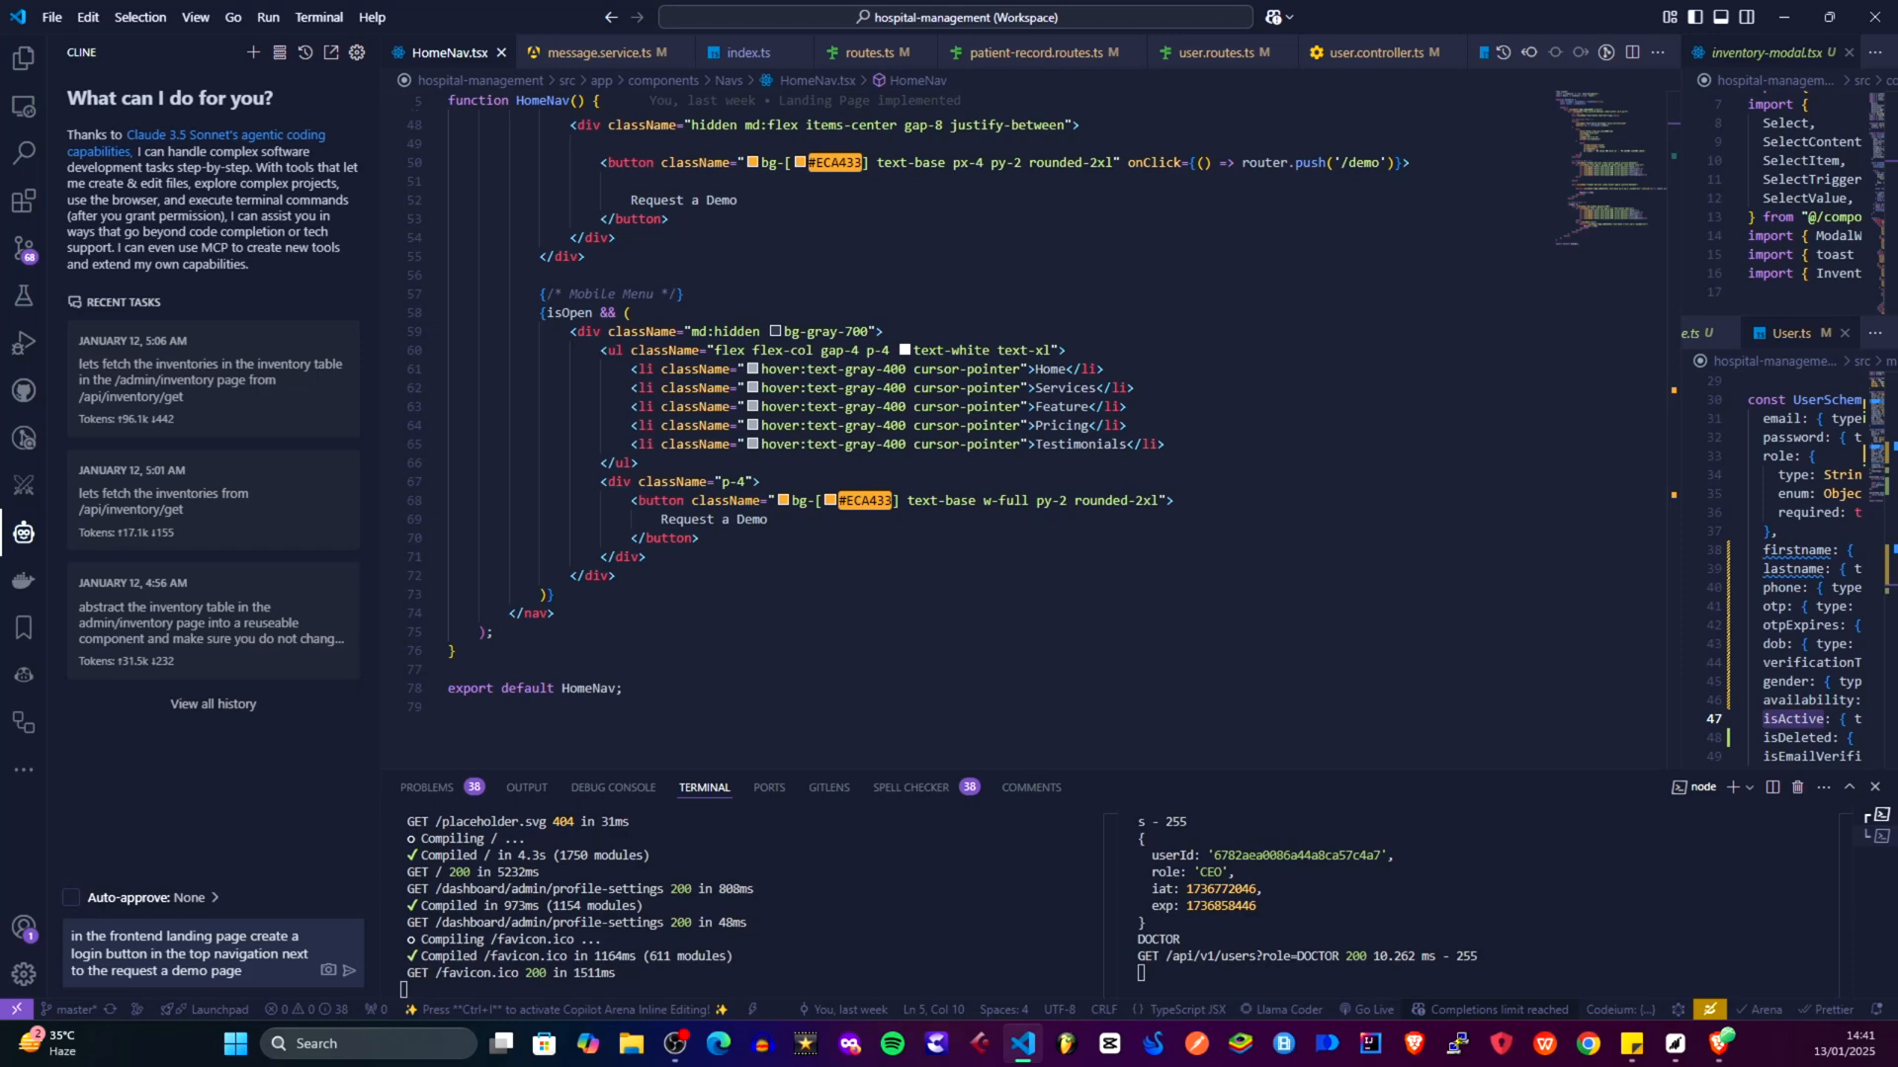
type("and")
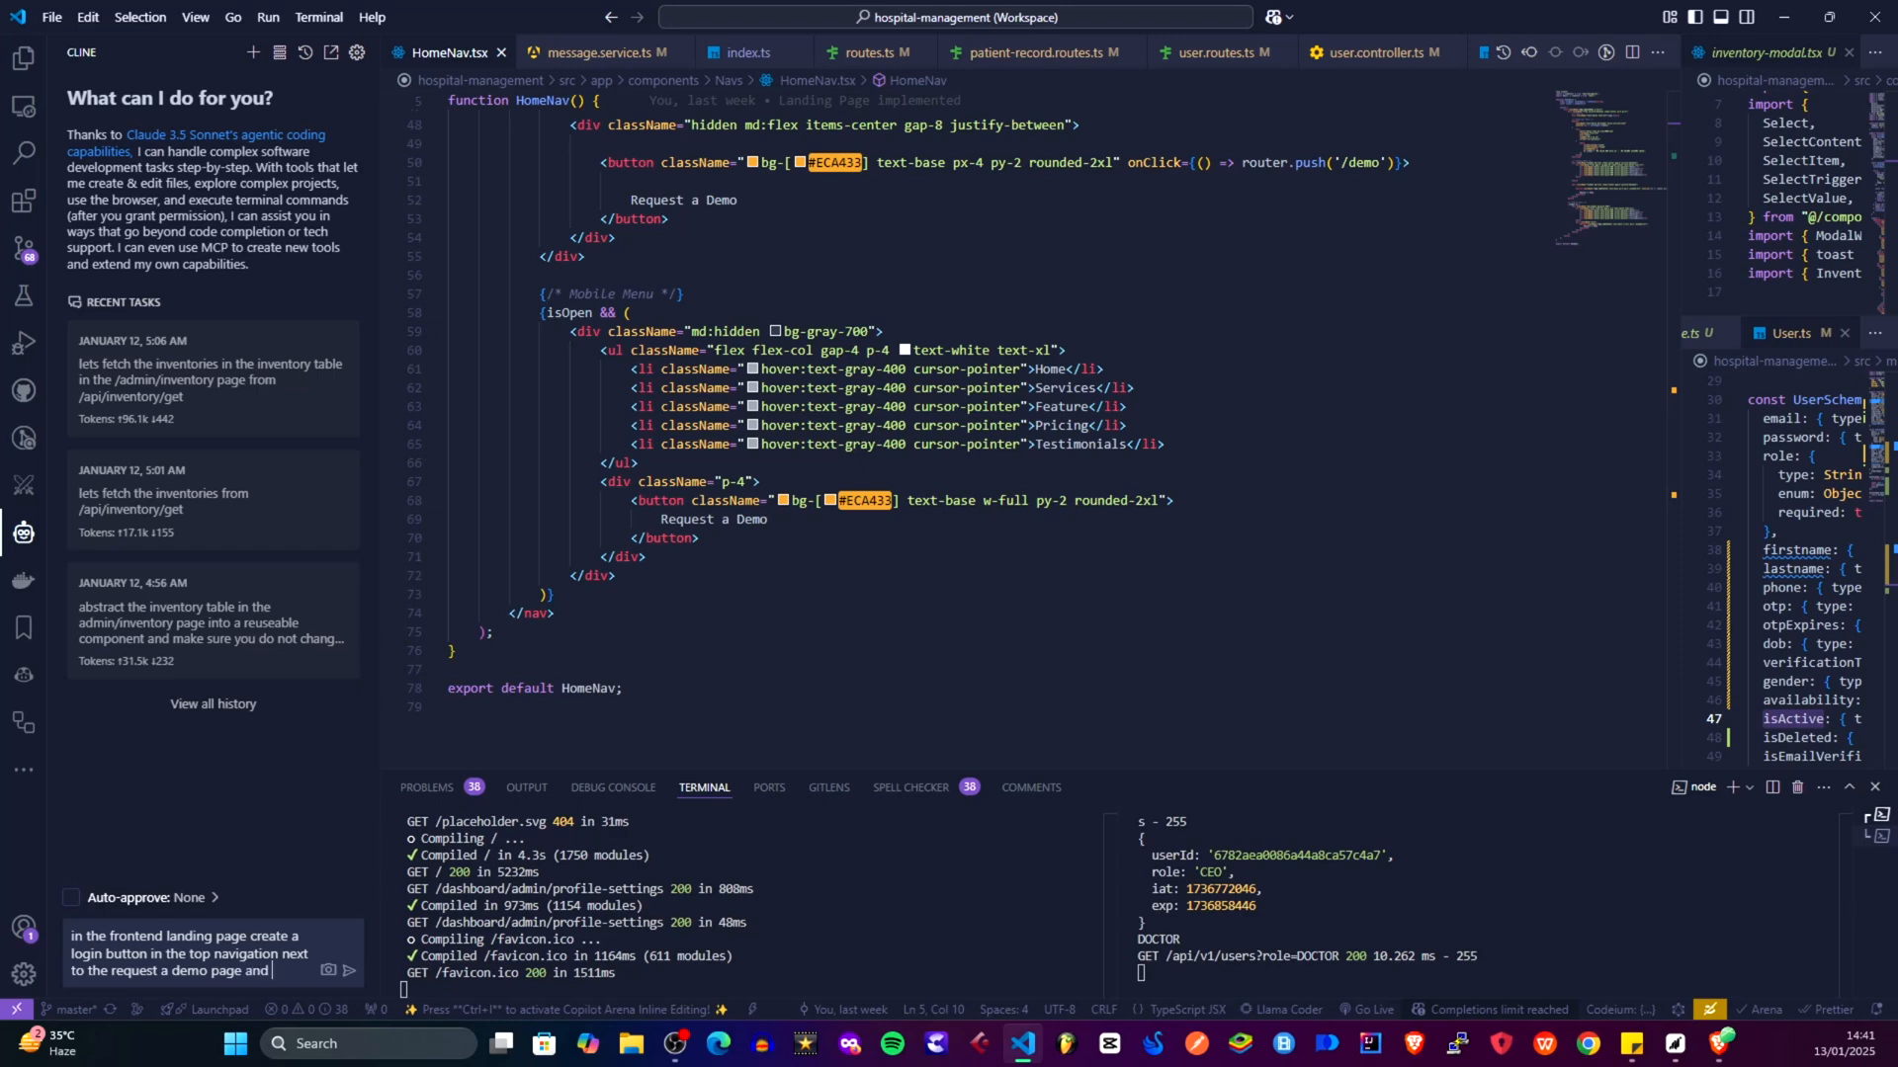
type("when")
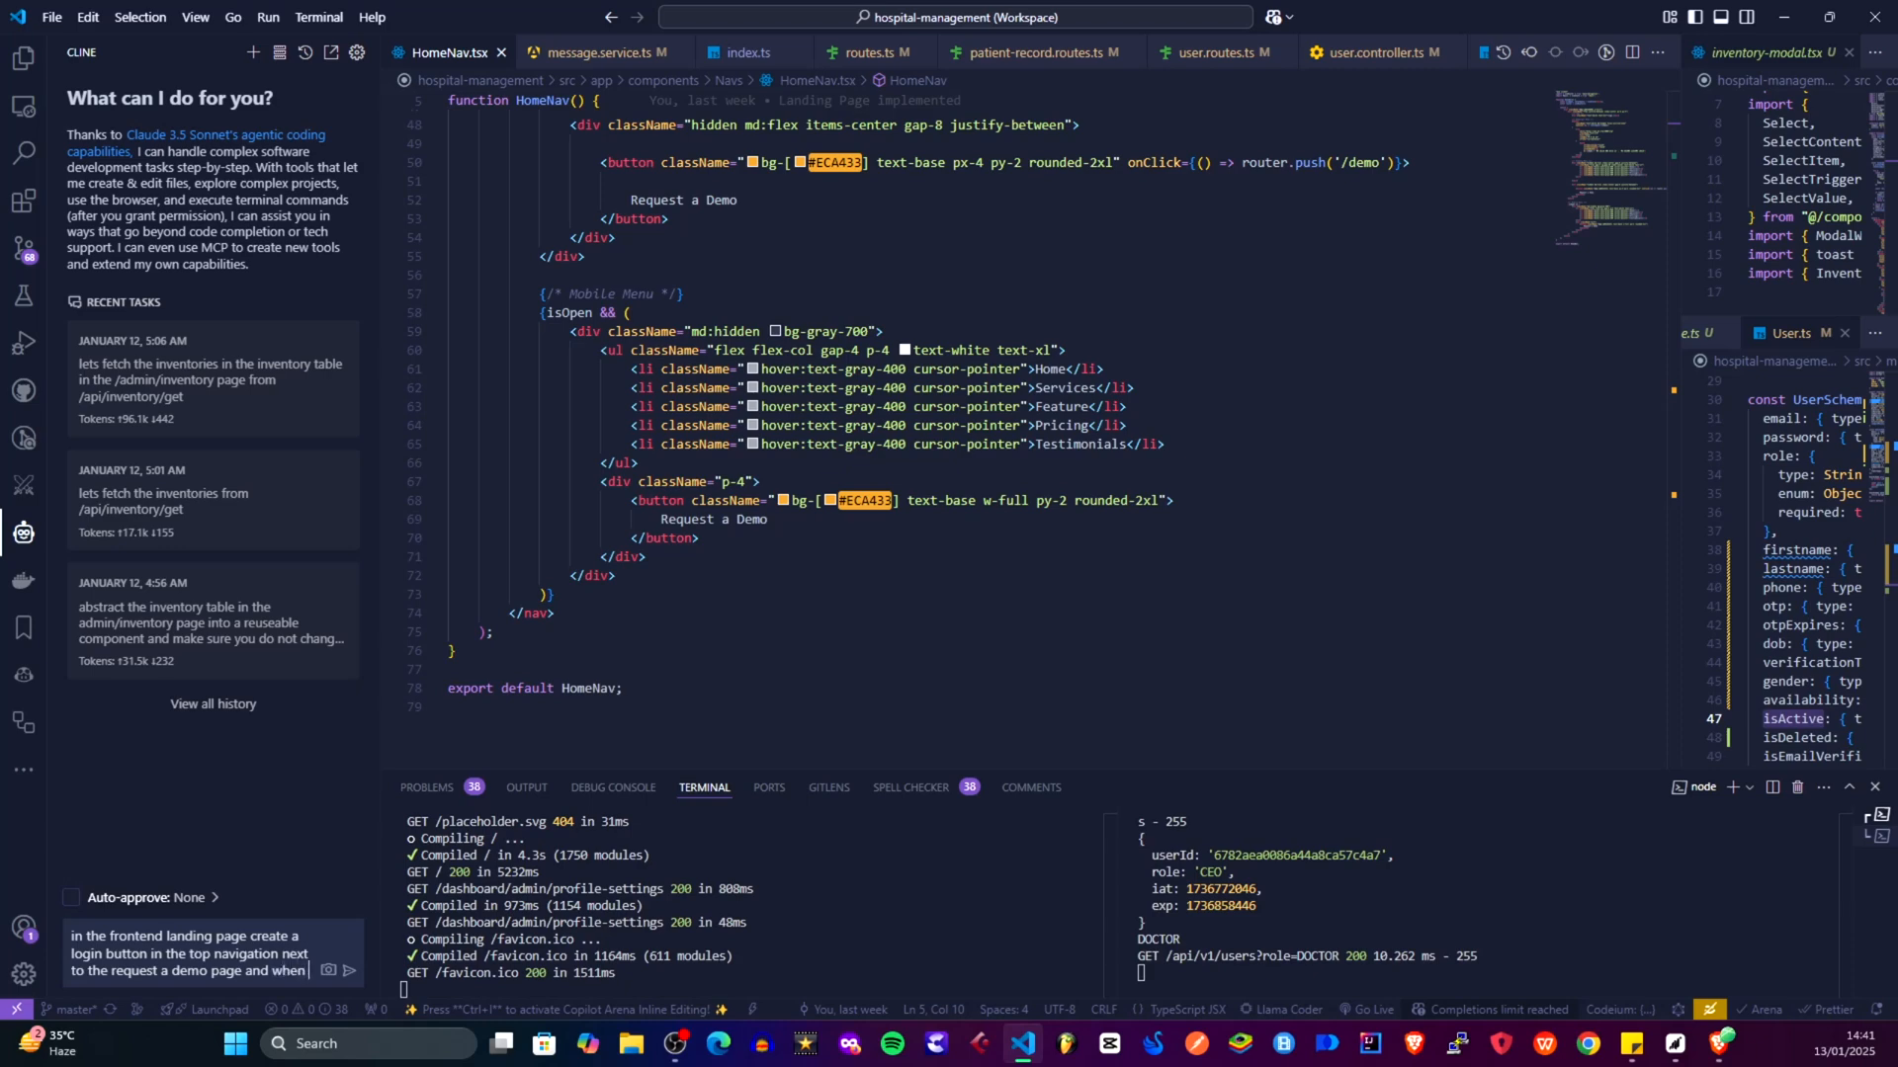
type("user click on it, it should redirect the user to the")
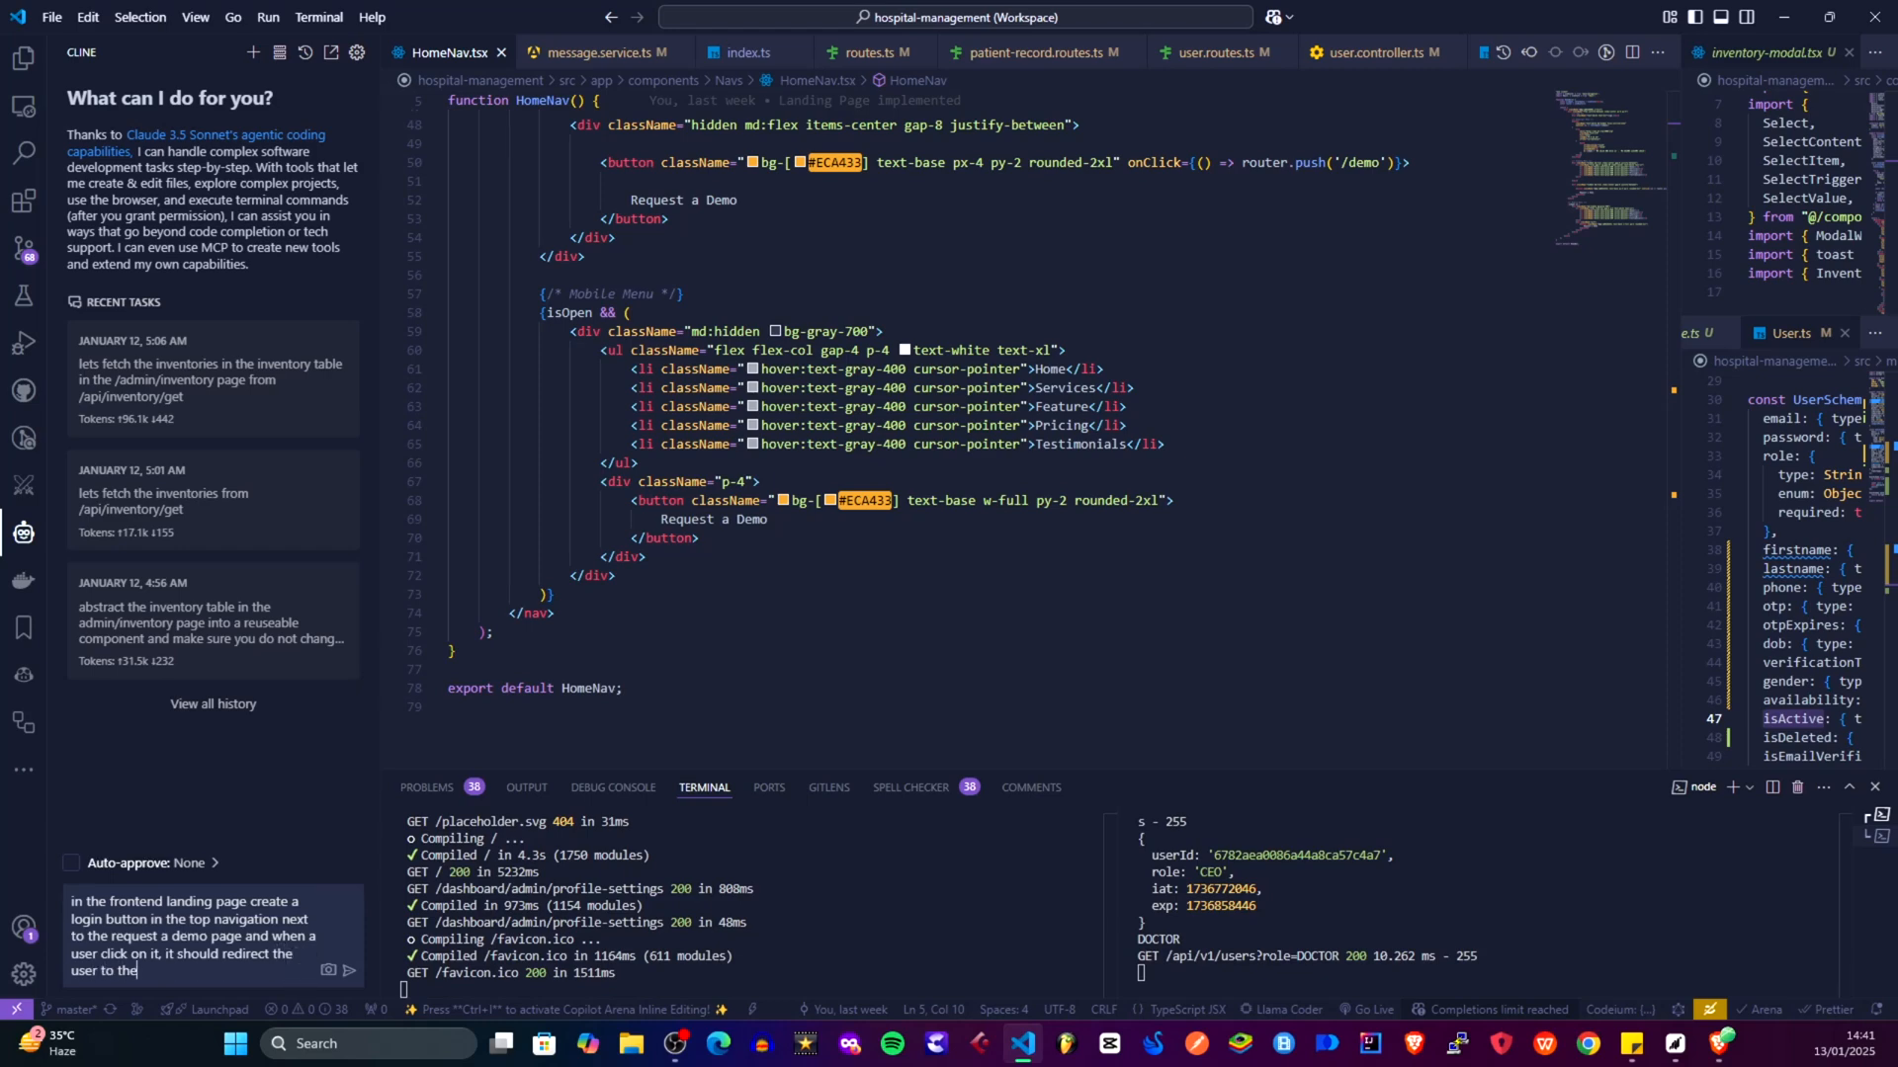
type("login page")
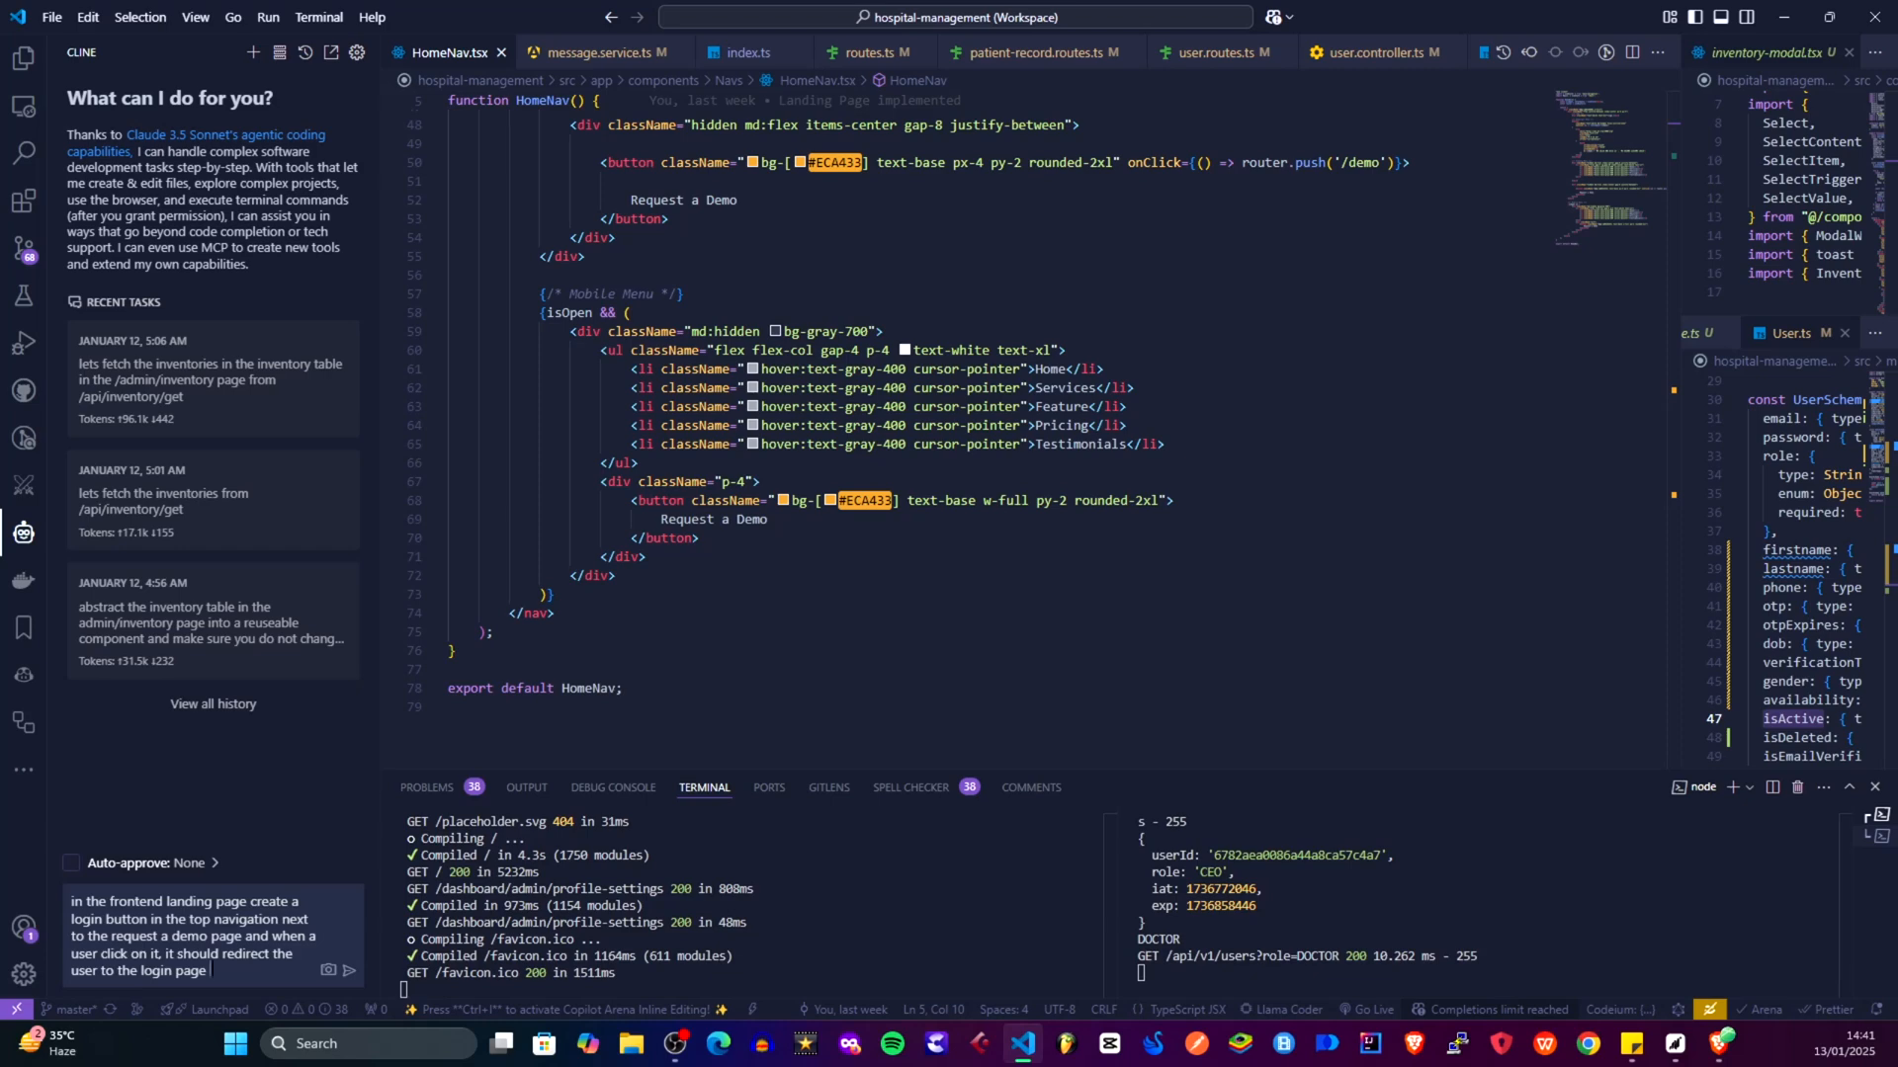
type("routh")
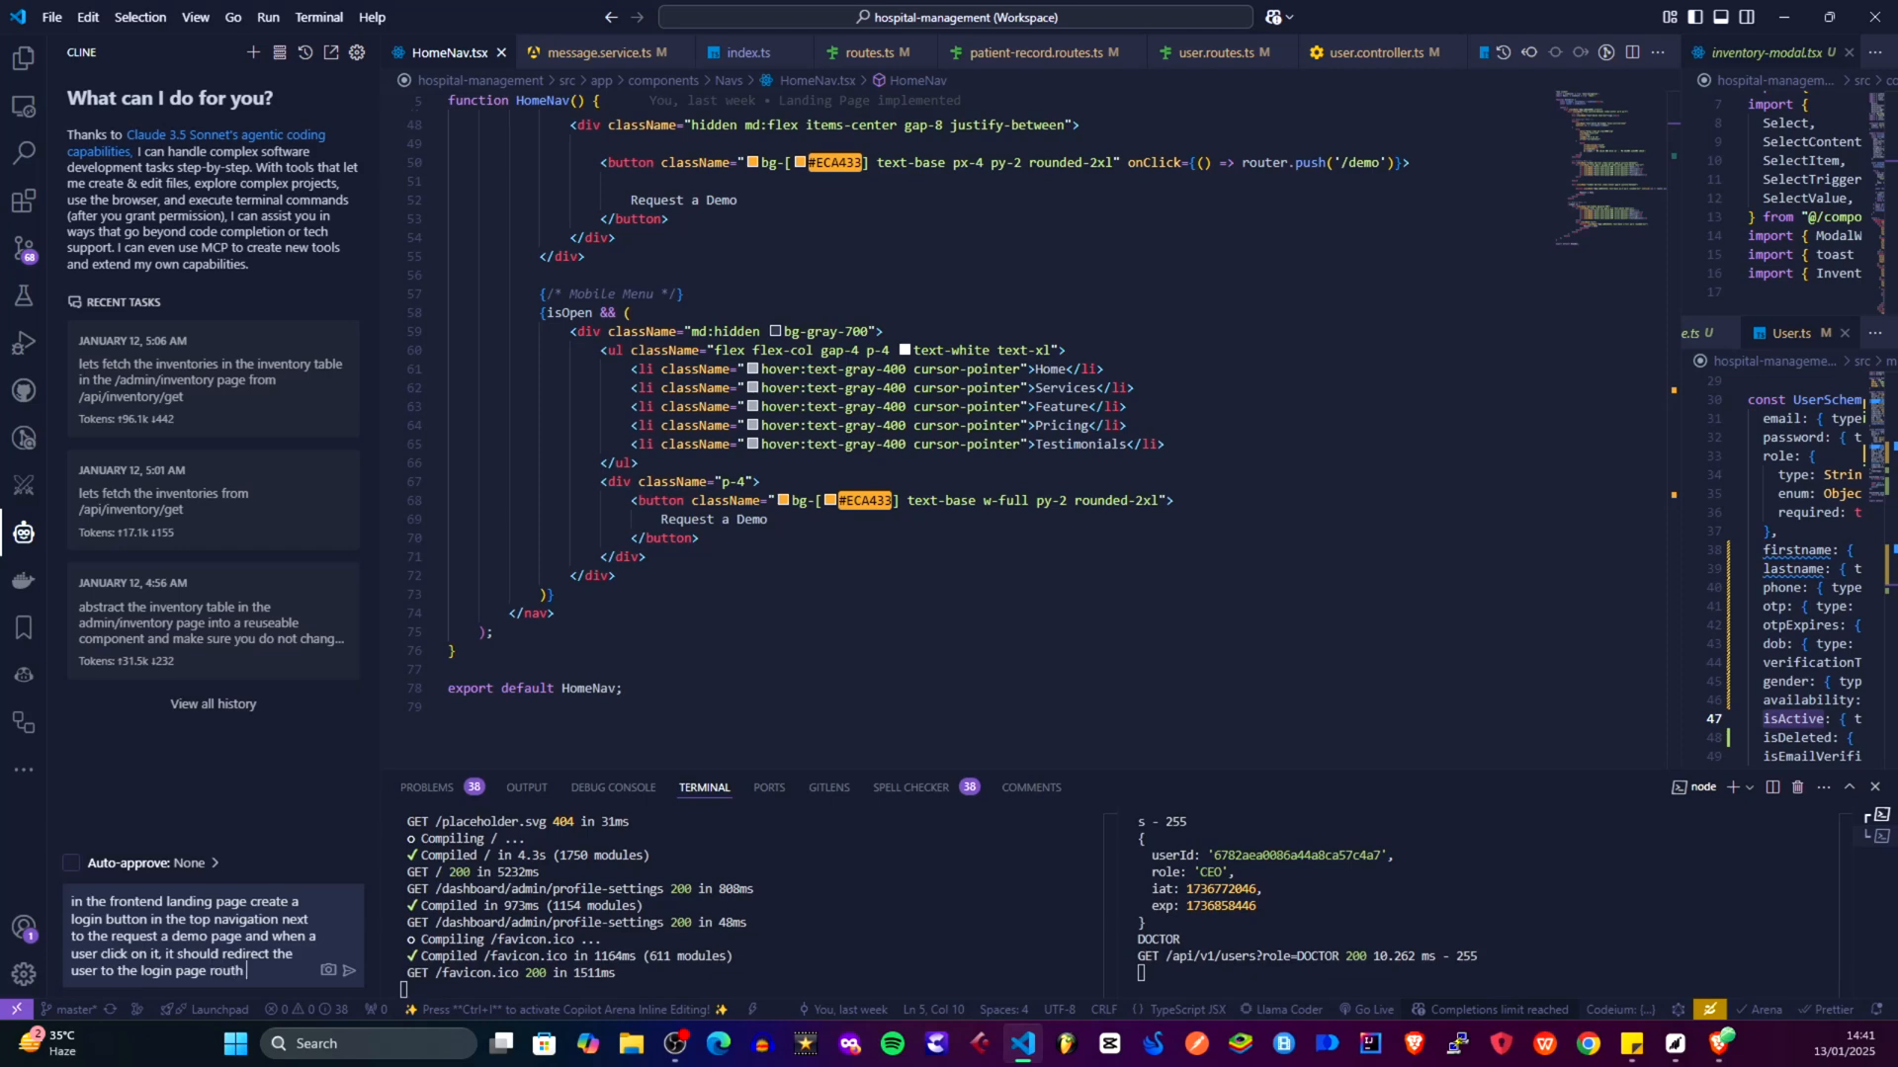
type("(")
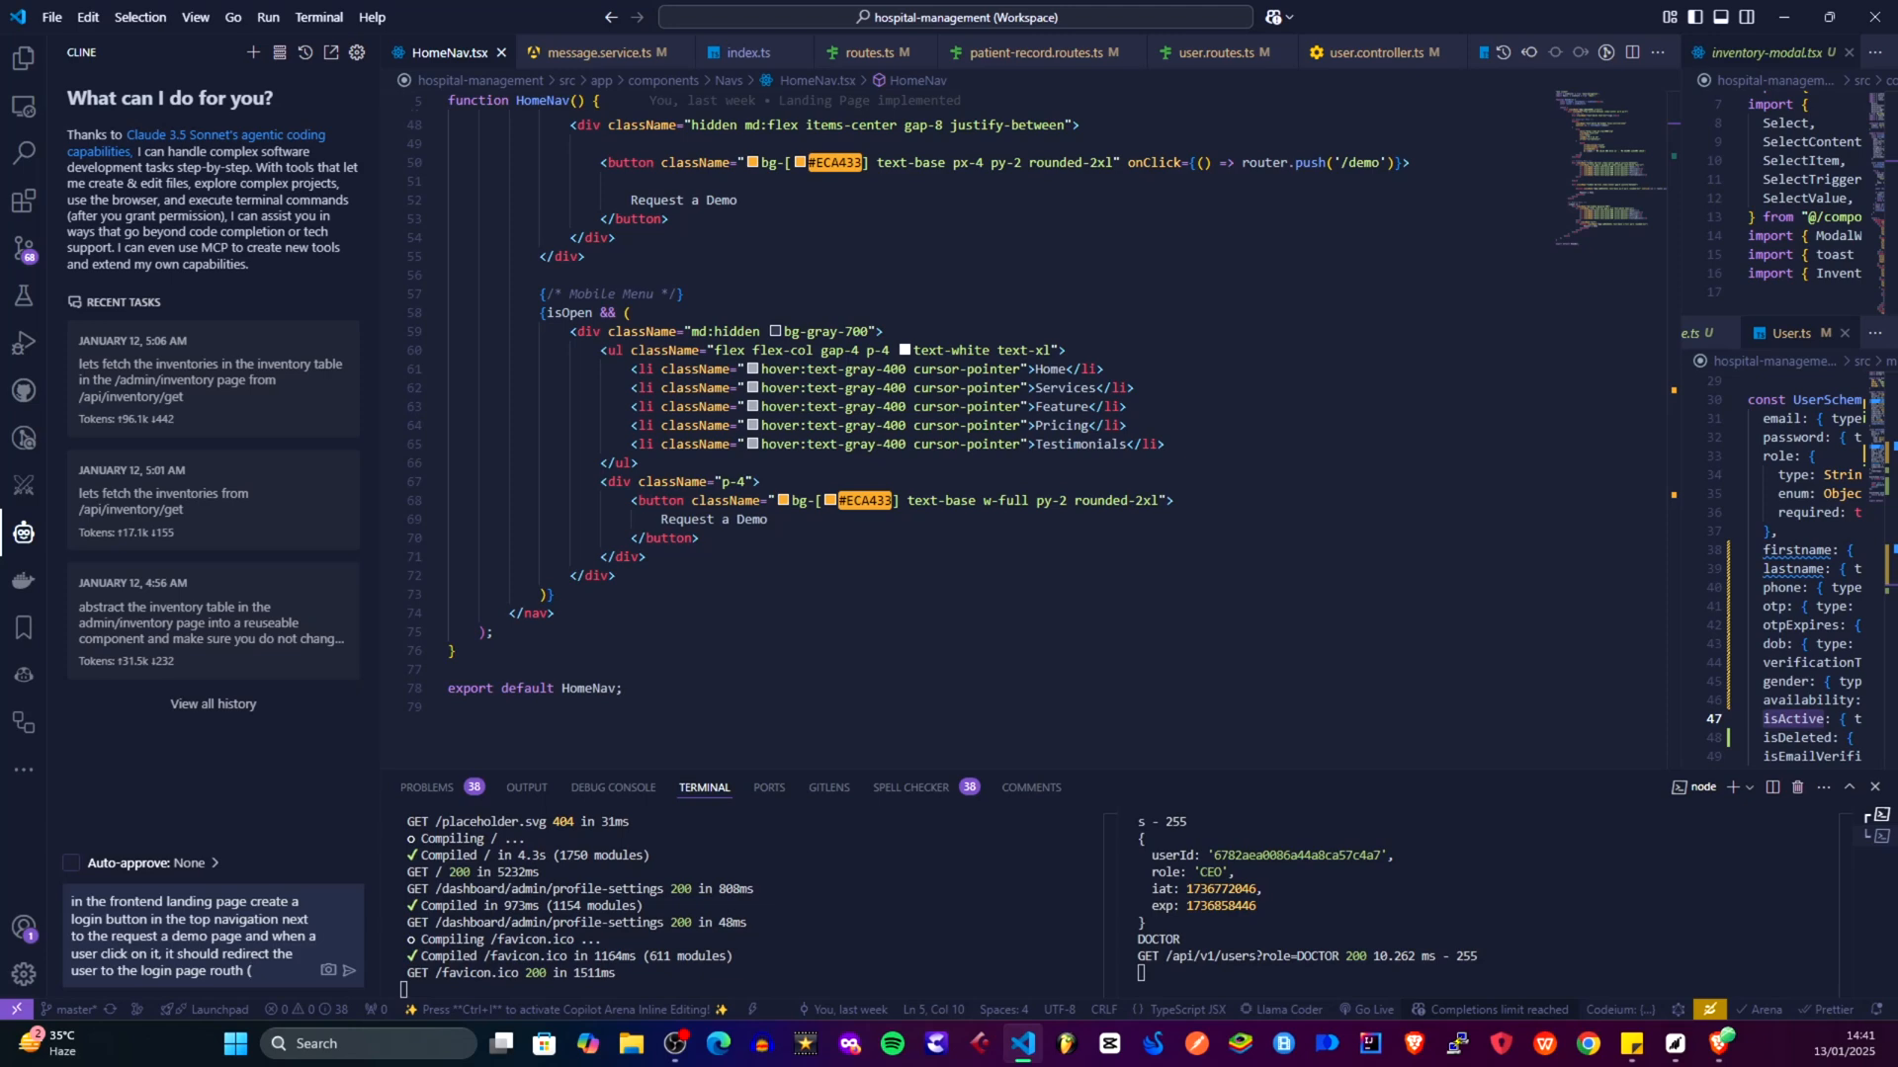
type("/auth-")
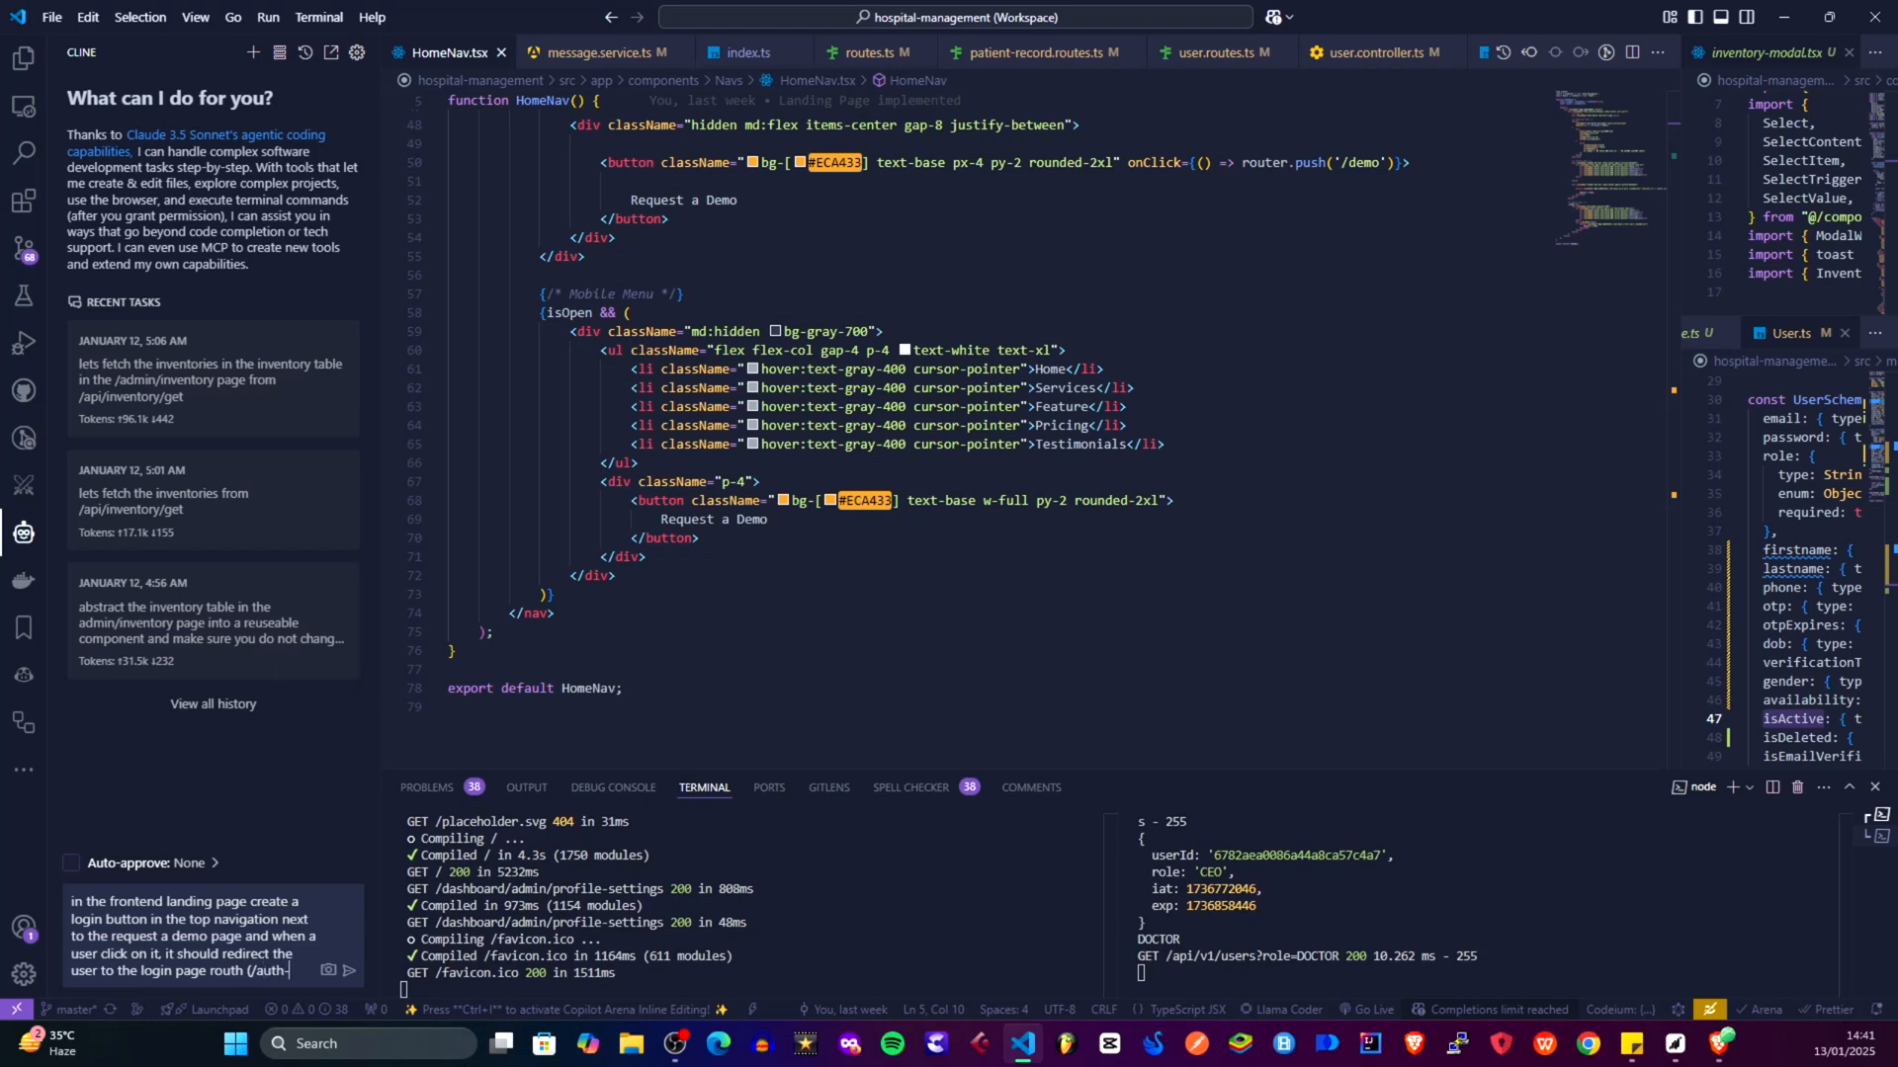
type("flow")
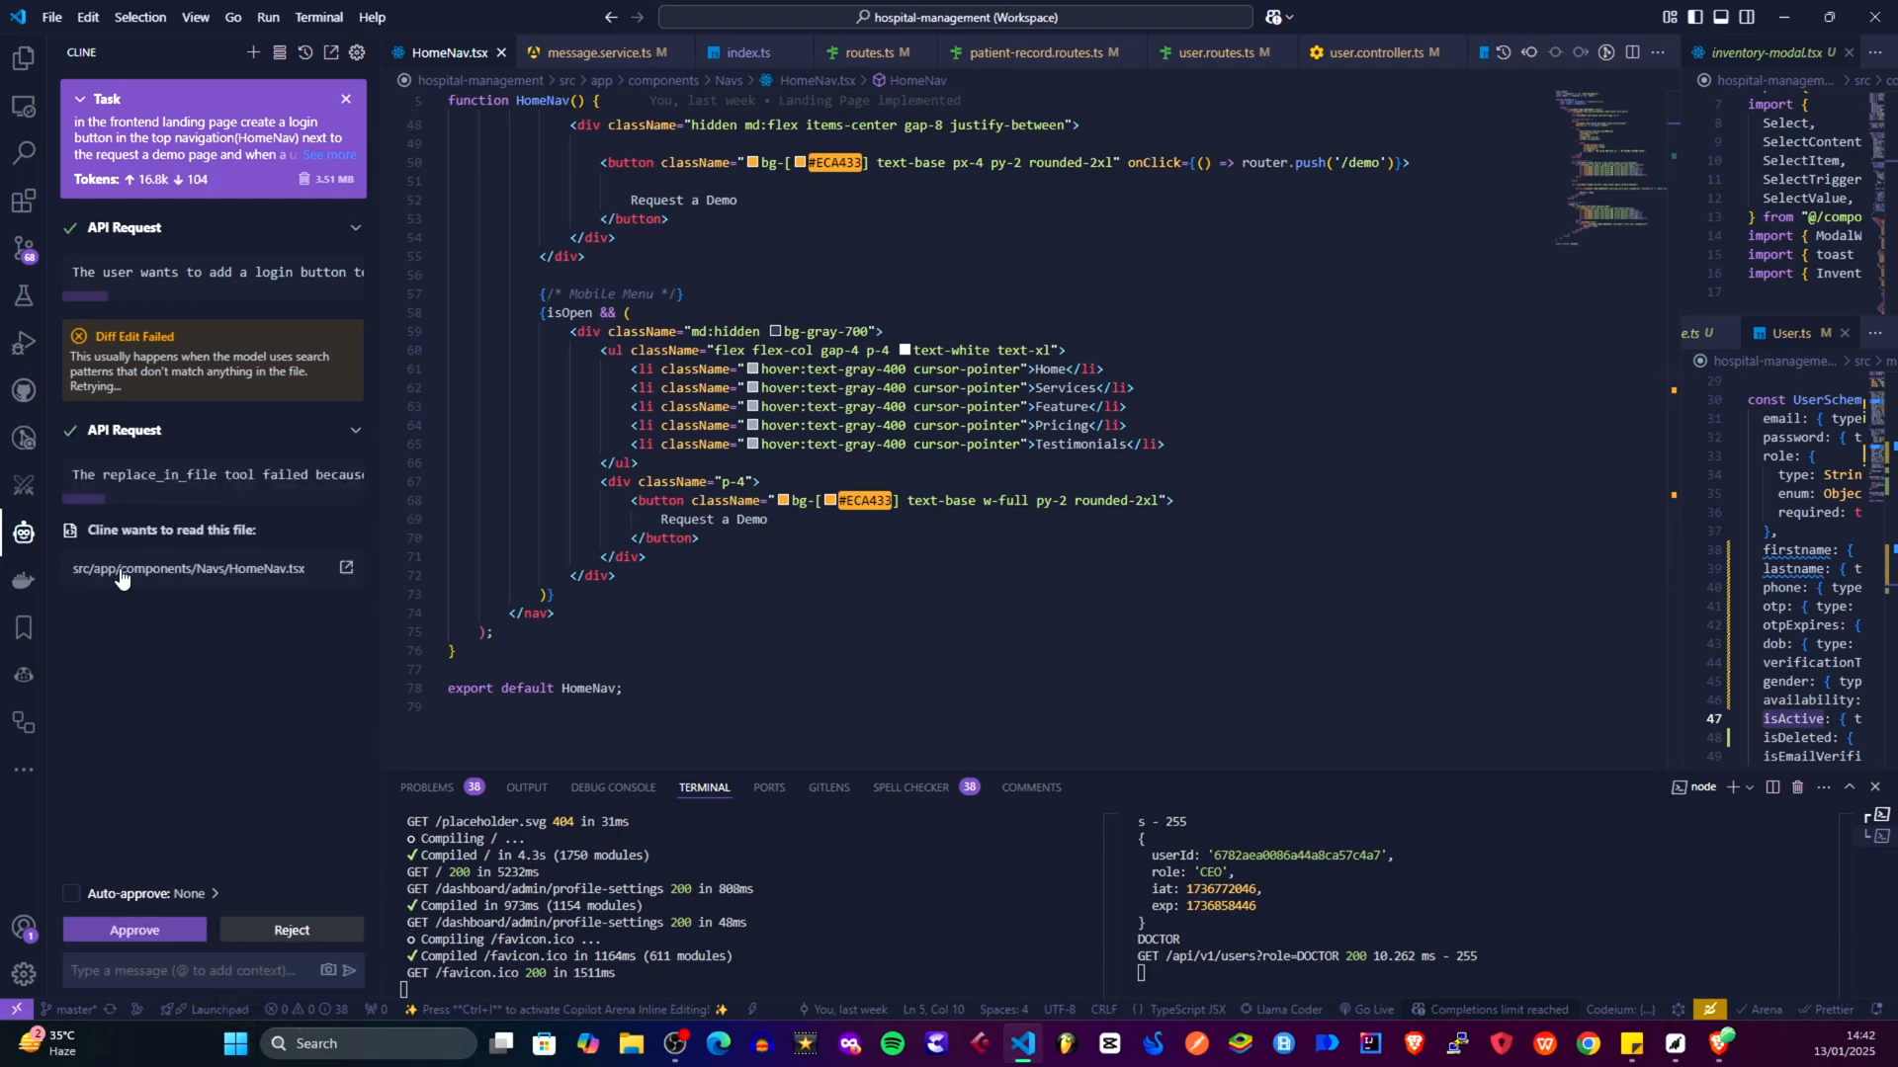
mouse_move(185, 720)
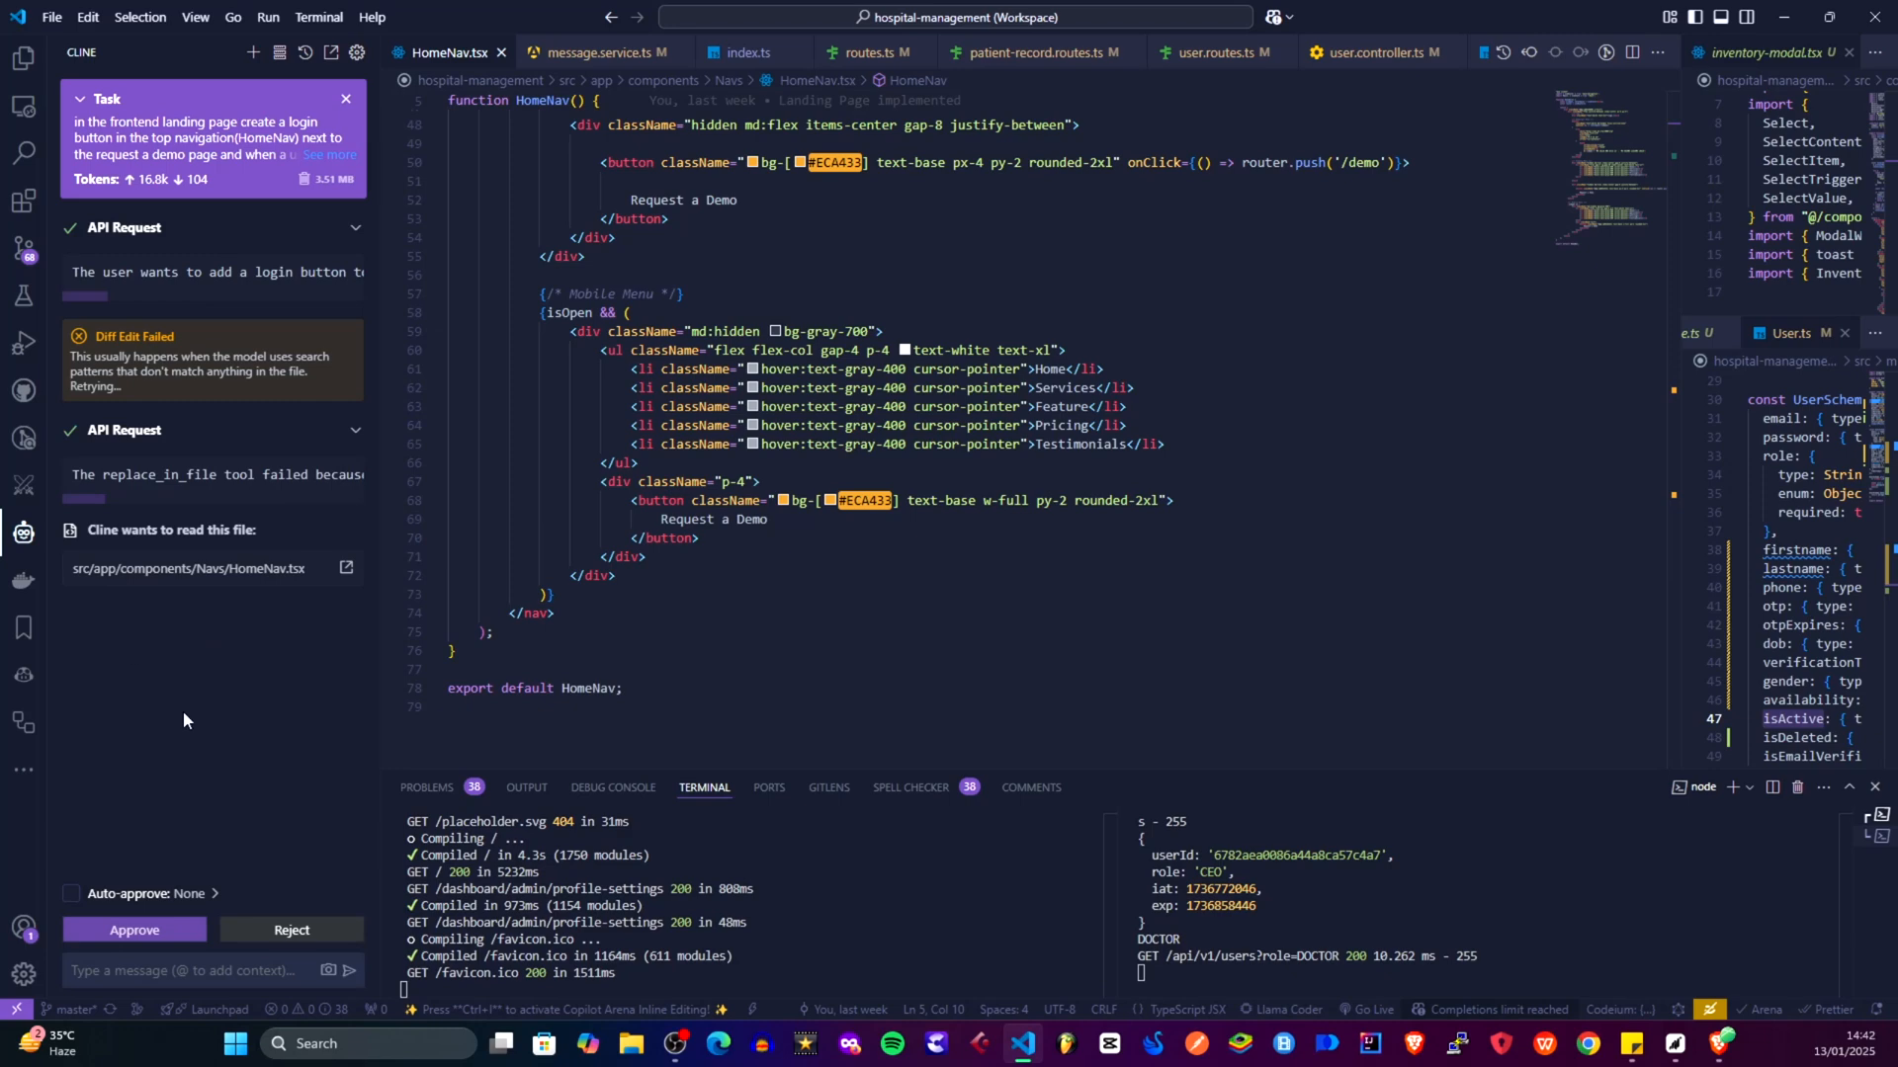
mouse_move(252, 581)
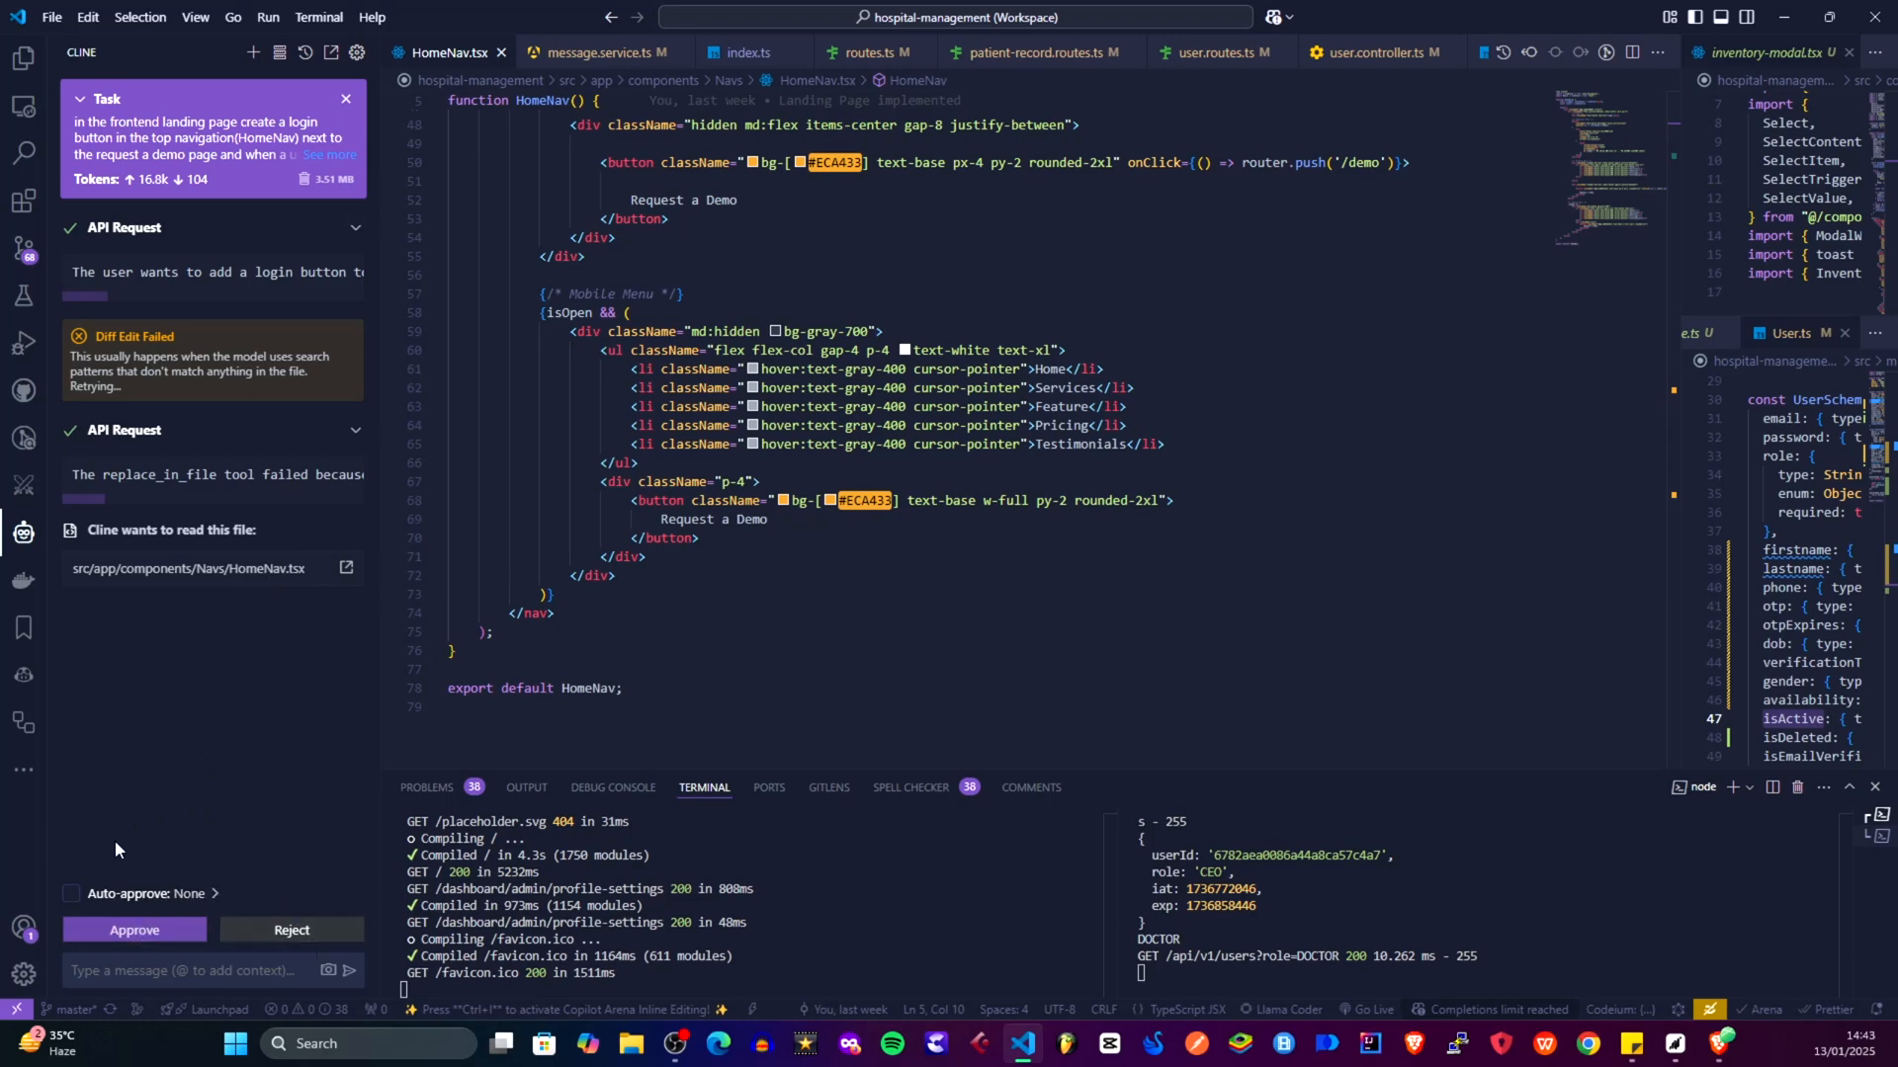
mouse_move(169, 775)
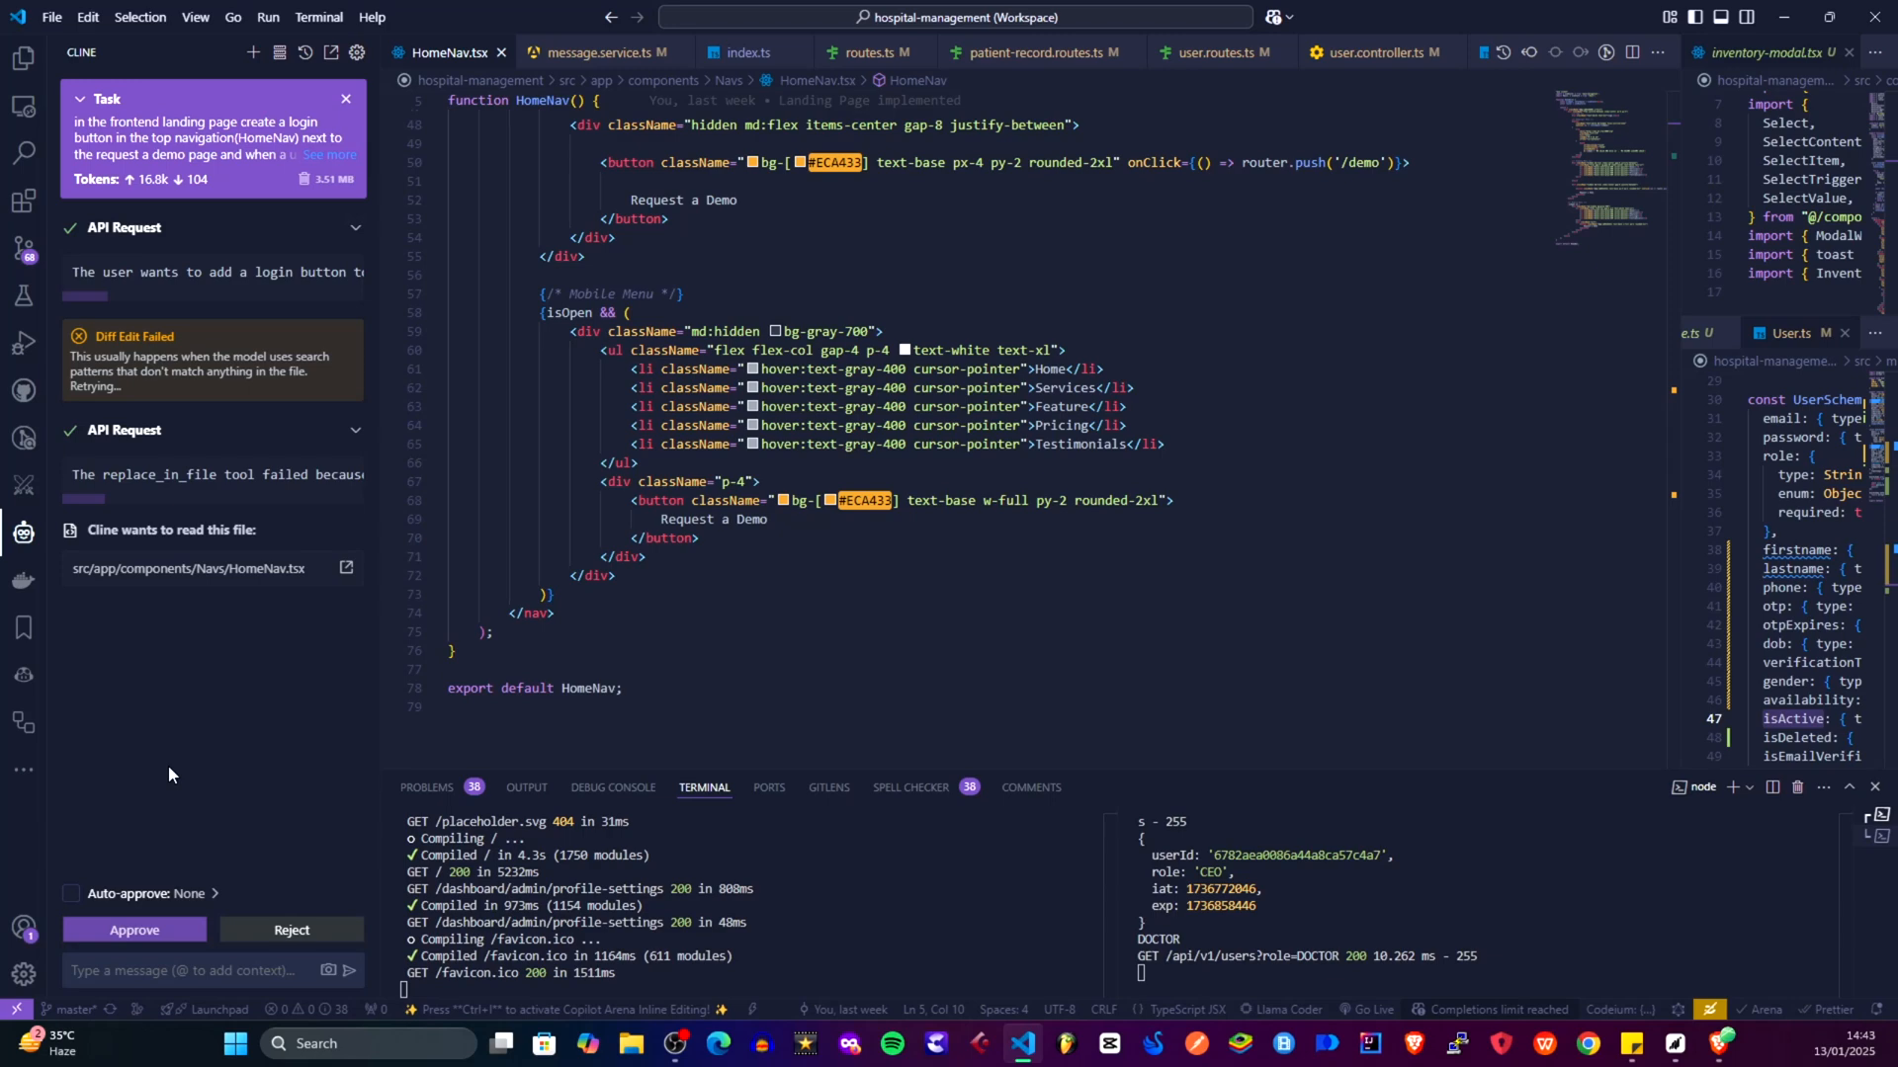
mouse_move(175, 909)
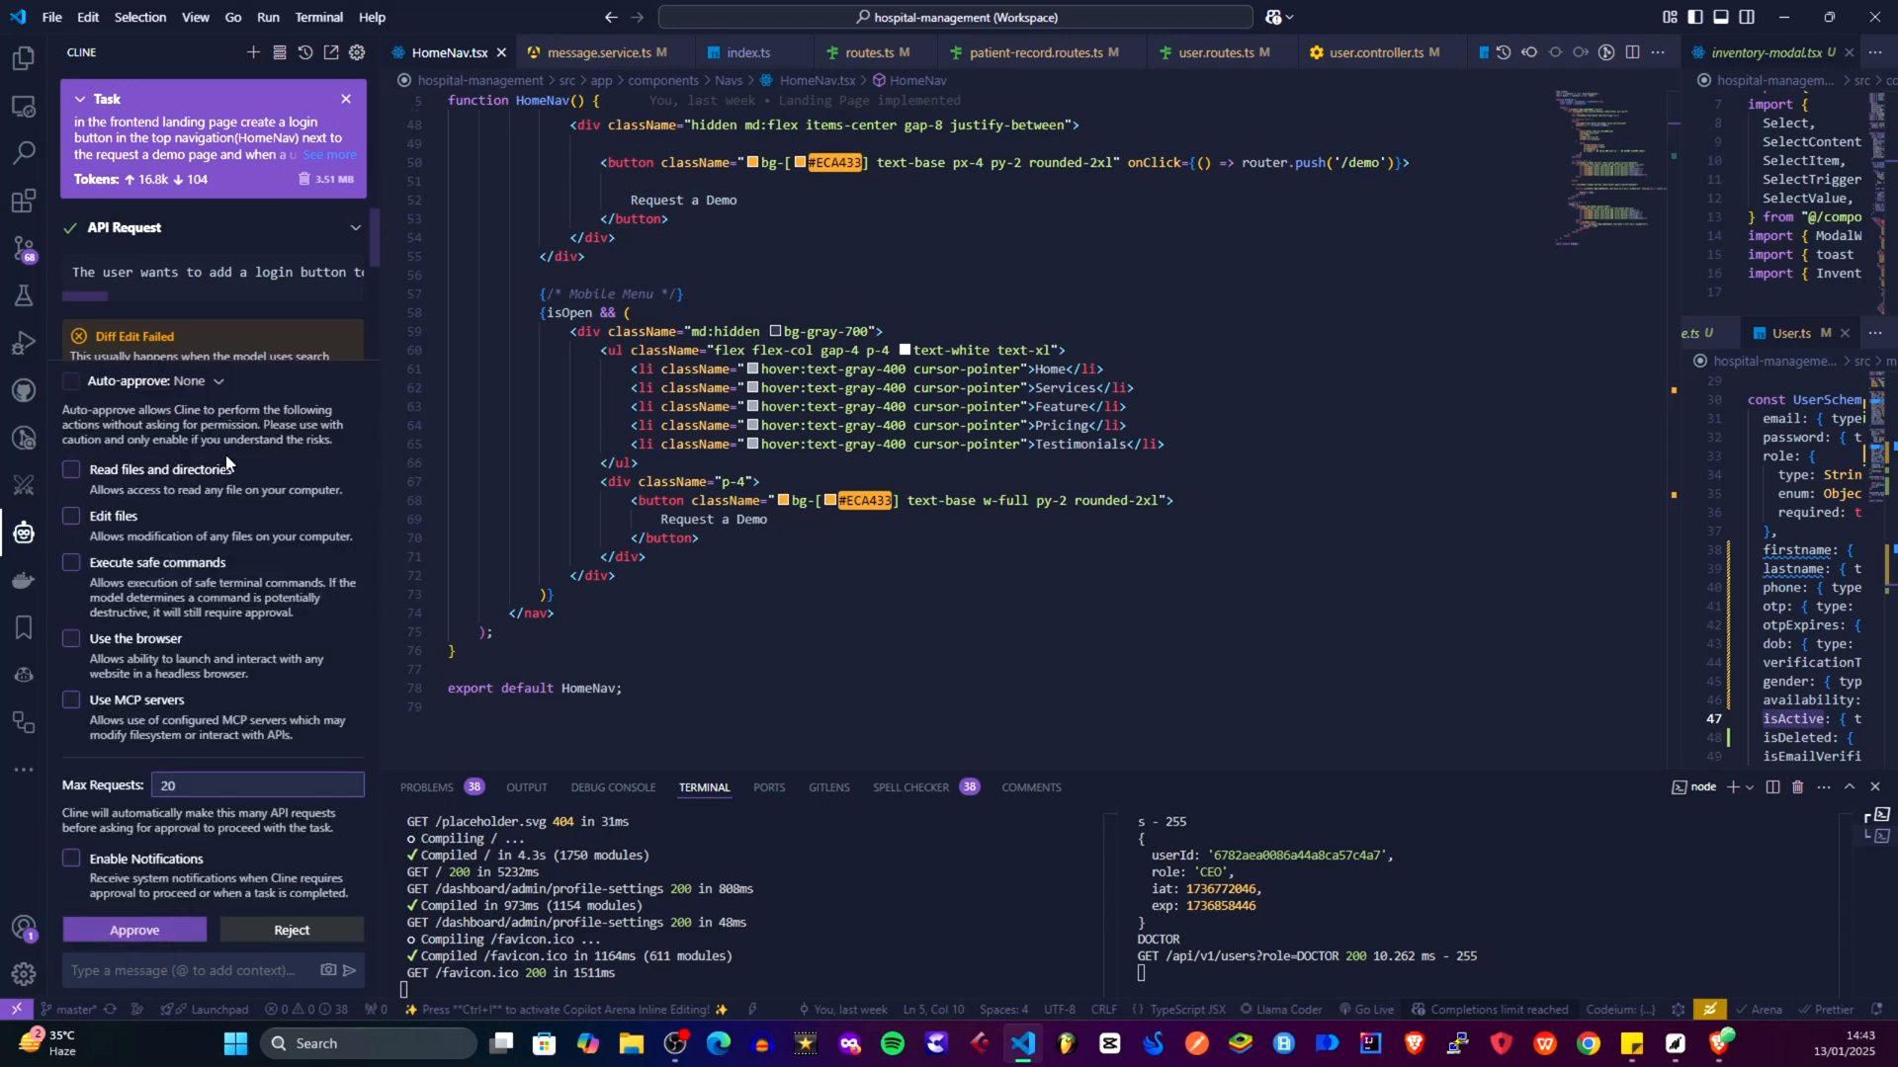
mouse_move(167, 390)
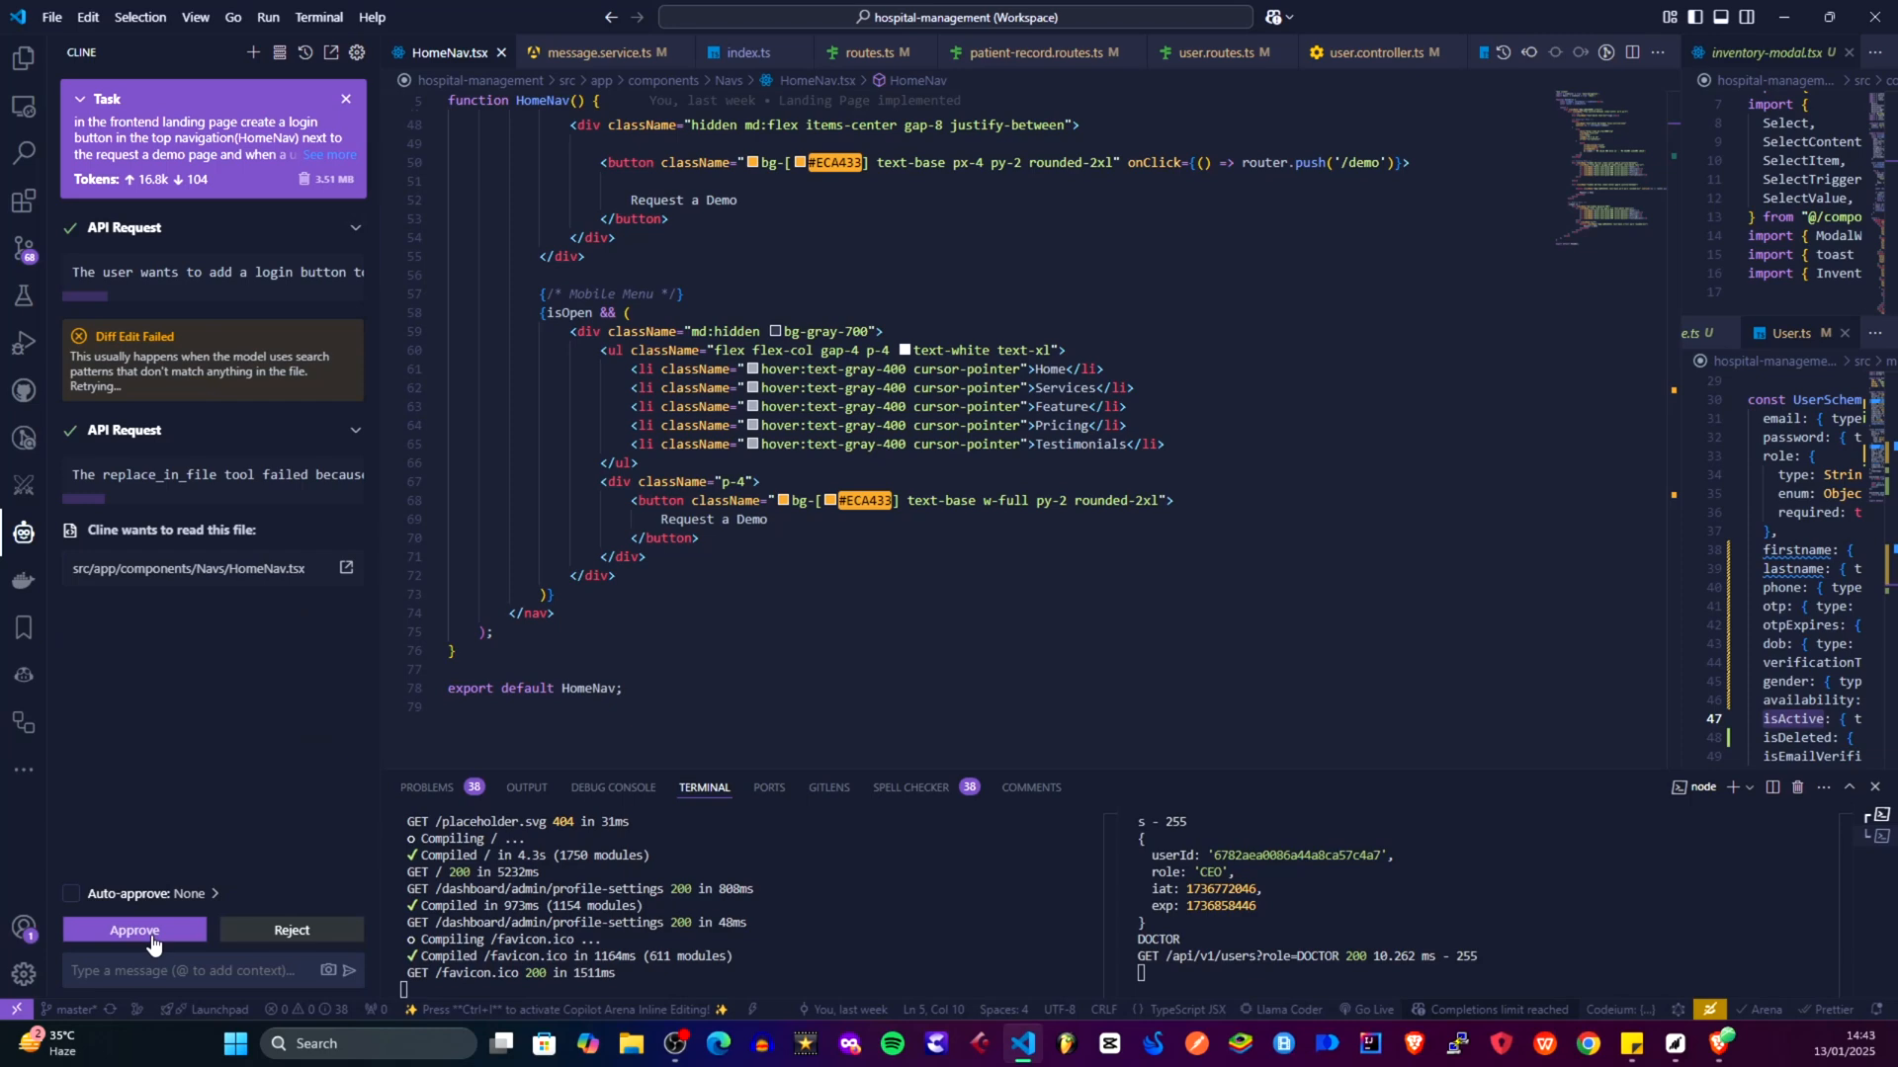
Approve Cline reading HomeNav.tsx, review its Login button diff, and save the edit
left_click(135, 929)
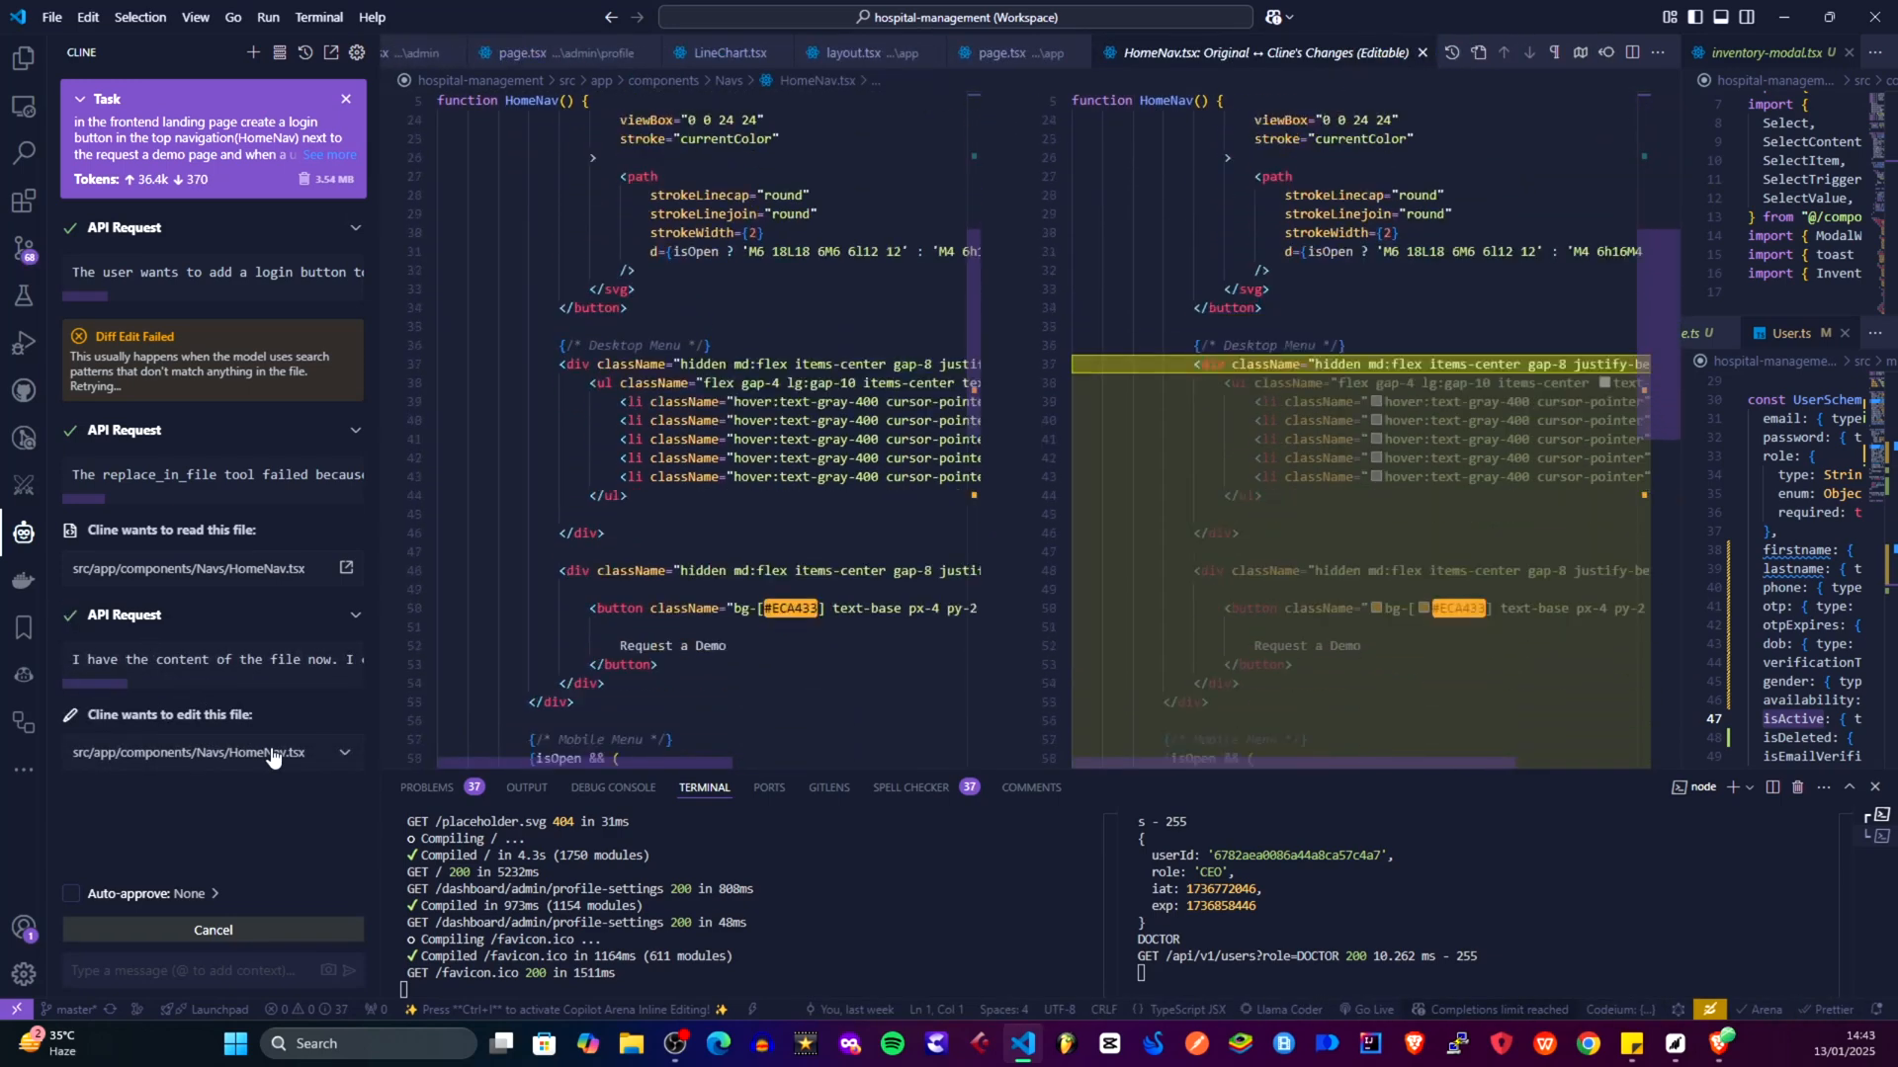
scroll("down", 3)
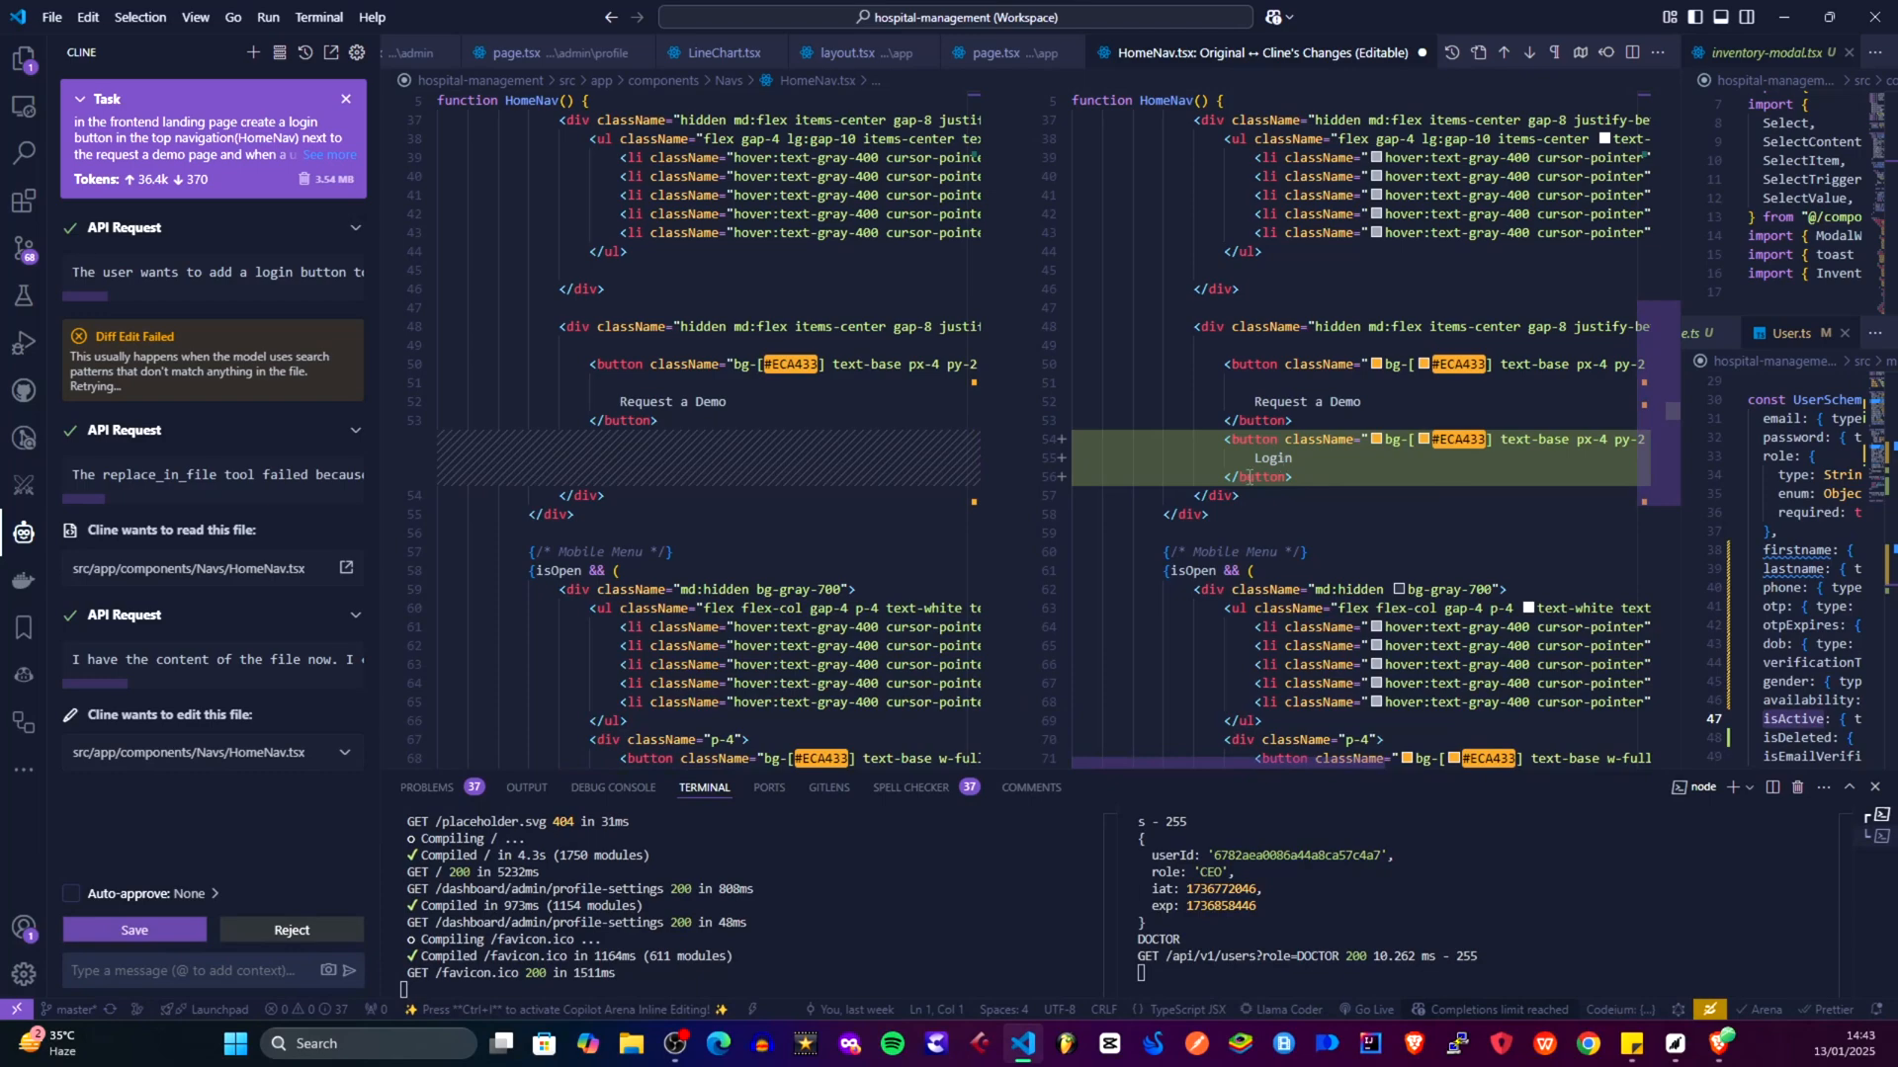
mouse_move(1114, 702)
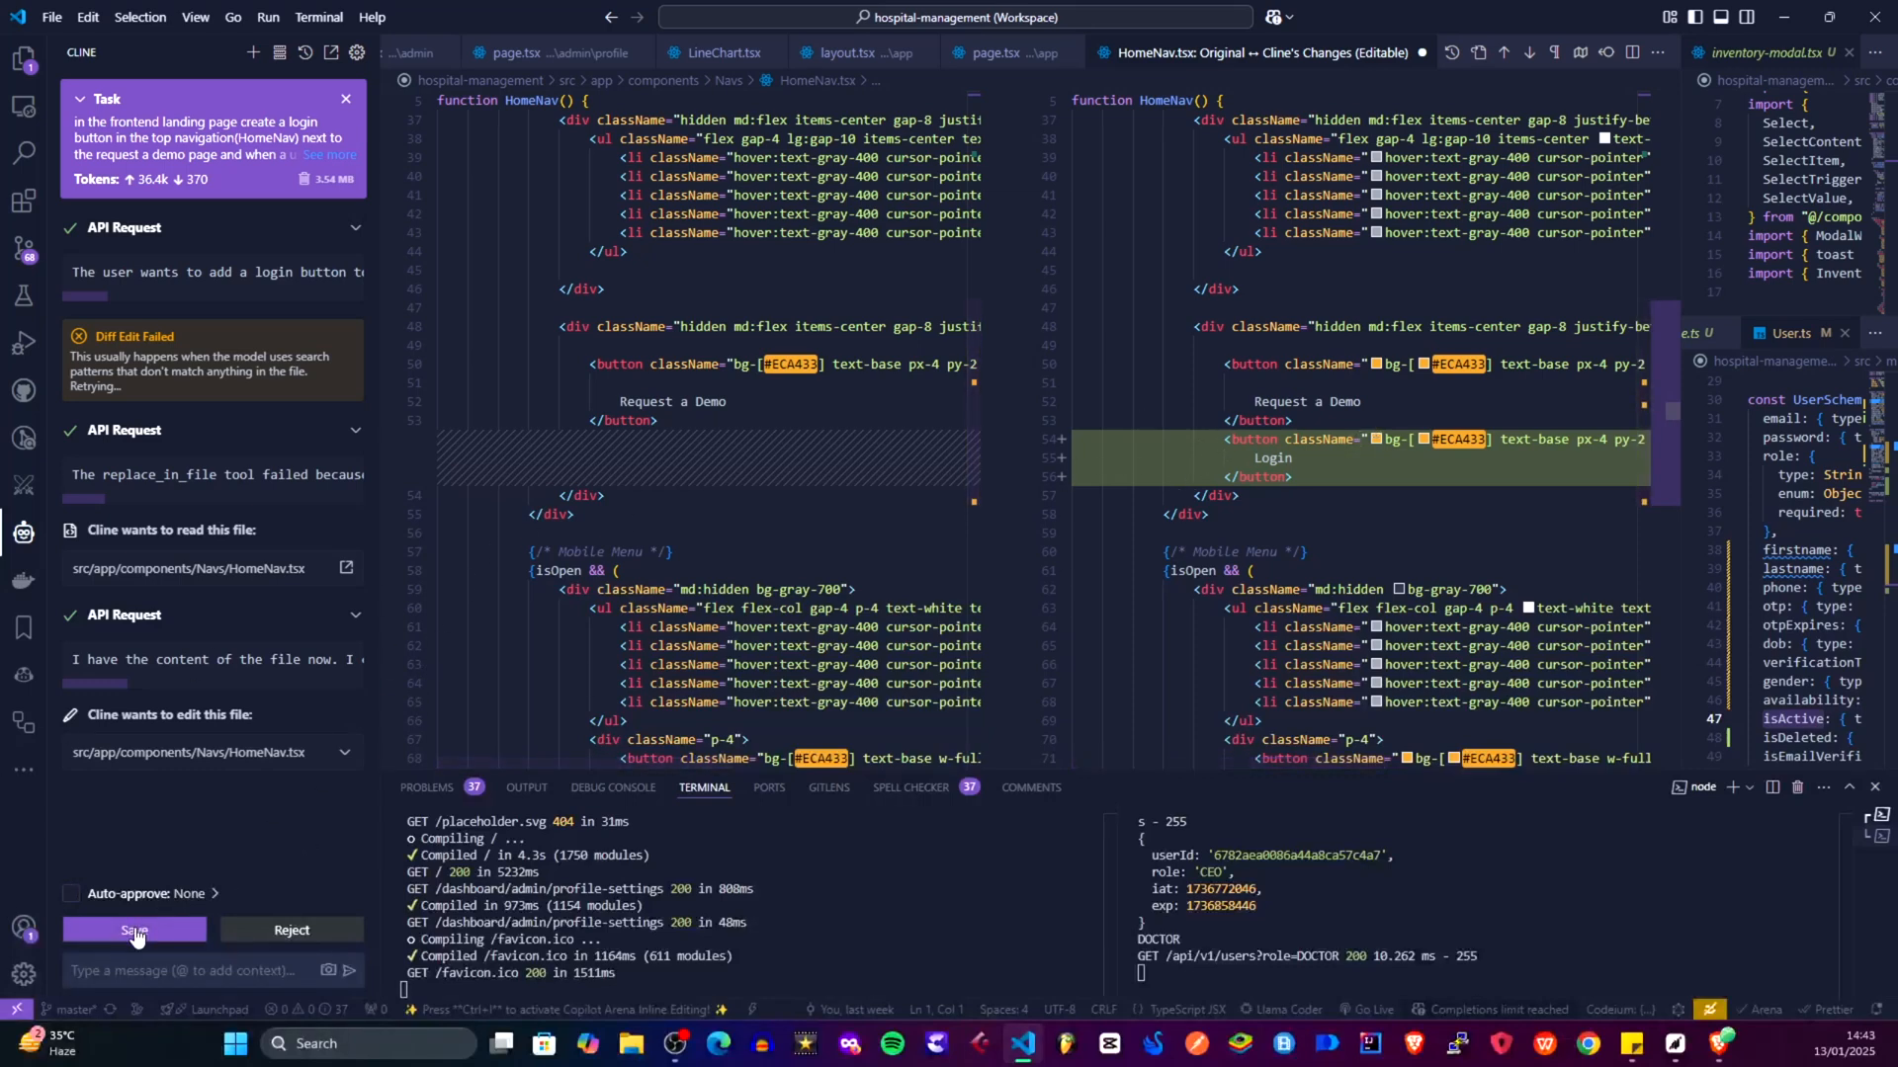
left_click(134, 929)
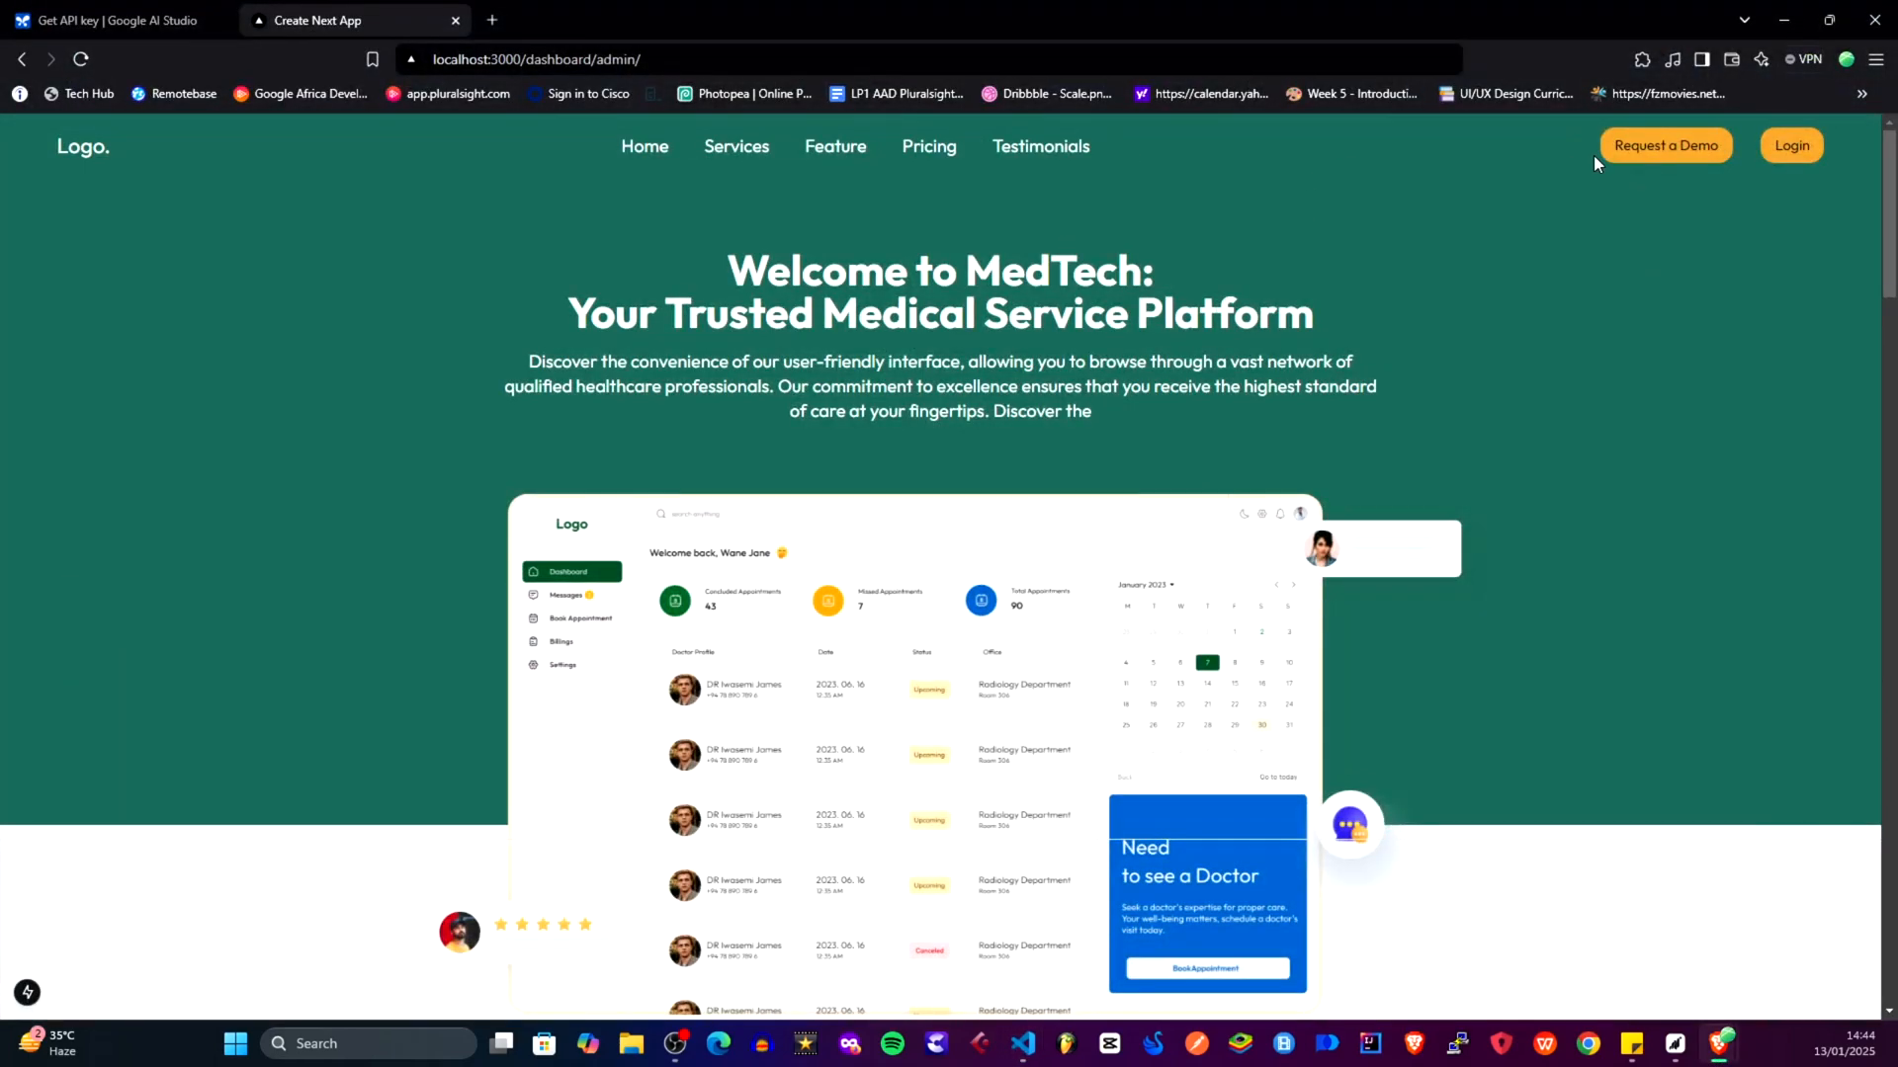
mouse_move(1729, 281)
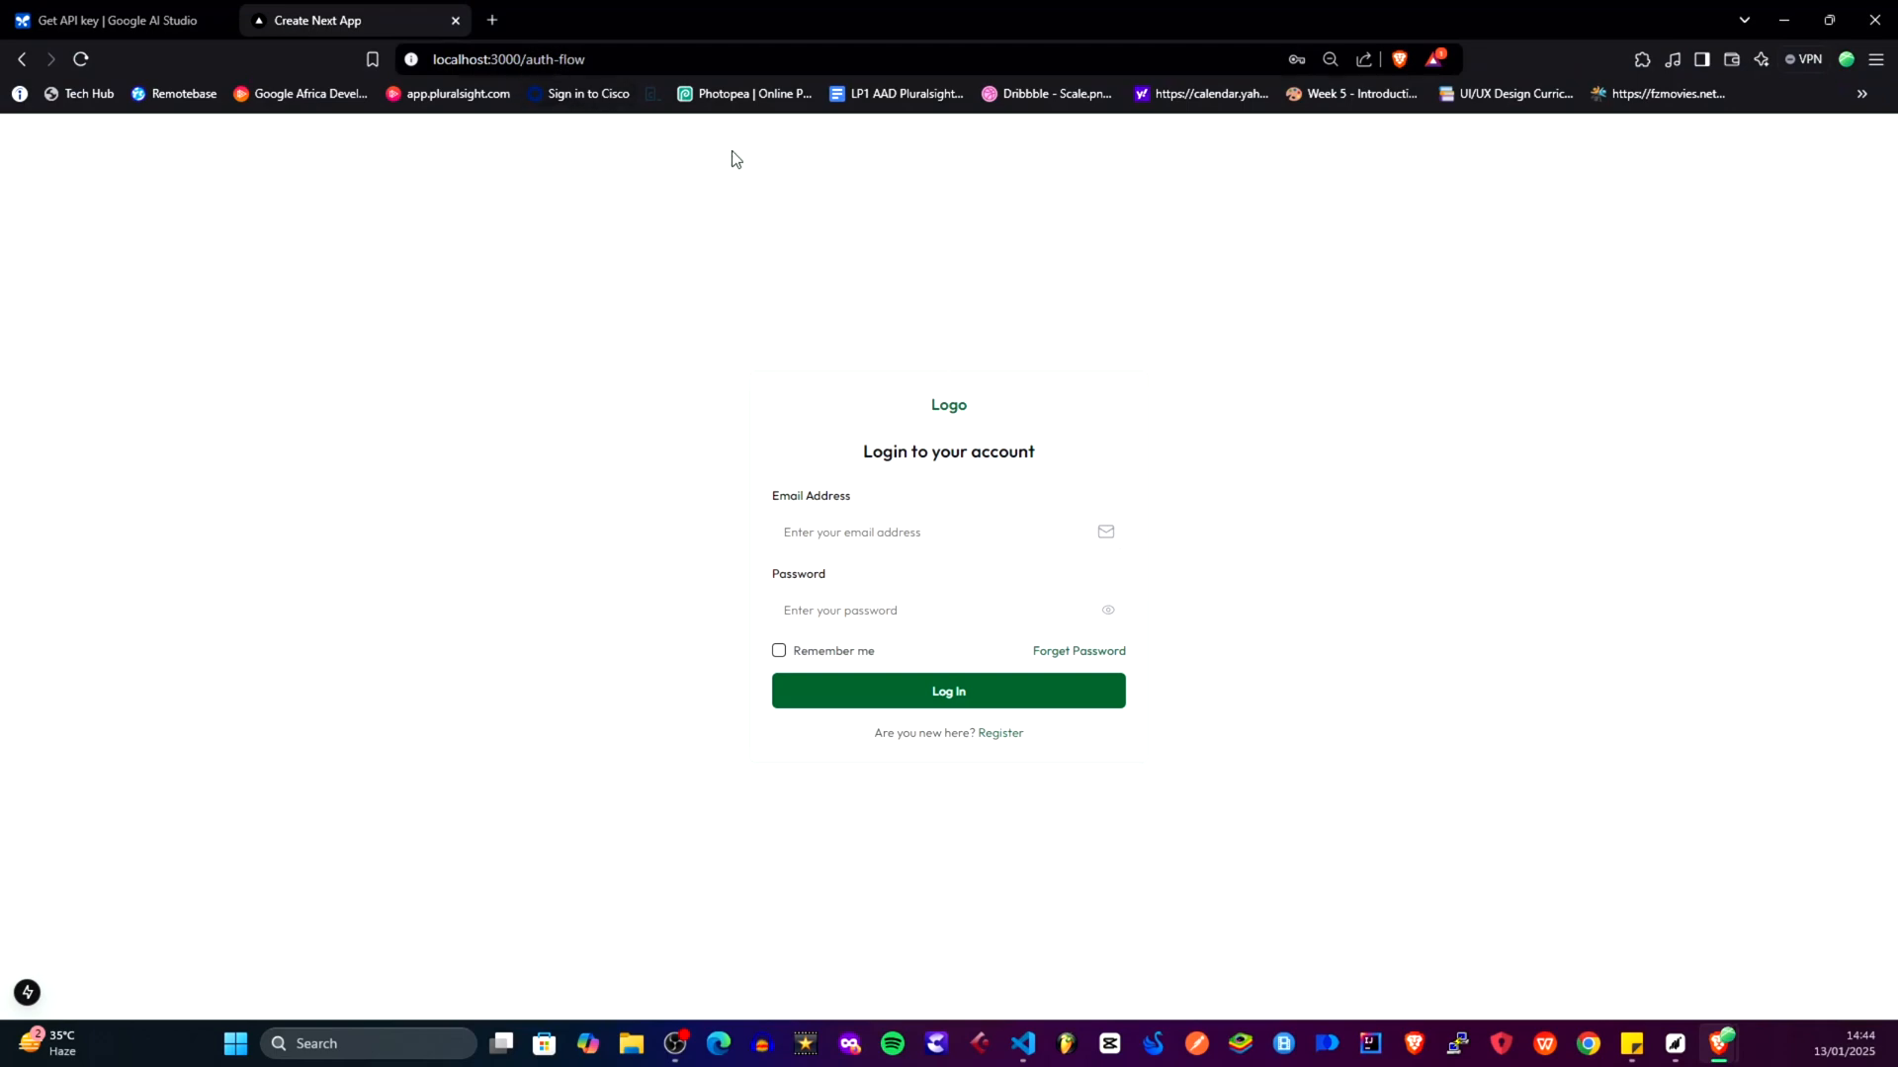
mouse_move(955, 356)
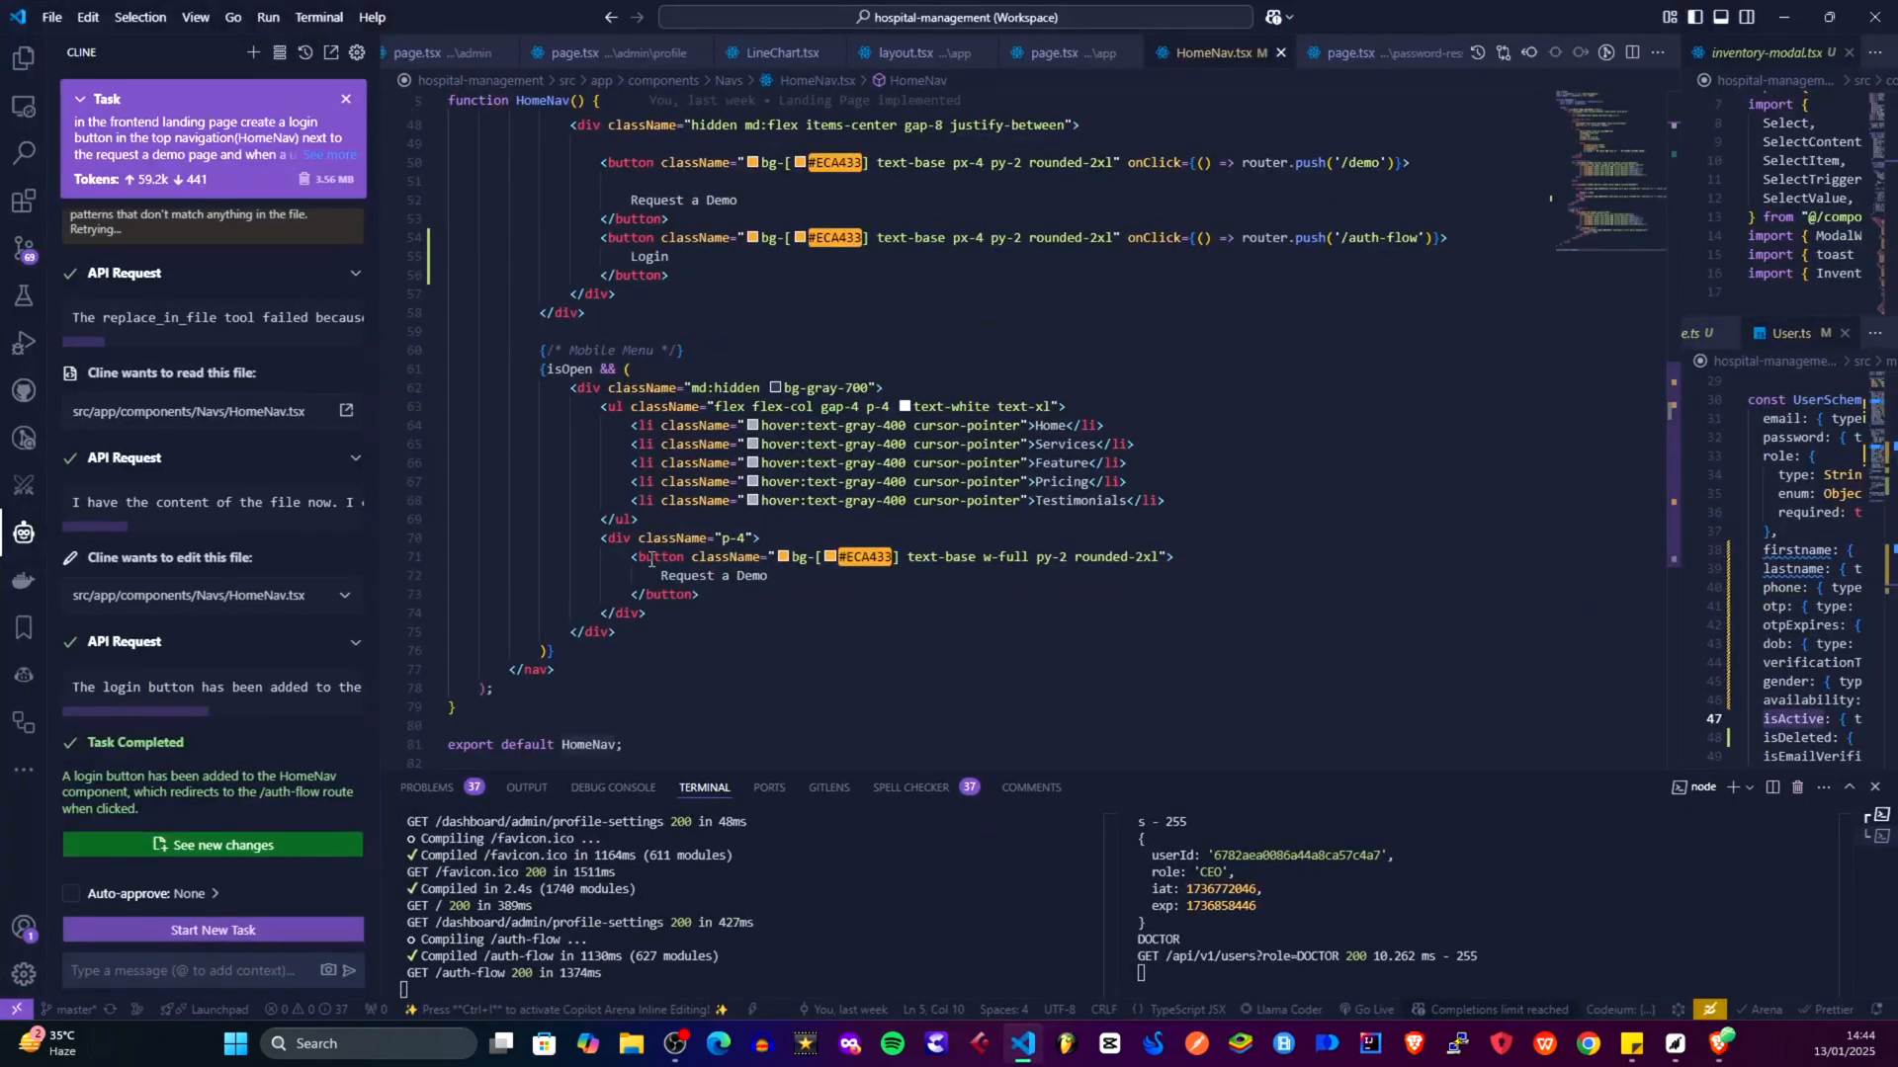
left_click(654, 537)
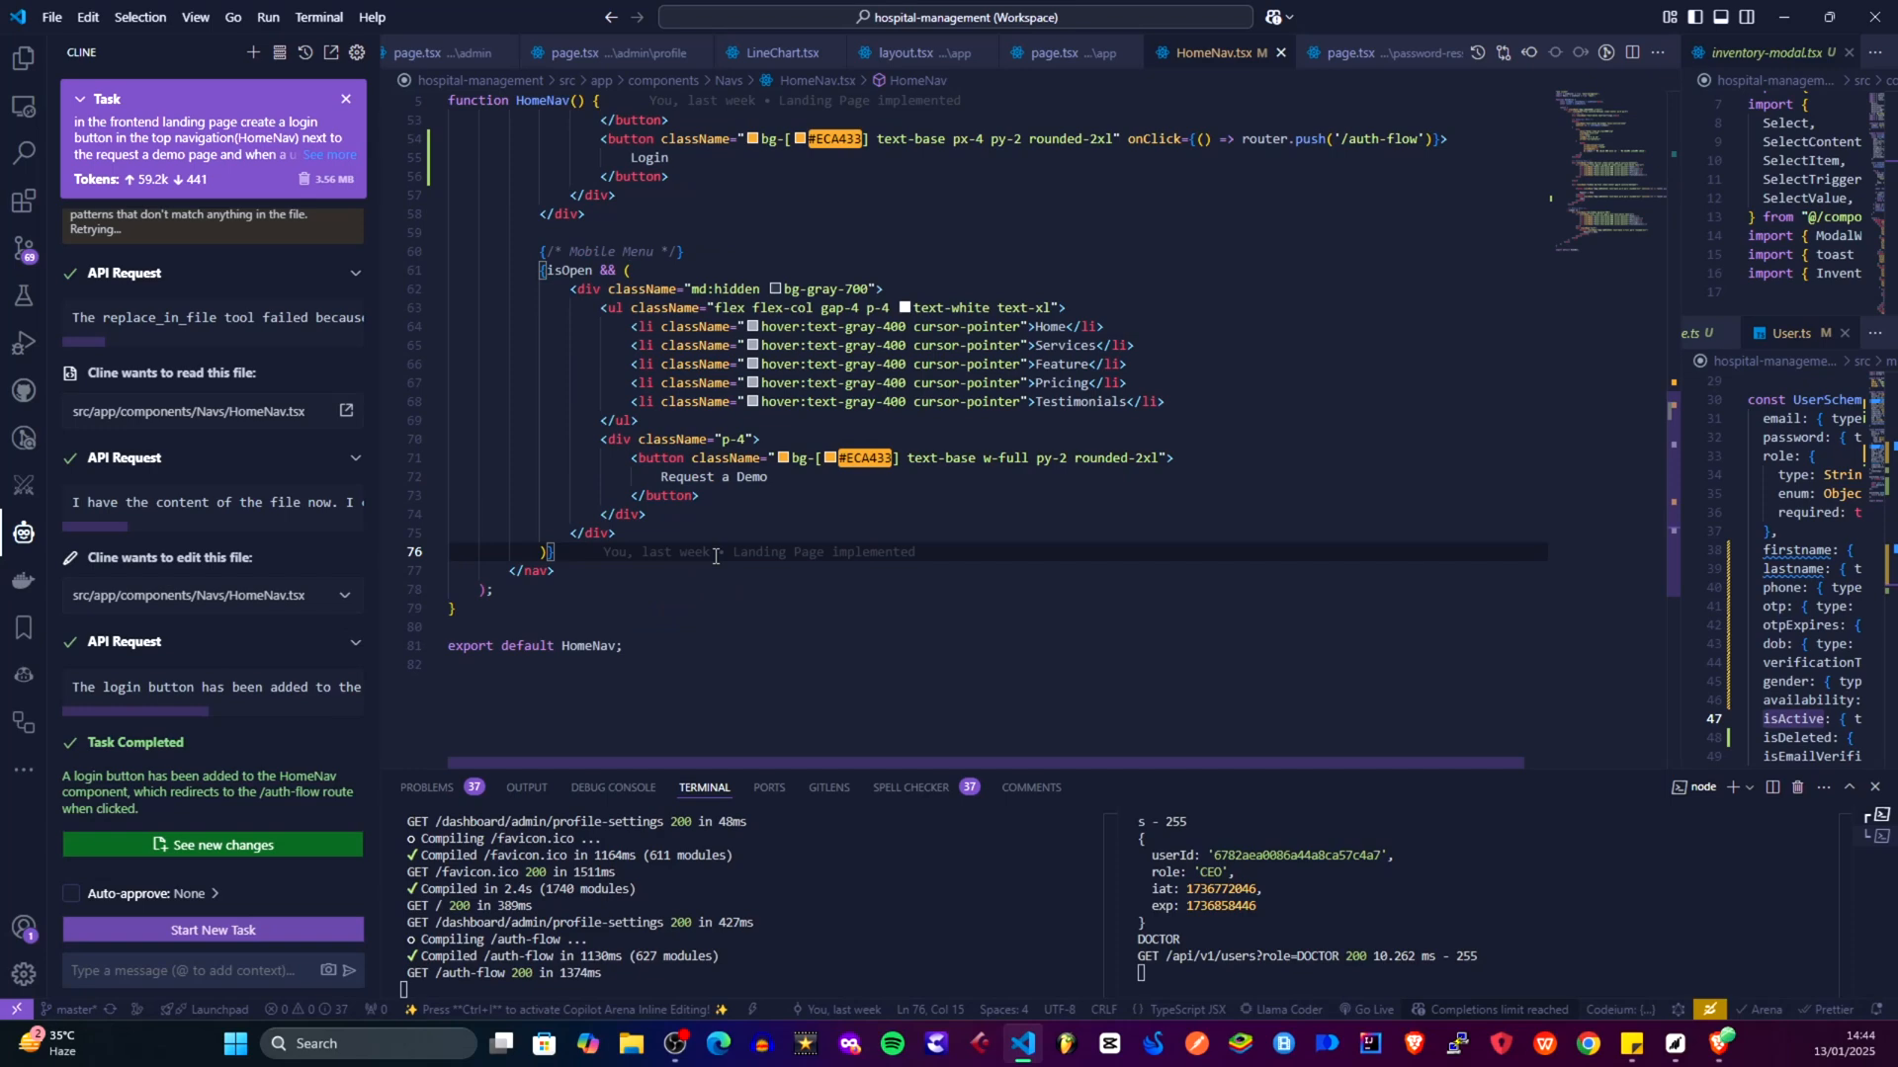
scroll("down", 3)
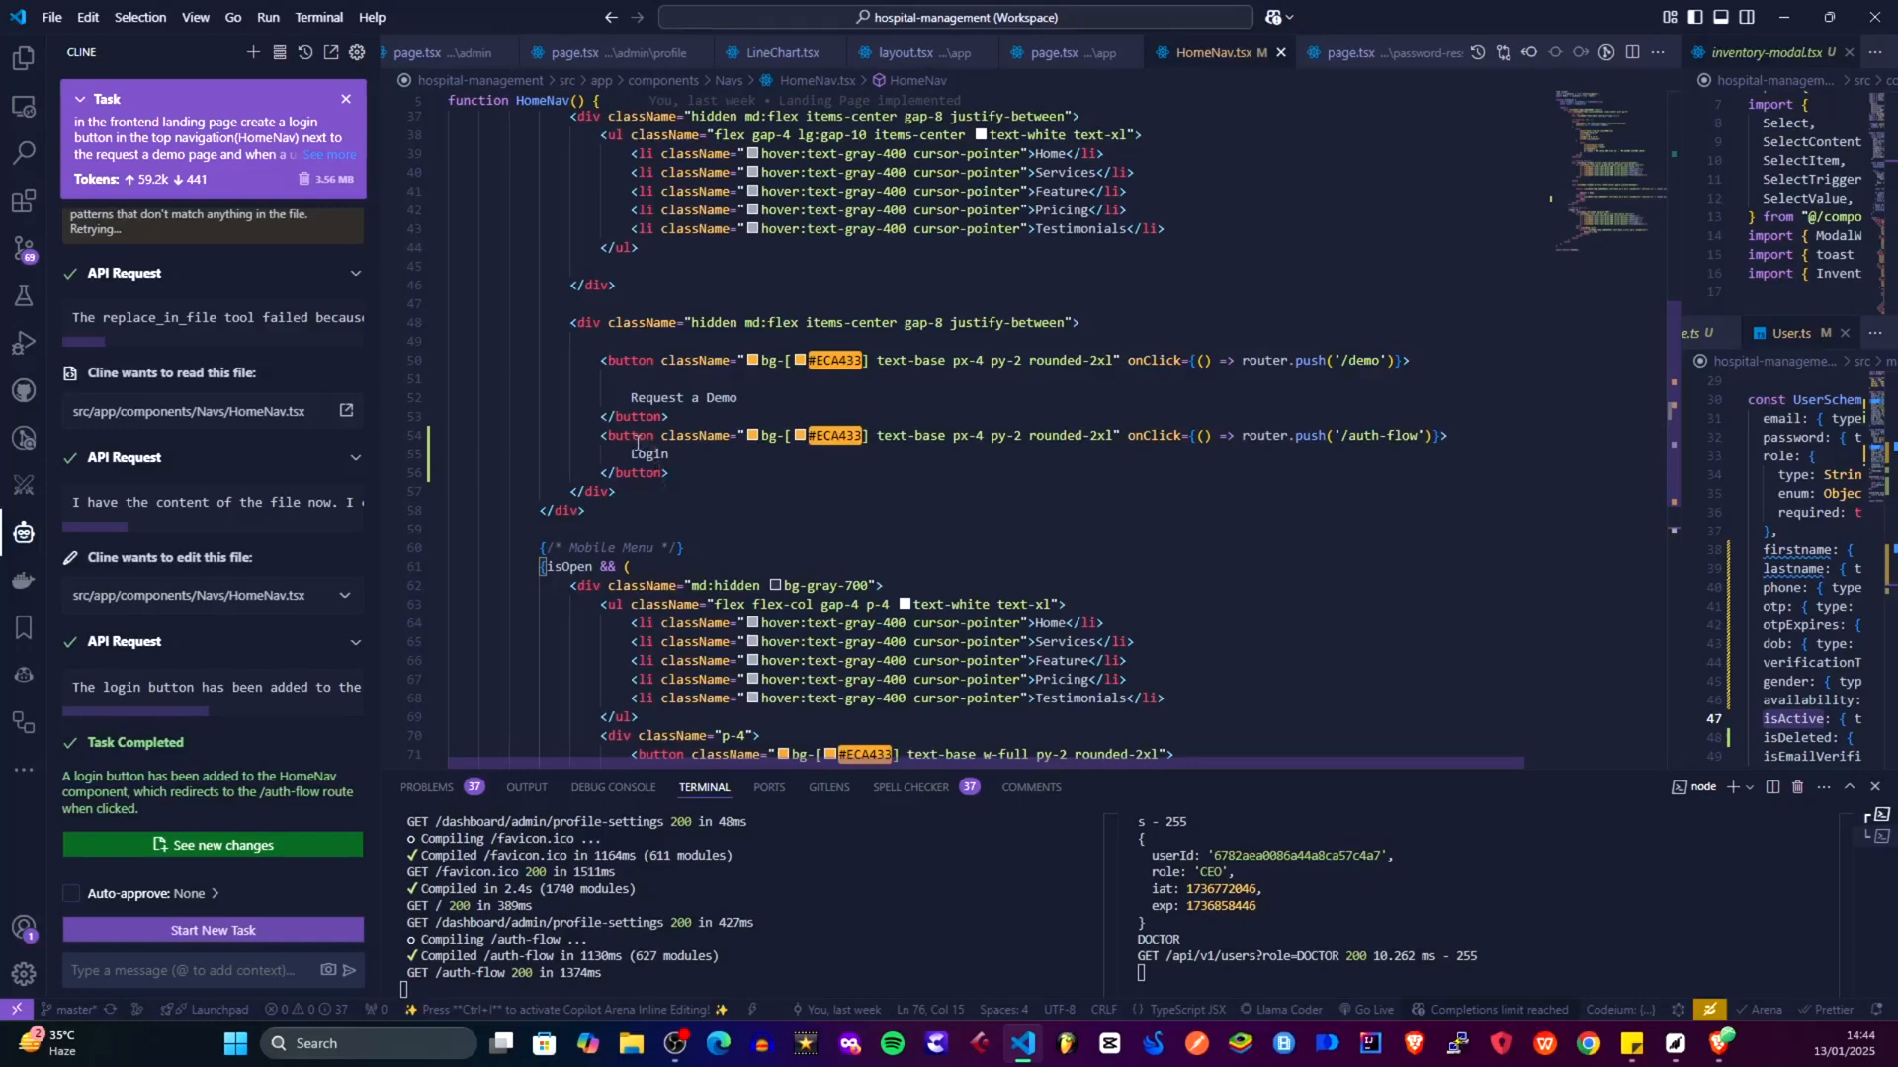
left_click(1418, 435)
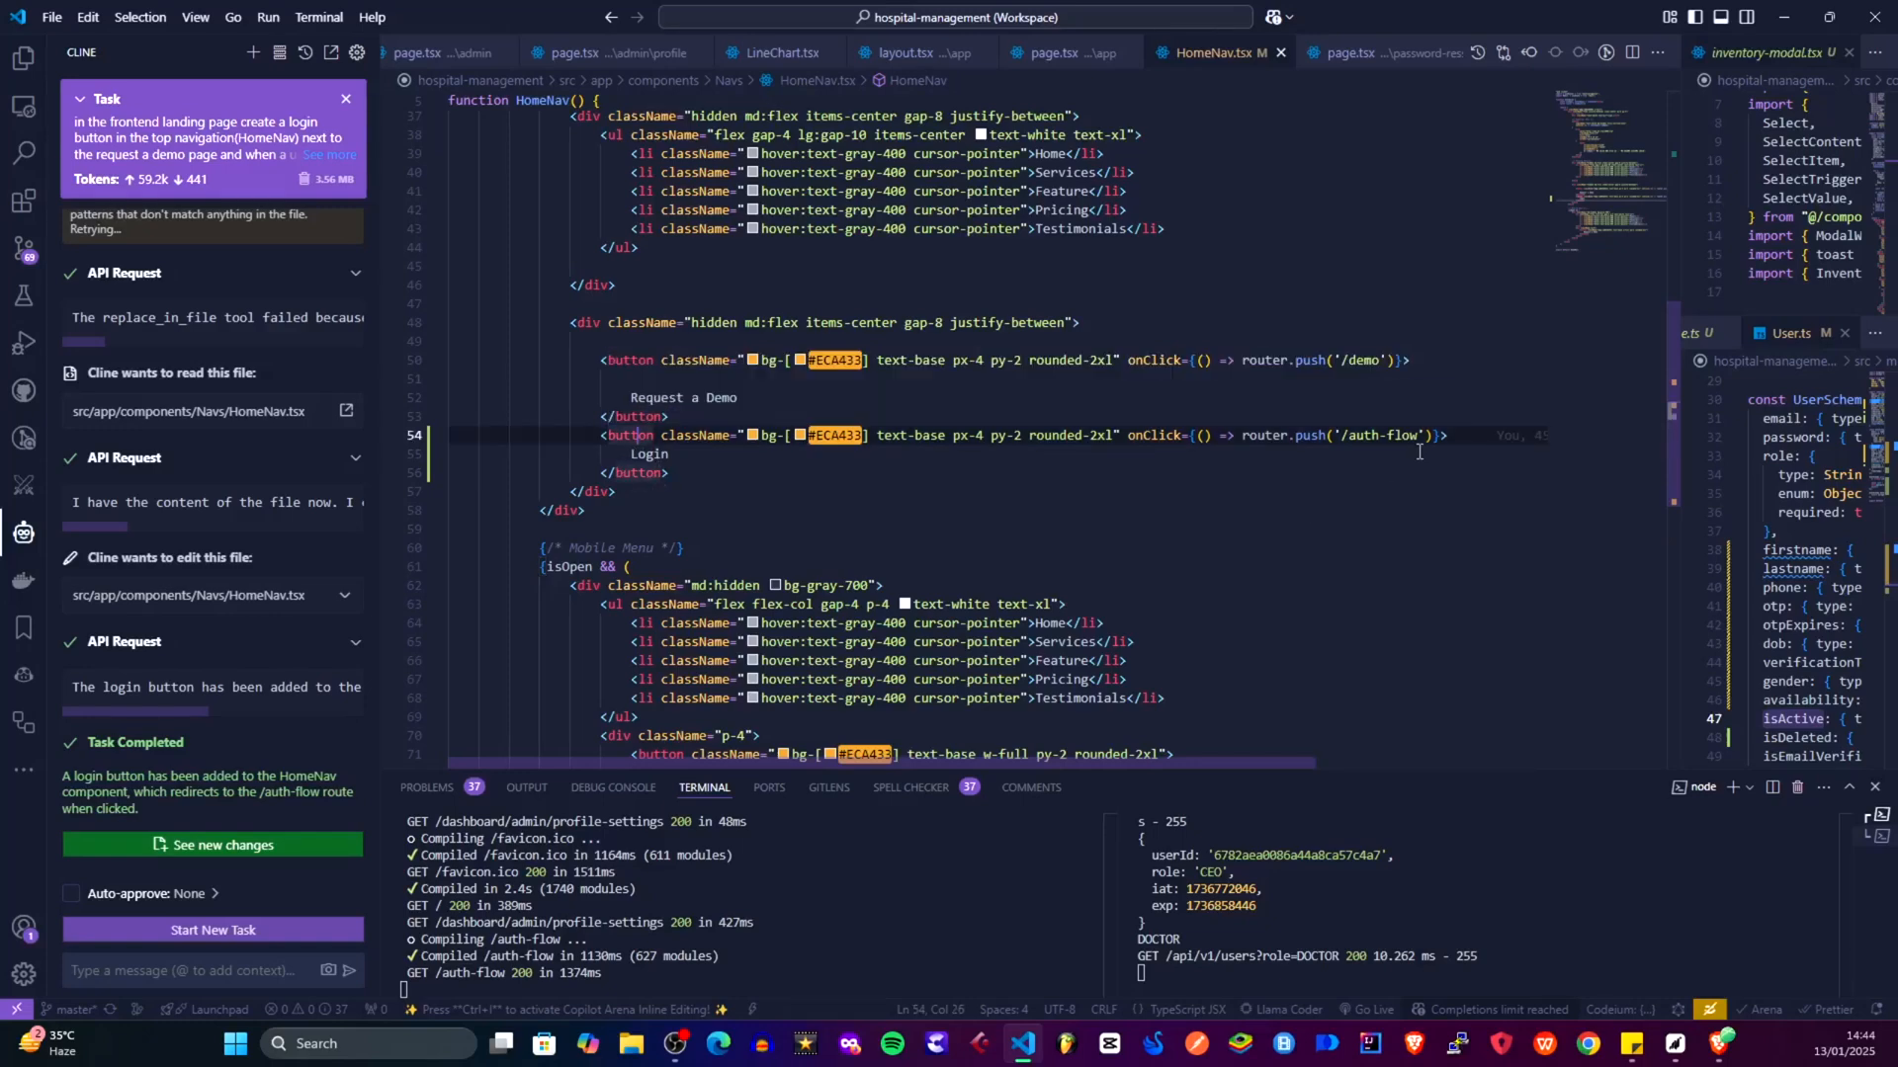
mouse_move(1149, 435)
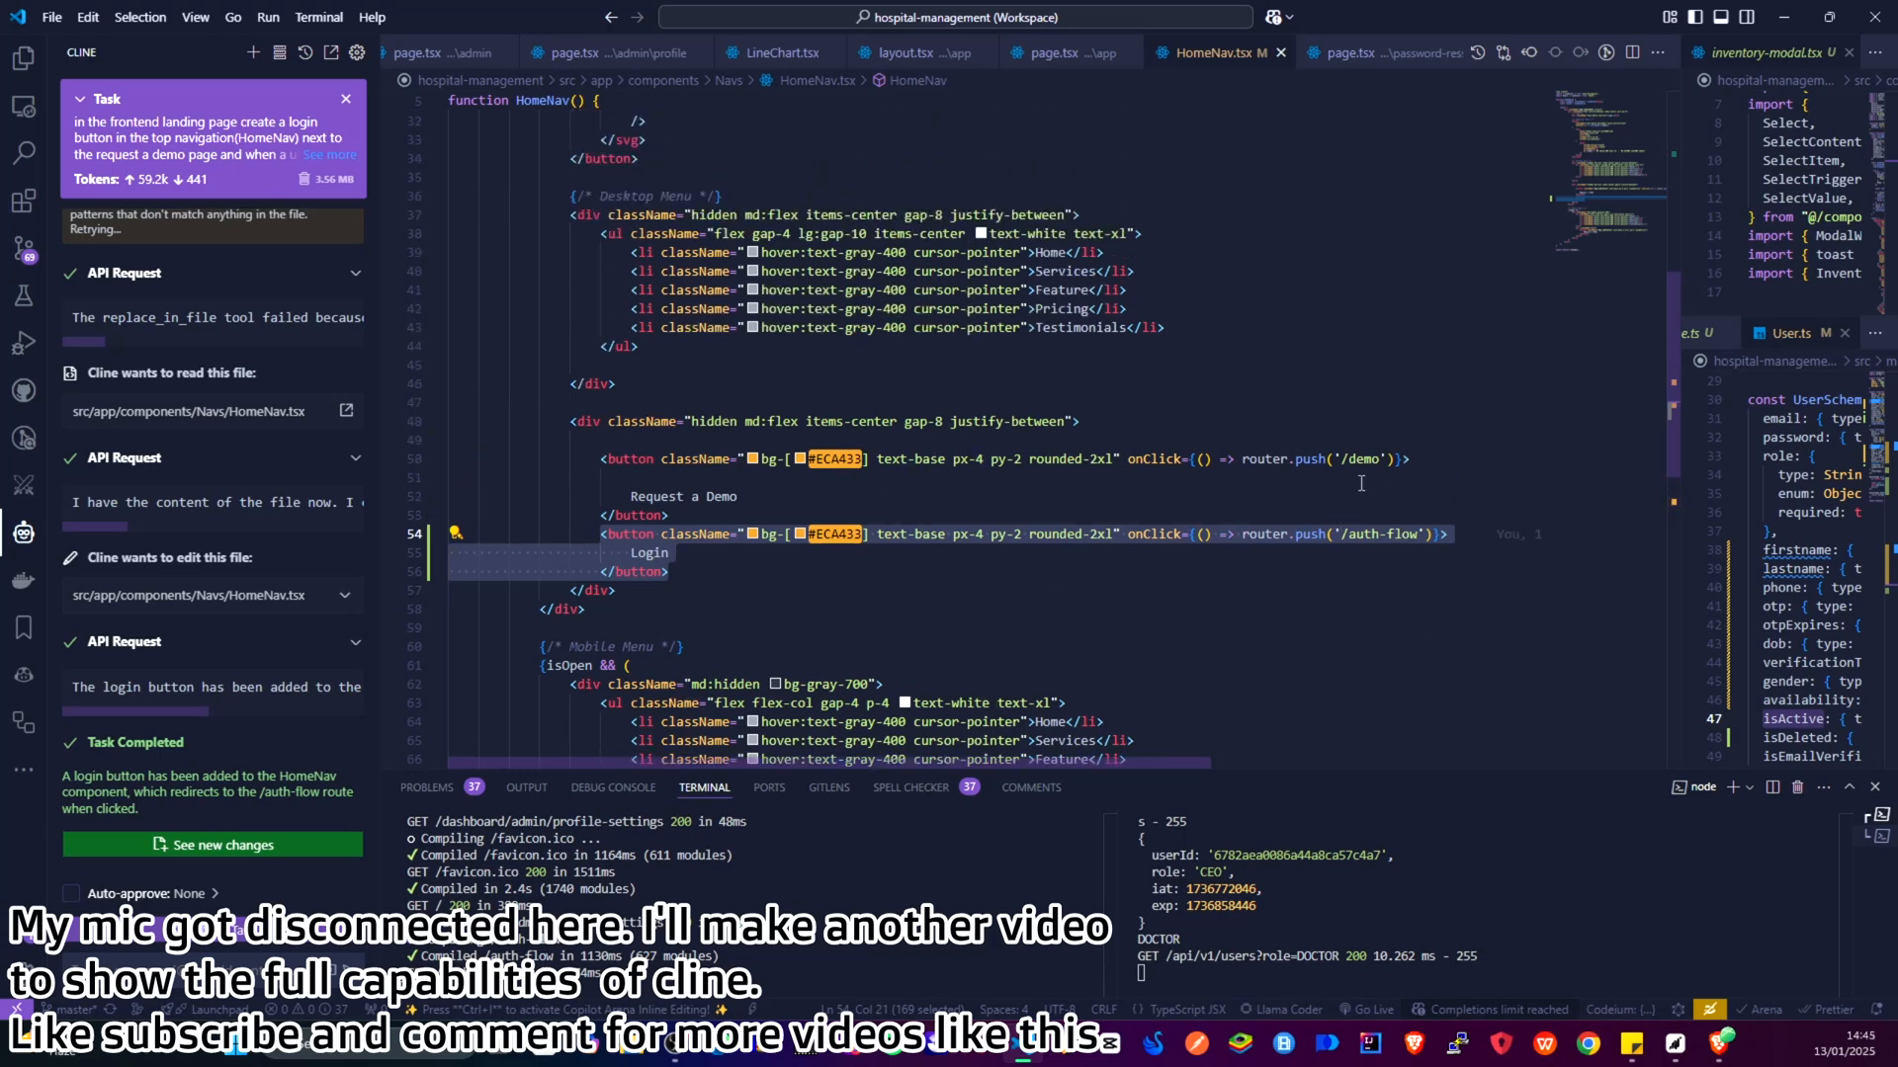
mouse_move(1281, 425)
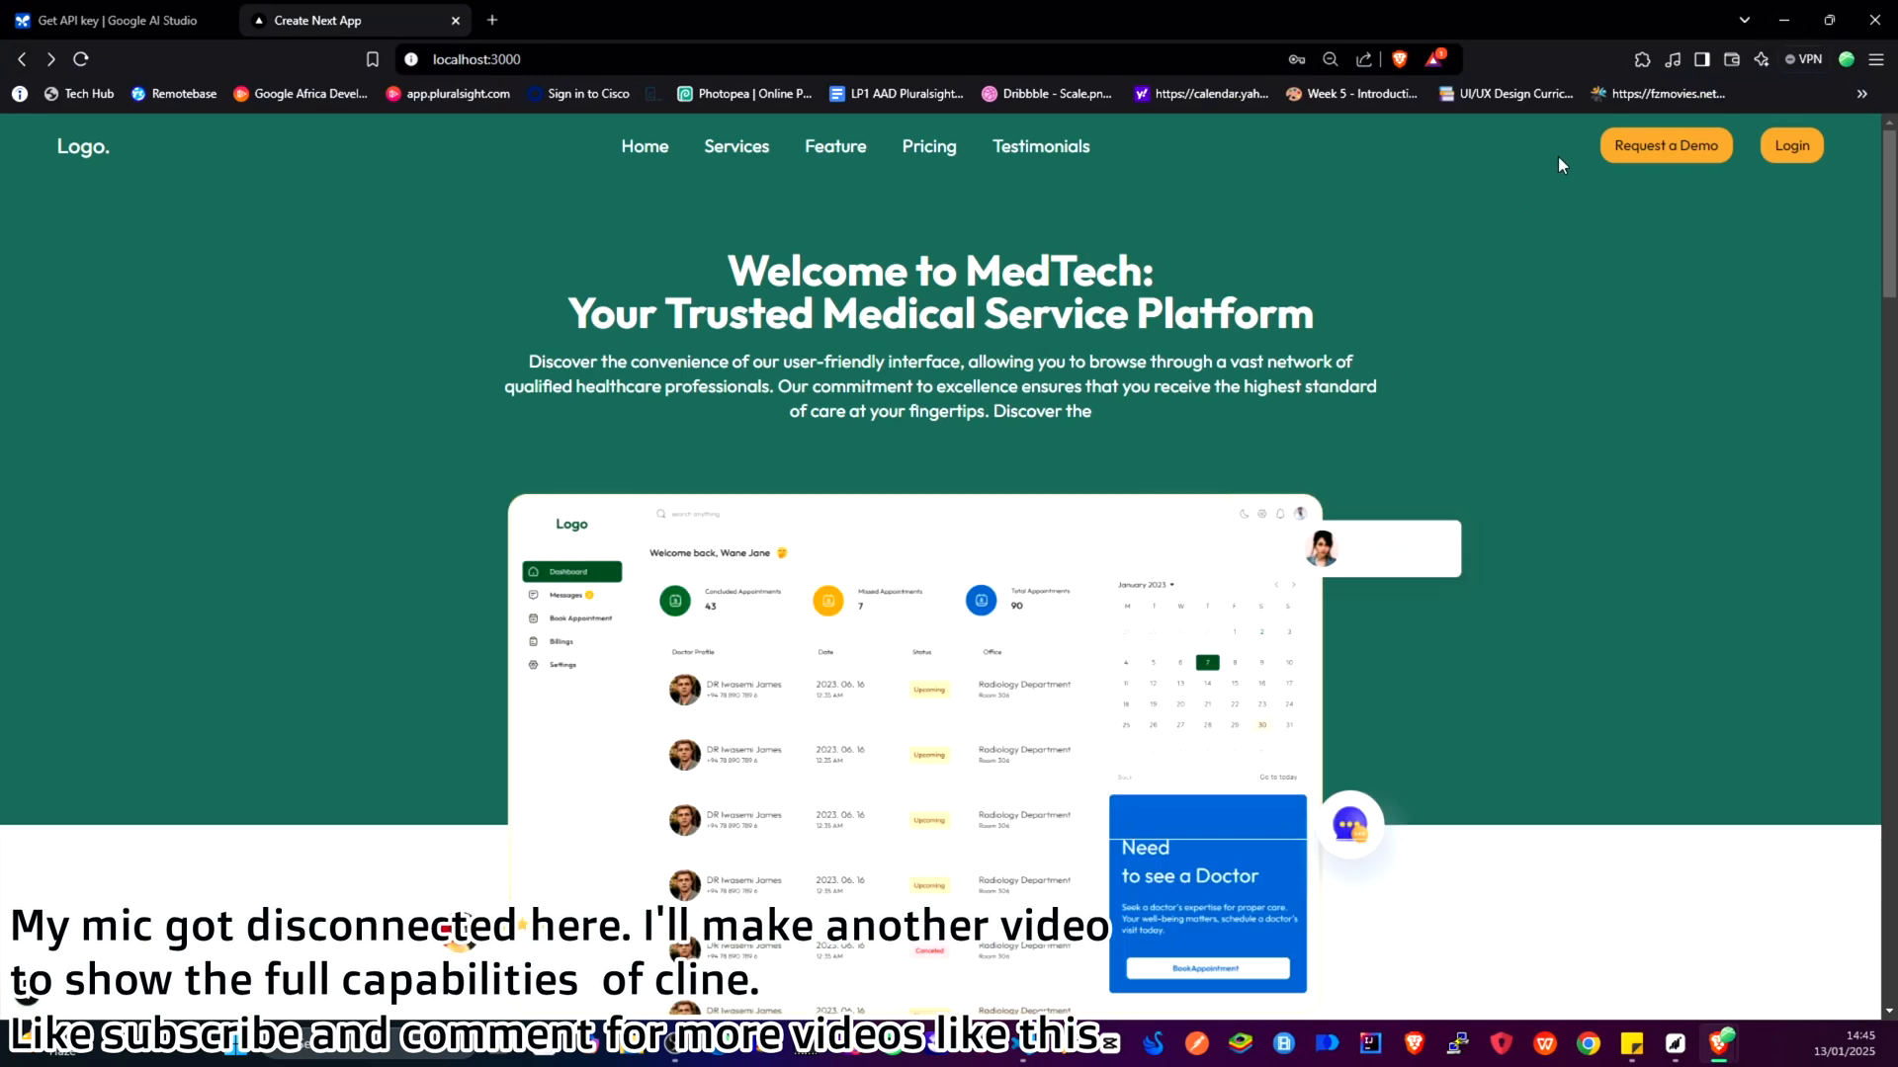
mouse_move(1669, 151)
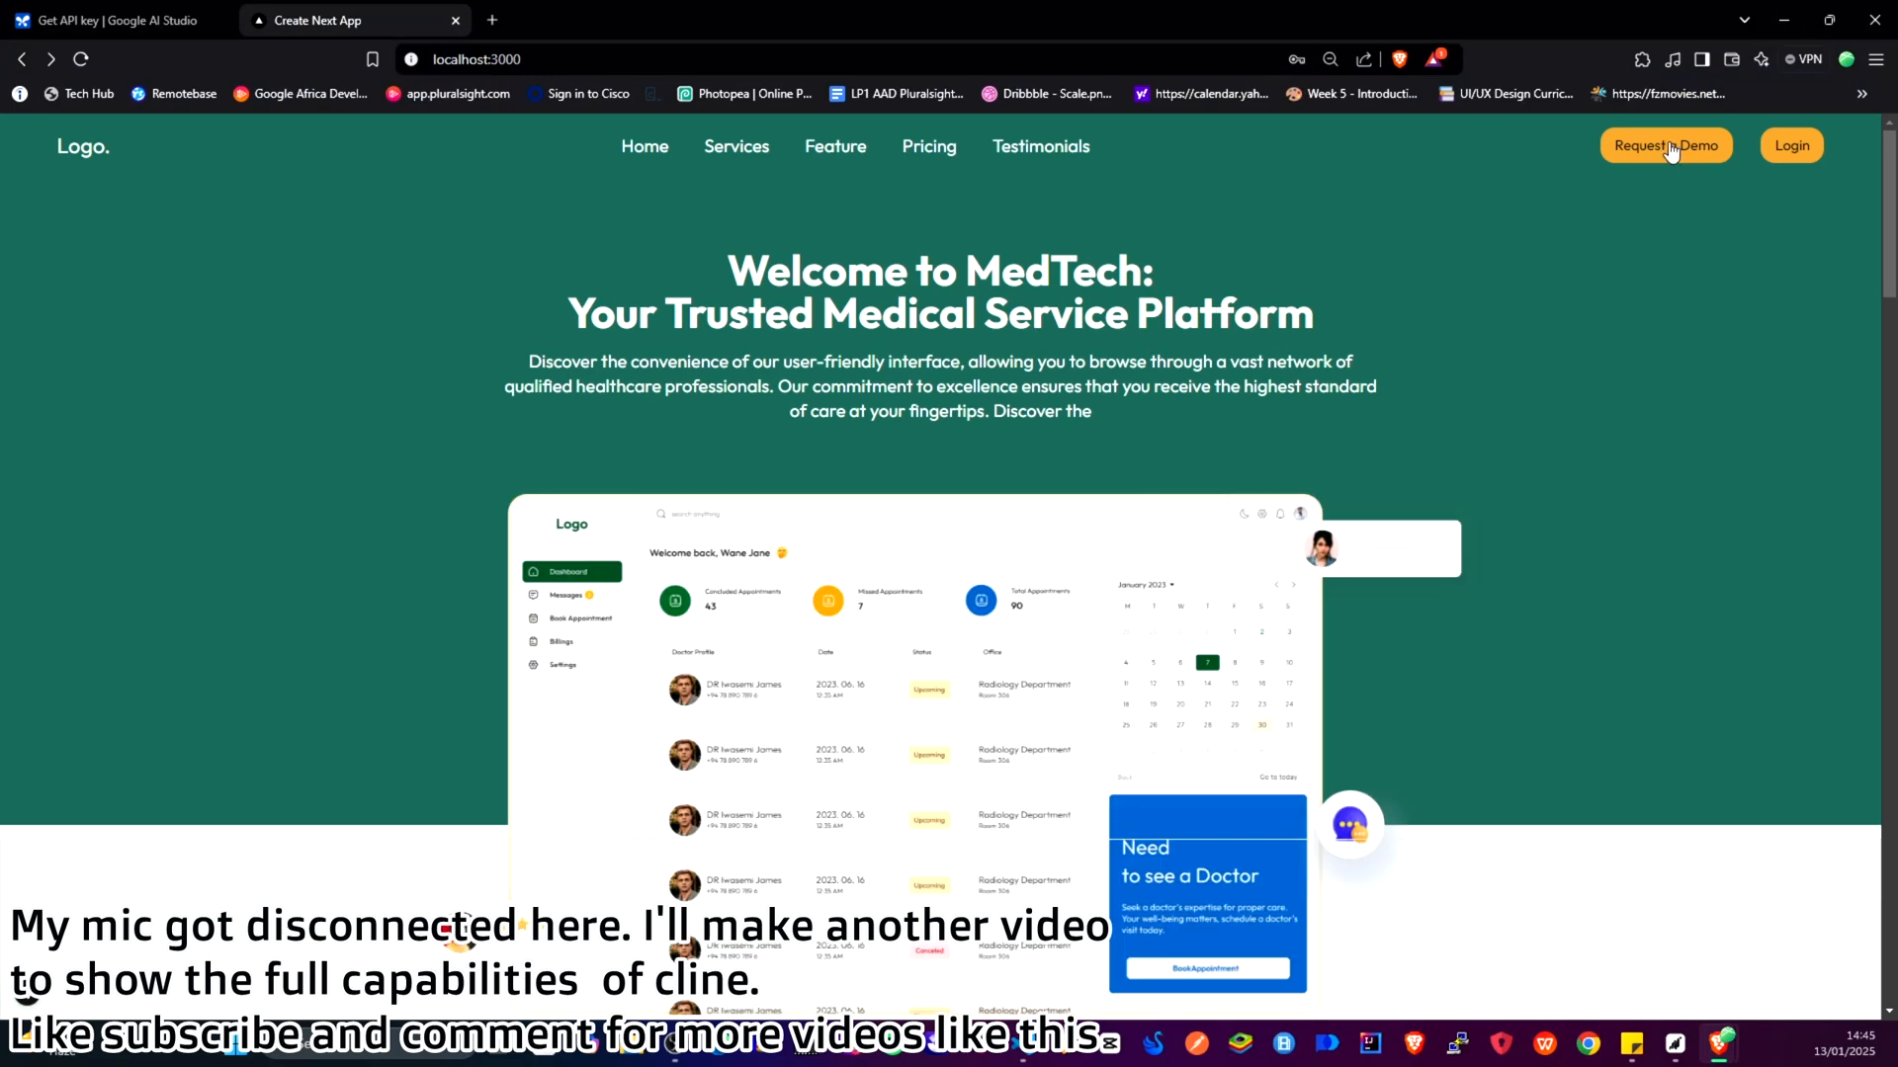
mouse_move(1290, 226)
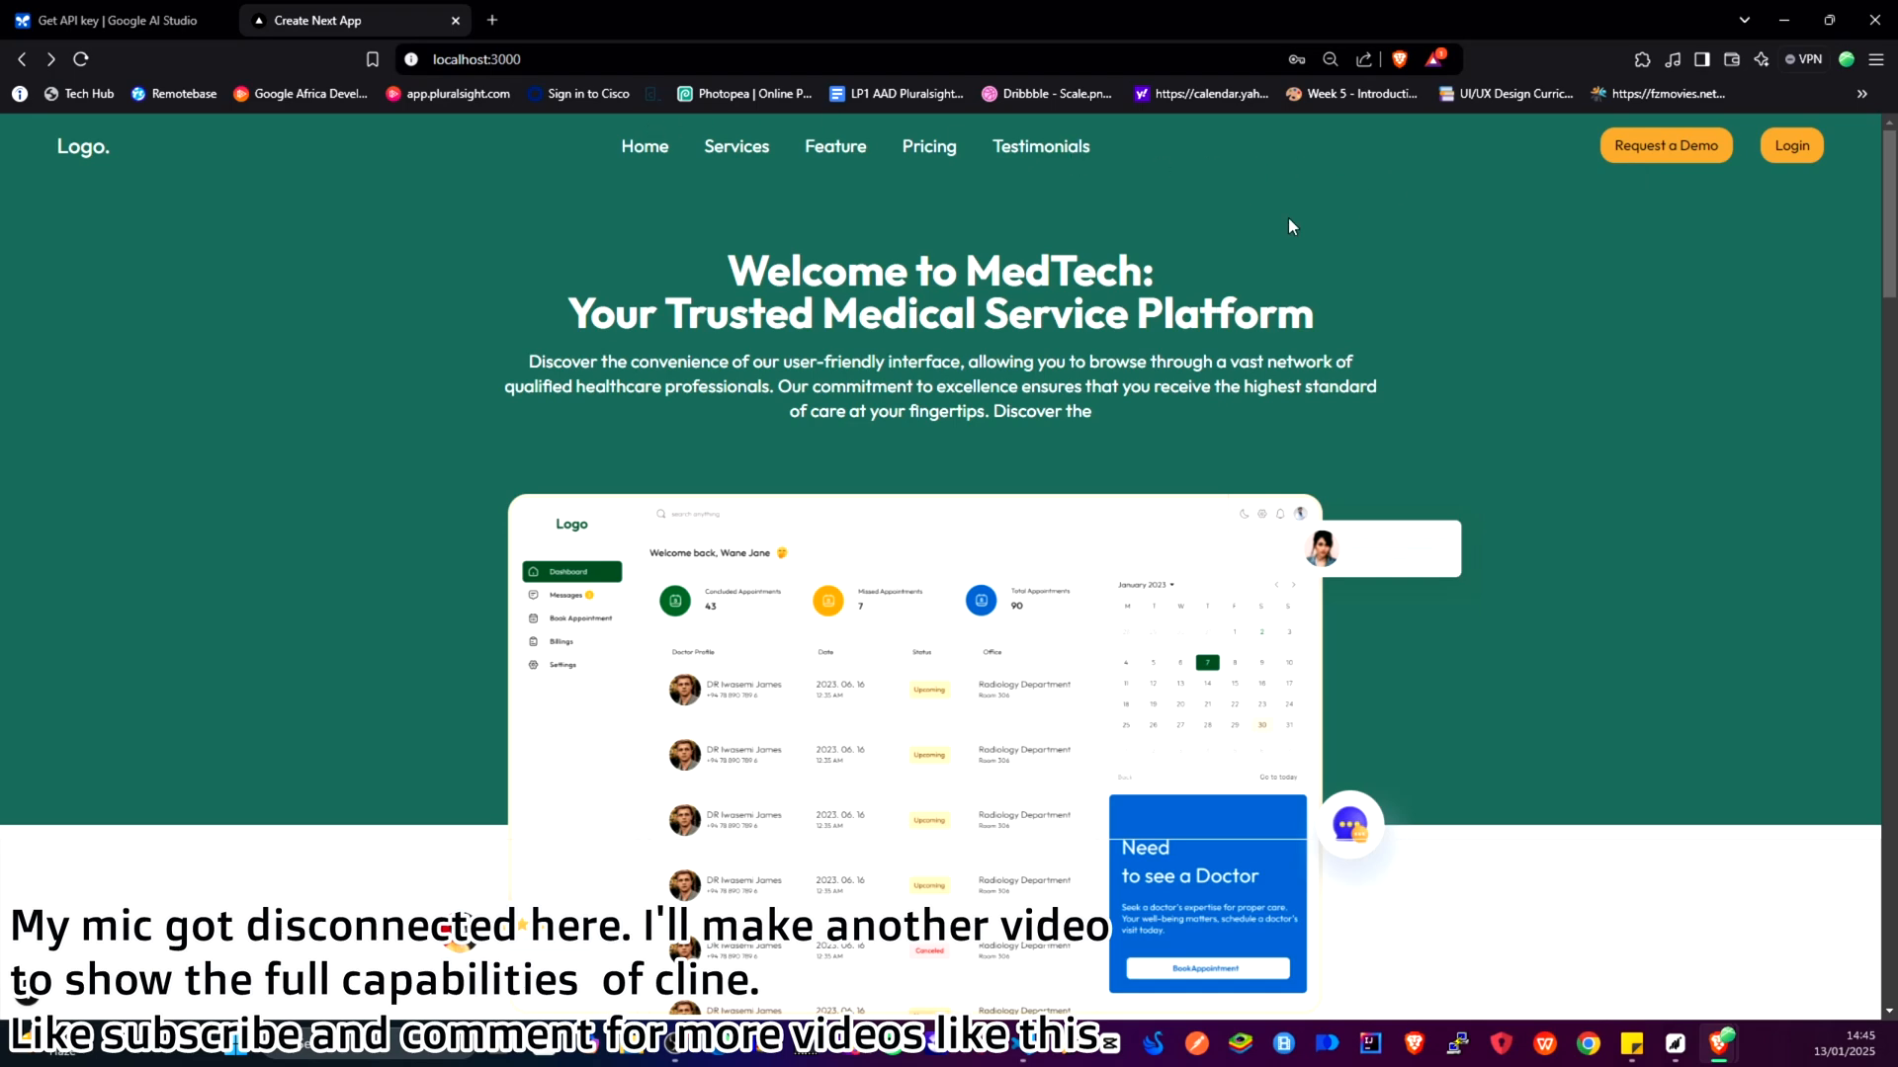
Open the /demo page from Request a Demo and submit the empty form to trigger validation
left_click(1664, 145)
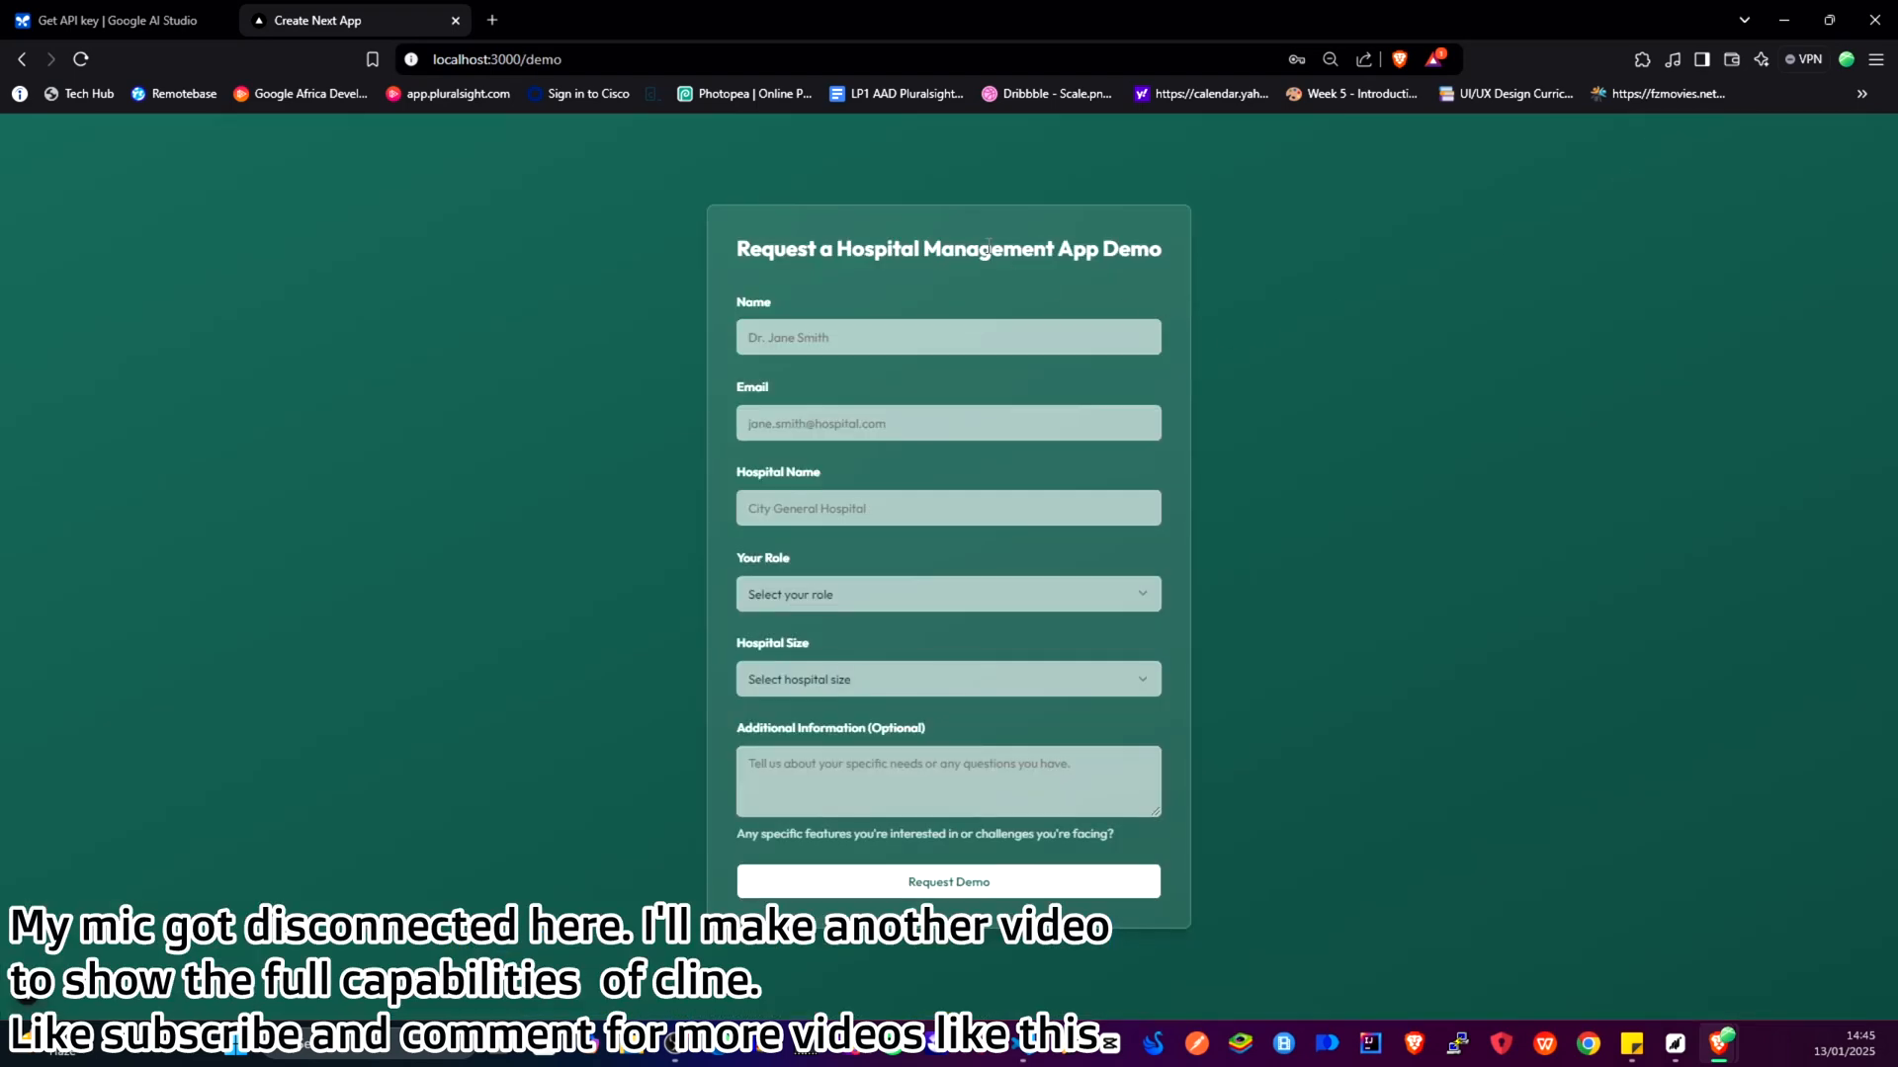
left_click(948, 880)
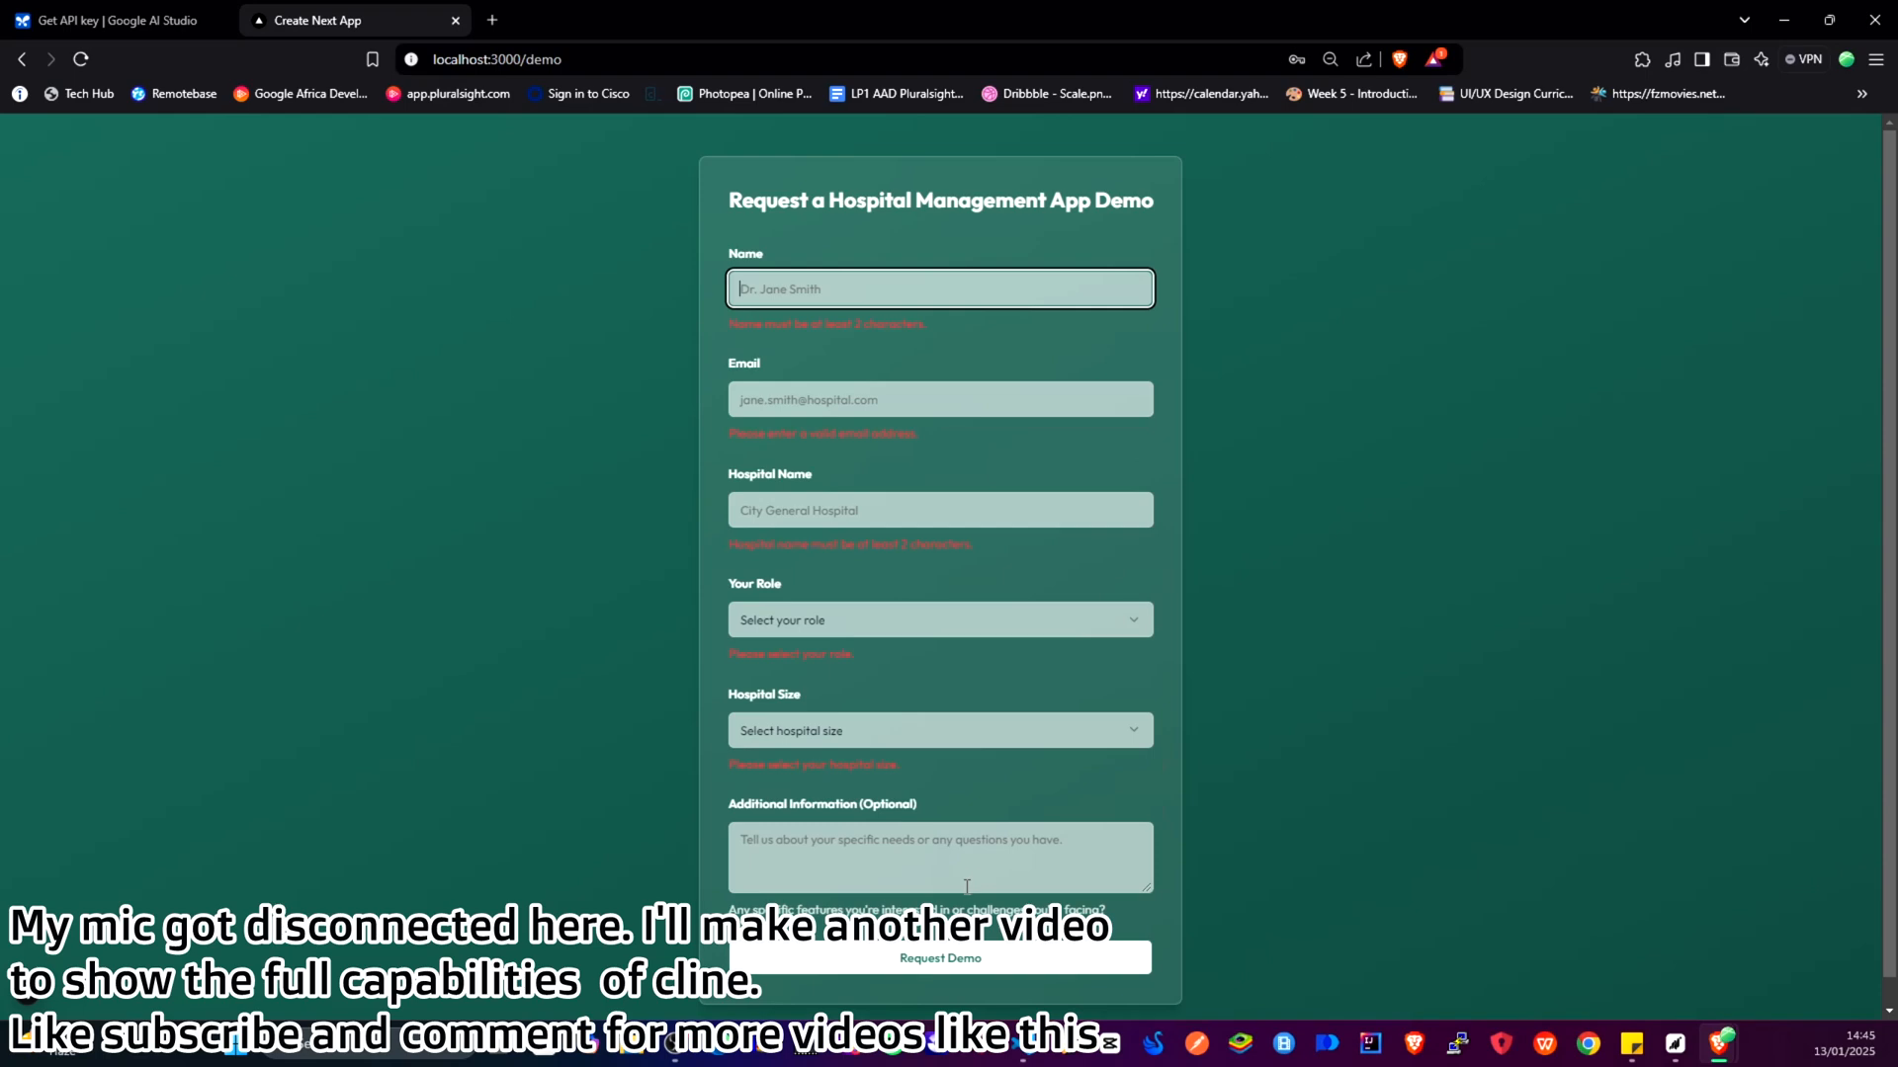